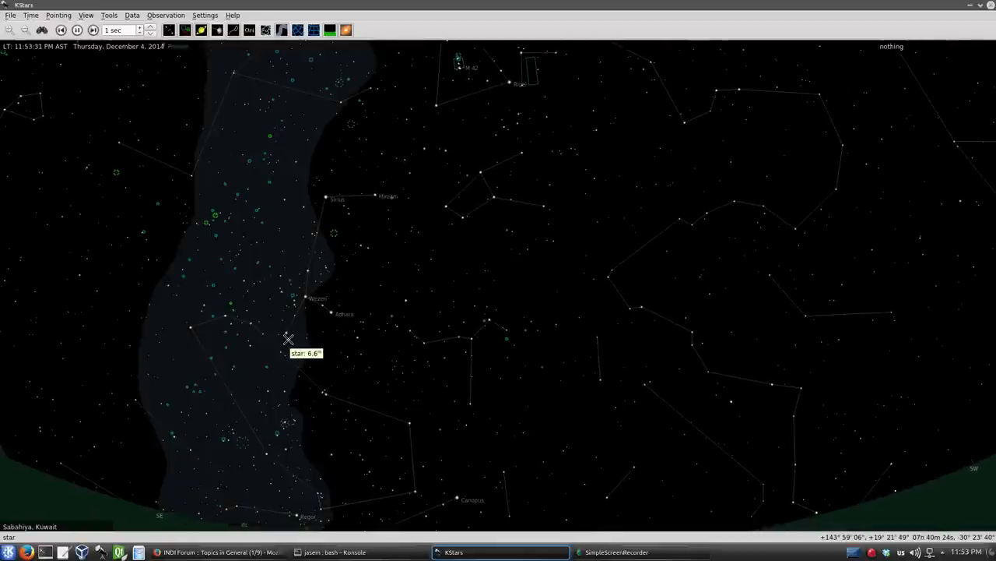
mouse_move(473, 333)
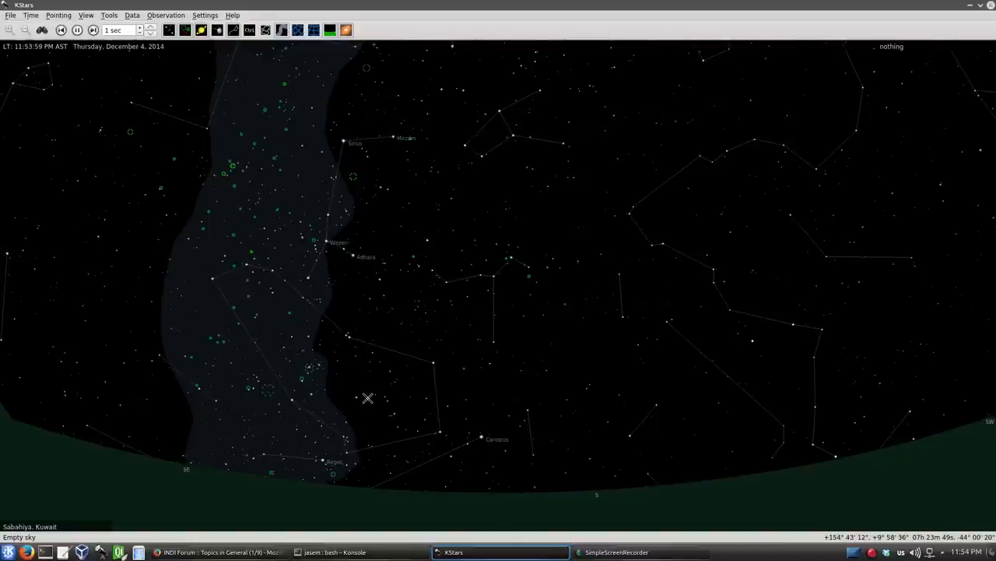
click(358, 552)
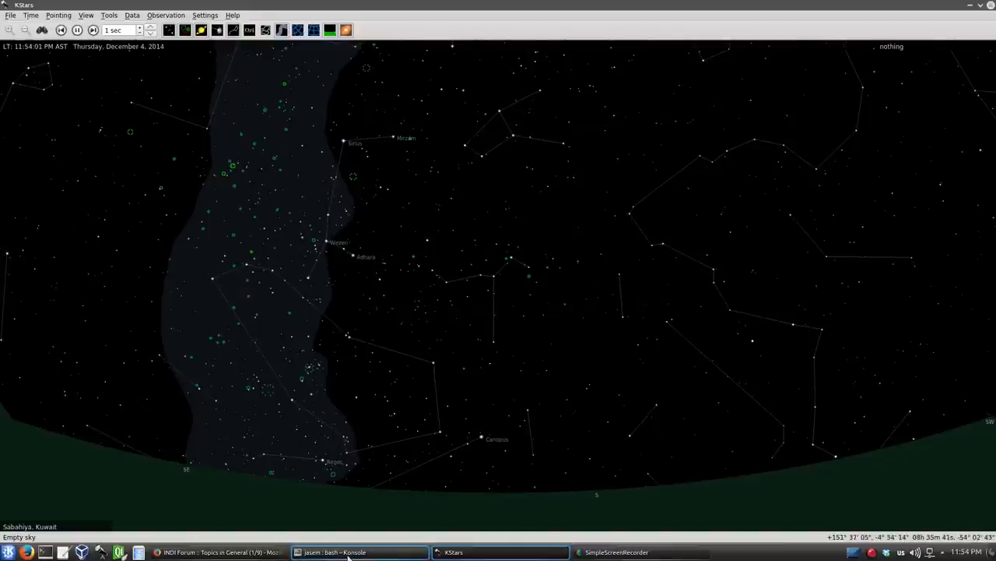
click(348, 552)
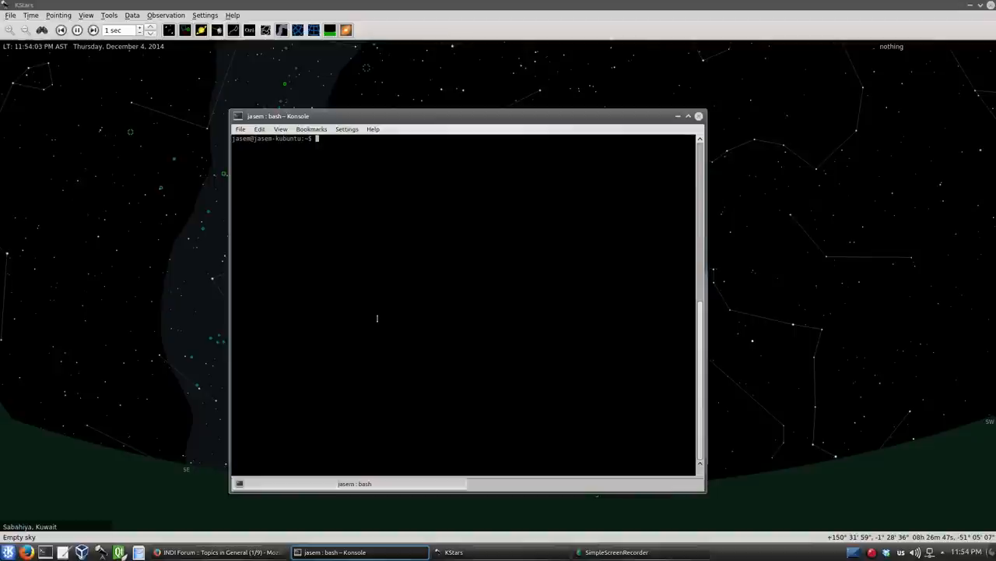
text(ssh pi@192.168.1.110)
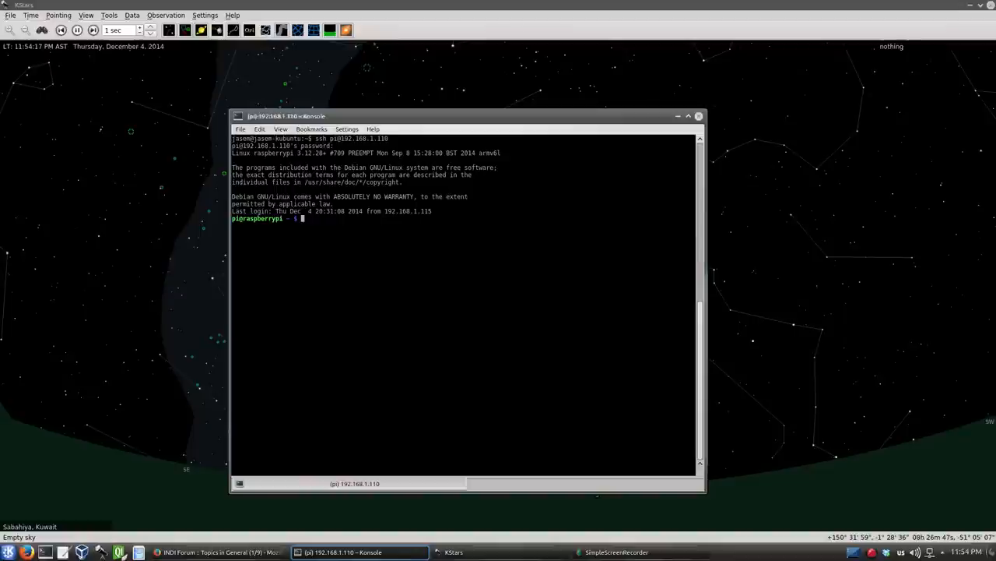
Run indiserver -vv with the EQMod telescope, QSI CCD, SX CCD and MoonLite focus drivers.
text(indiserver -)
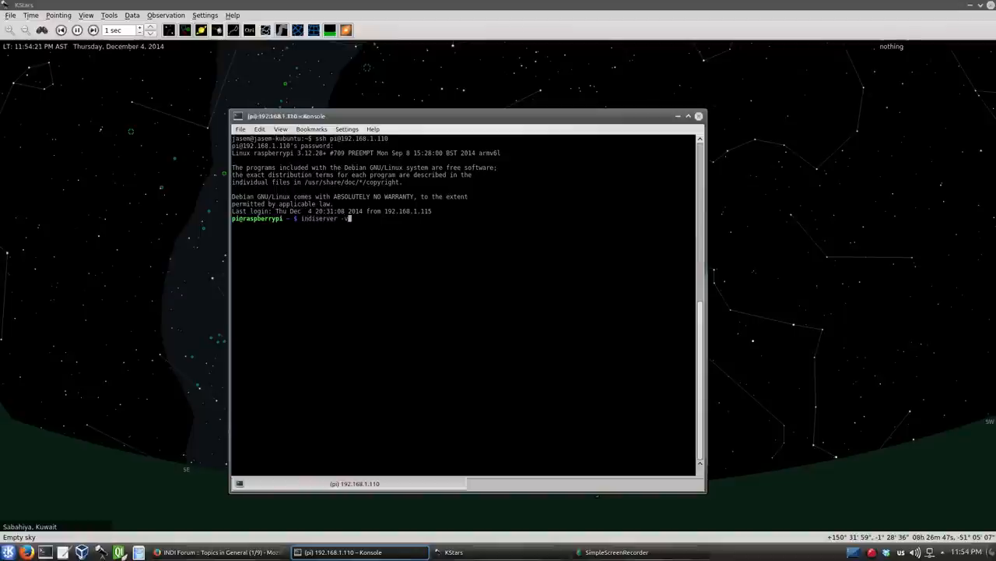
text(v)
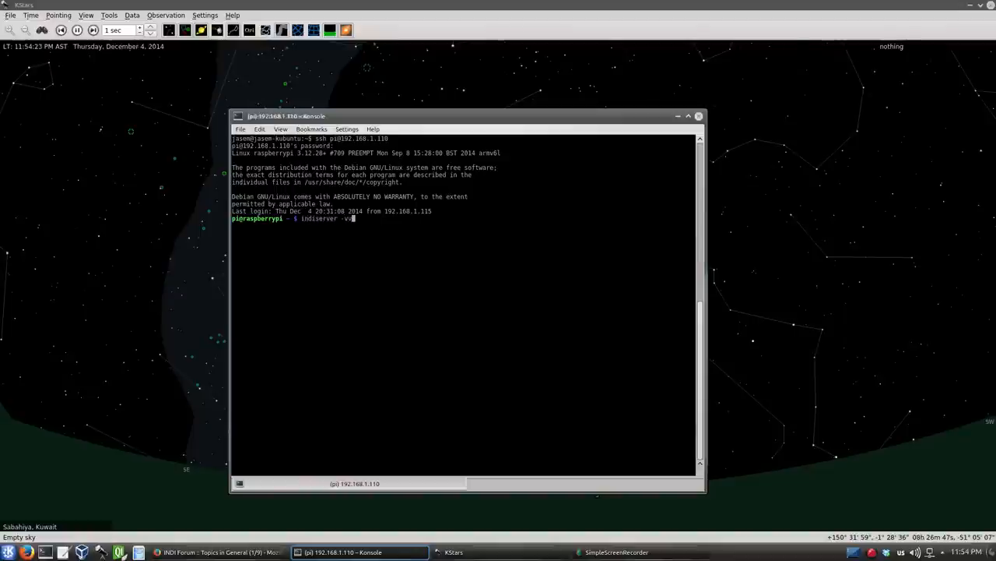
text(indi)
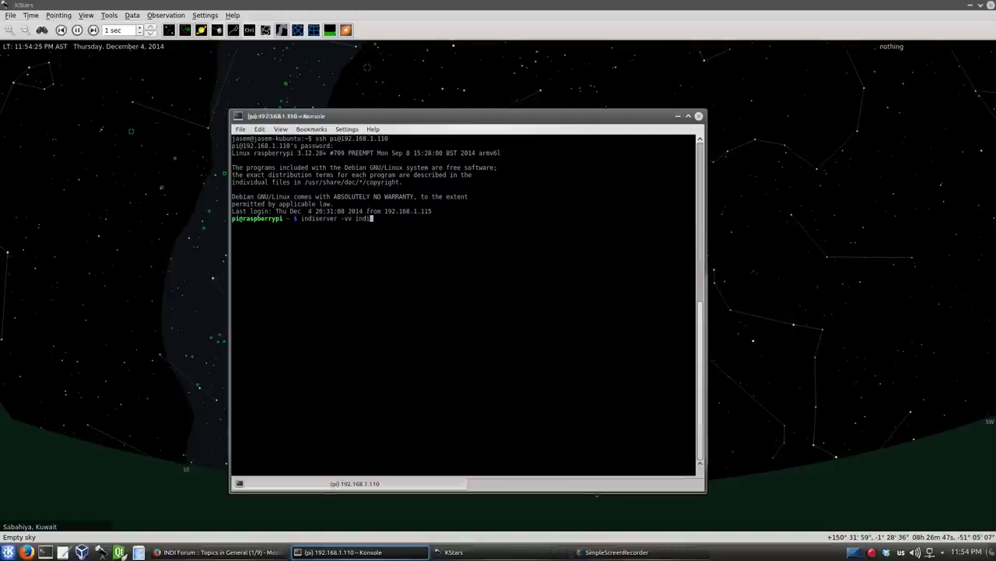
text(_eqmod)
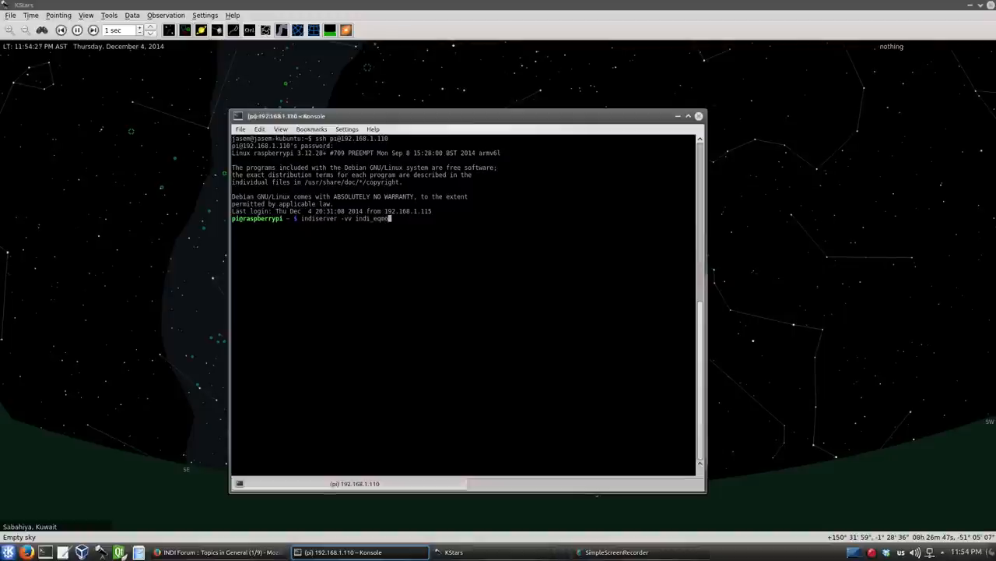
text(_telescope)
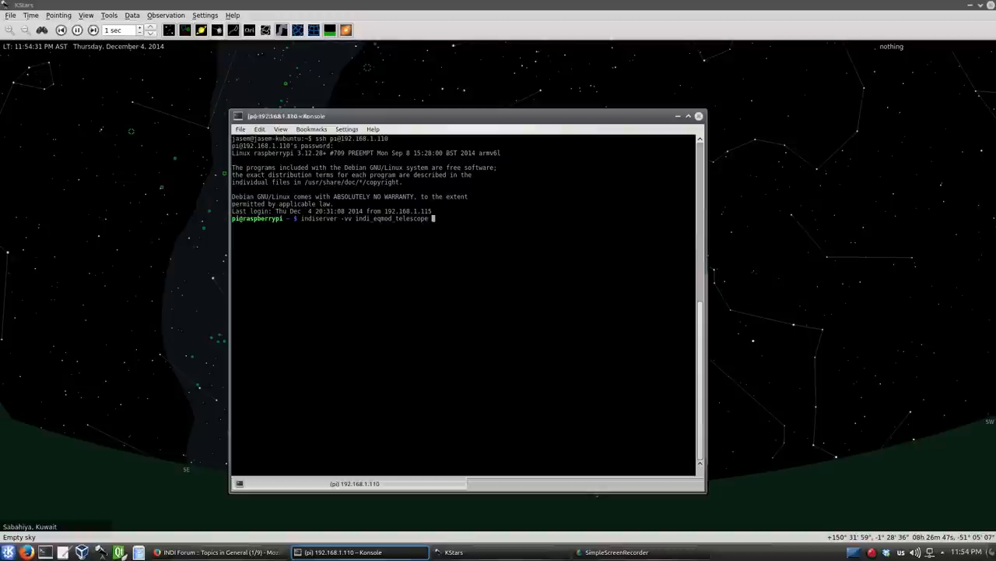
text(indi_qsi_ccd)
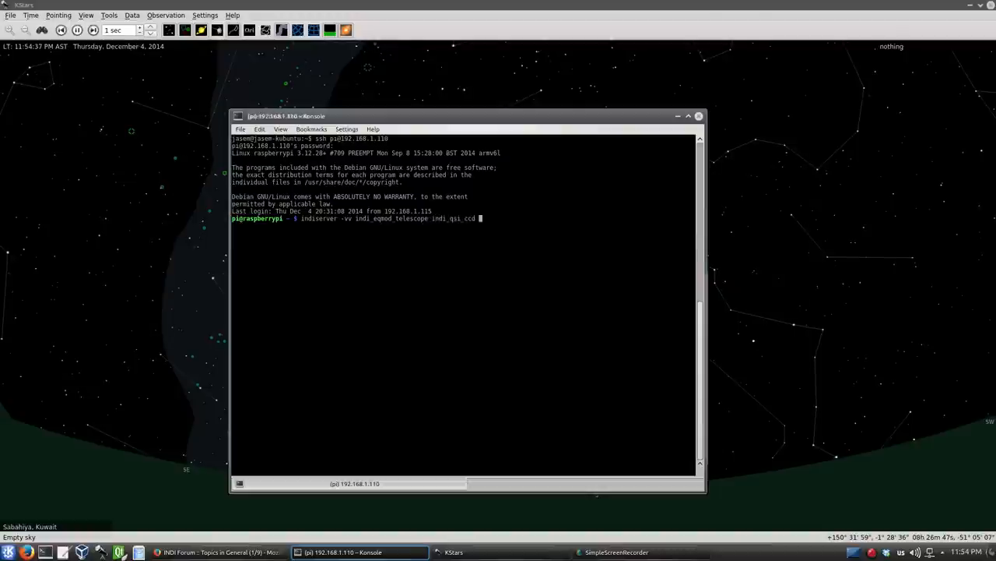
text(indi_sx_ccd indi_moonlite)
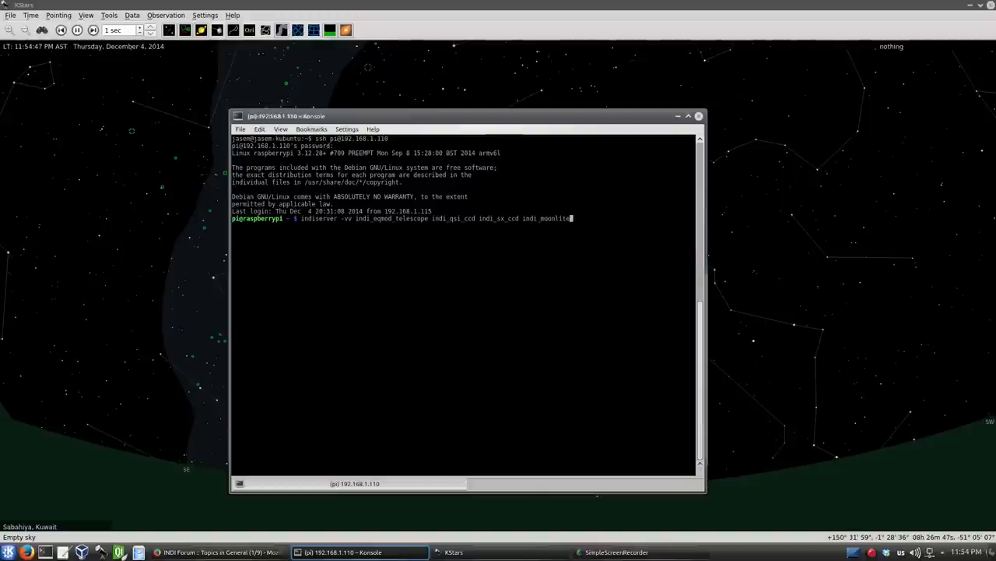
text(_focus)
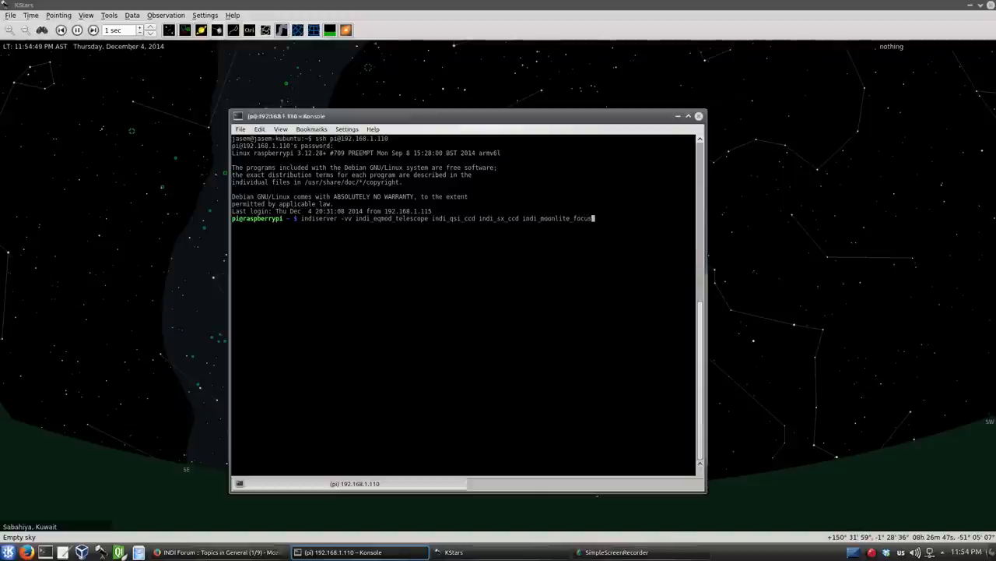
key(Return)
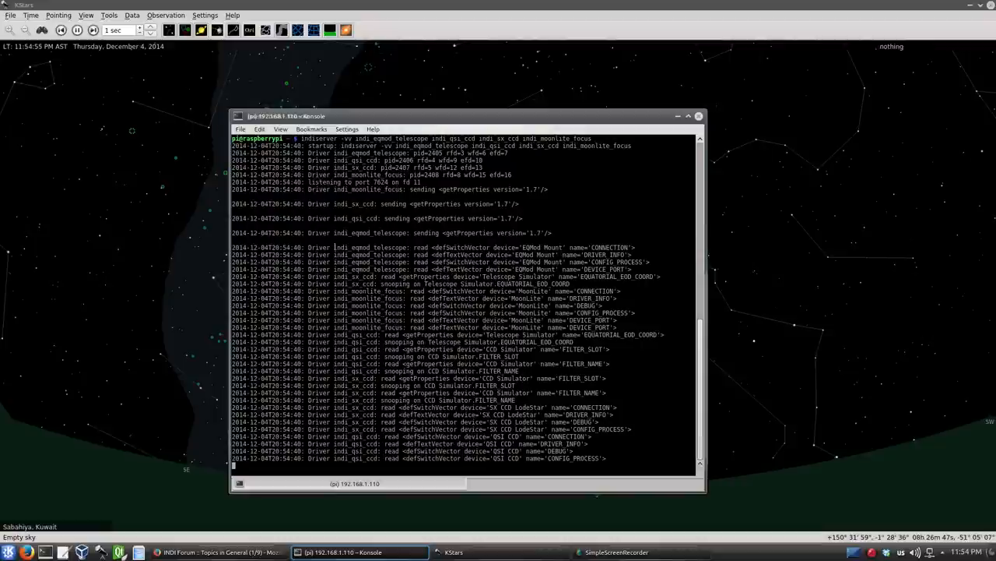
Confirm the four drivers are running on port 7624, then set Konsole aside.
double_click(370, 247)
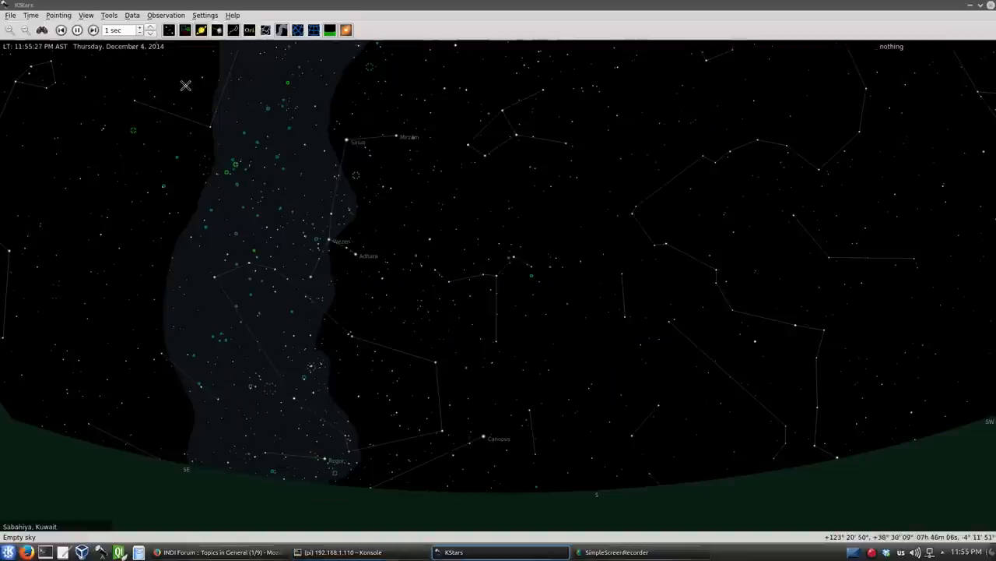
Open the Ekos setup window from the KStars Tools menu.
click(109, 15)
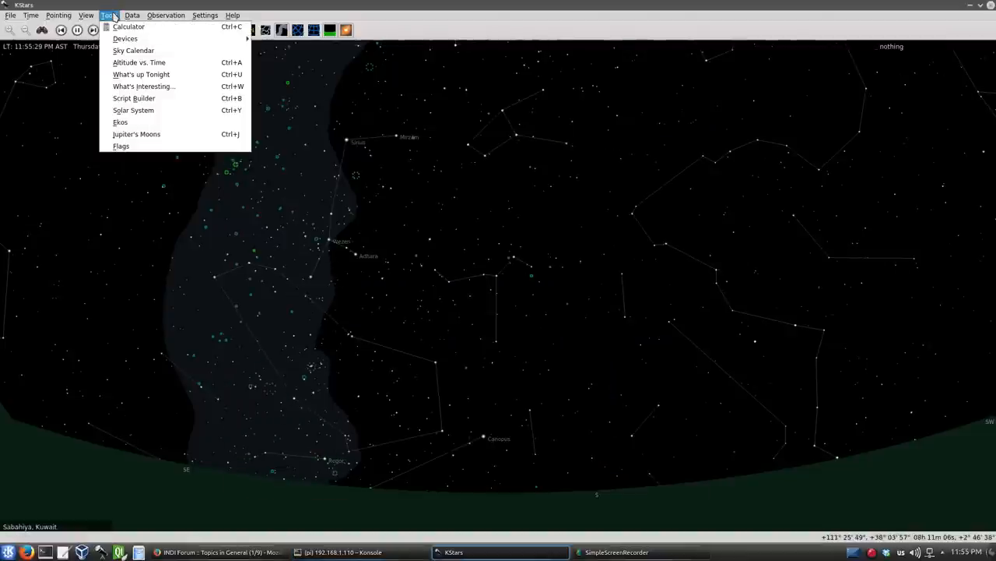
mouse_move(121, 123)
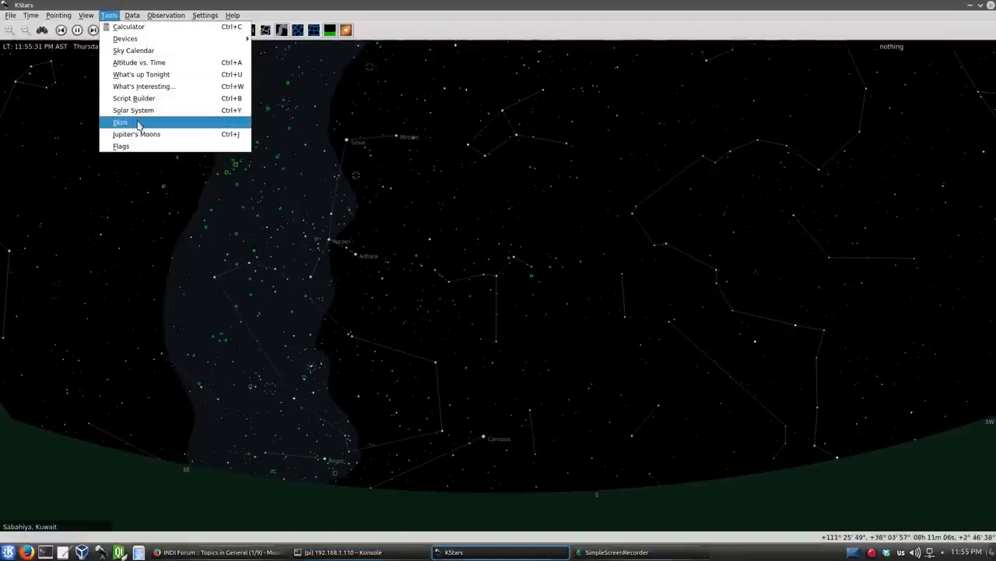
click(120, 122)
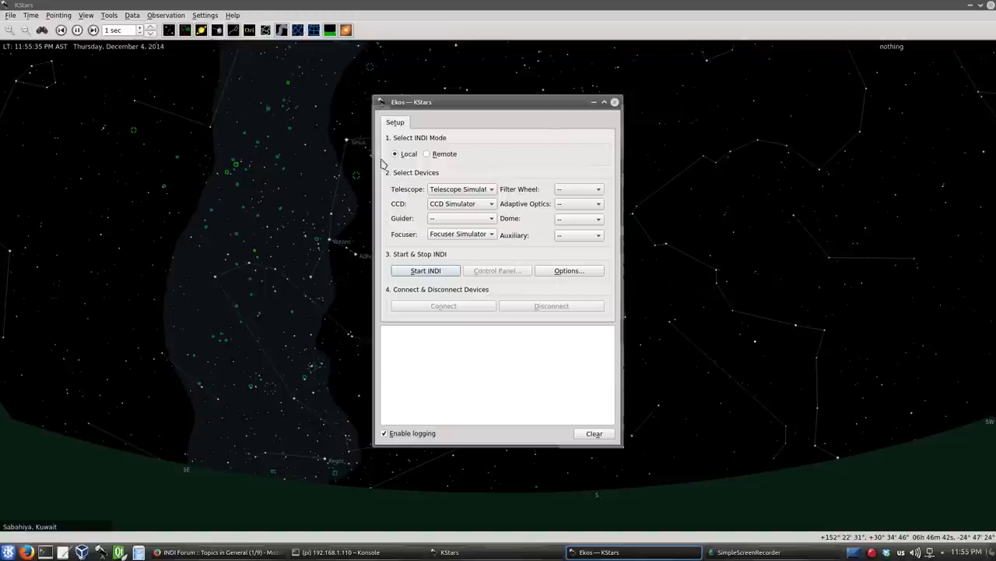
mouse_move(401, 167)
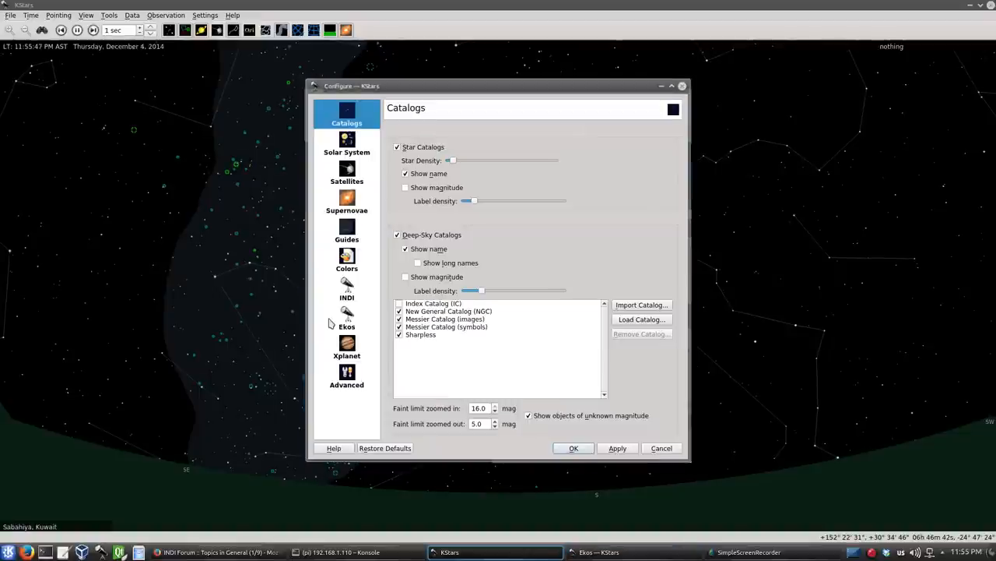
Enter host 192.168.1.110:7624 and devices EQMod Mount, QSI CCD, SX CCD LodeStar, MoonLite, then save.
click(346, 319)
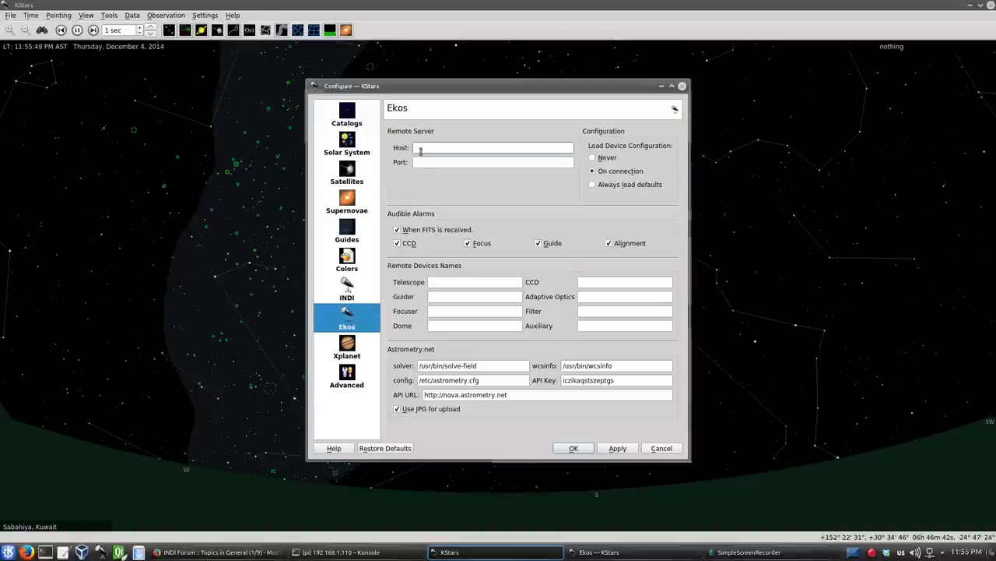
text(192)
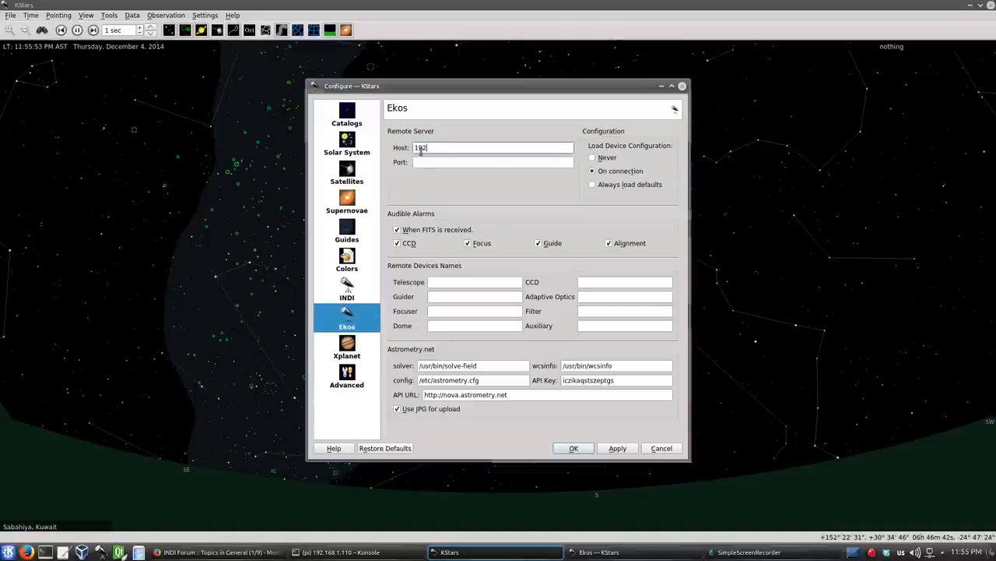
text(.168.1.110)
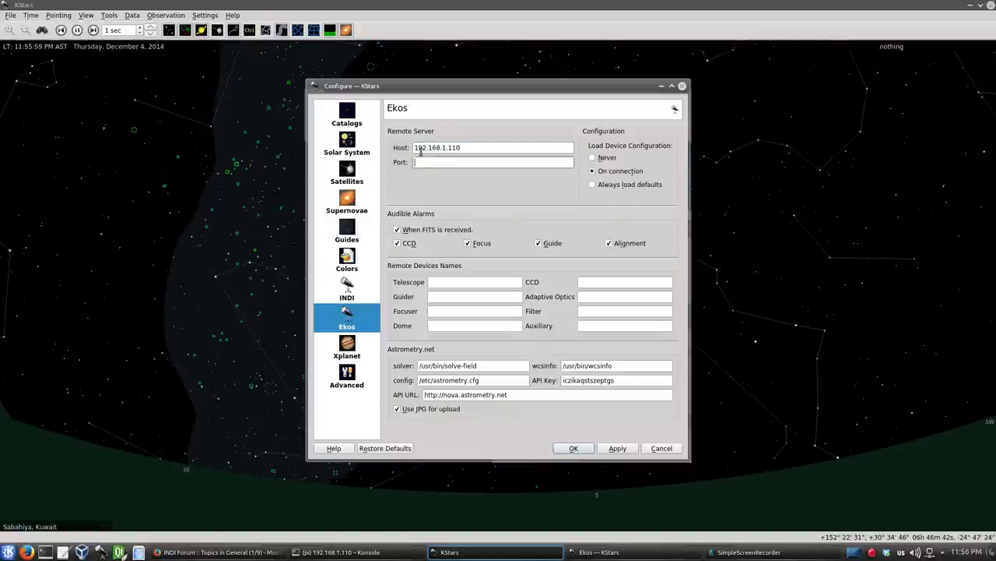
text(7624)
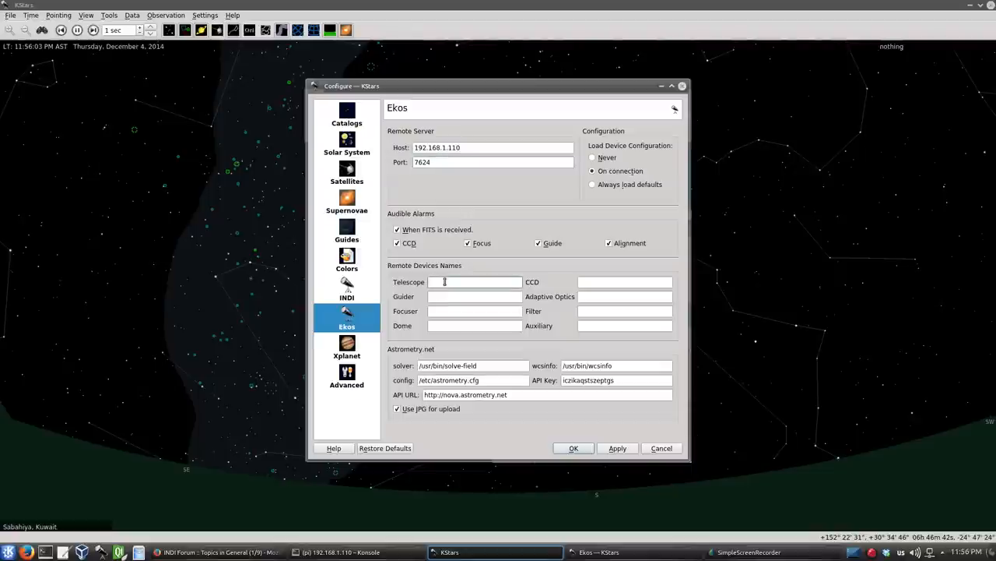
text(EQMod Mou)
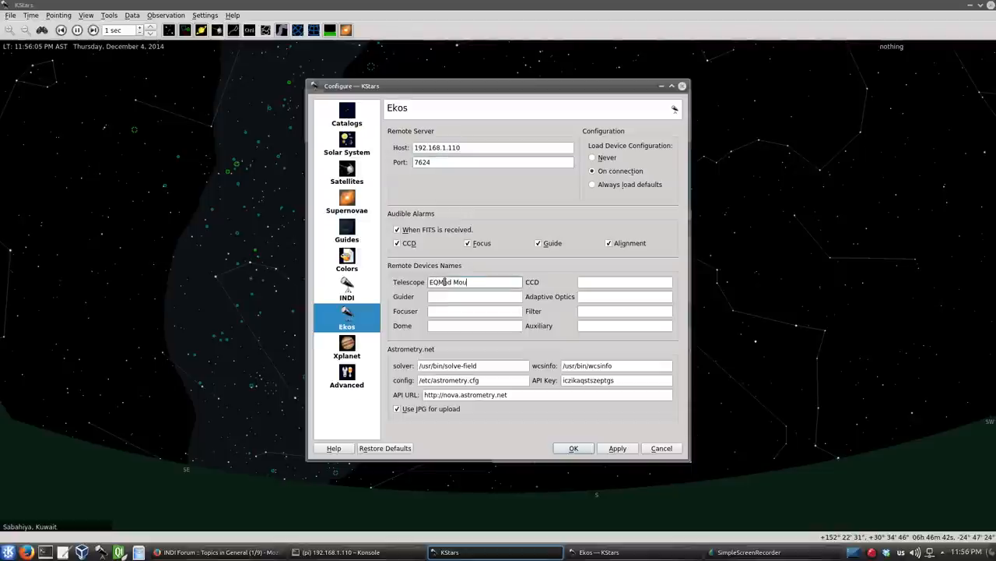
text(QSI CC)
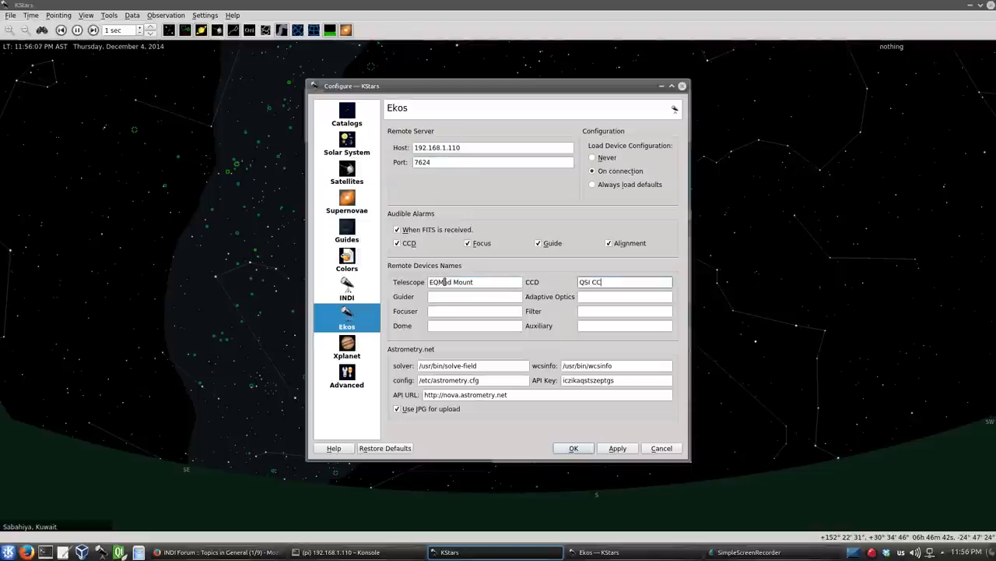
text(SX)
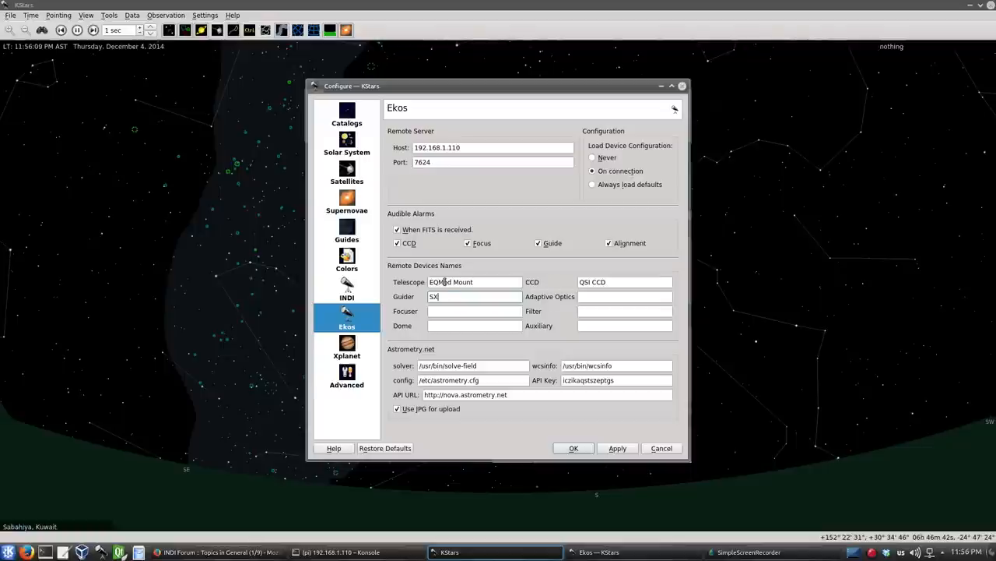
text(CCD LodeStar)
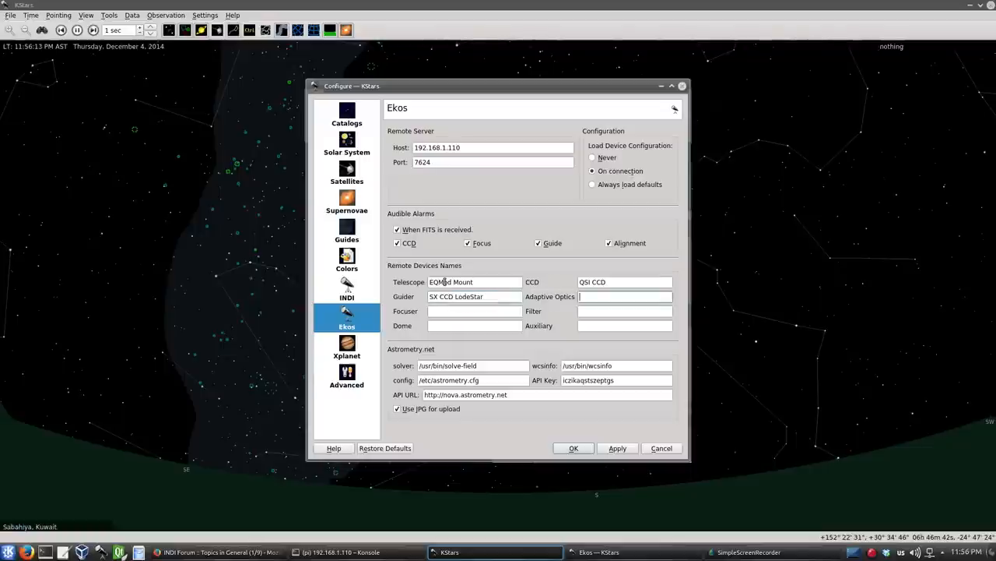
text(MoonLite)
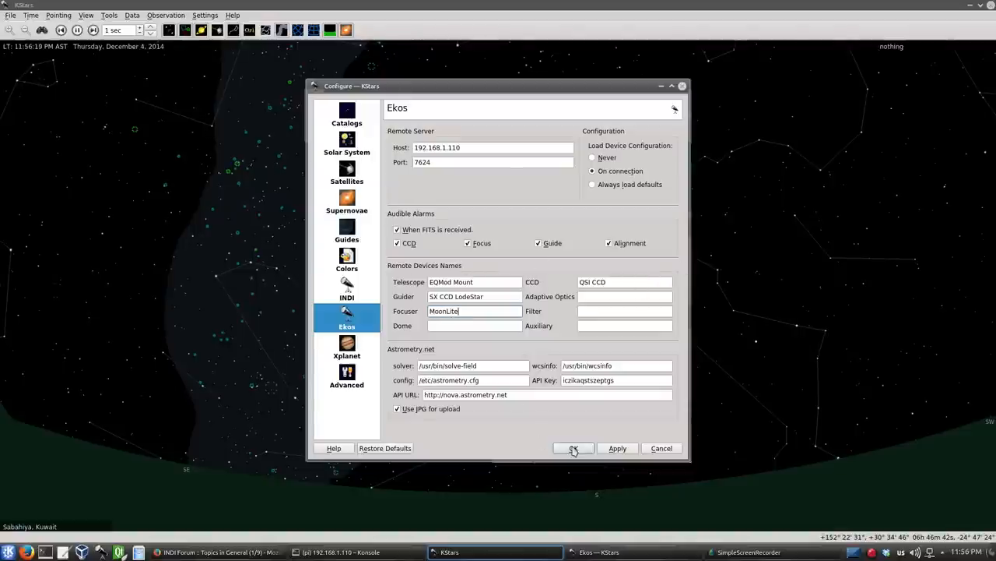
click(573, 447)
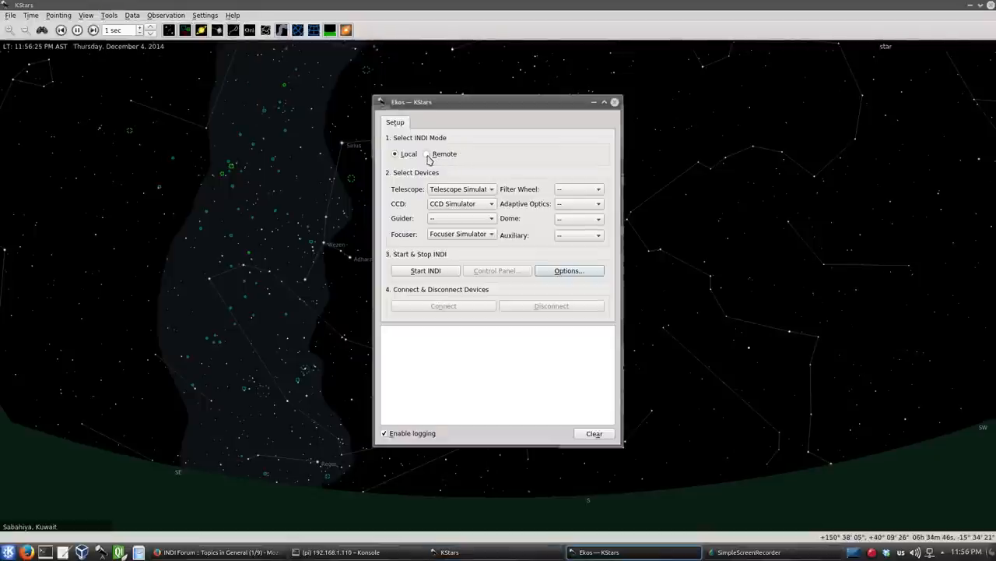
Switch Ekos to Remote mode and start INDI services against 192.168.1.110:7624.
click(427, 153)
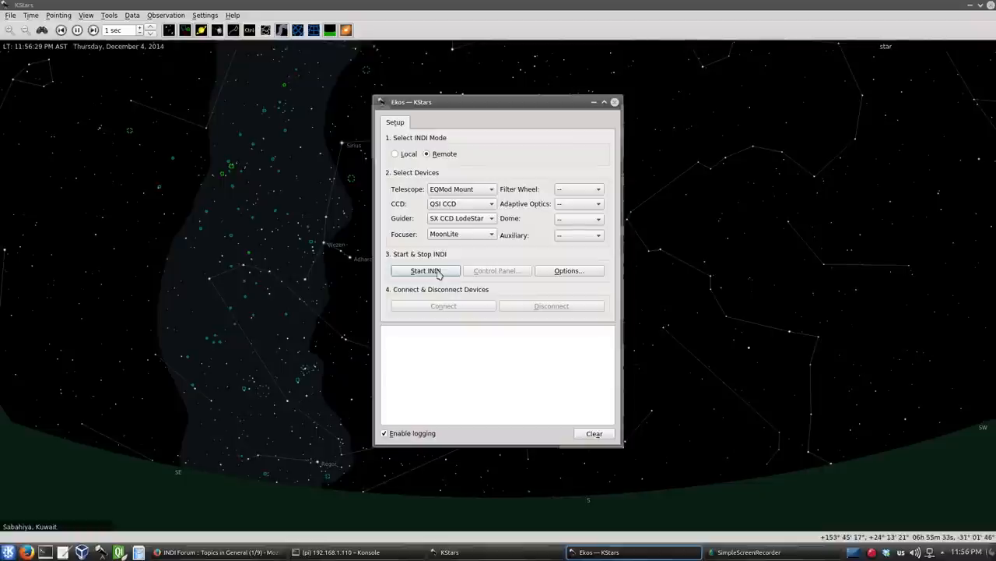
click(425, 270)
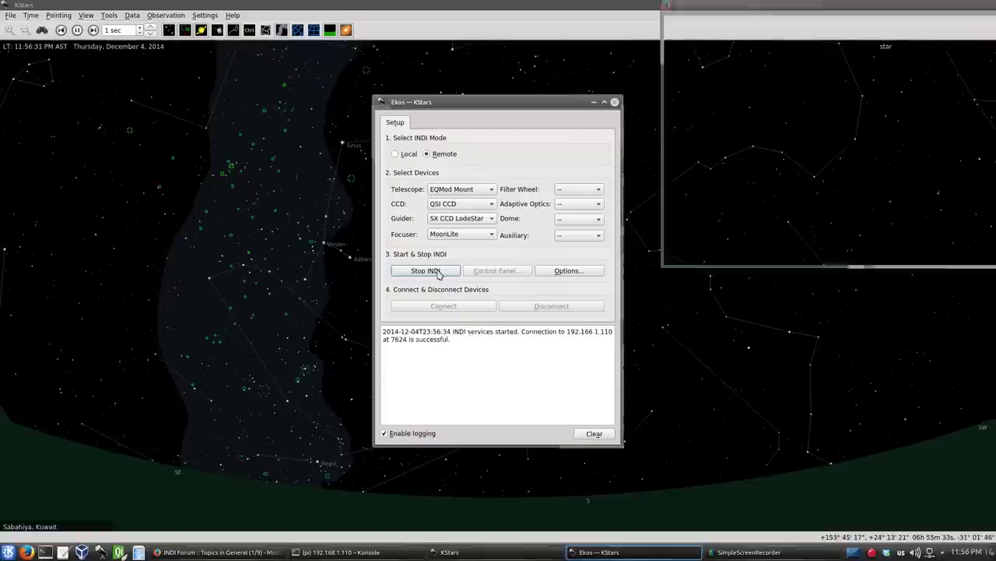
click(497, 271)
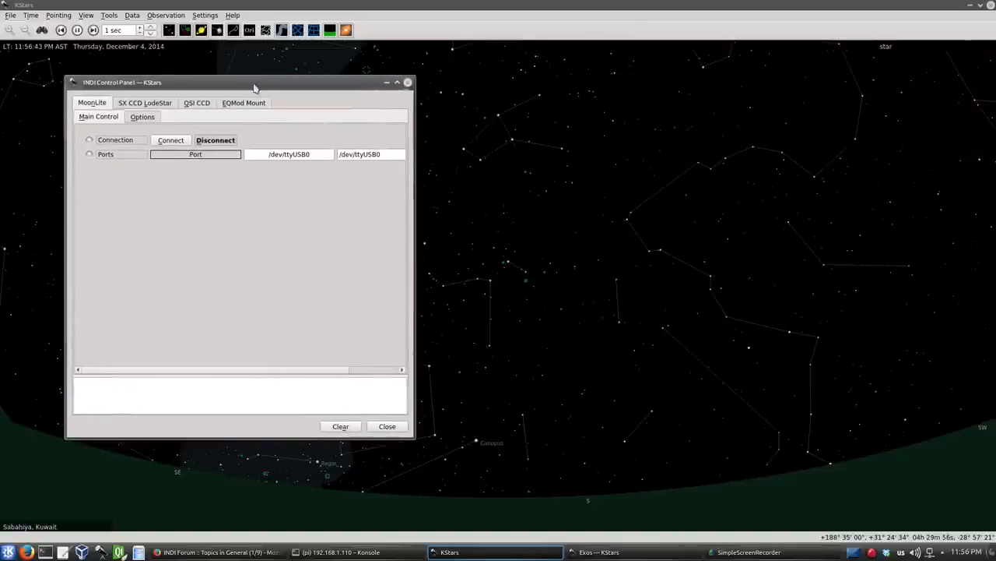
Apply /dev/ttyUSB1 as the EQMod Mount port, then connect mount, CCD, guider and focuser.
click(244, 102)
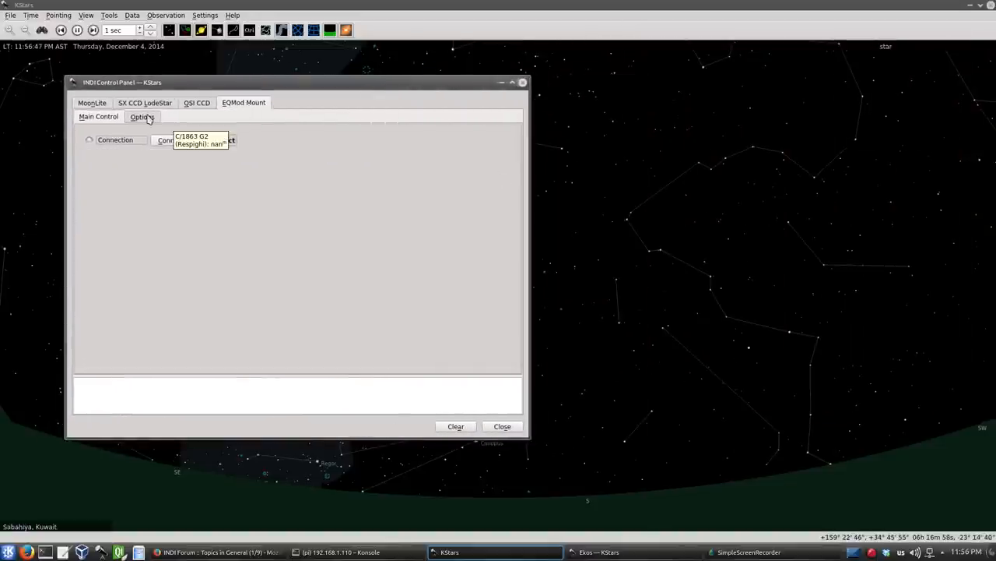
click(143, 116)
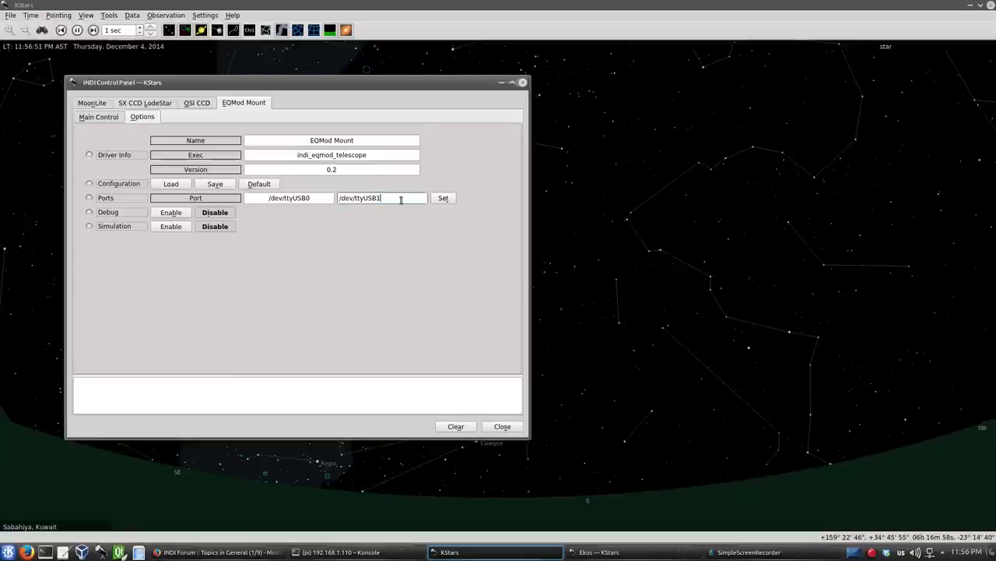
click(443, 197)
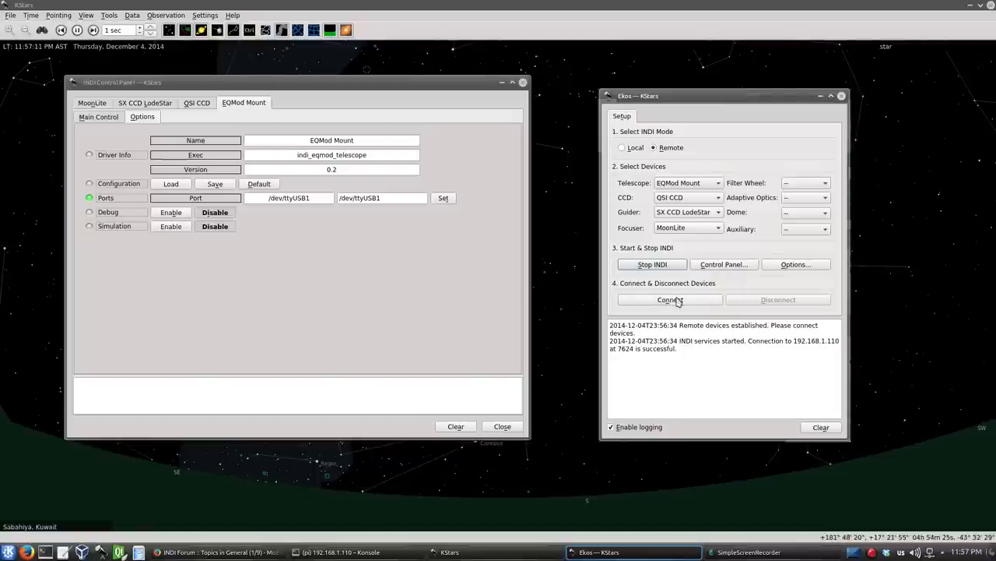
click(669, 300)
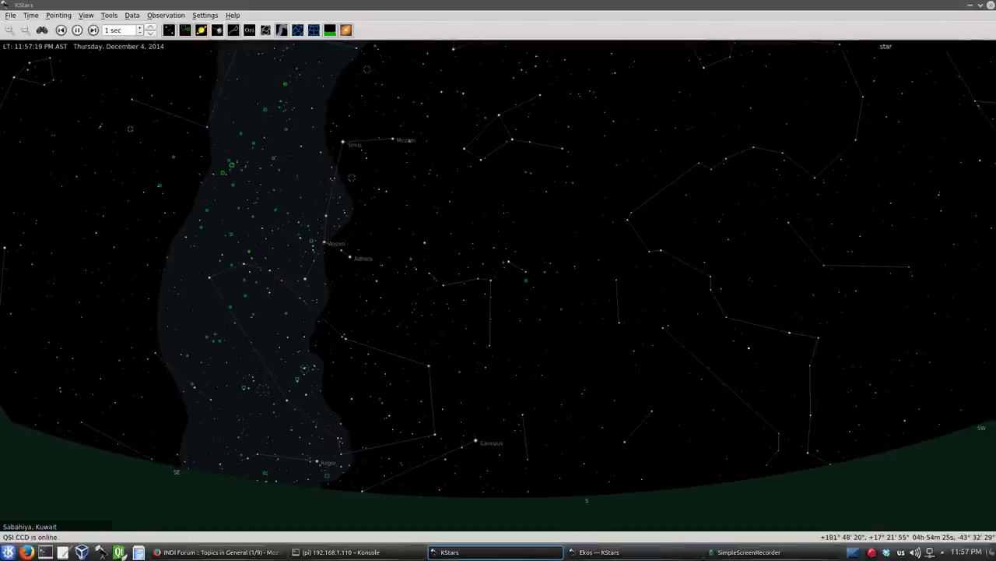
mouse_move(231, 293)
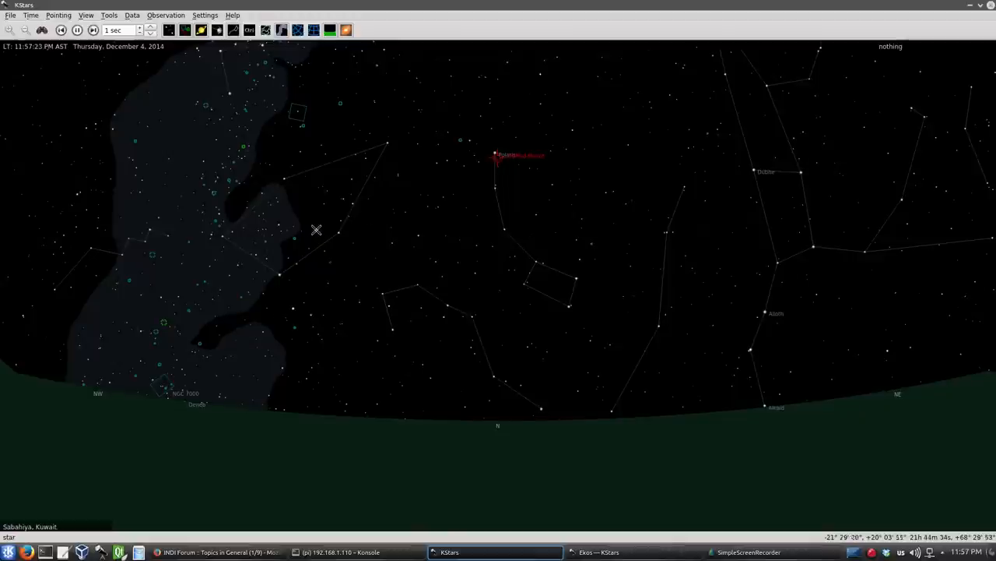
mouse_move(401, 311)
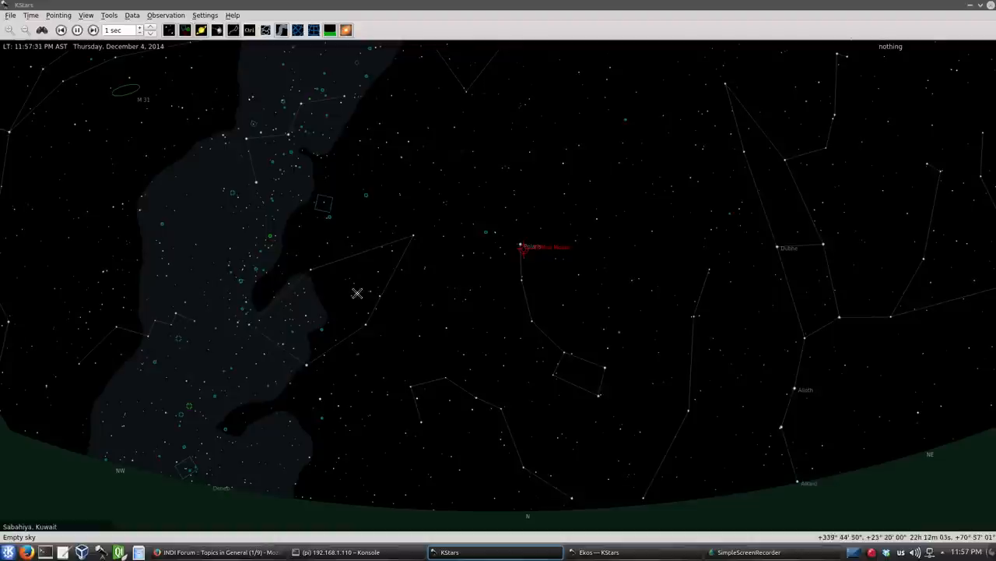
mouse_move(513, 296)
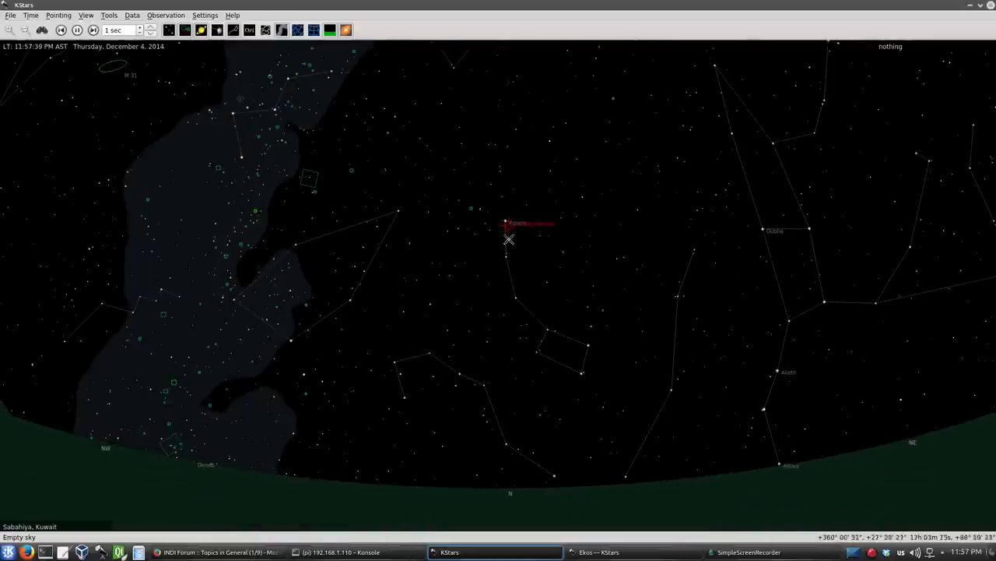
mouse_move(448, 335)
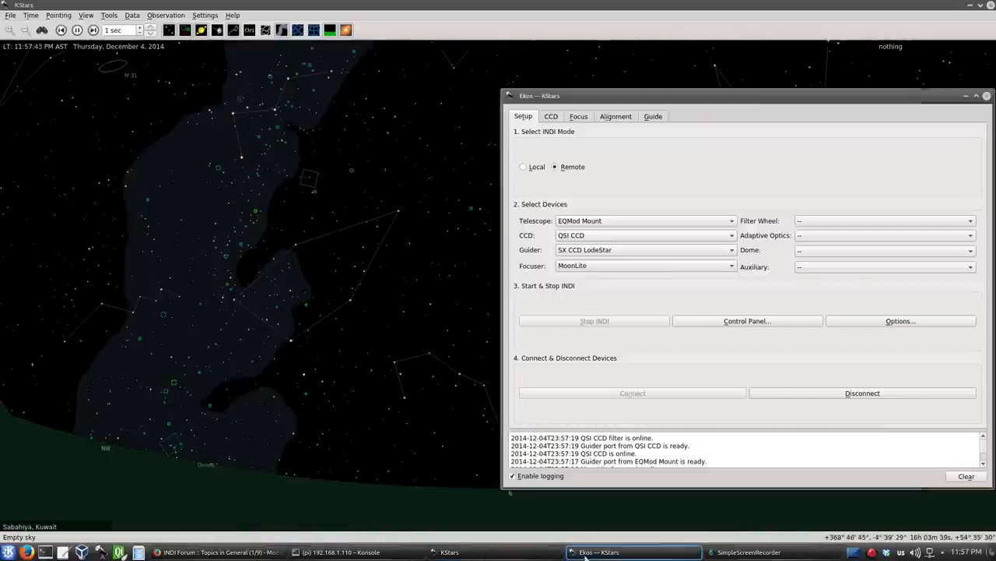
Check the connected devices in Ekos and hide it to show the mount's northern sky.
click(578, 116)
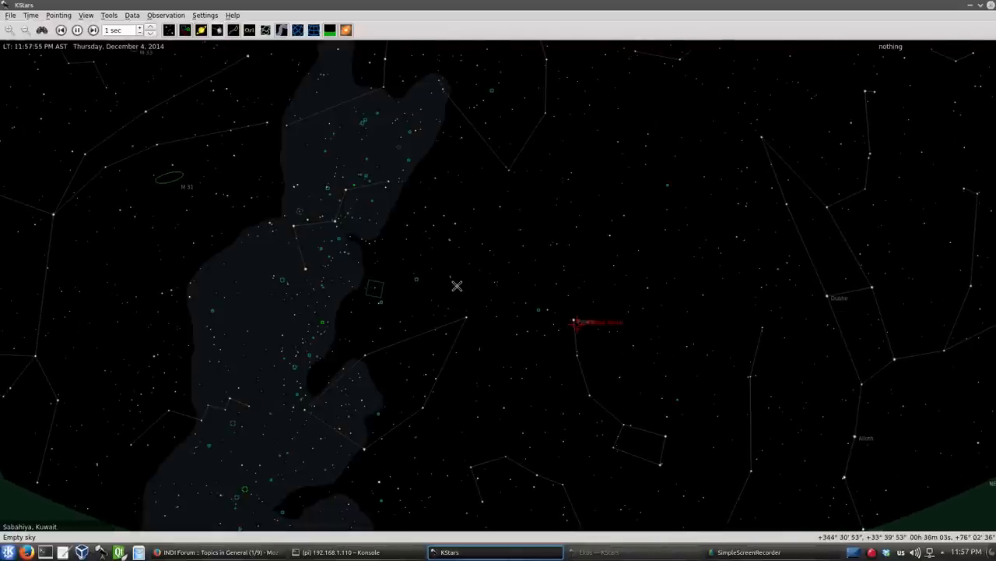
mouse_move(450, 234)
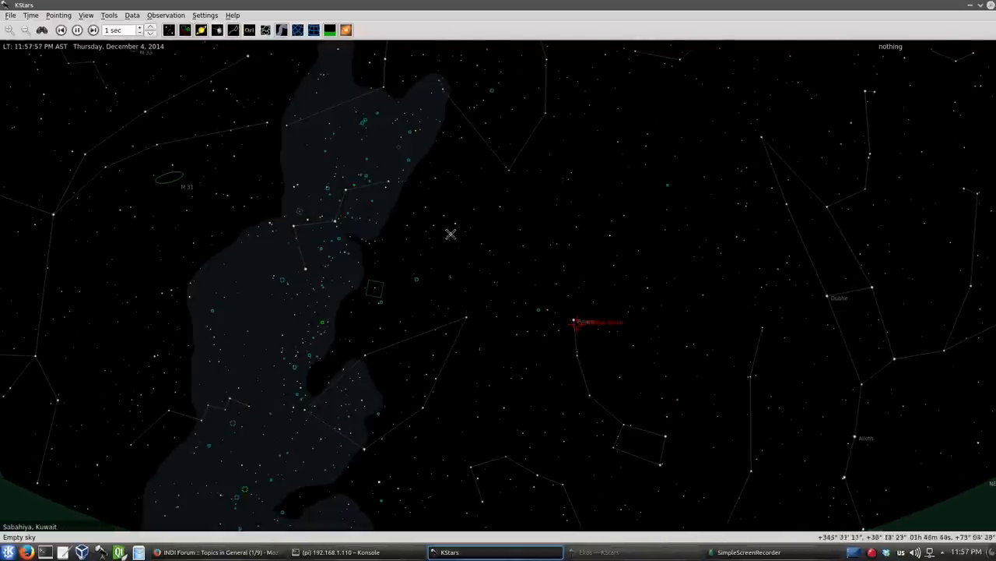
Slew the EQMod Mount to Navi (ε Cassiopeiae) from the star's context menu.
right_click(393, 187)
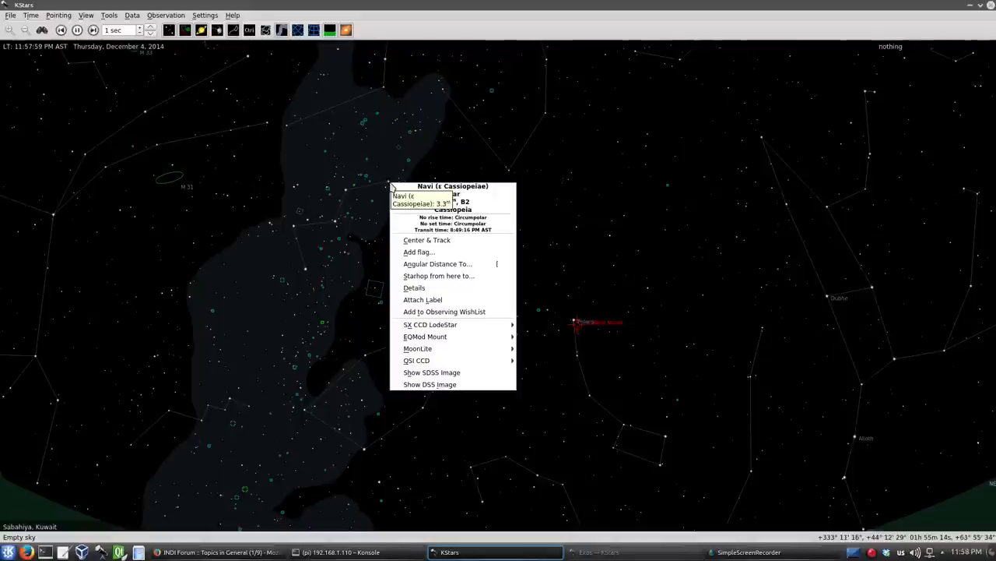
mouse_move(427, 240)
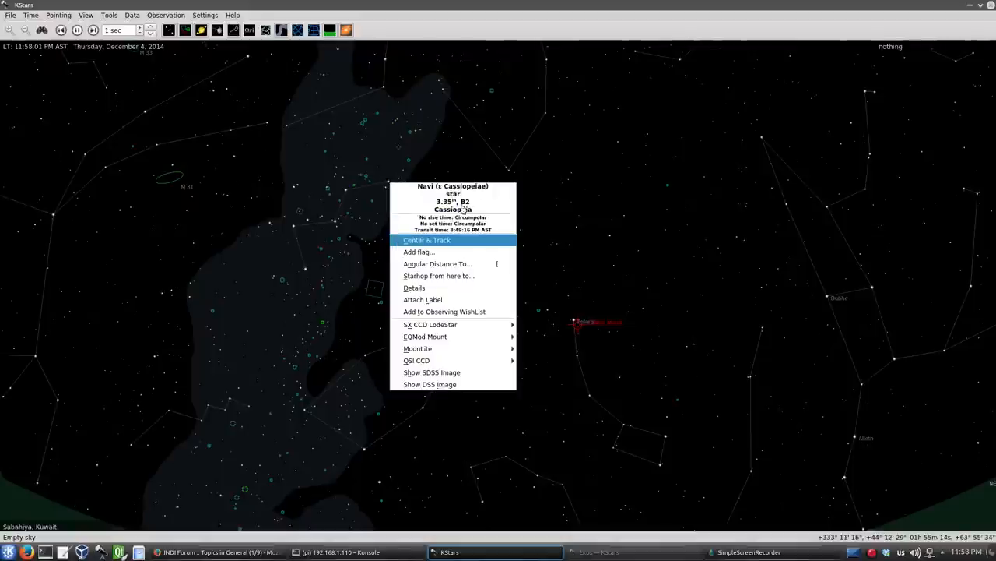
mouse_move(425, 336)
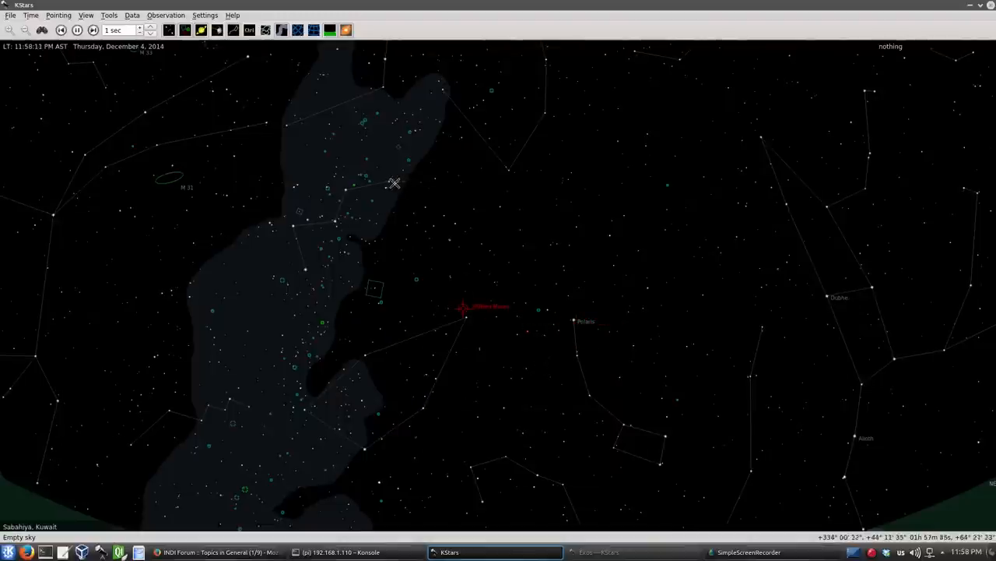
right_click(390, 184)
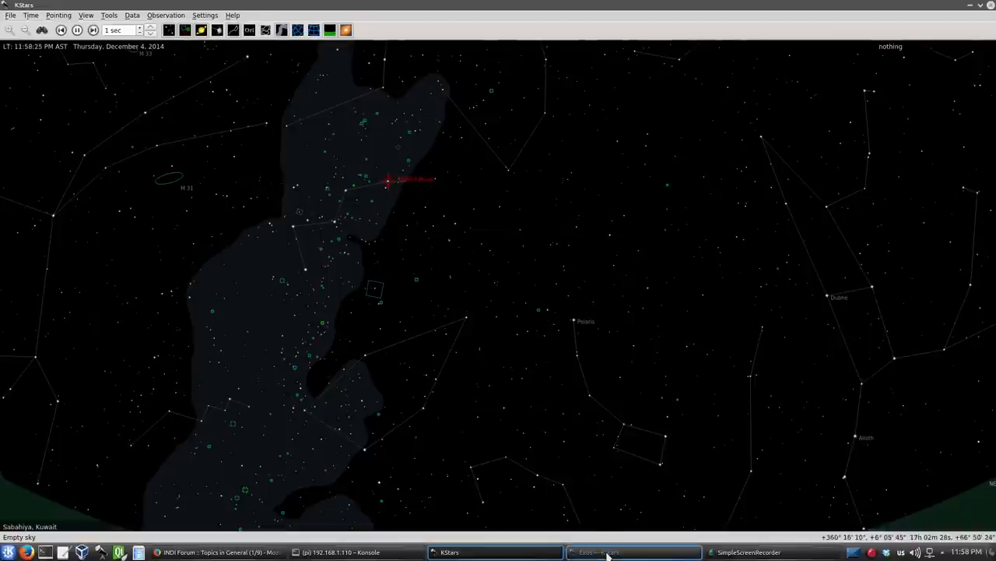
Restore Ekos and choose the Auto Stretch filter for Focus module previews.
click(632, 552)
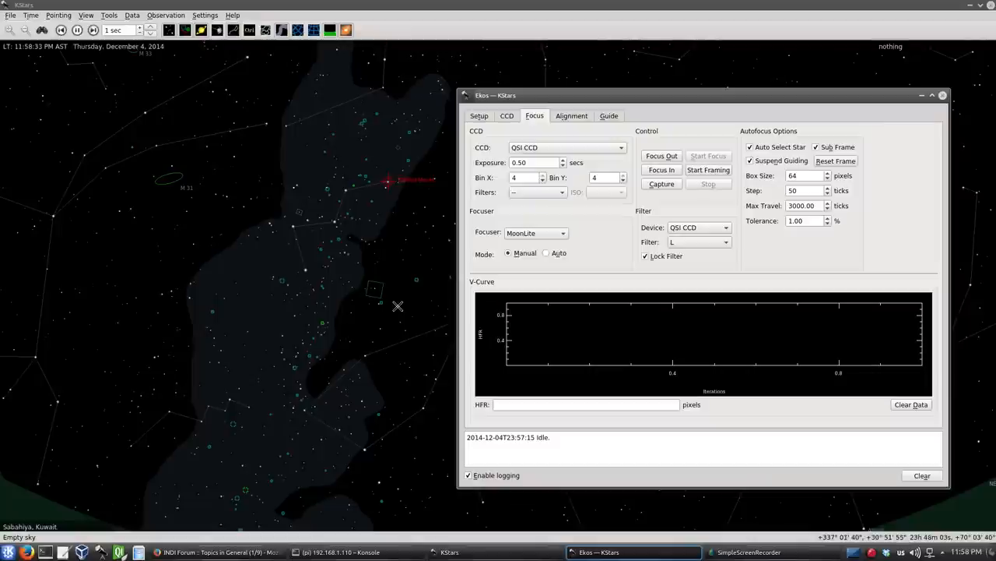
mouse_move(398, 305)
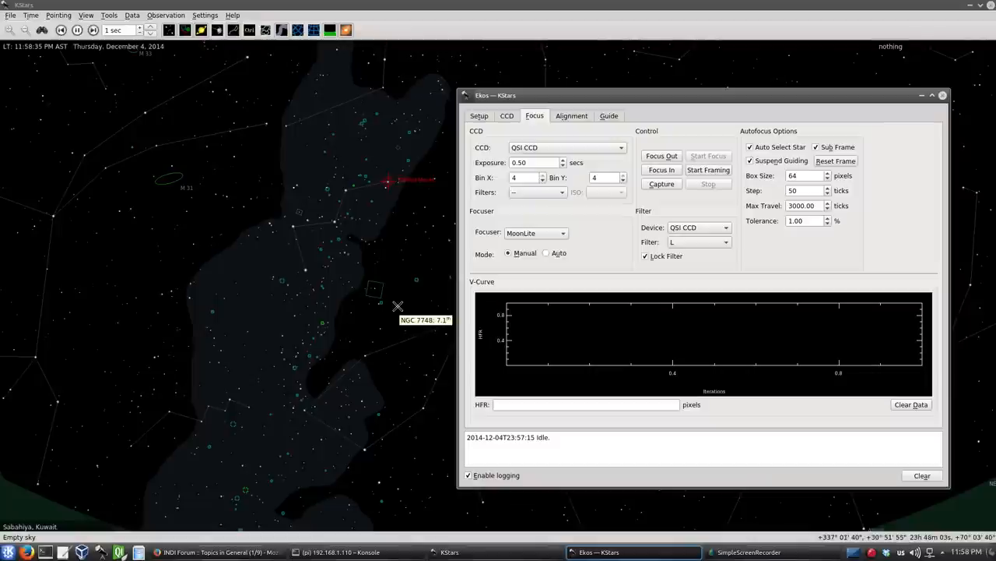
mouse_move(484, 160)
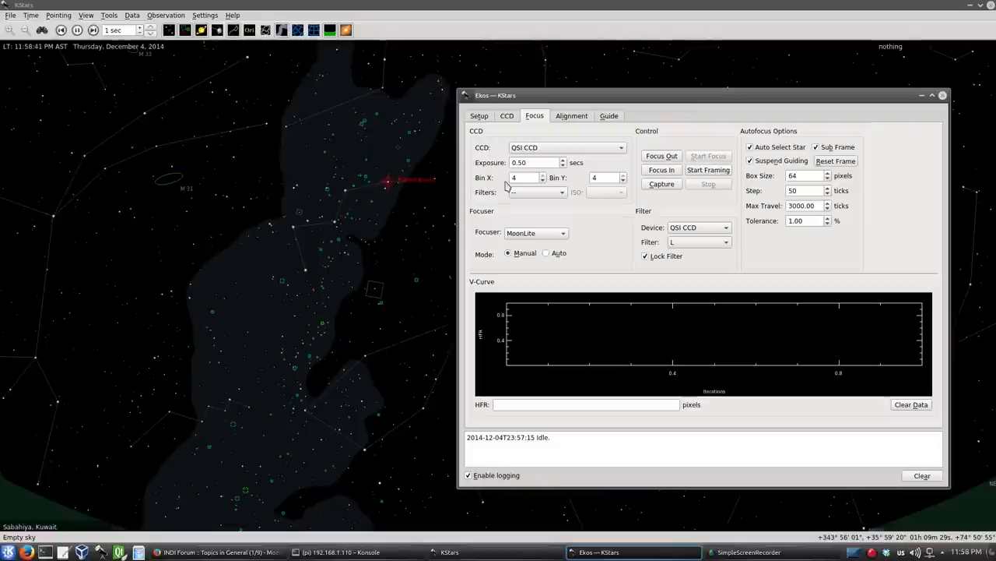
mouse_move(564, 200)
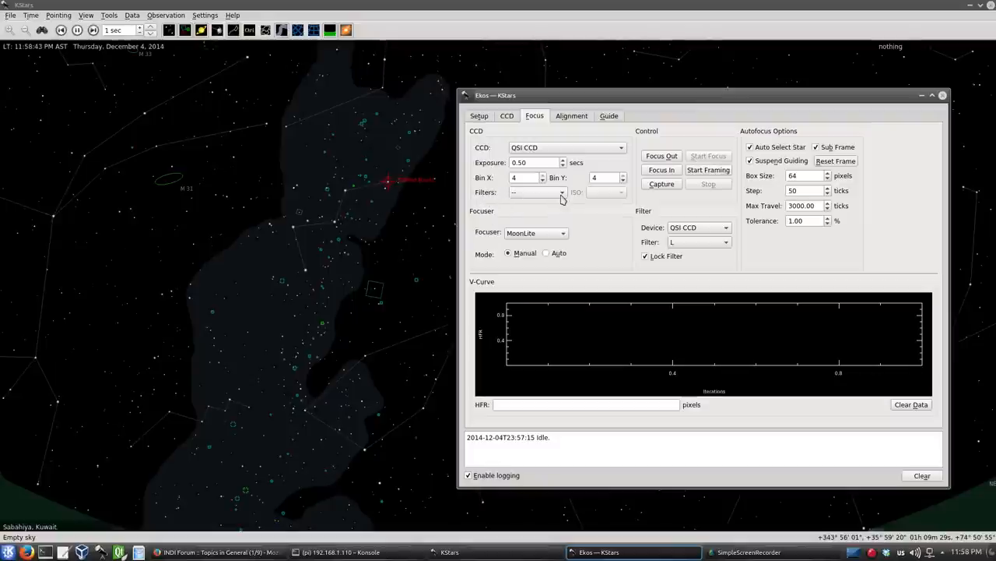
click(561, 192)
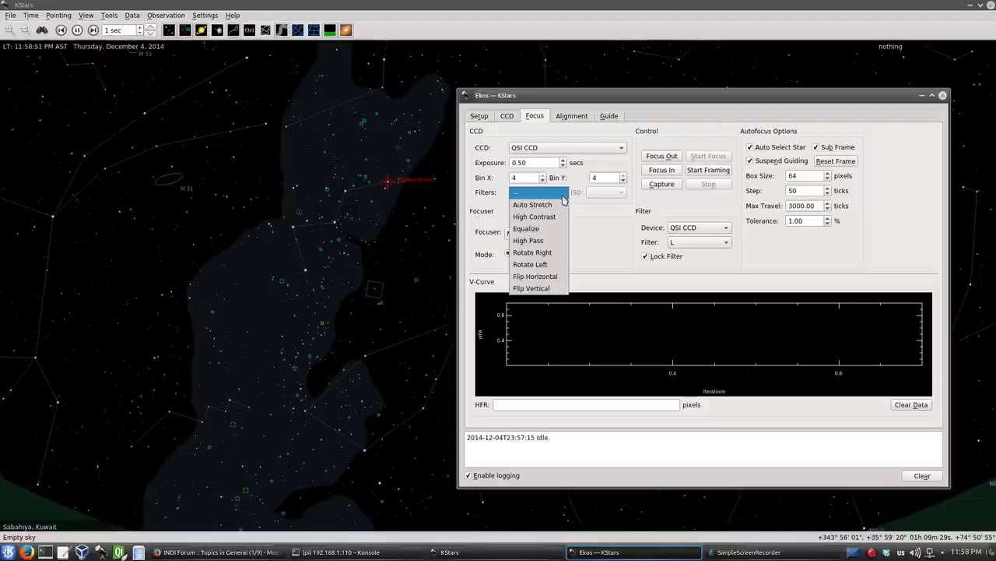
click(533, 204)
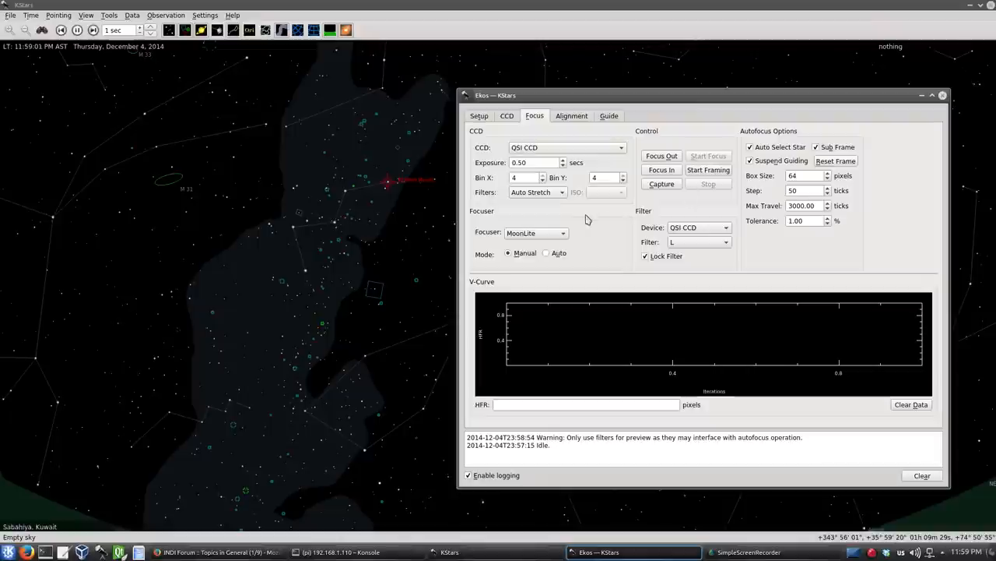
mouse_move(600, 248)
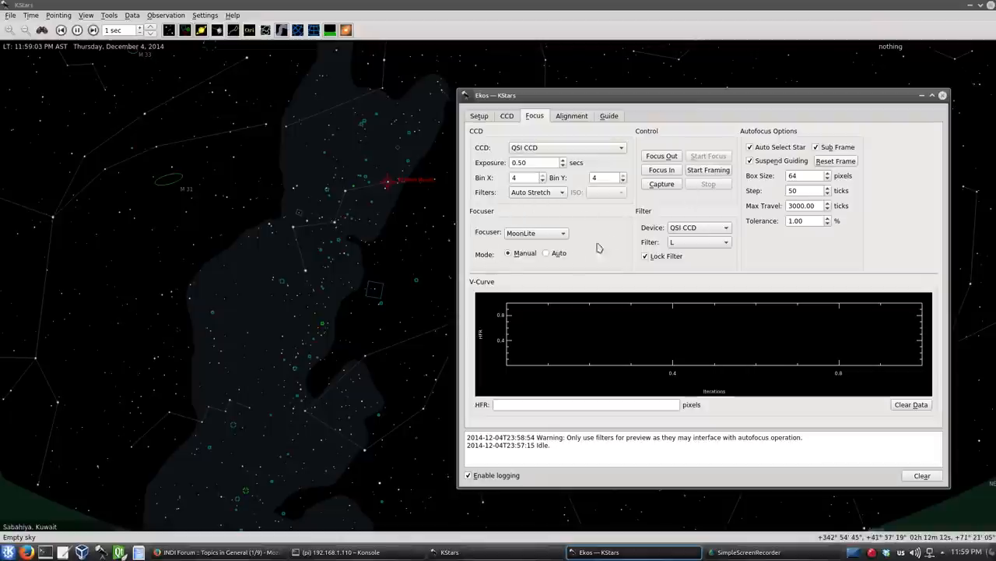
mouse_move(486, 250)
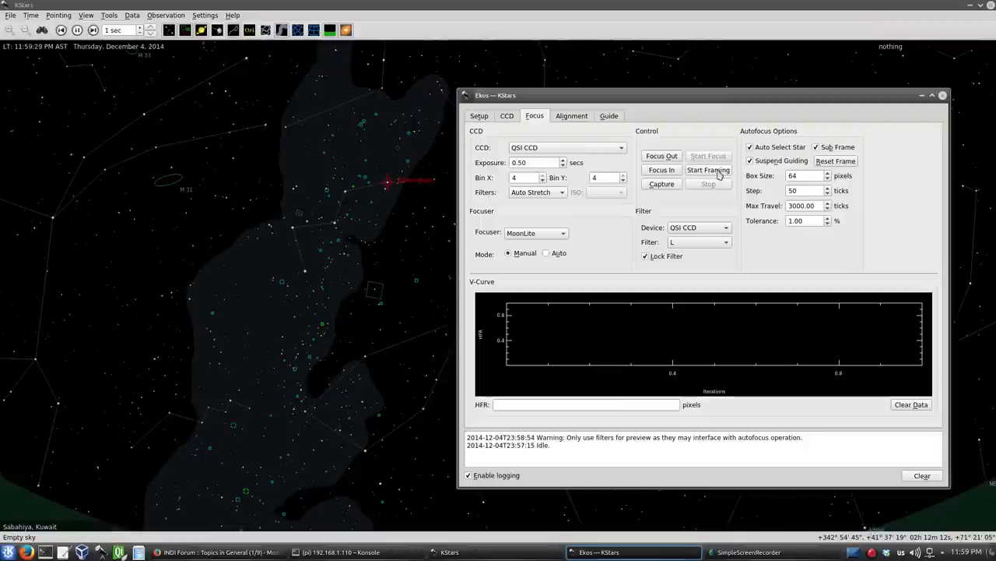
Run continuous Focus framing into the FITS Viewer, then stop at a 22.6 HFR.
click(708, 170)
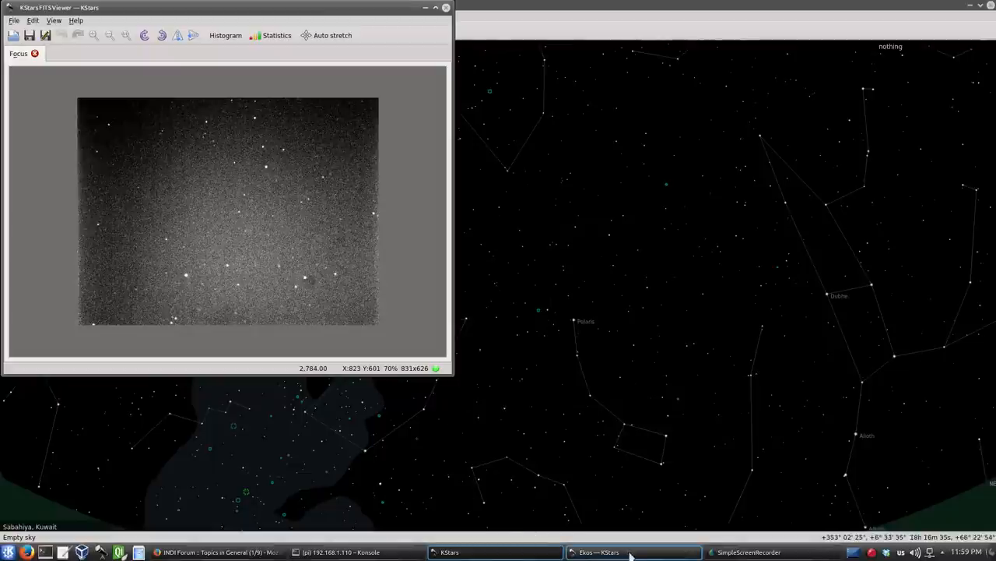
click(632, 552)
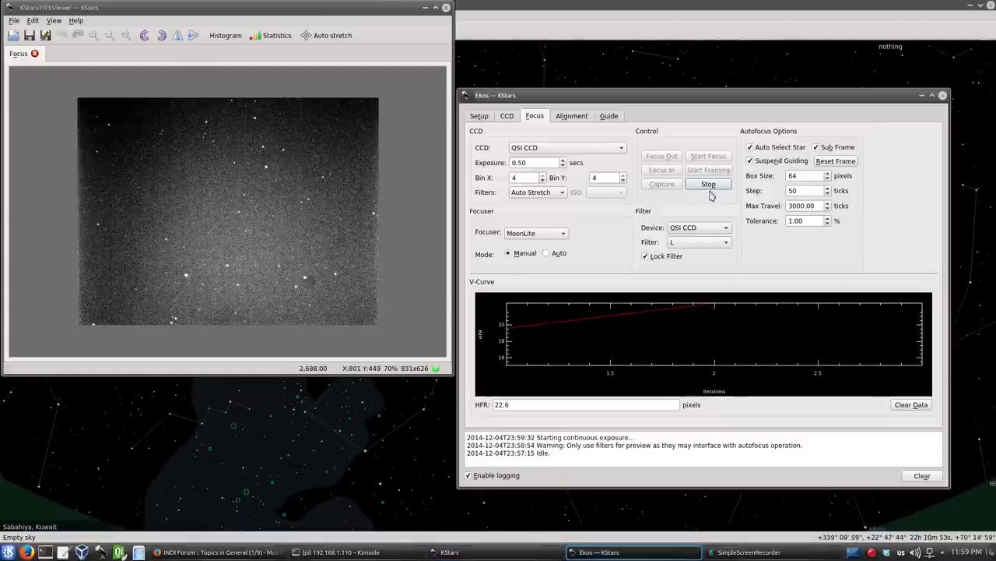
click(537, 193)
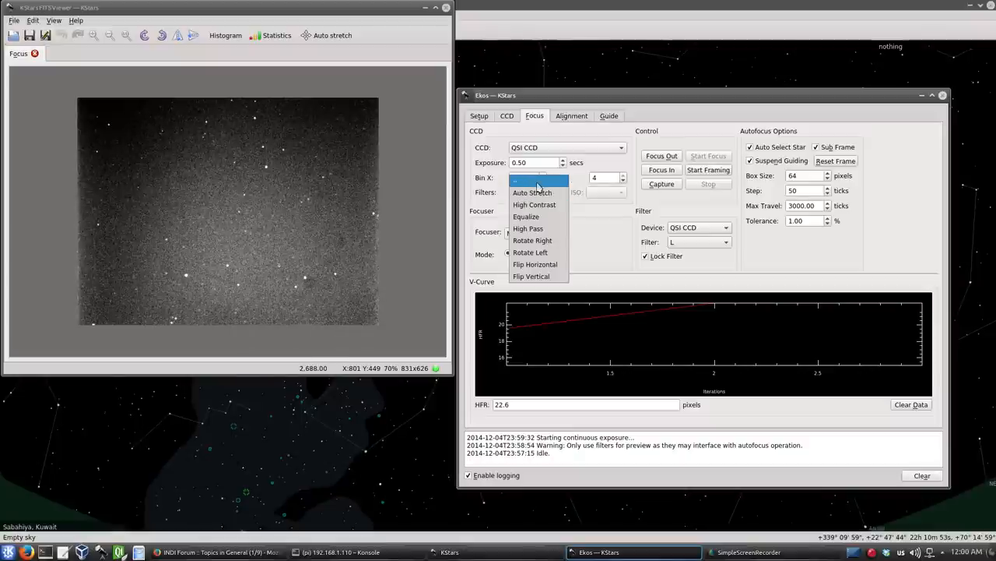
click(533, 178)
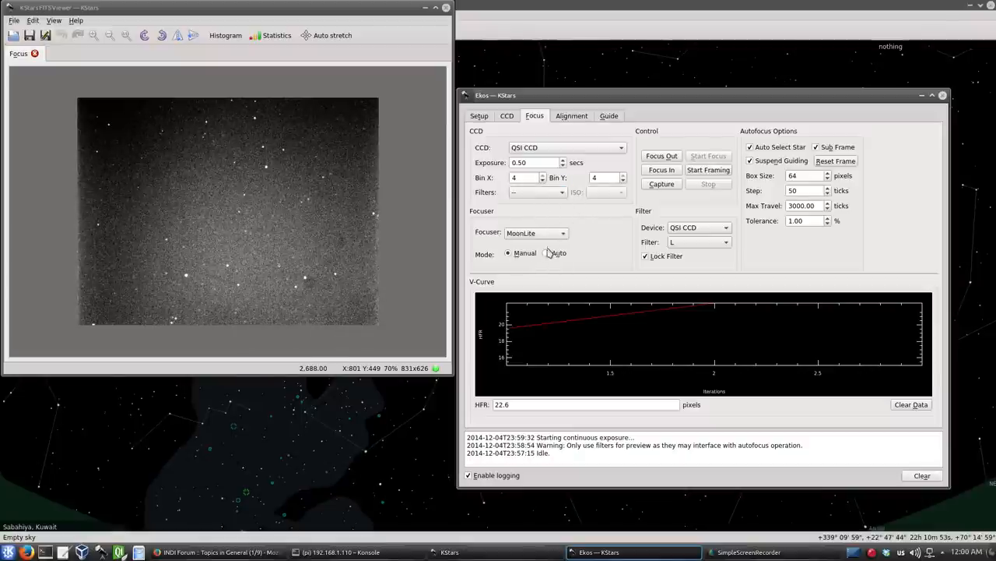
click(545, 253)
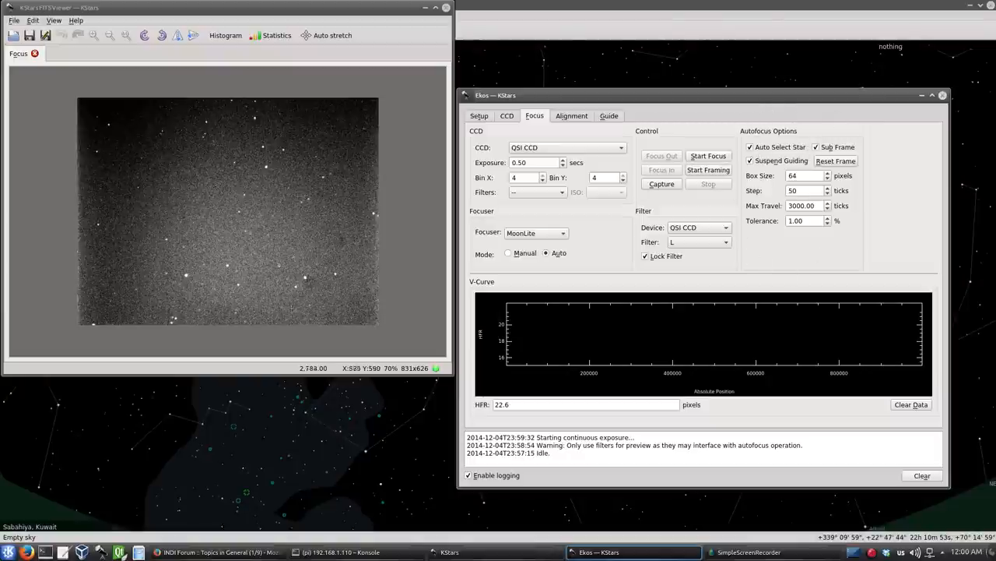
mouse_move(327, 337)
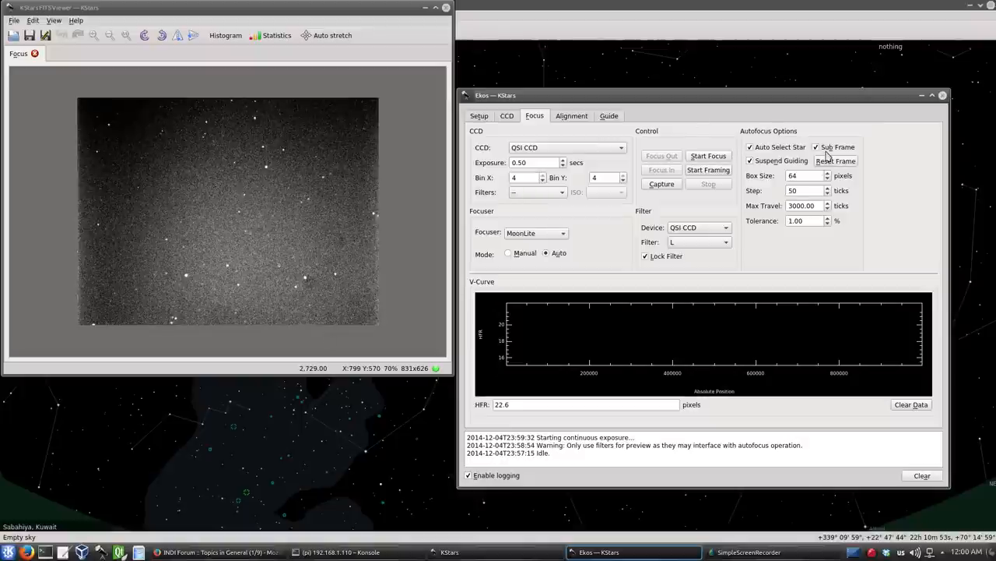
mouse_move(816, 147)
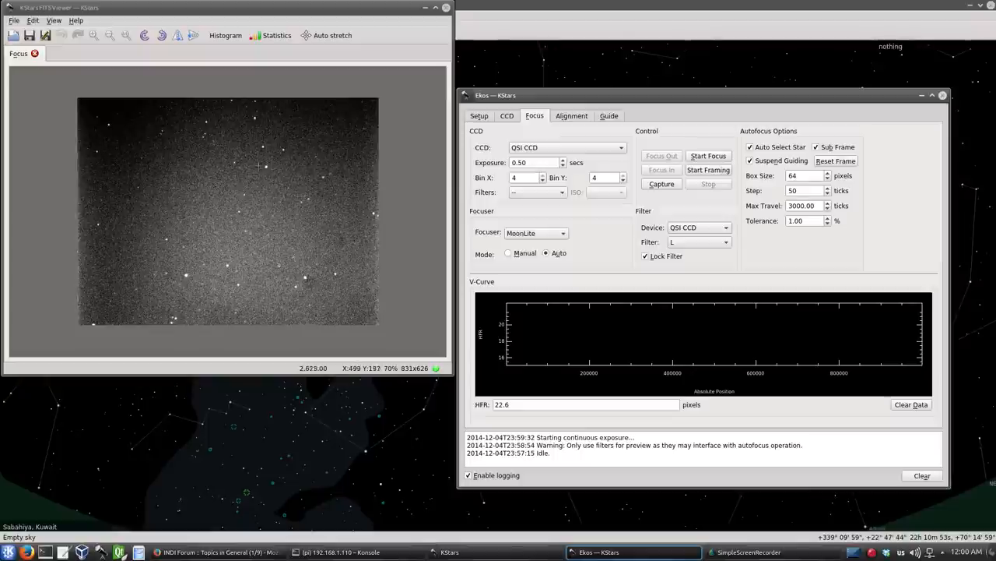
mouse_move(262, 160)
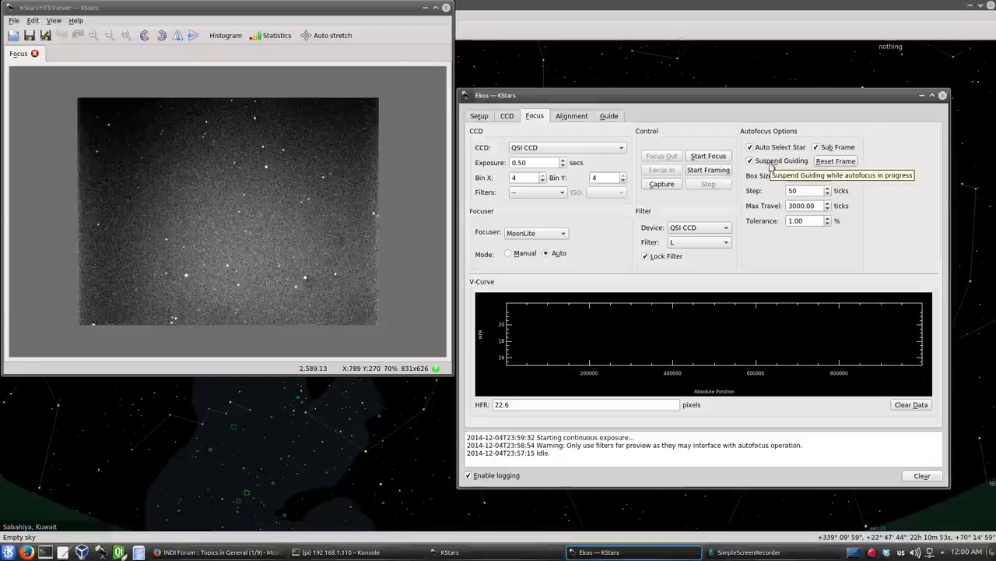
mouse_move(765, 198)
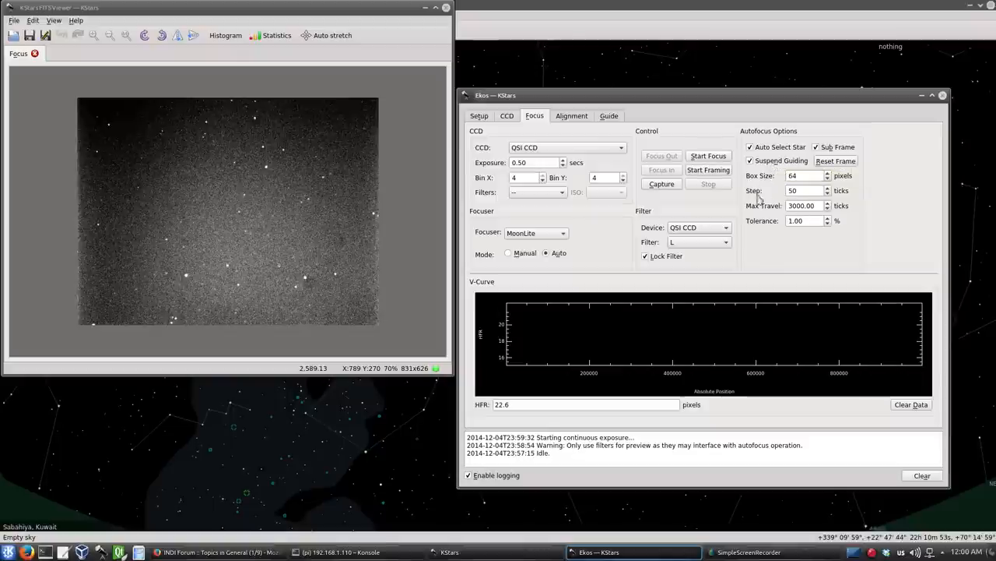
mouse_move(767, 199)
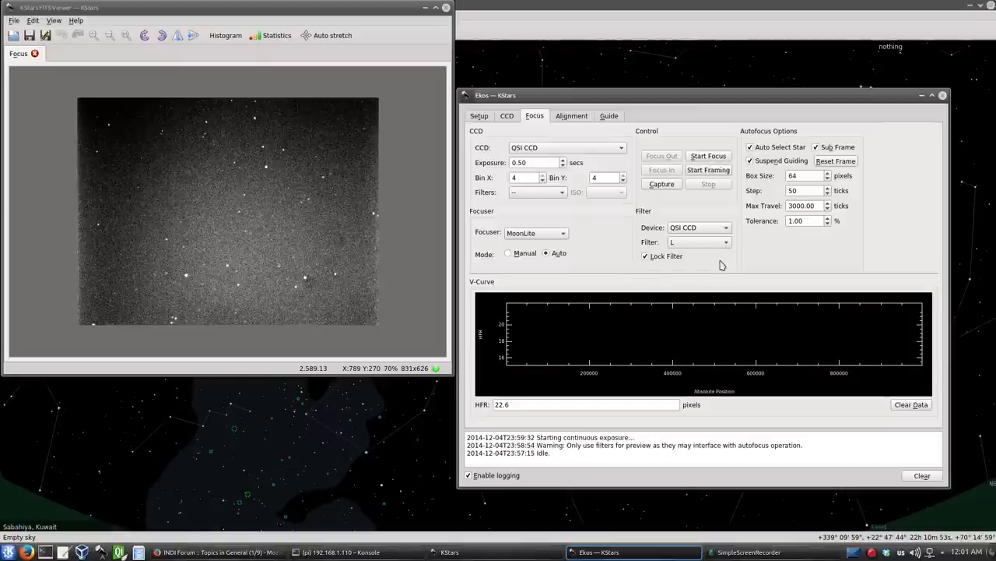
mouse_move(684, 247)
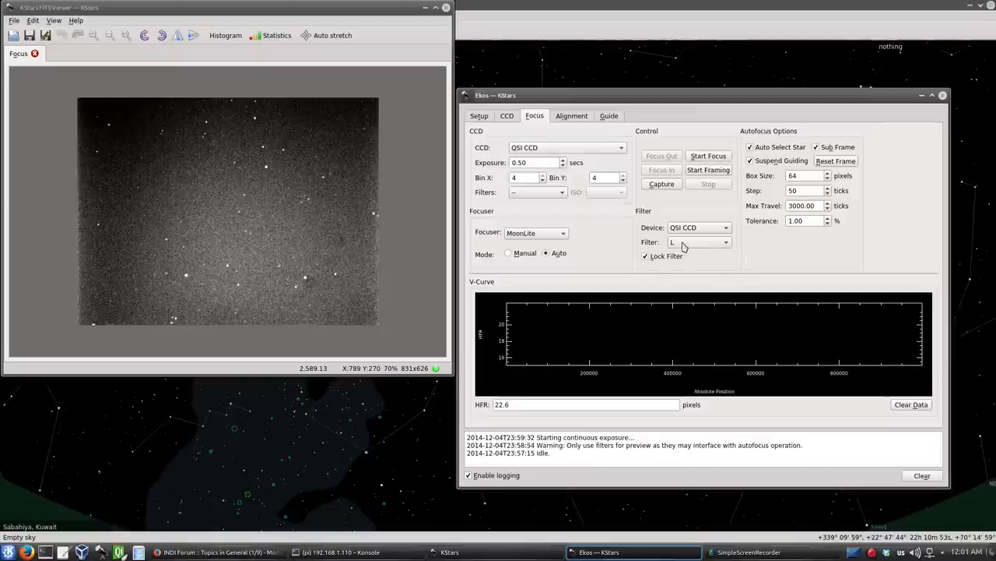
mouse_move(684, 247)
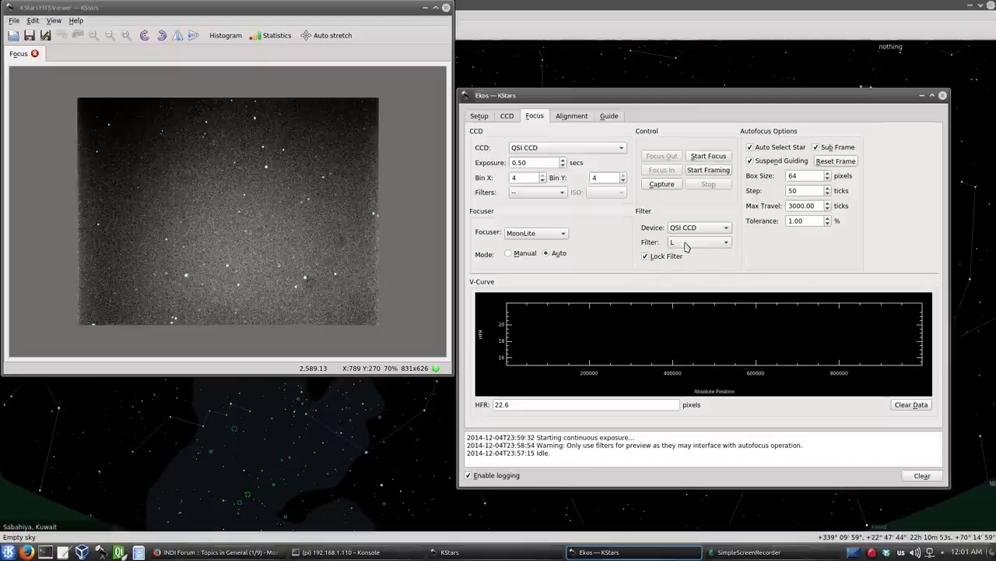
mouse_move(648, 261)
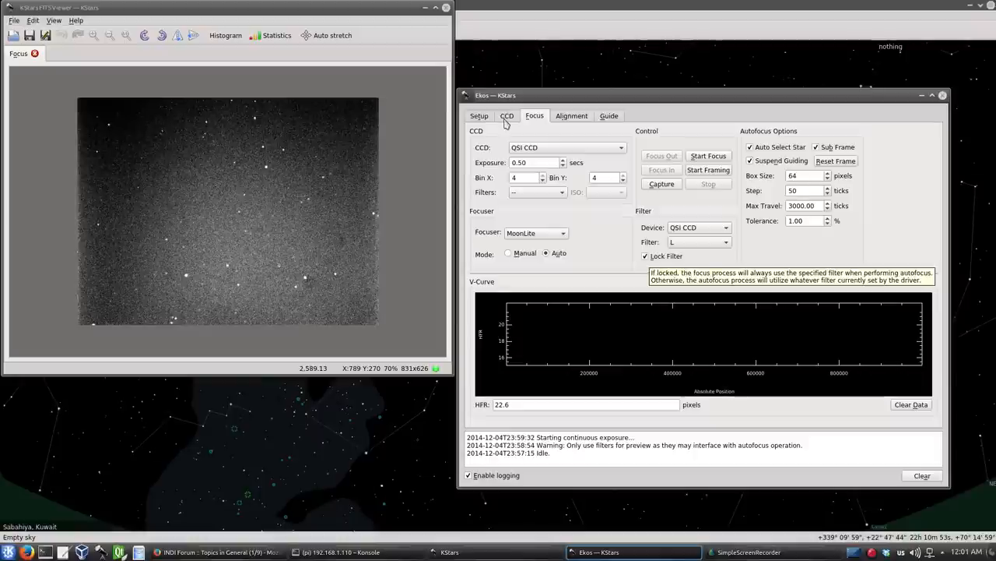
click(506, 115)
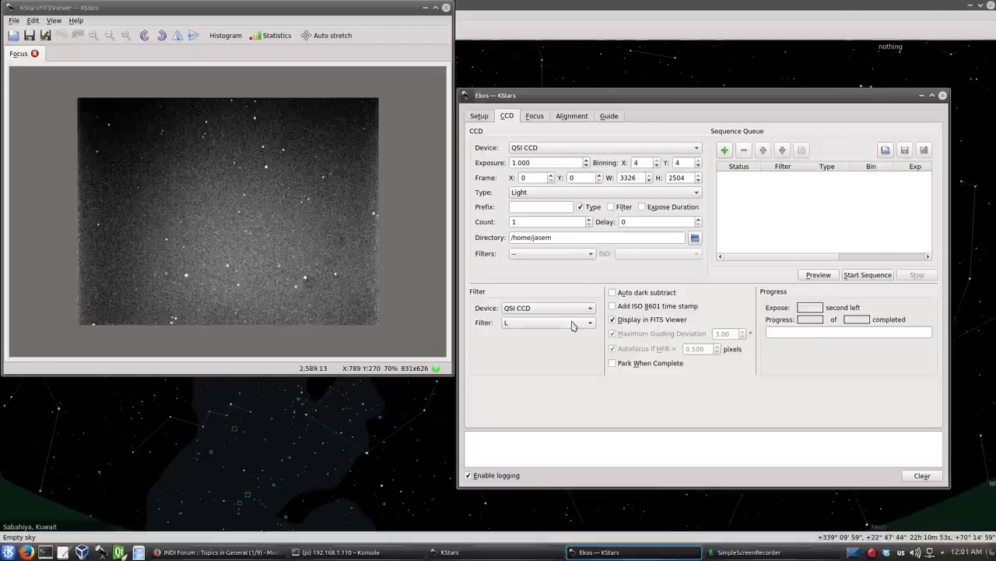
mouse_move(572, 356)
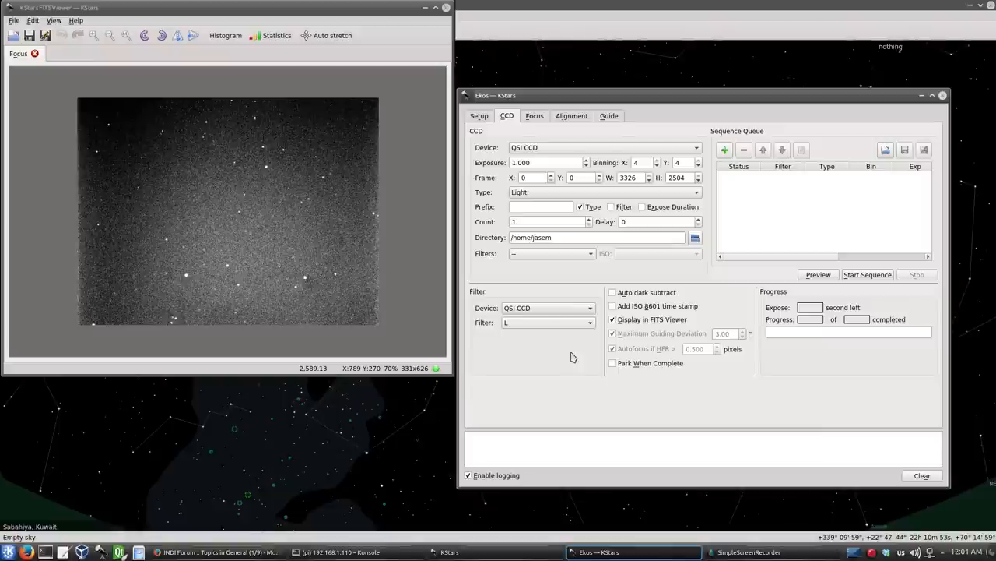
click(534, 115)
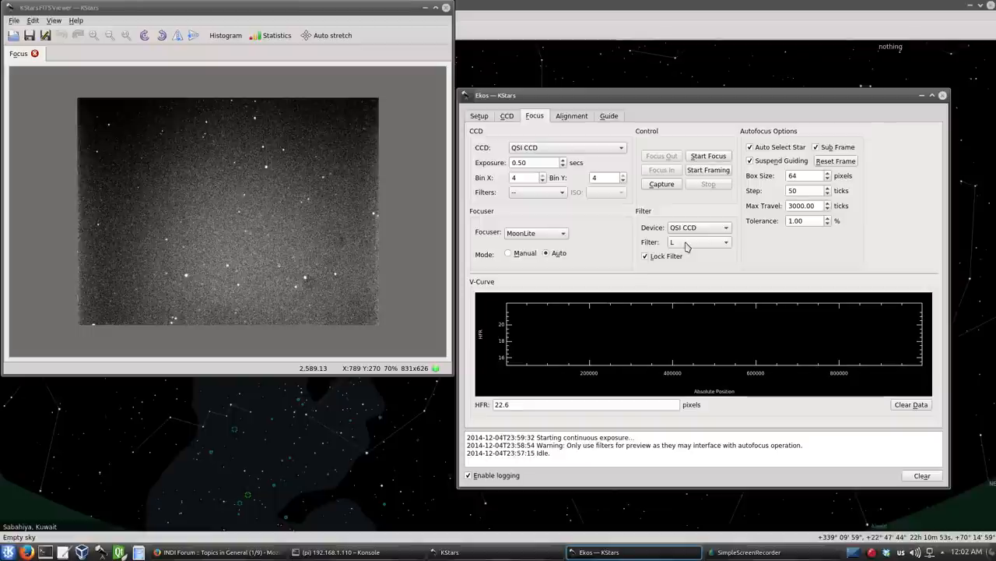
mouse_move(688, 246)
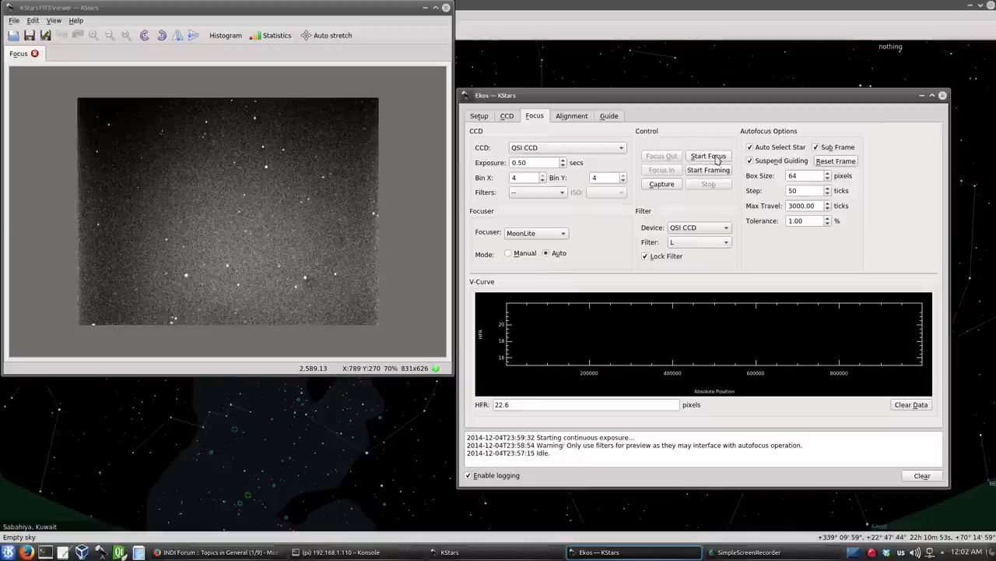
Start autofocus on the MoonLite focuser and let the V-curve run to HFR ~0.52.
click(708, 156)
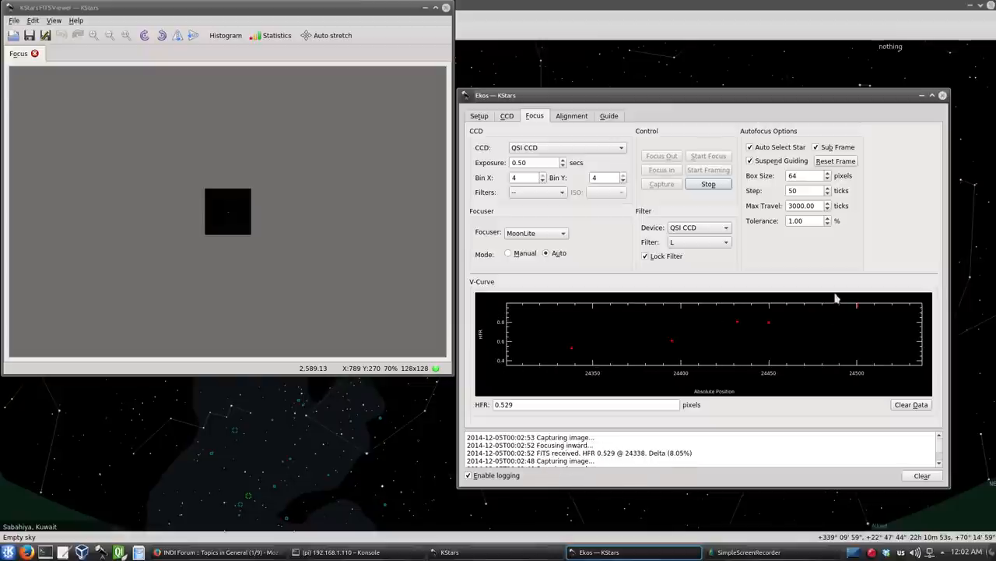
mouse_move(599, 359)
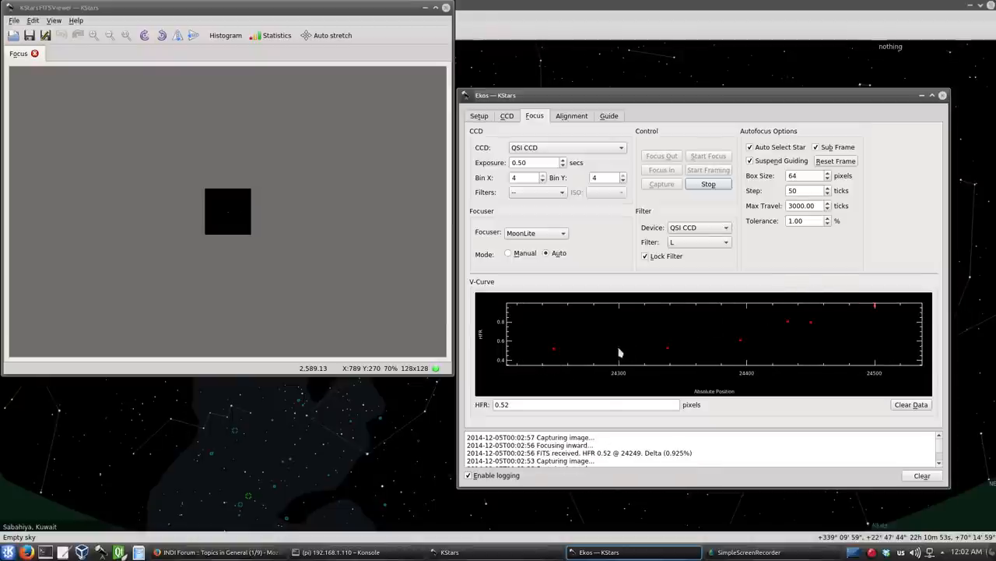
mouse_move(558, 394)
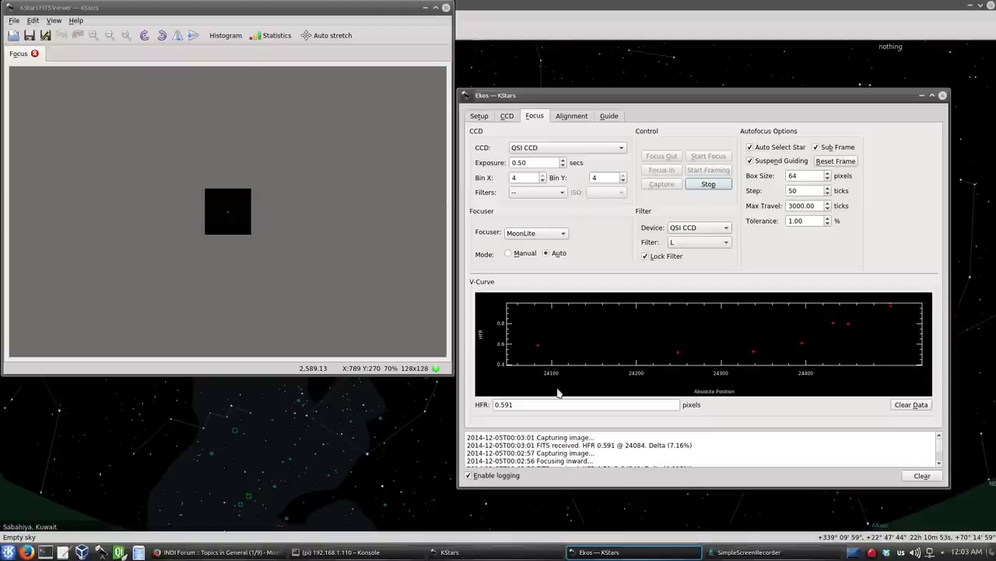
mouse_move(674, 355)
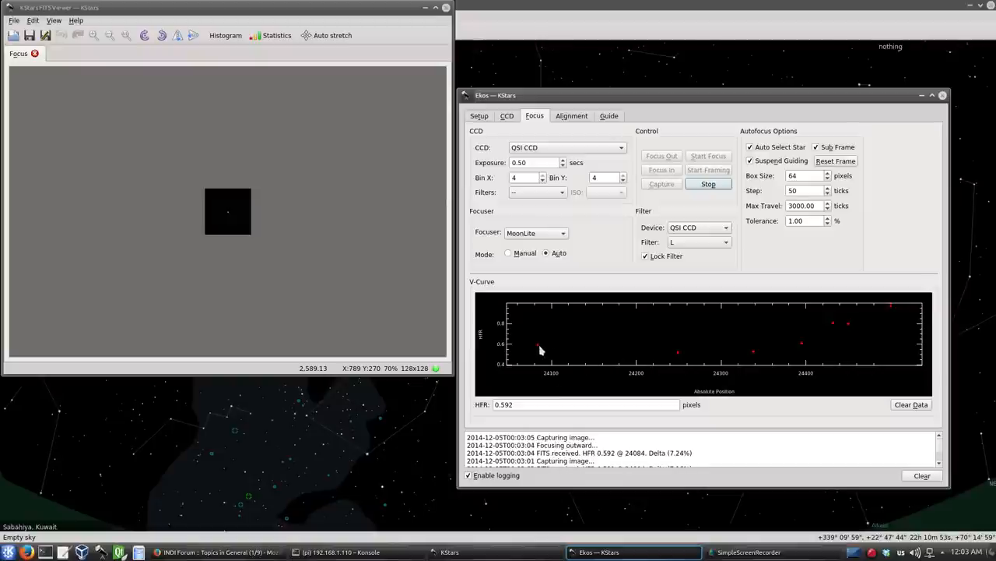
mouse_move(573, 356)
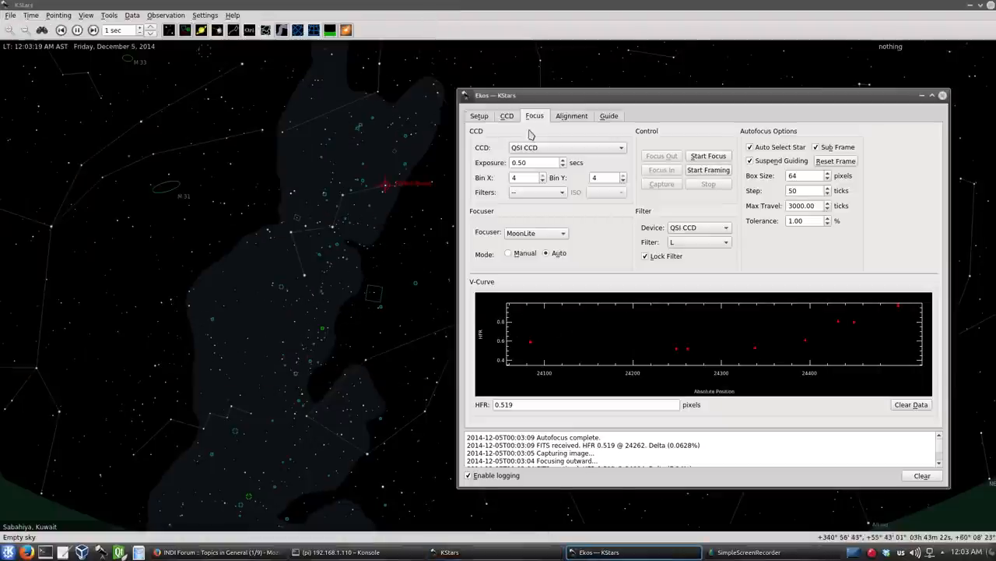
Show the Alignment settings and choose Slew to Target after solving.
click(571, 115)
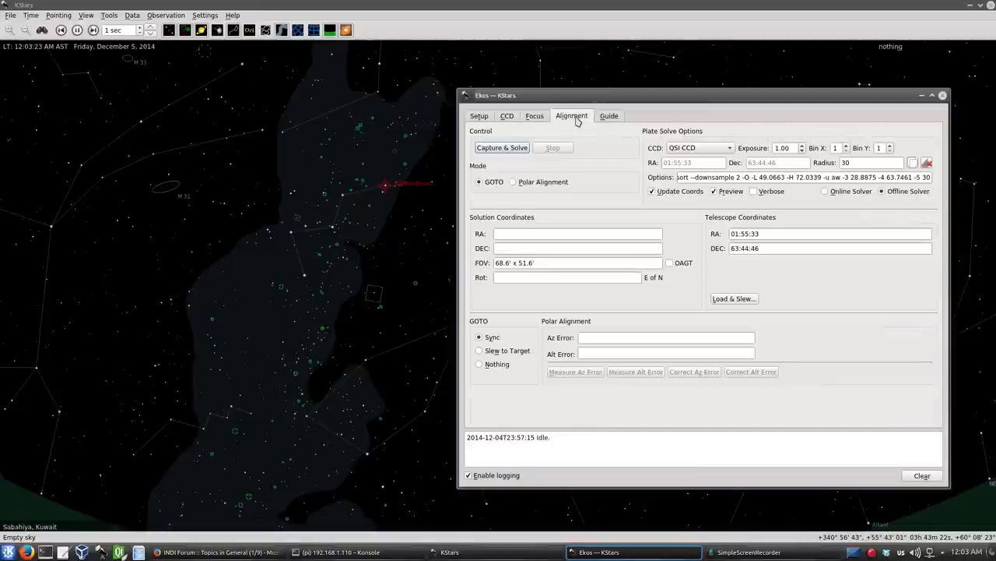
mouse_move(619, 149)
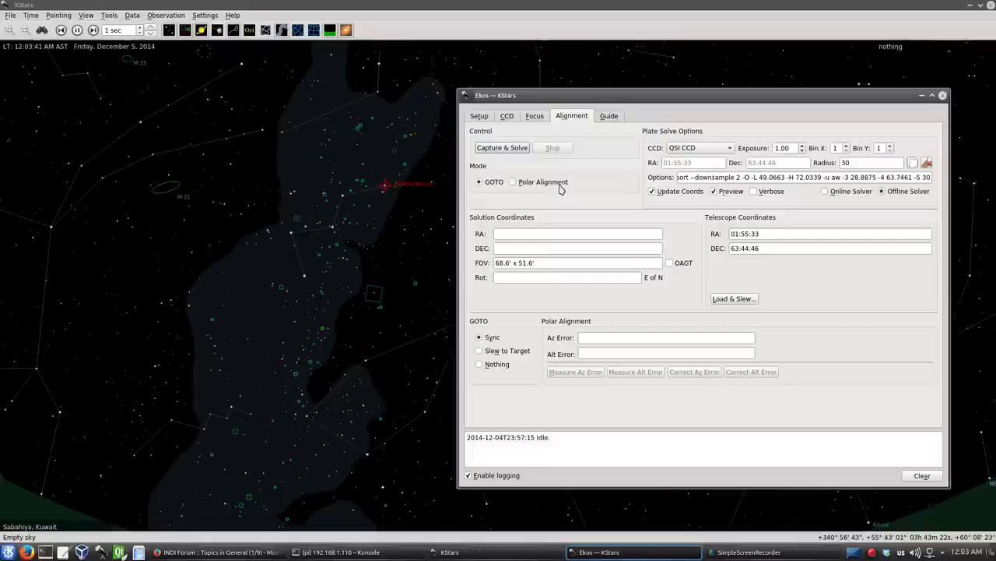
mouse_move(549, 224)
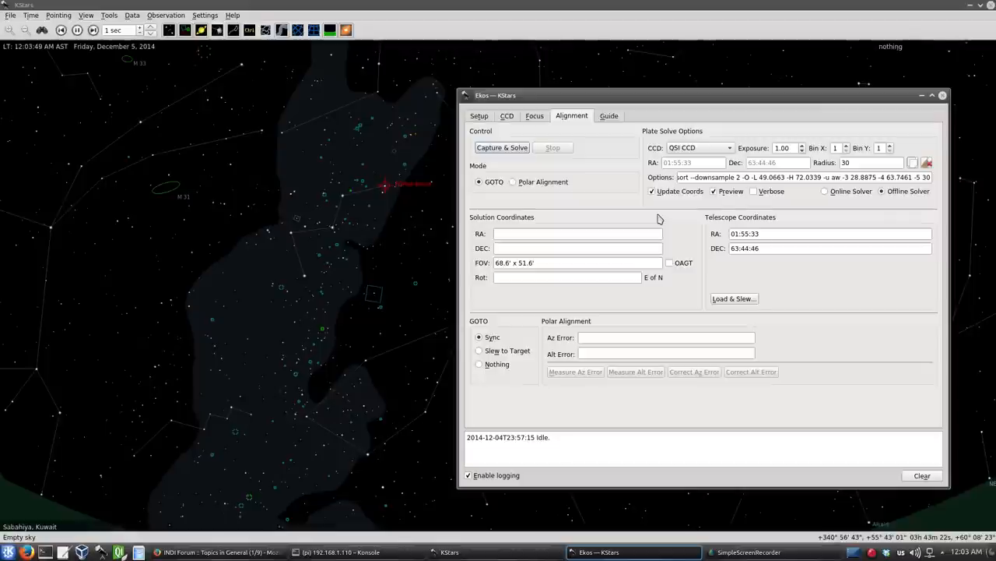
mouse_move(483, 327)
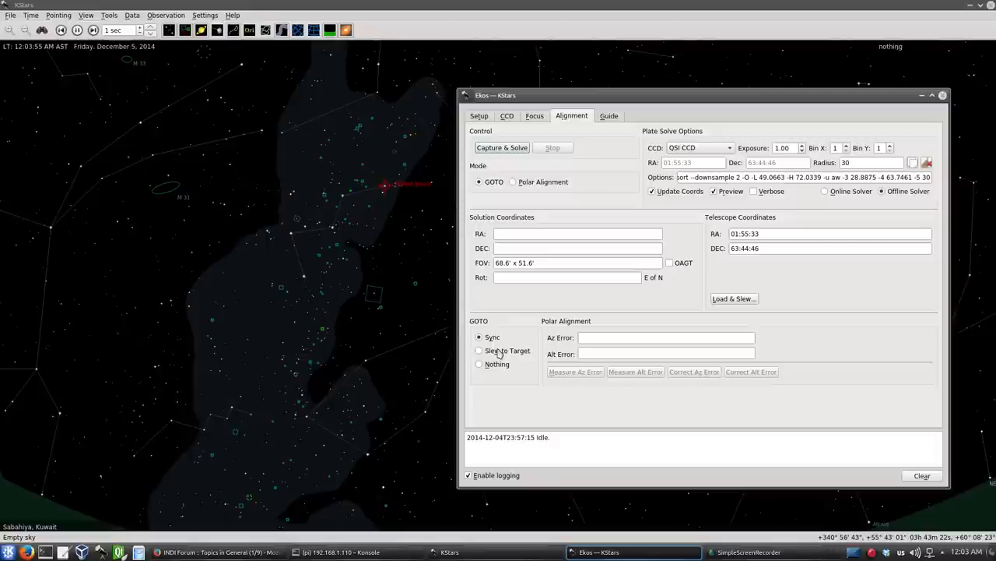
mouse_move(496, 358)
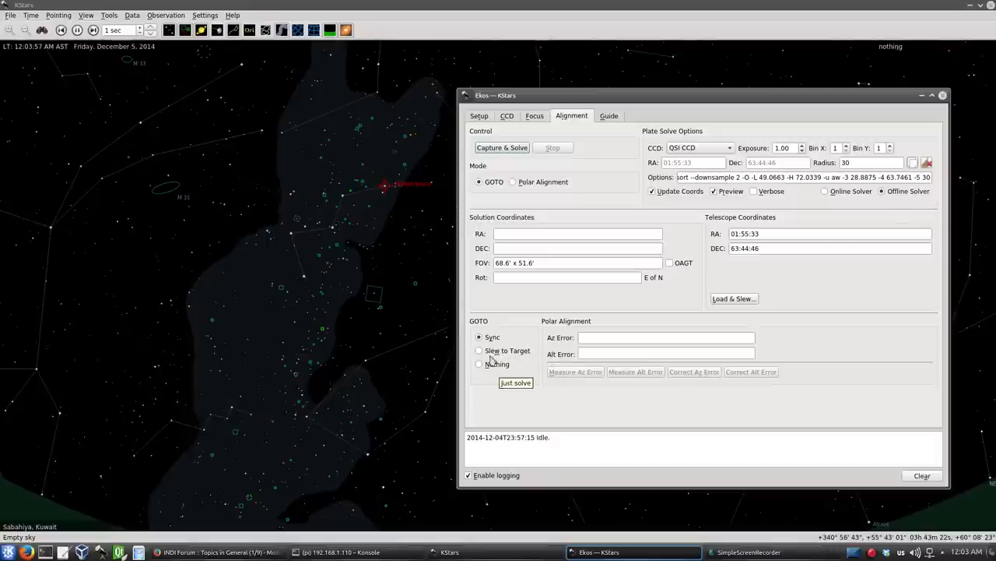
click(479, 350)
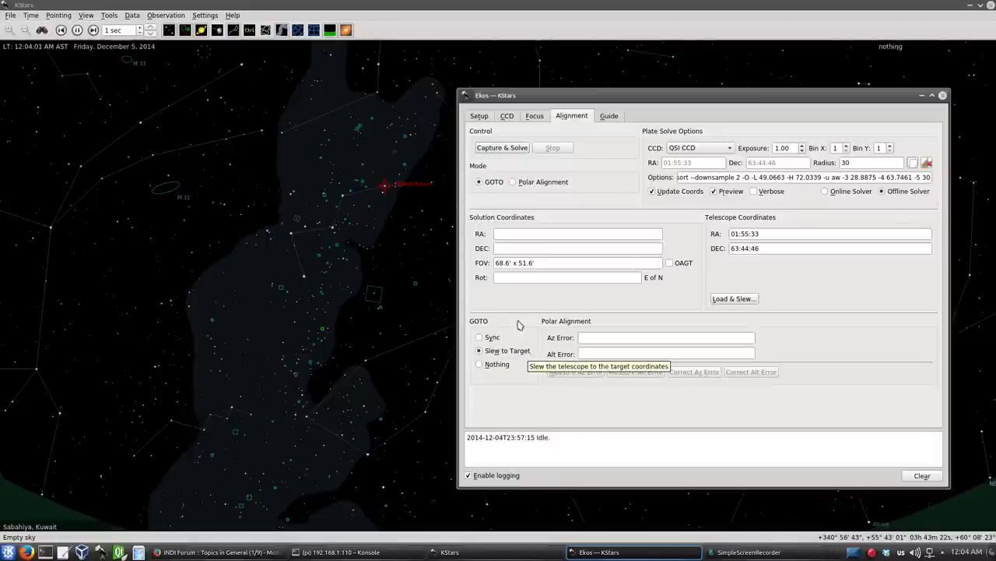
mouse_move(366, 216)
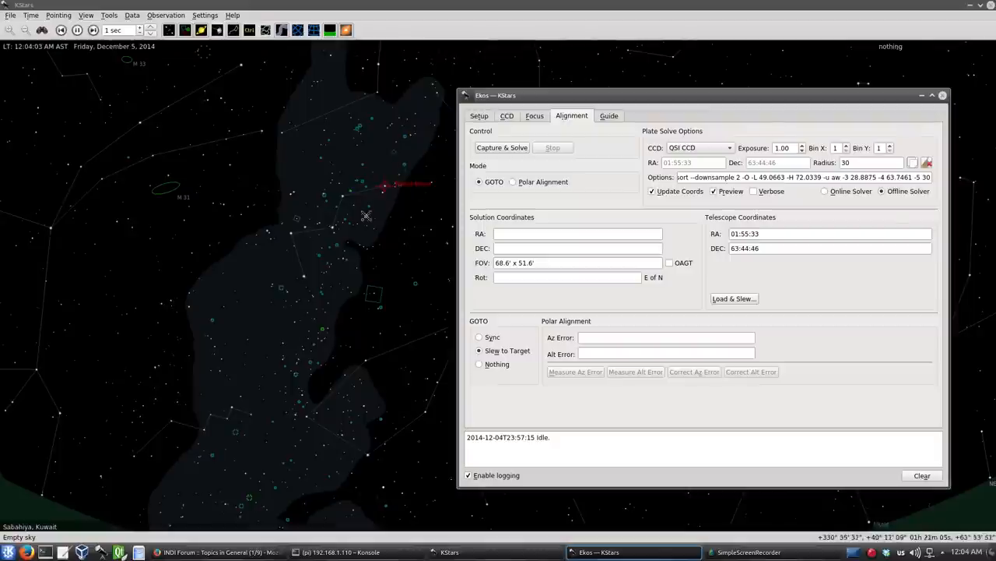
mouse_move(389, 233)
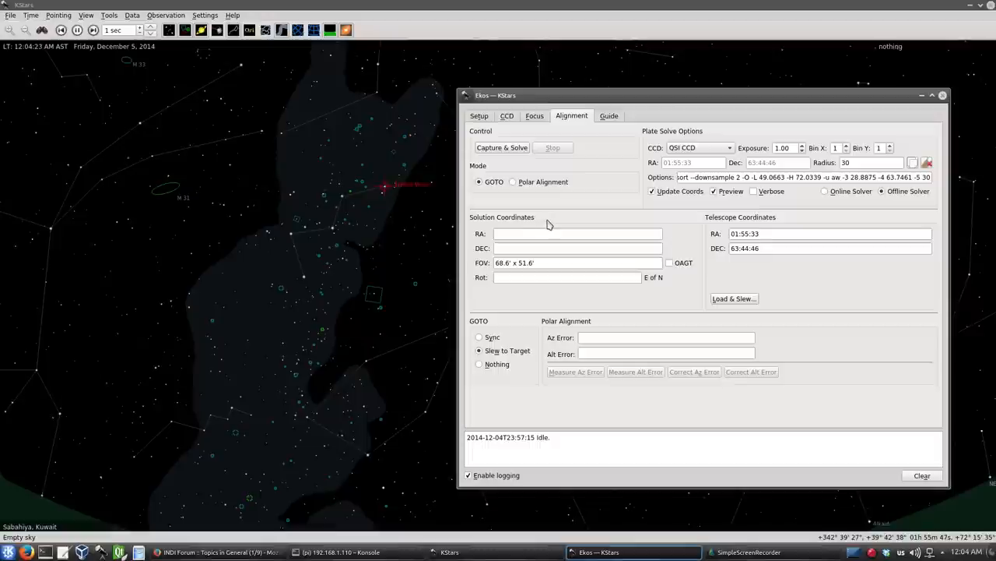
mouse_move(527, 357)
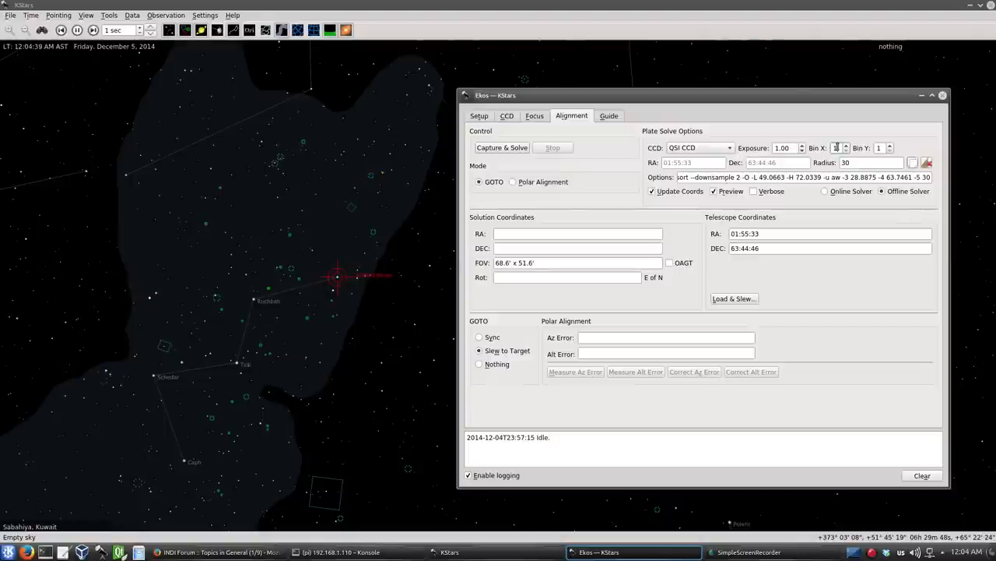
Set the plate-solve binning to 4 in Alignment's Plate Solve Options.
click(846, 145)
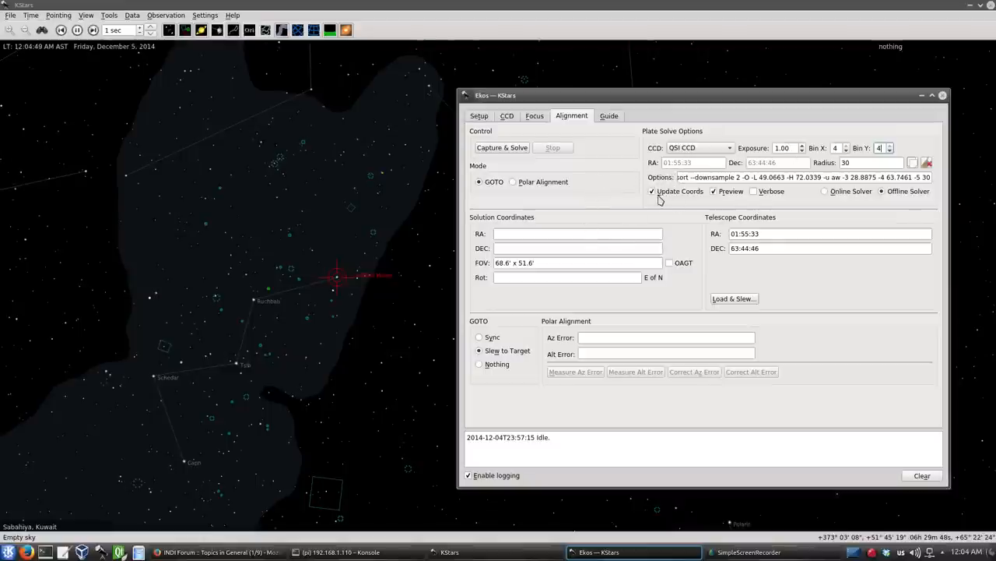
mouse_move(658, 196)
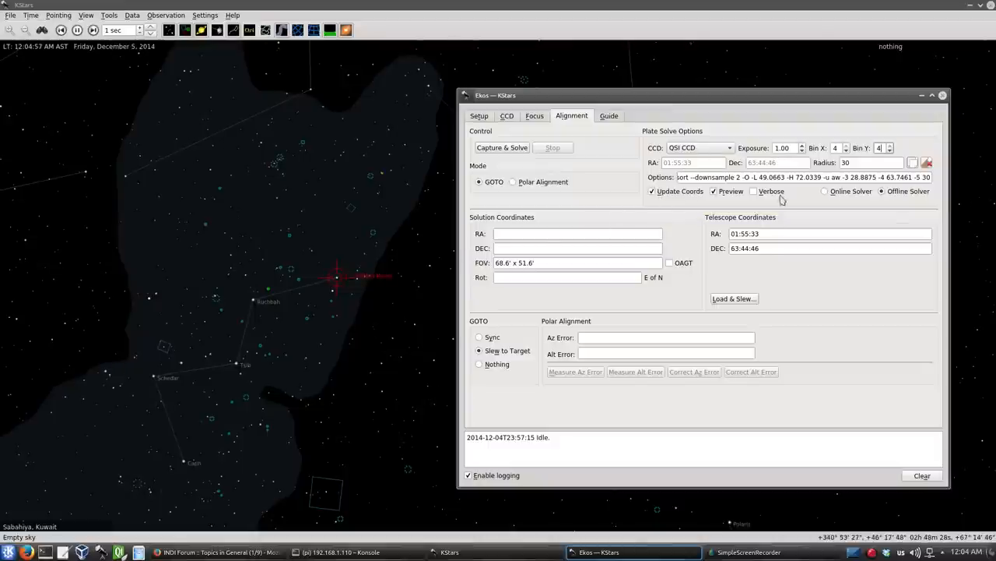
mouse_move(853, 269)
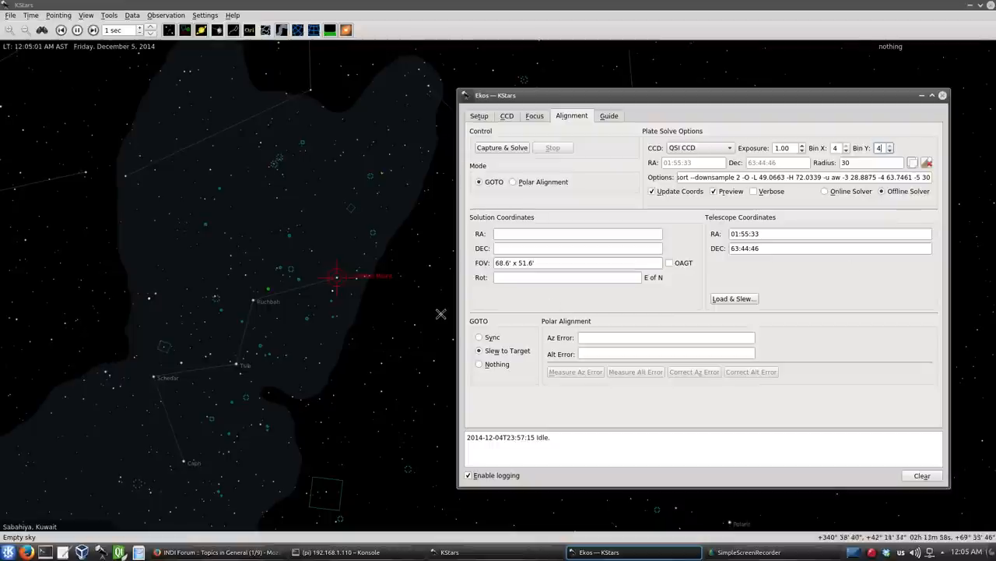
mouse_move(416, 230)
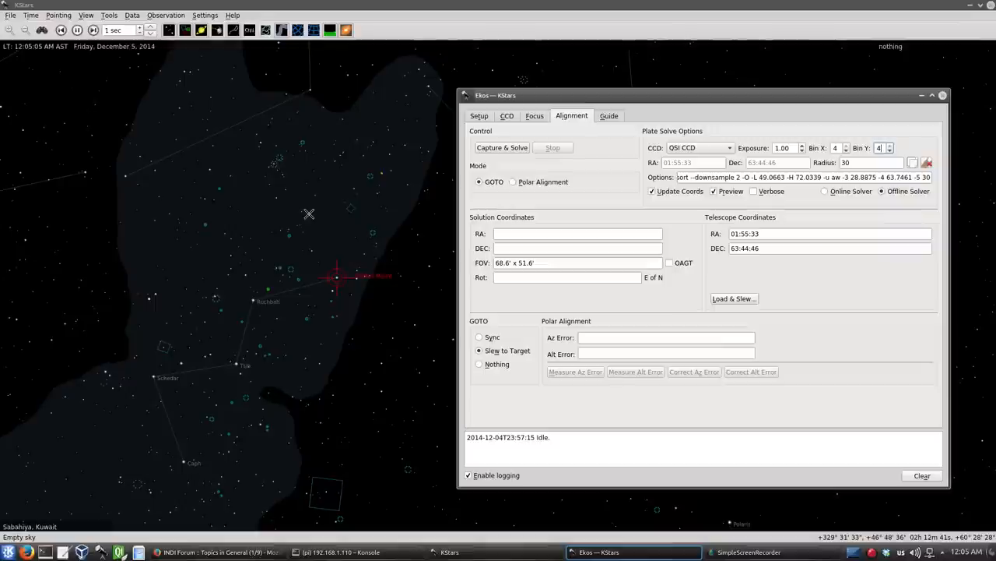
mouse_move(746, 239)
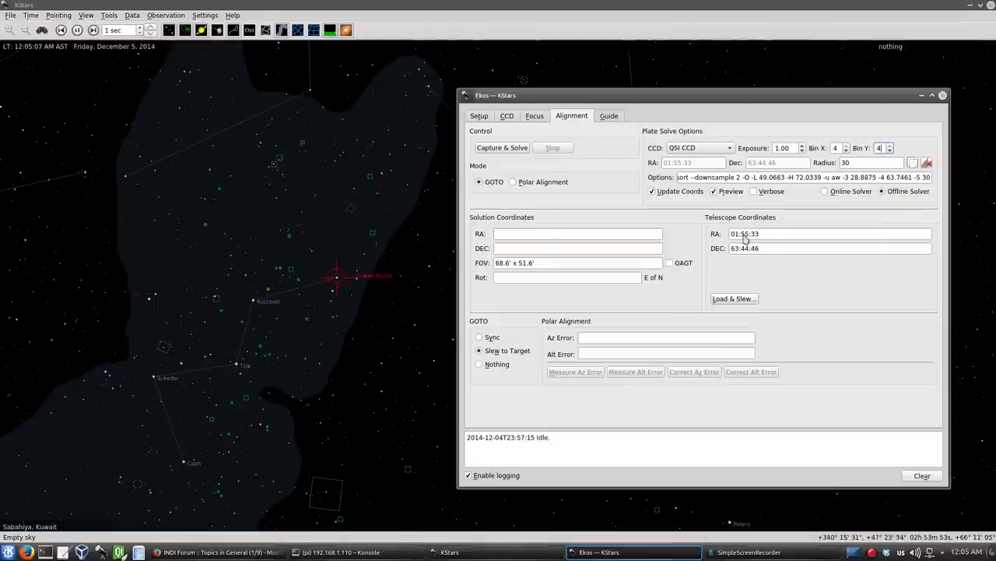
mouse_move(713, 191)
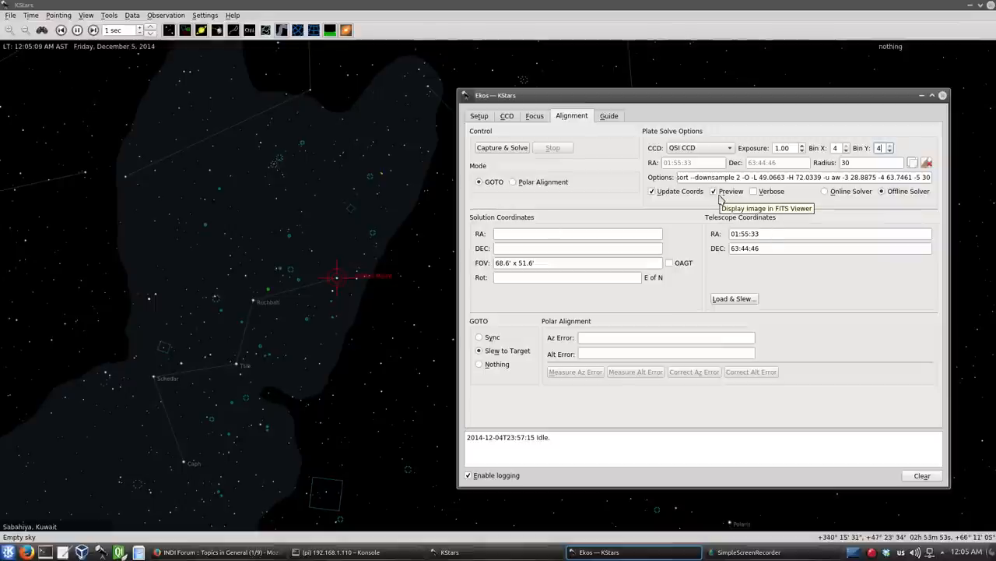
mouse_move(853, 205)
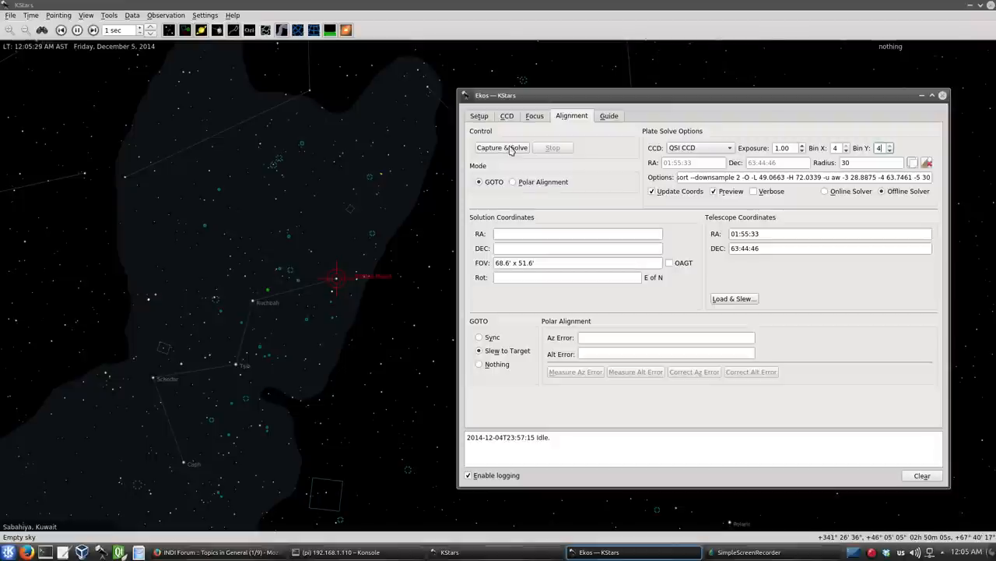
Run Capture & Solve and dismiss the missing index file warning.
click(502, 147)
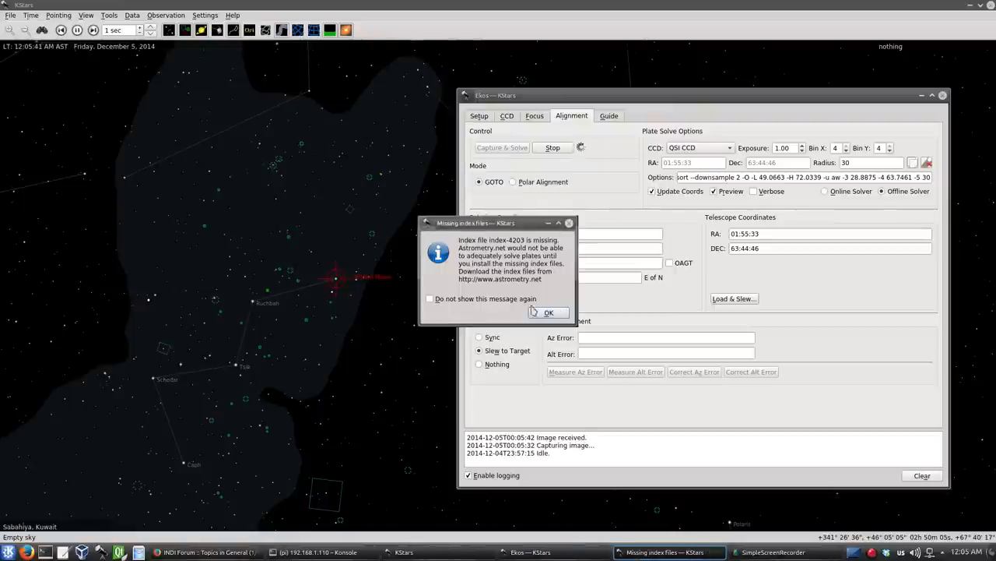
click(548, 312)
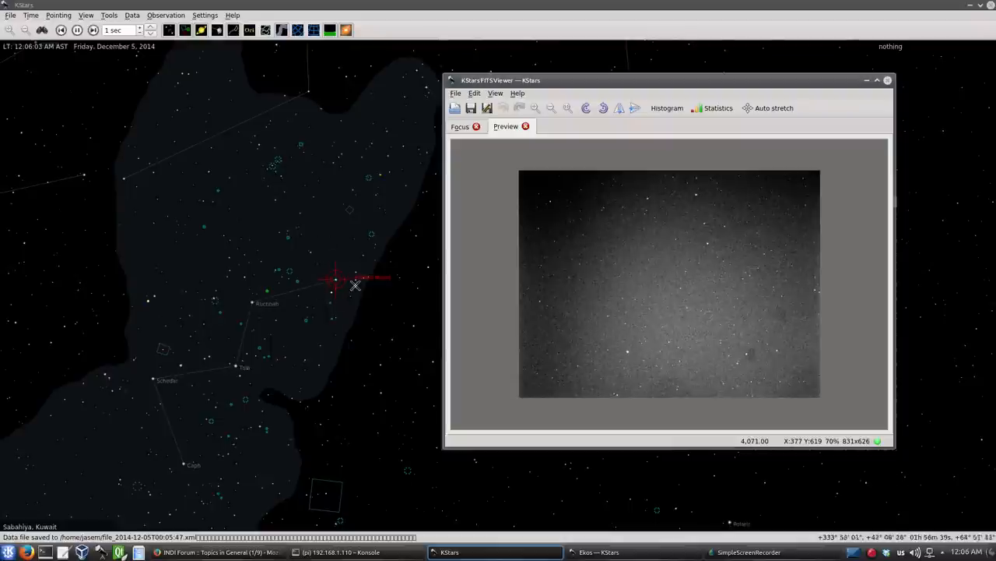
mouse_move(507, 424)
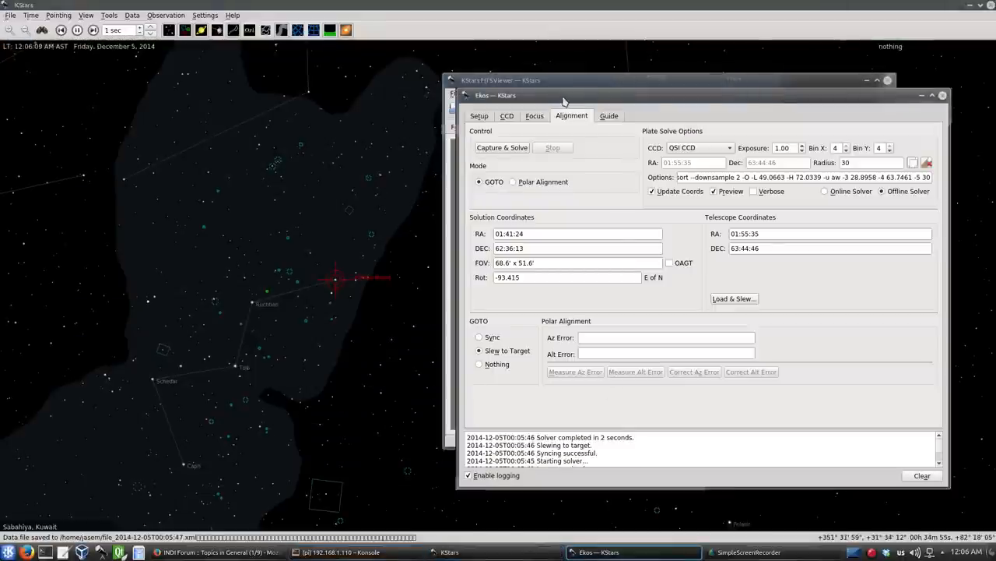
Take a single preview exposure from the Ekos CCD tab.
click(507, 115)
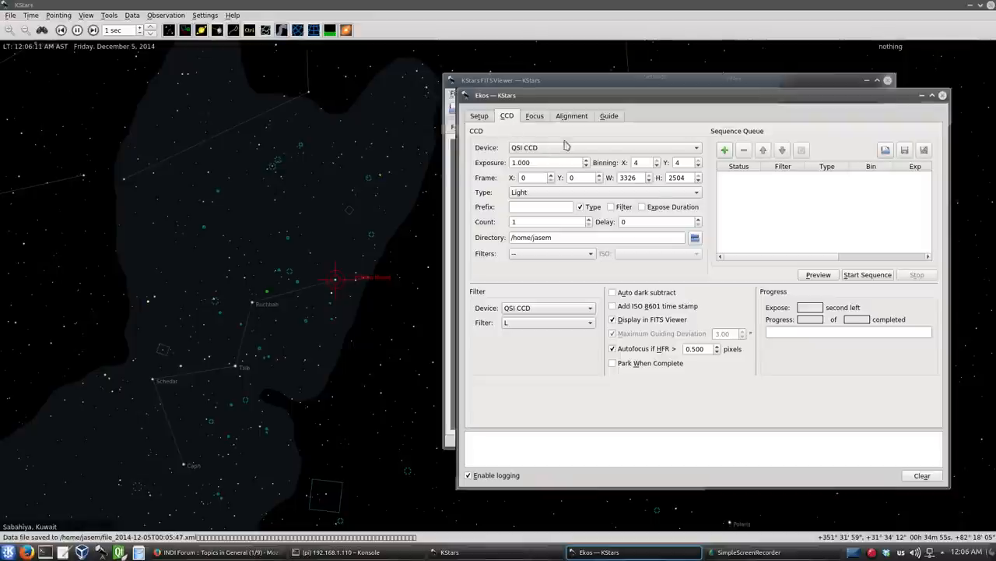
mouse_move(814, 281)
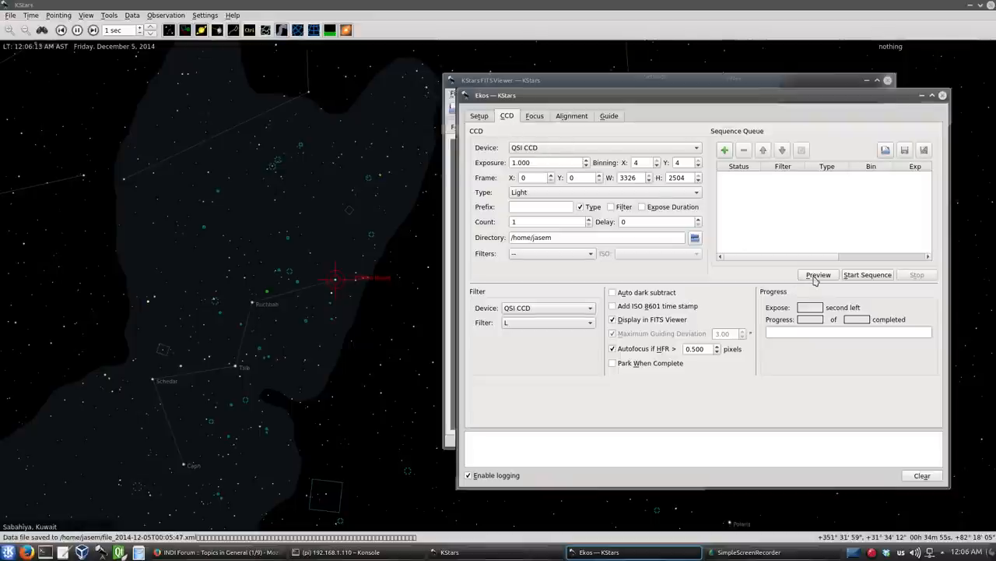
click(817, 274)
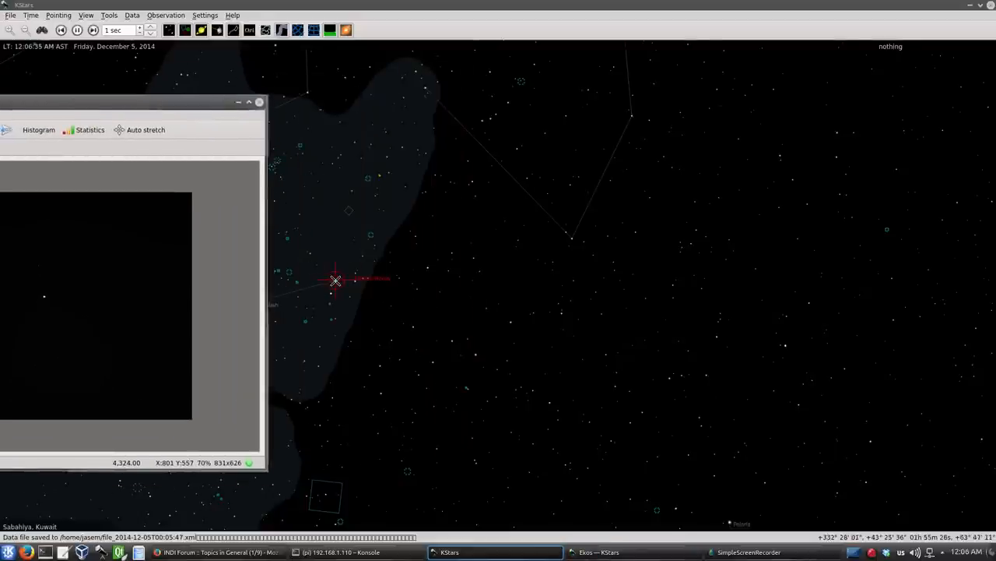
Make the EQMod mount track Navi, then raise the Ekos window.
right_click(335, 281)
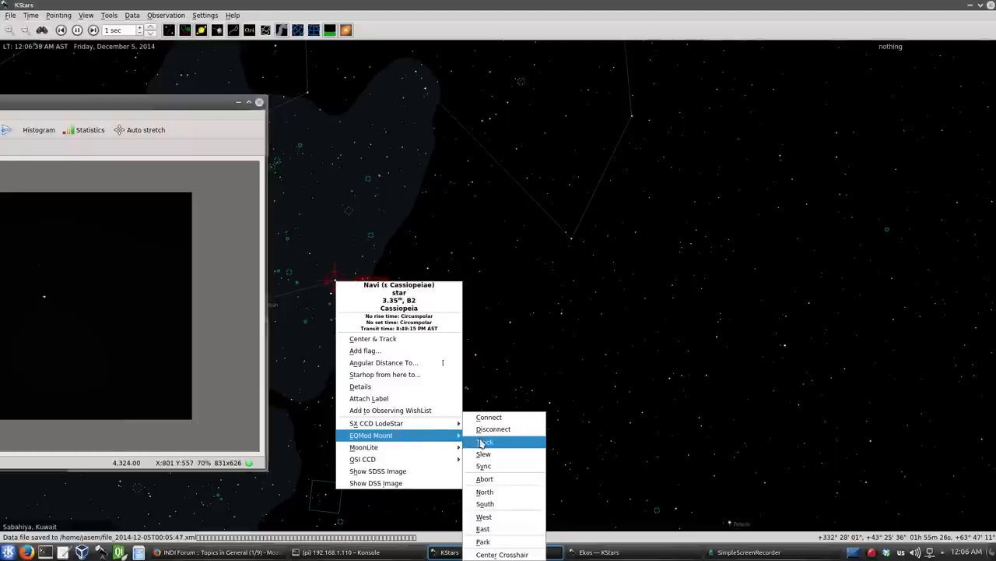
click(484, 441)
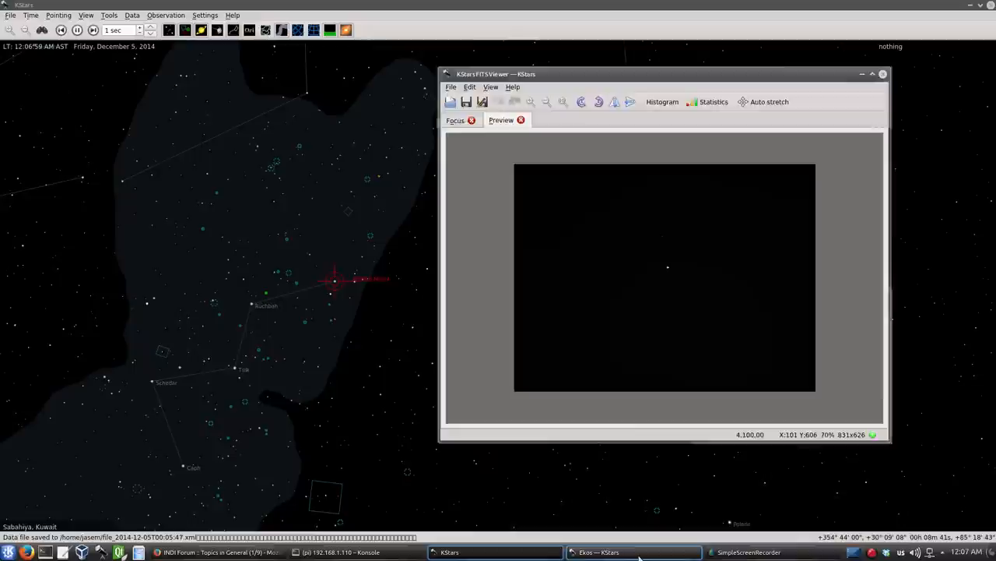
click(636, 552)
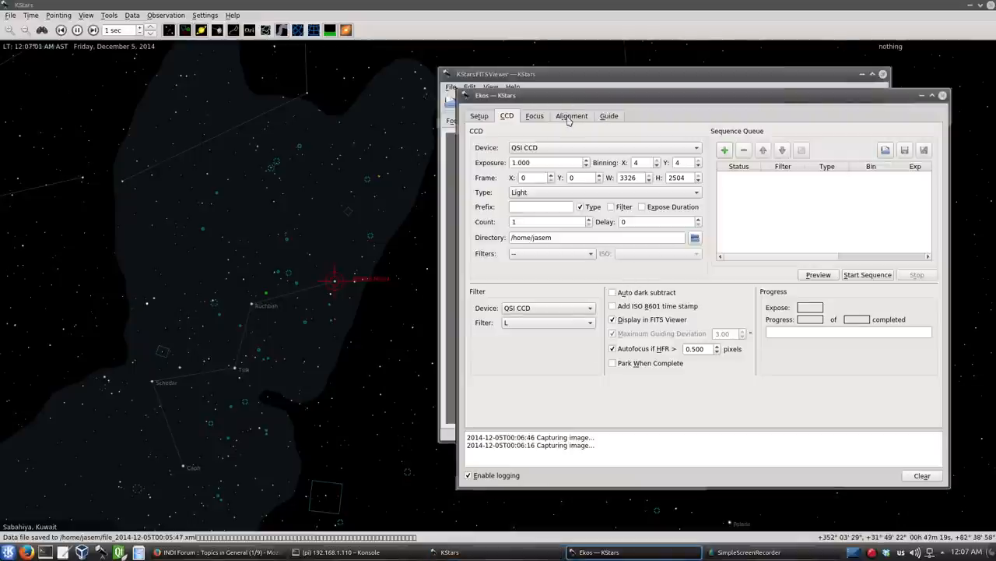
Capture and plate-solve a frame, yielding RA 01:55:12, Dec 63:43:58.
click(572, 115)
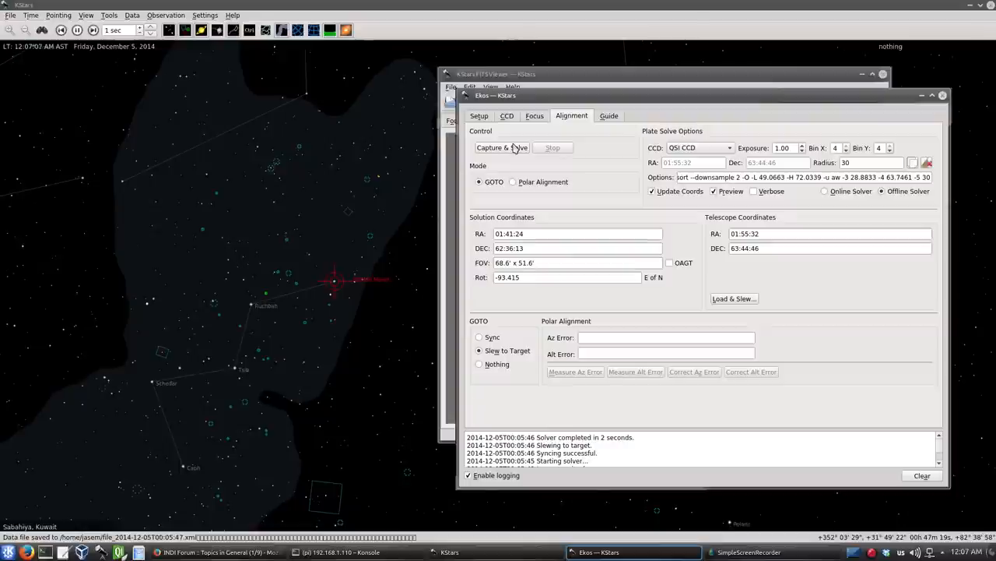
click(501, 147)
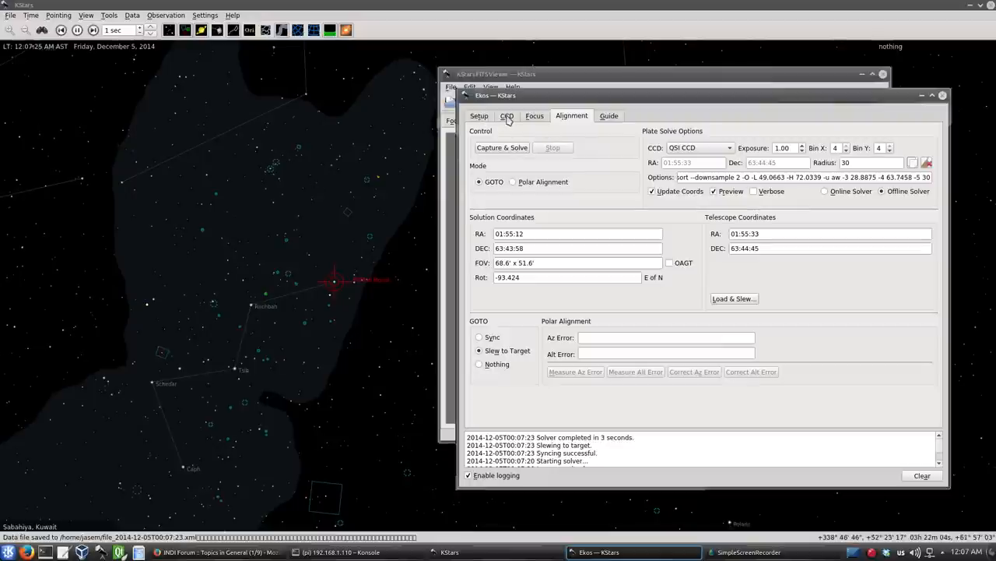
click(506, 115)
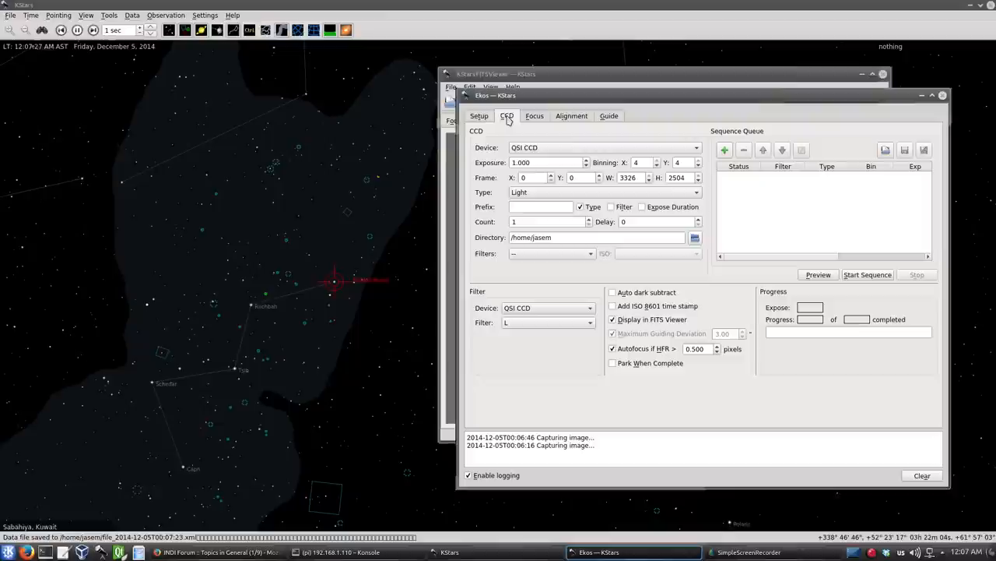
Take another preview exposure showing a single star near the centre.
click(867, 274)
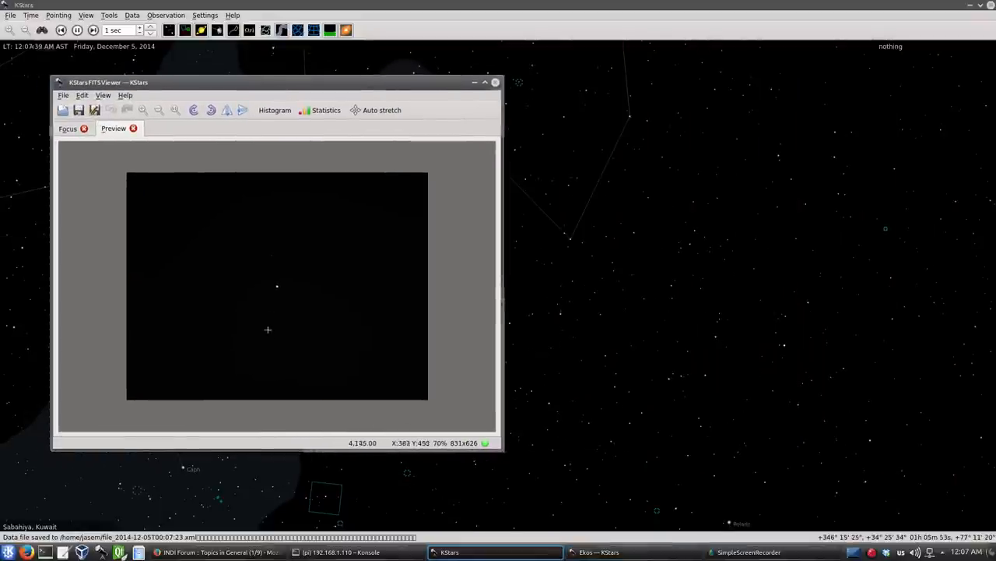
mouse_move(244, 383)
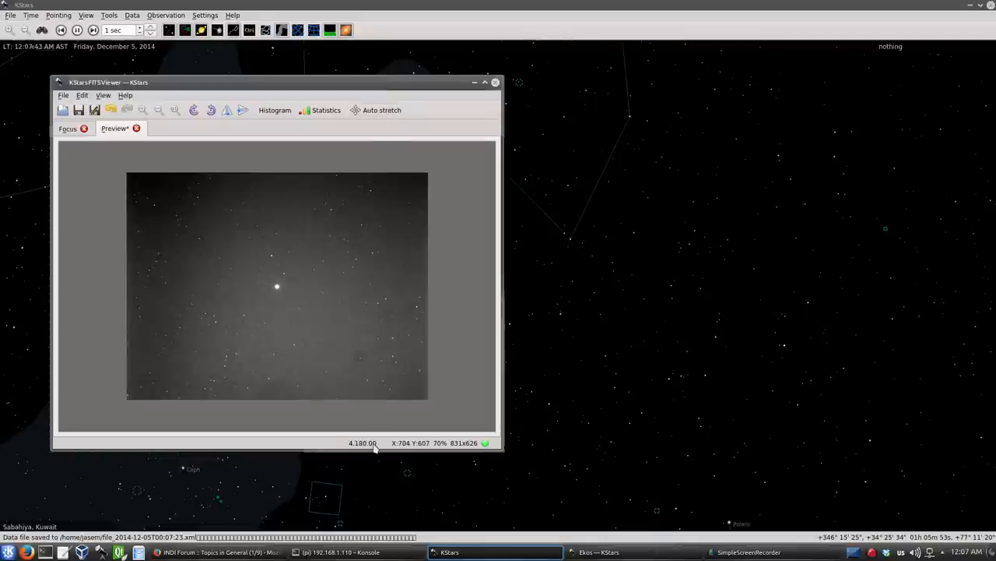
mouse_move(155, 186)
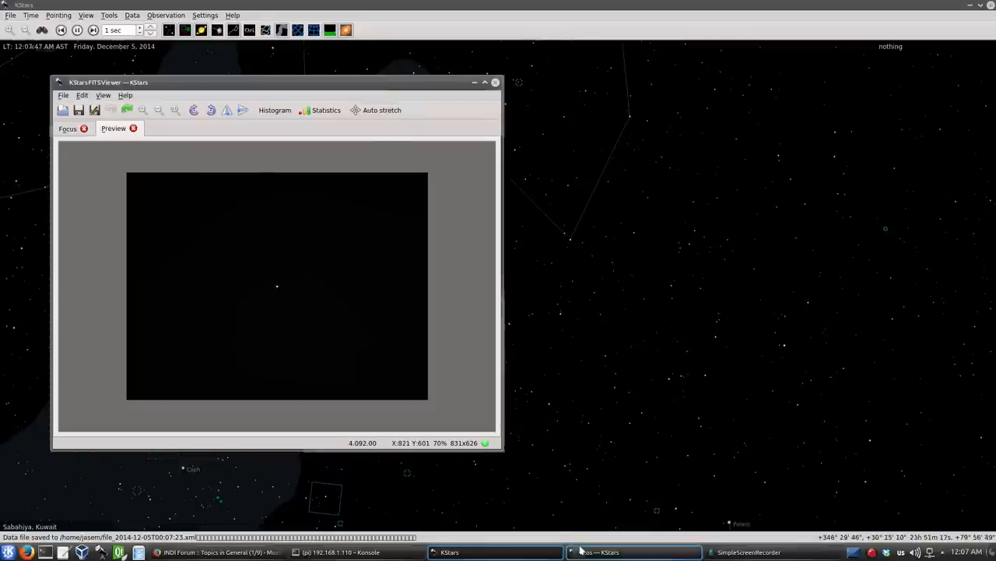
mouse_move(608, 551)
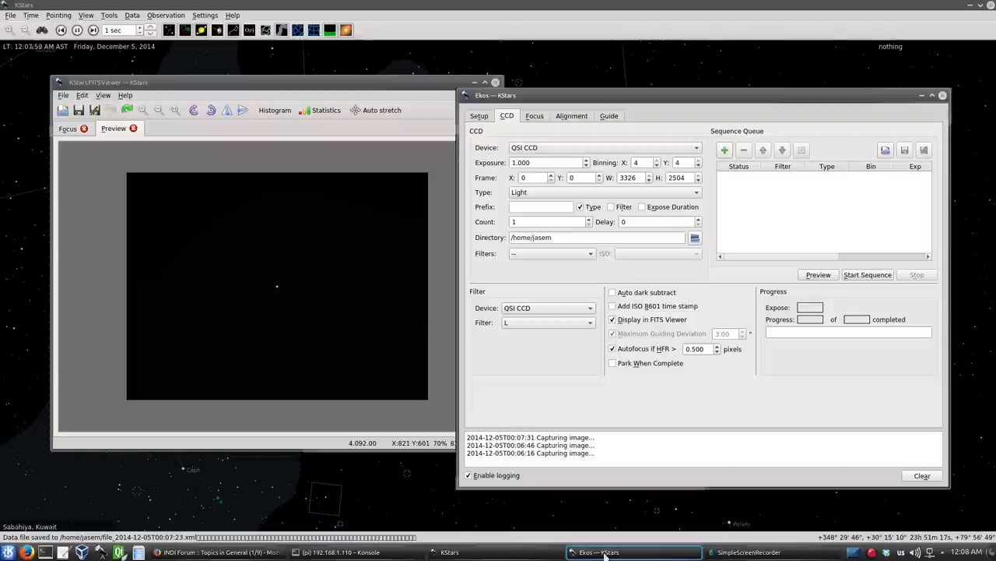
Use Load & Slew on an image from Pictures/PixInsight/SH155.
click(572, 115)
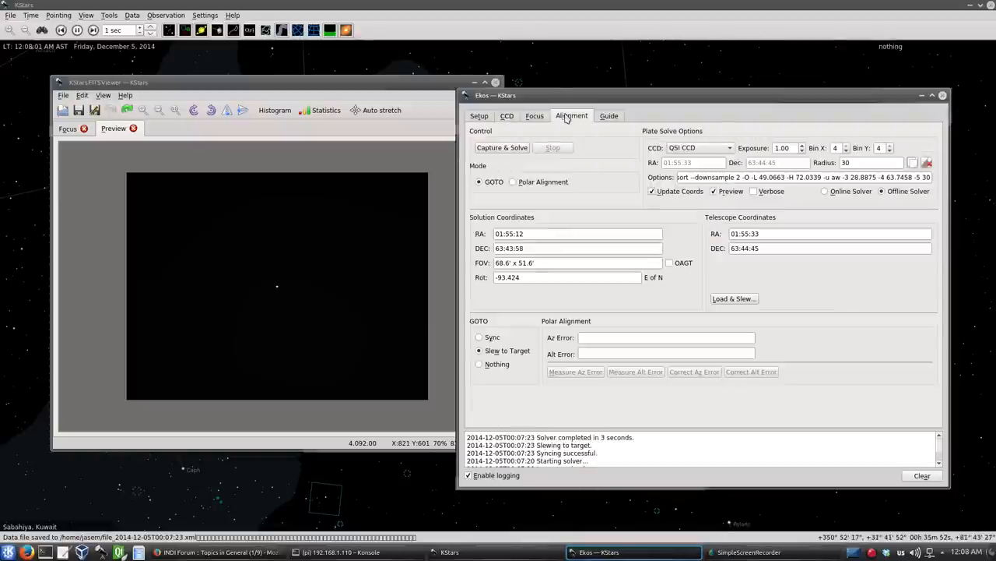
mouse_move(734, 298)
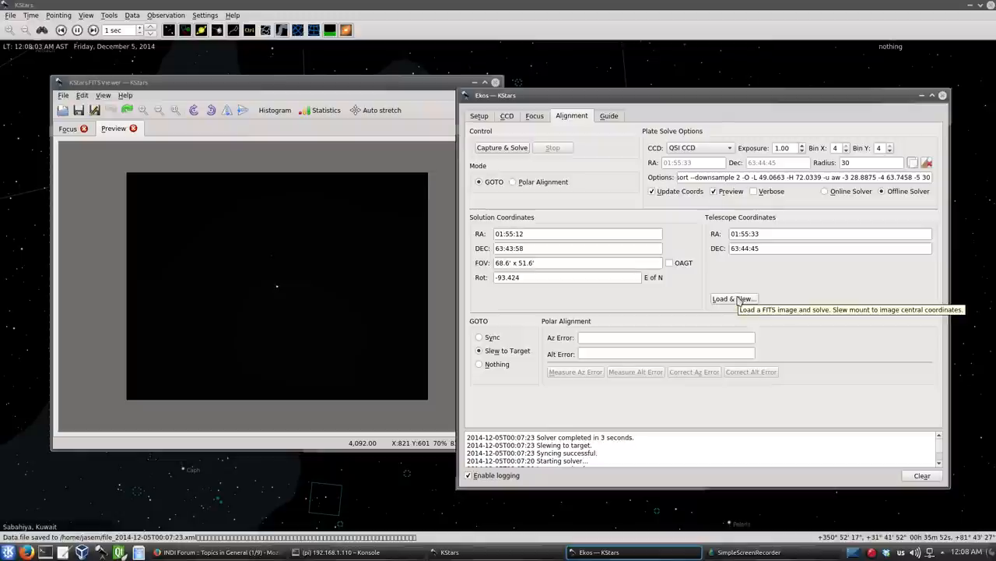
click(733, 298)
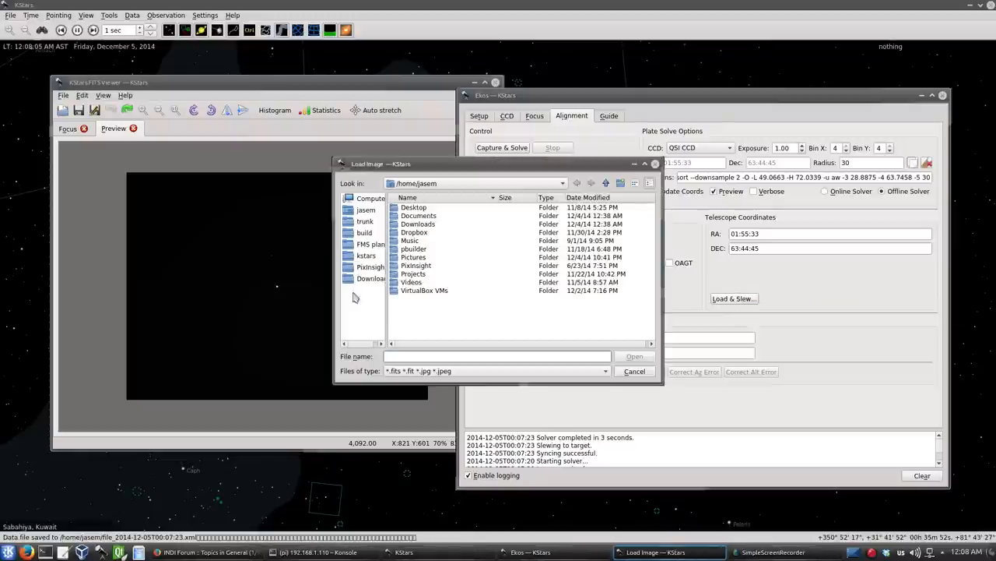
double_click(371, 267)
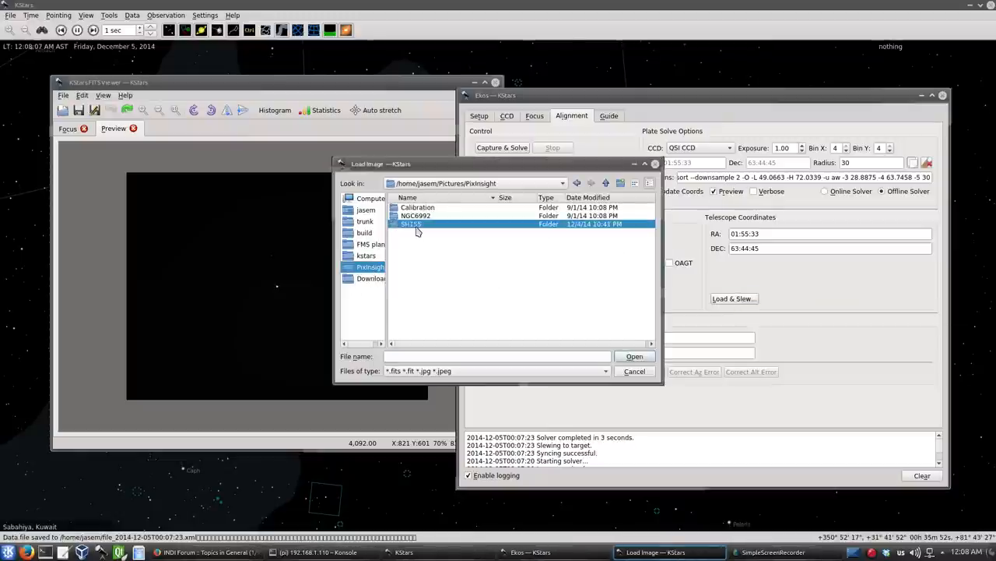
double_click(411, 225)
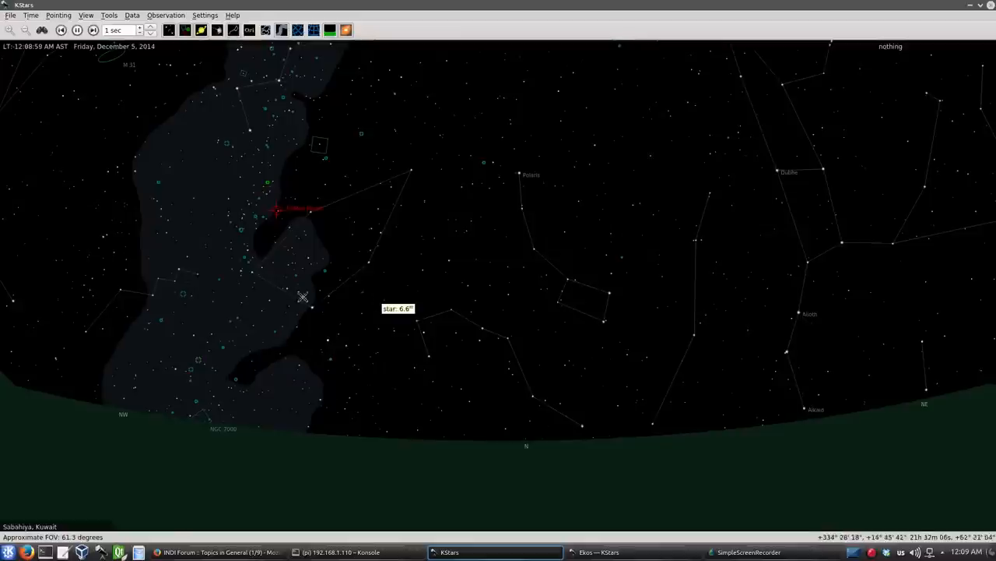
Let the verification solve sync near RA 22:56:44, Dec 62:31:02, then show camera settings.
click(599, 551)
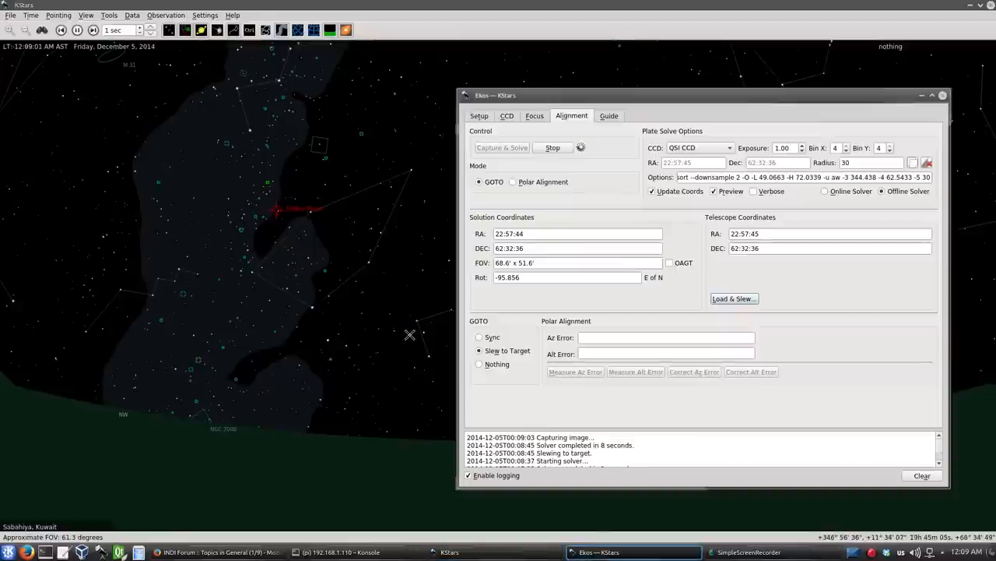
mouse_move(275, 199)
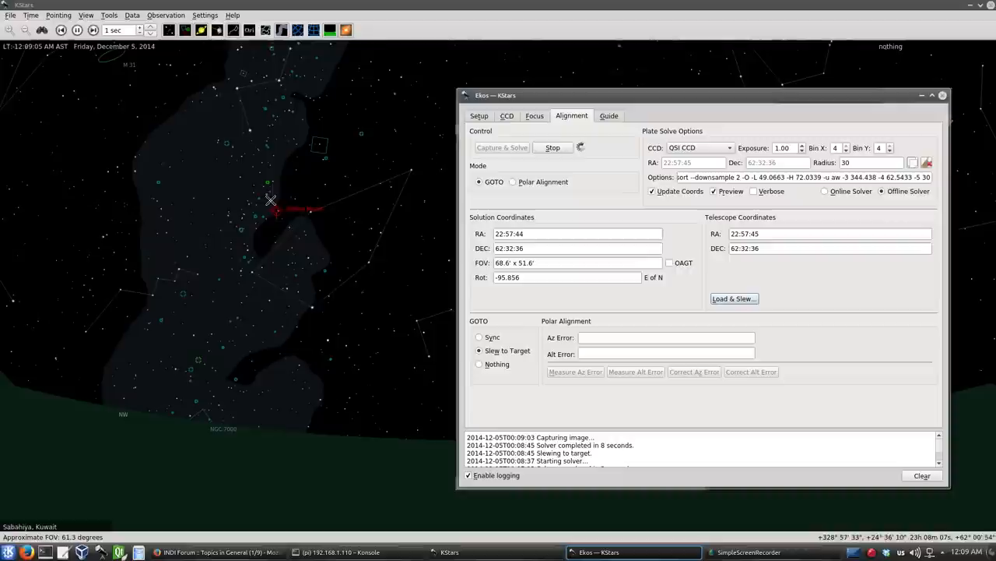
mouse_move(244, 235)
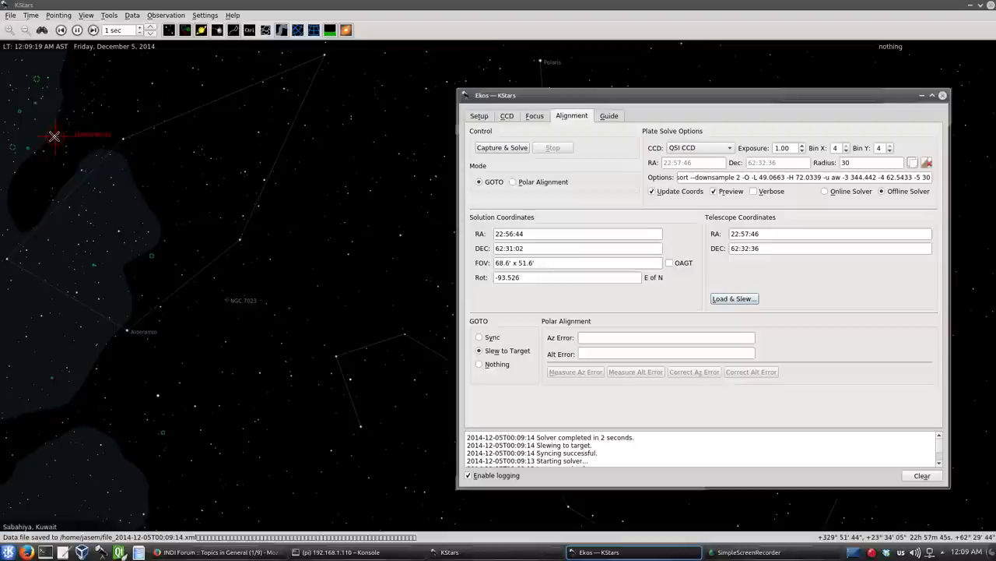
click(507, 115)
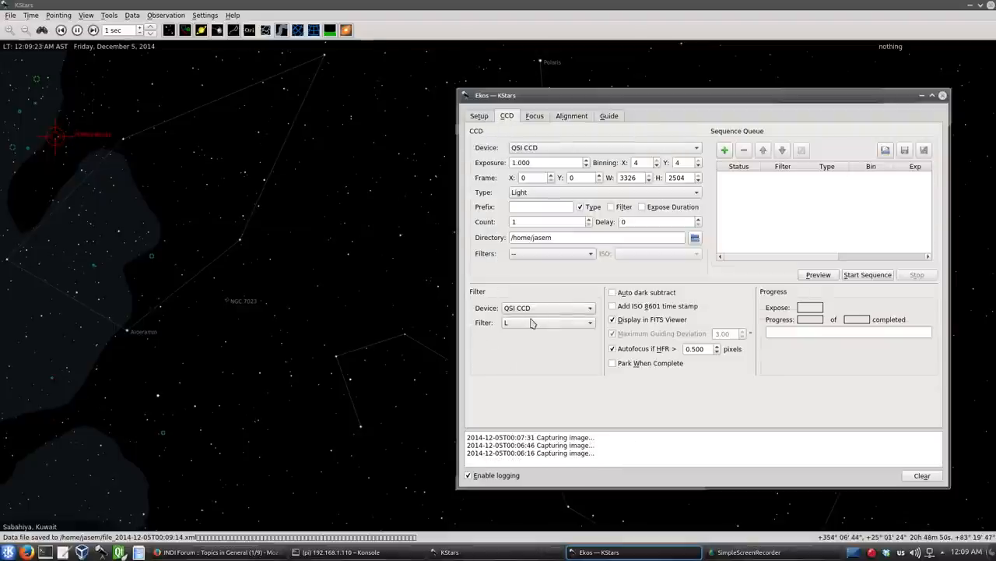
Switch the camera filter to HA and enter a 30 exposure for the SH155 preview.
click(549, 322)
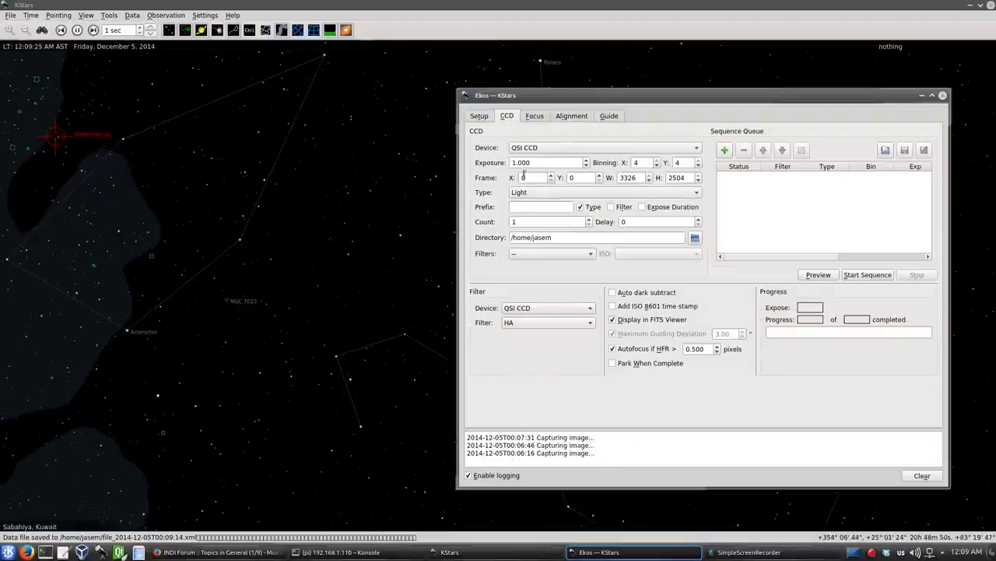
triple_click(545, 162)
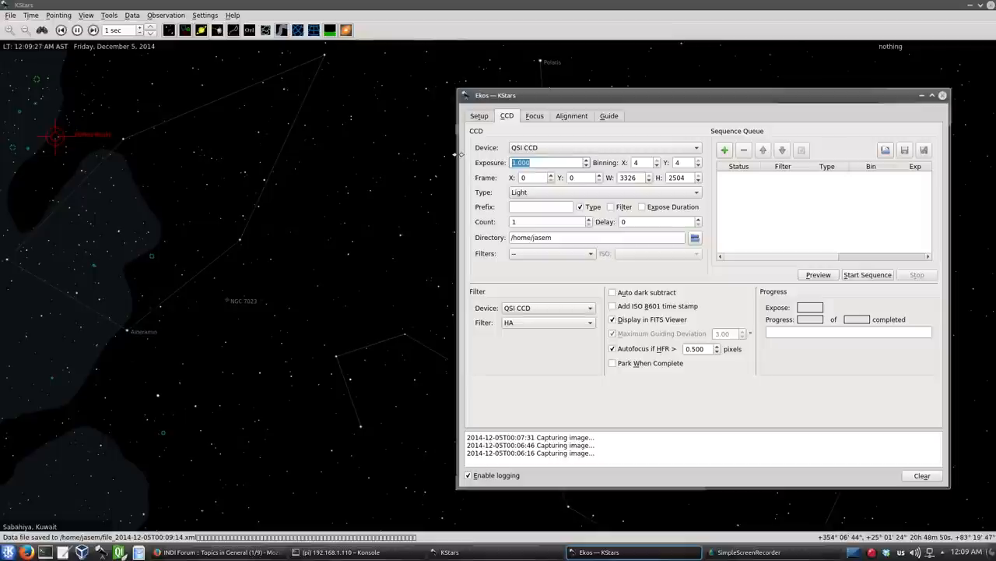
text(30)
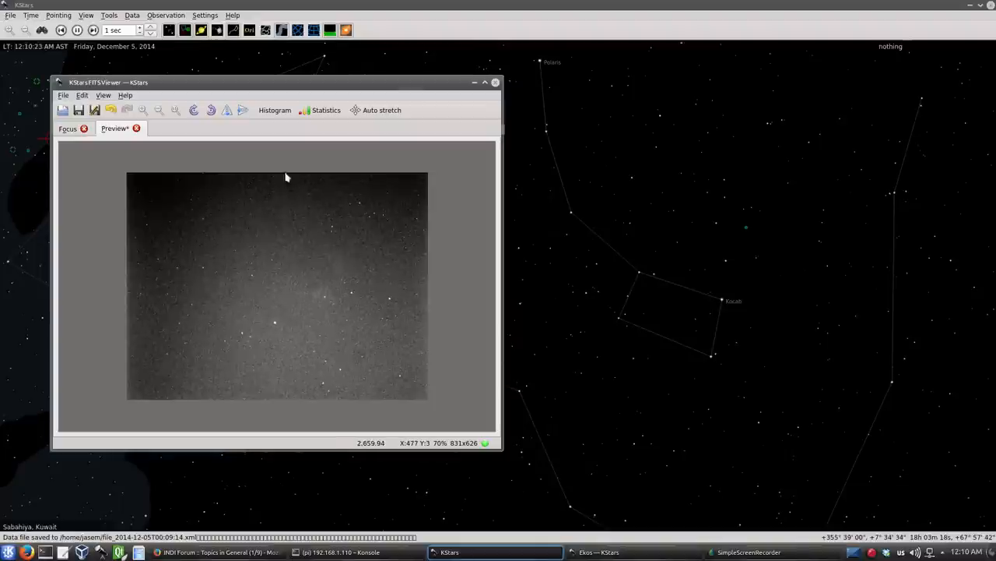
Open SH155_Light_HA_03.fits, compare it against the preview, then close its tab.
click(62, 110)
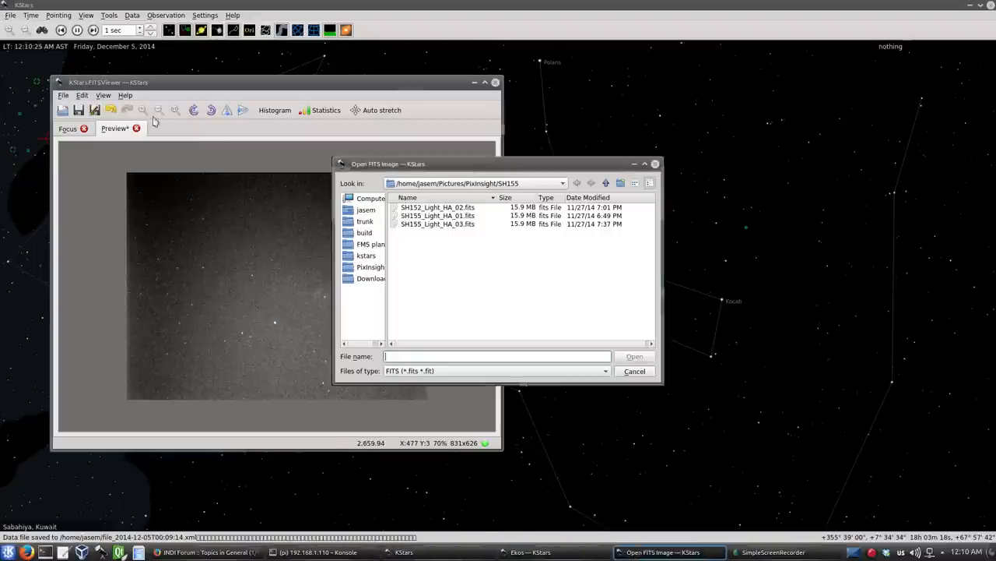
double_click(438, 224)
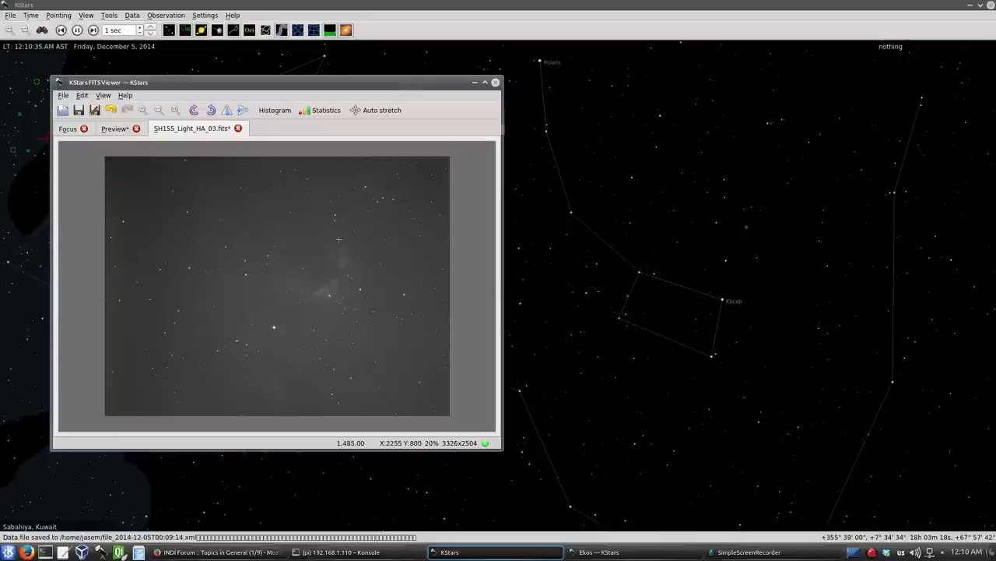
click(114, 127)
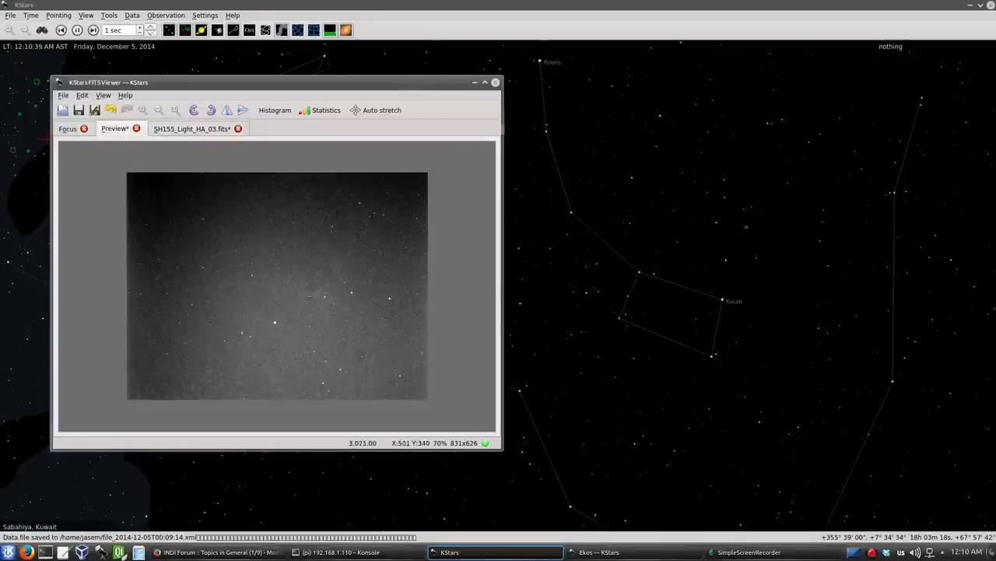
mouse_move(332, 235)
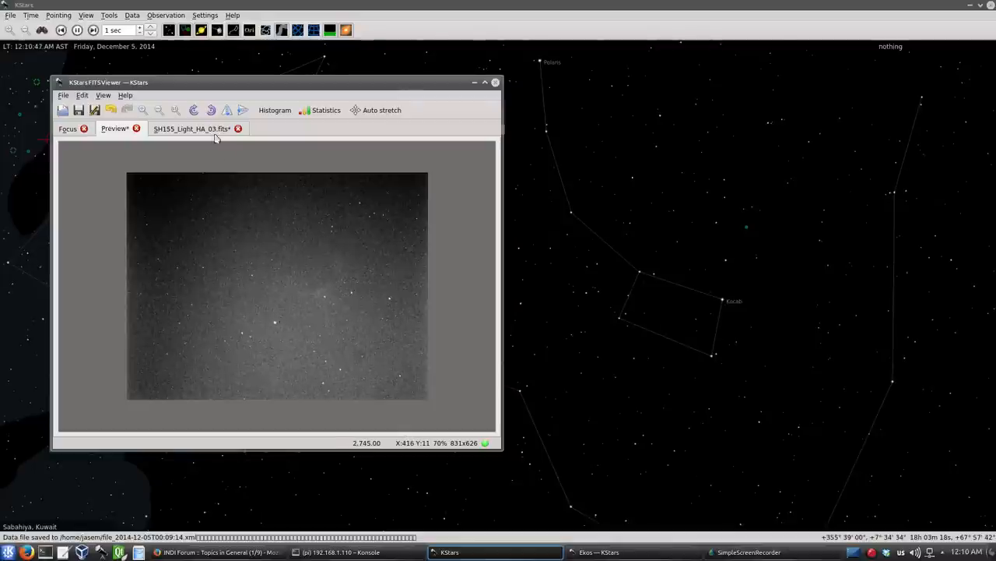
click(190, 128)
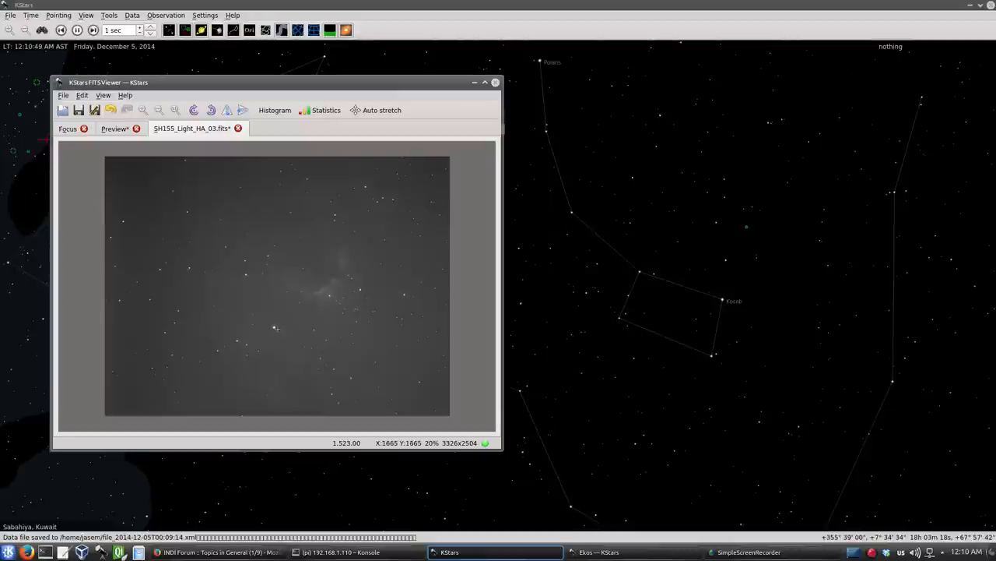
click(114, 128)
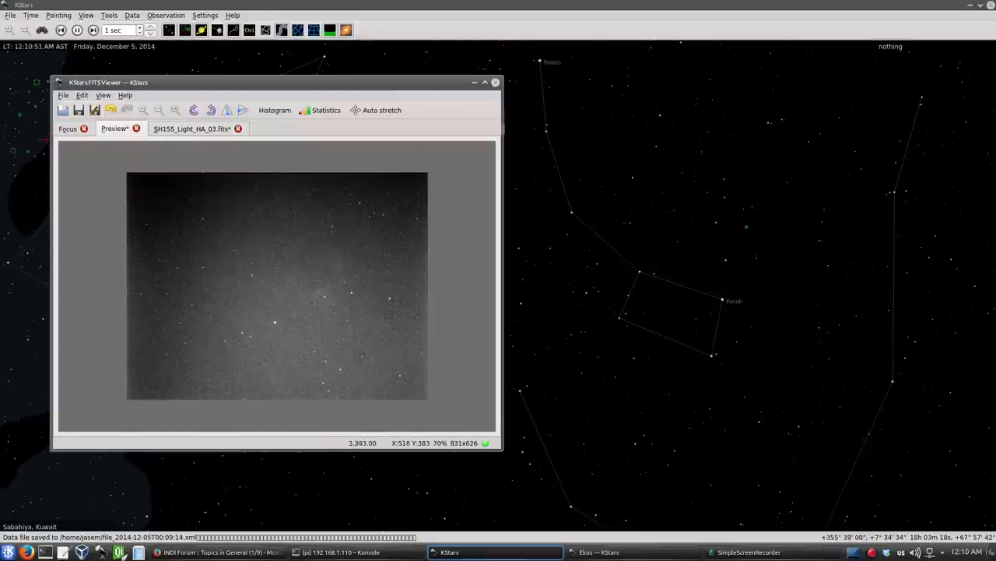
mouse_move(157, 164)
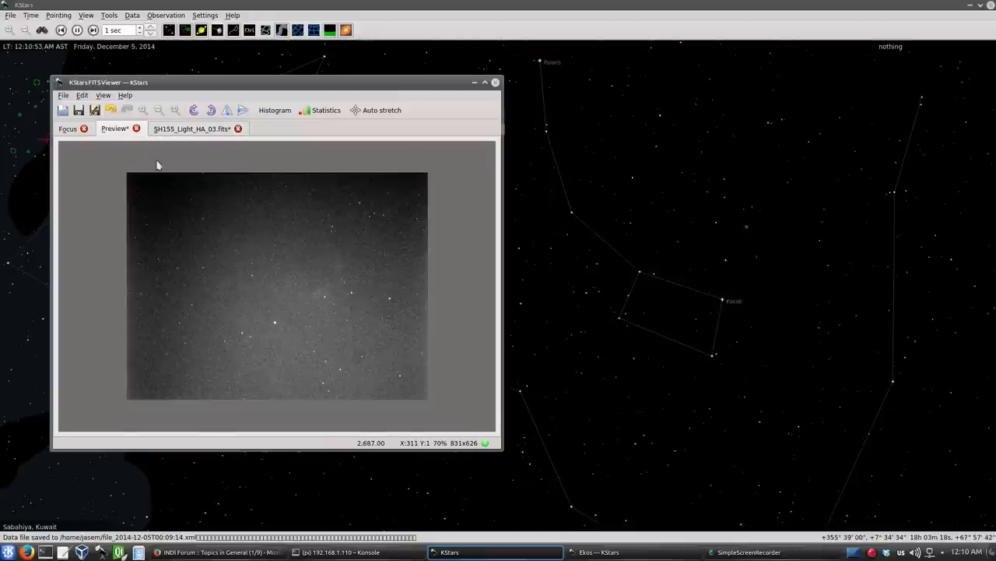
click(191, 128)
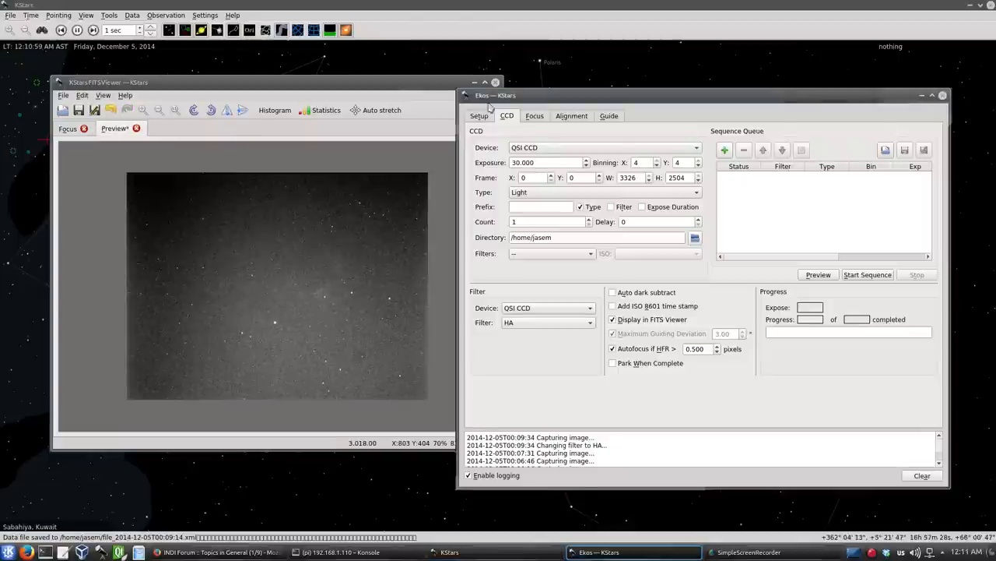
Close the FITS viewer and keep SX CCD LodeStar as the guide pulse route.
click(495, 81)
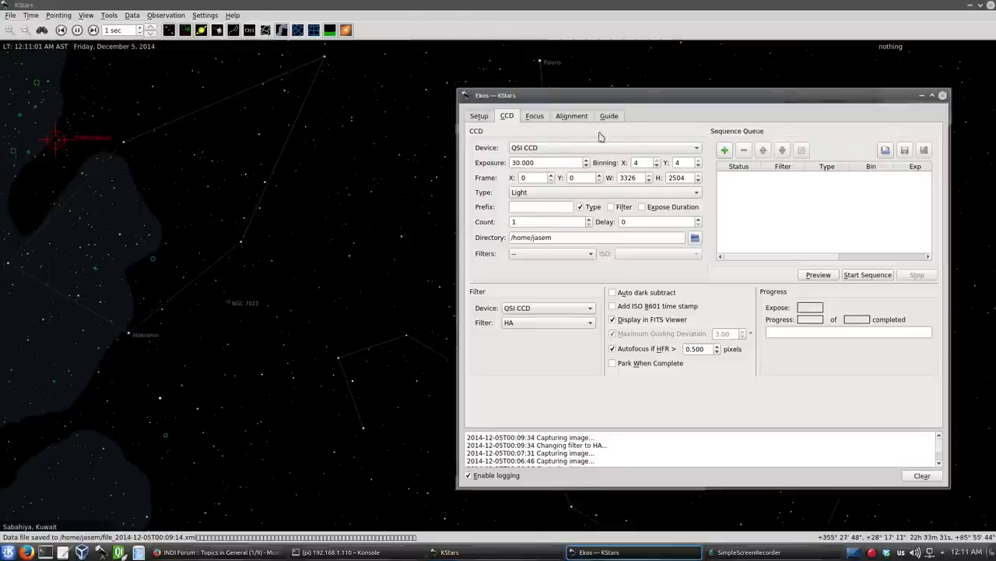
click(609, 115)
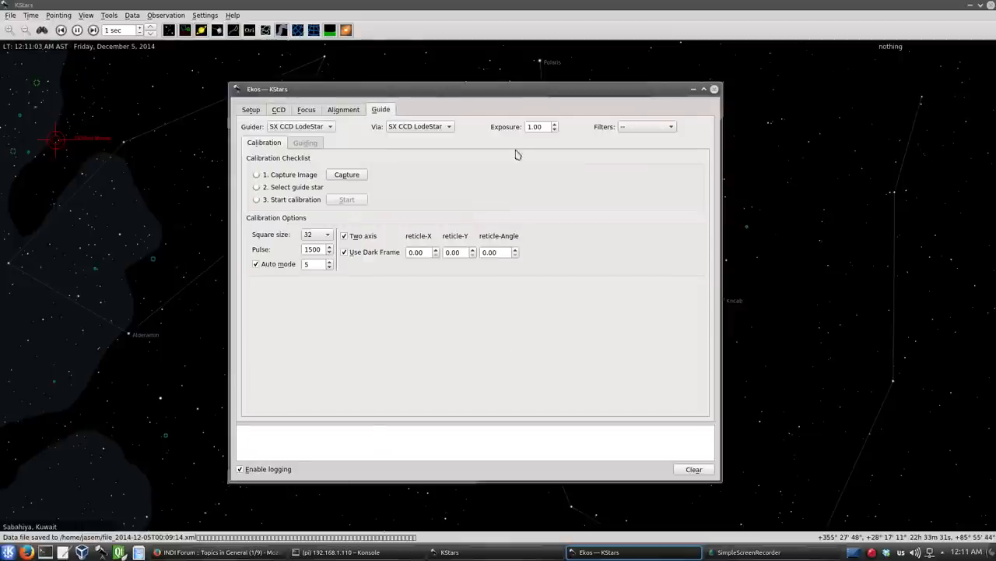
mouse_move(629, 229)
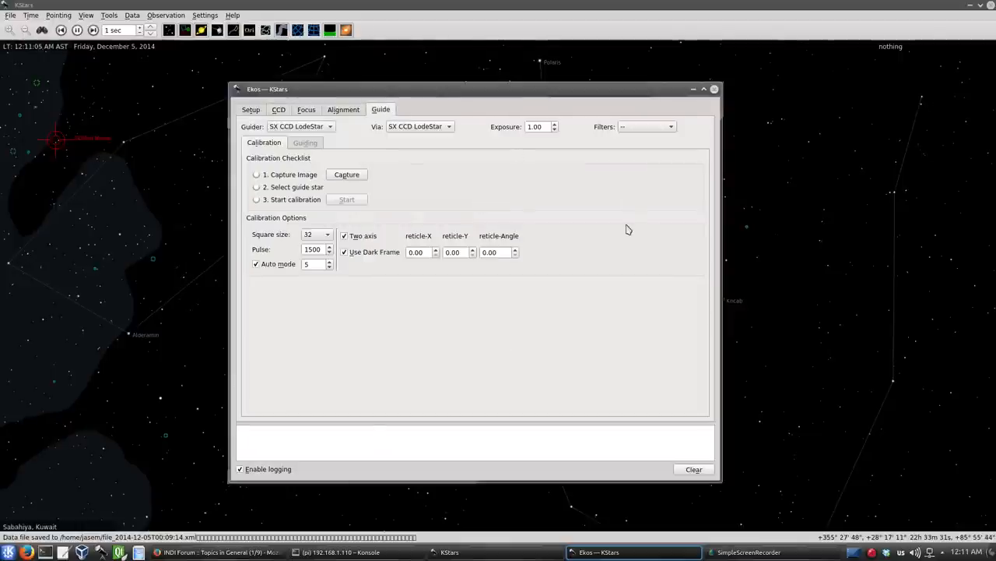
mouse_move(251, 135)
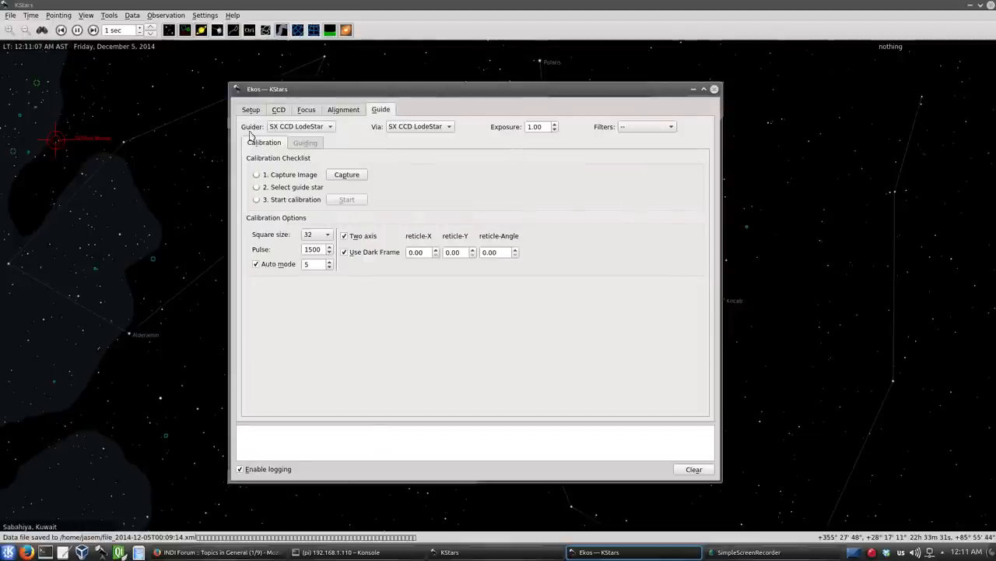
mouse_move(367, 137)
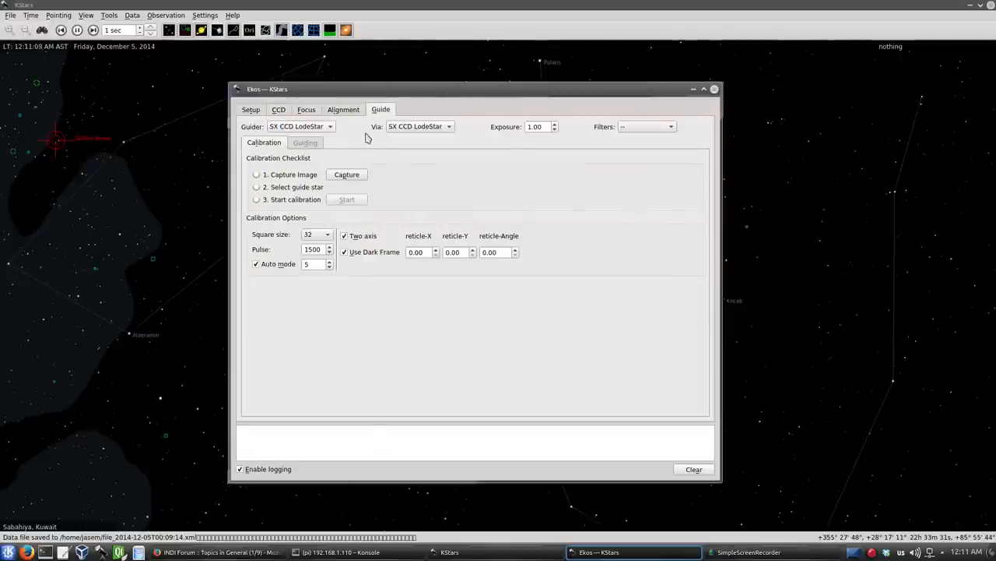
click(448, 127)
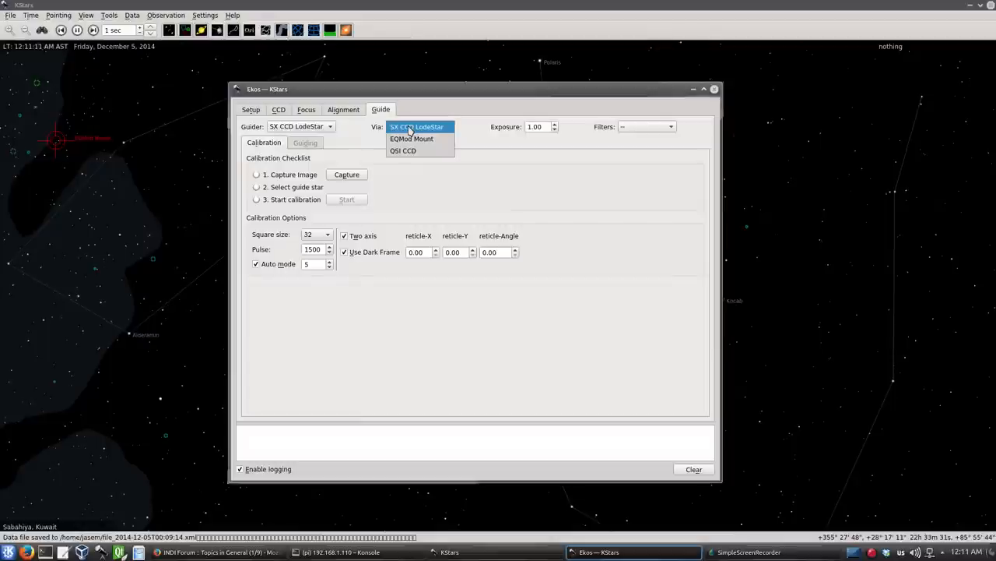
click(416, 127)
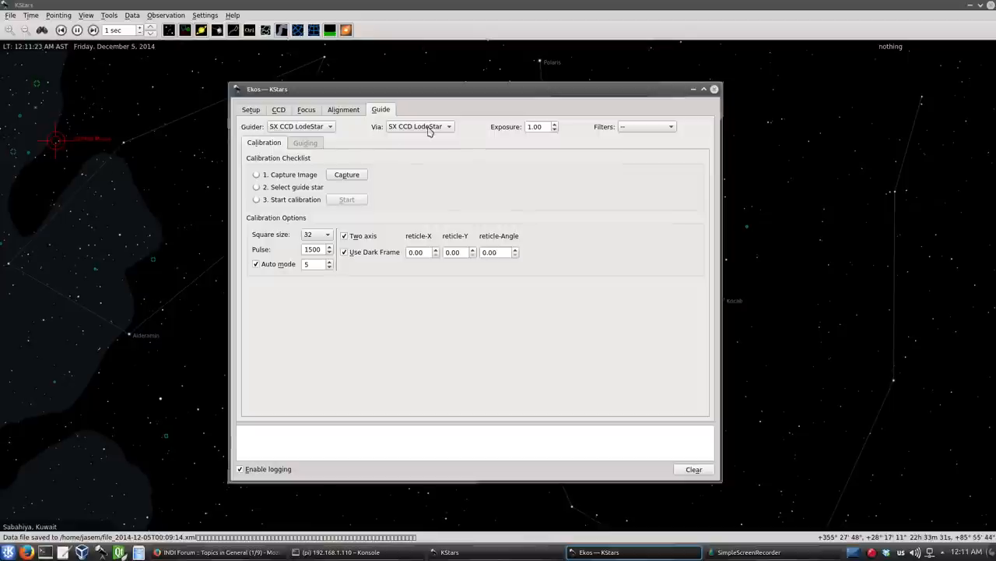
mouse_move(486, 132)
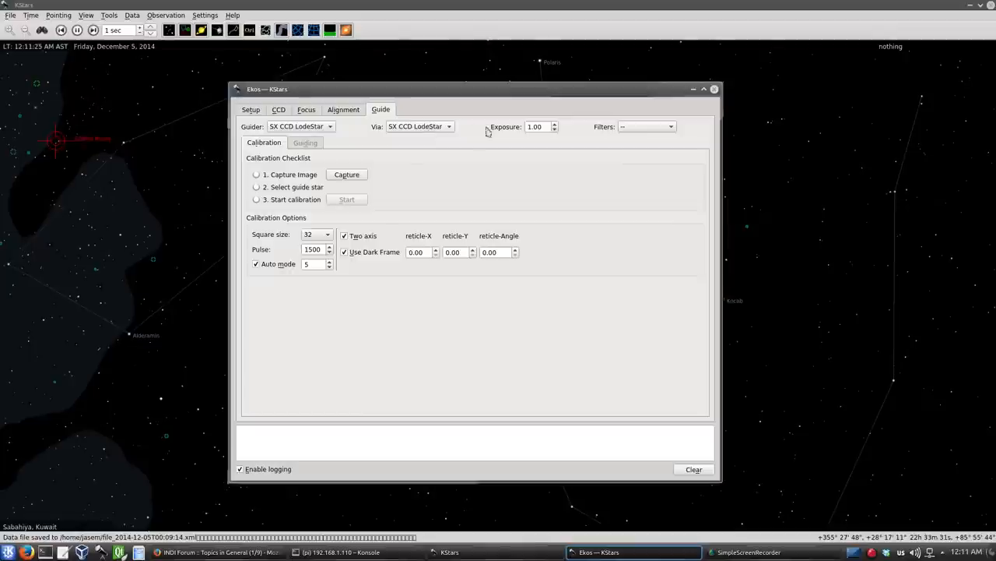
mouse_move(646, 127)
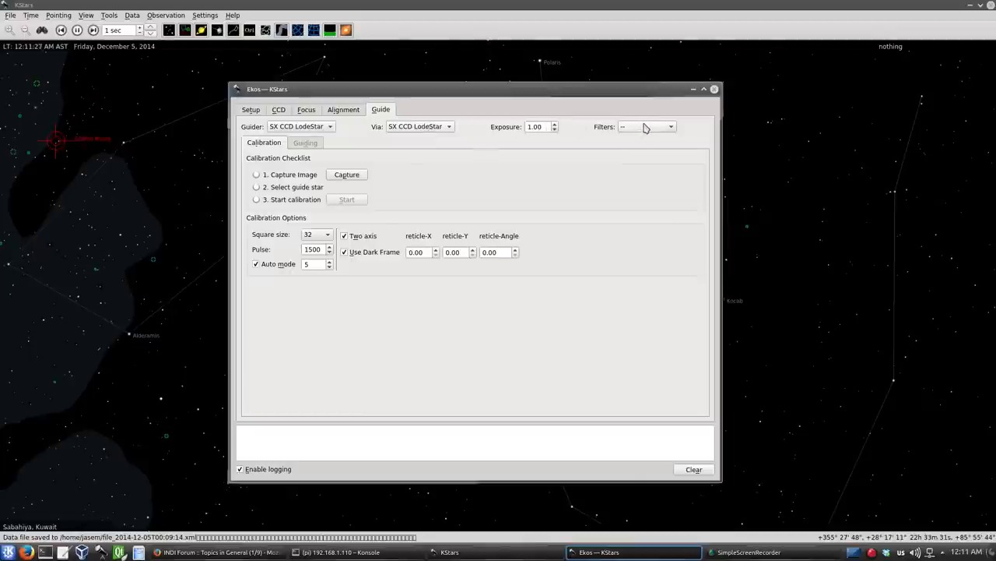
Try the High Contrast guide image filter, then clear it again.
click(670, 126)
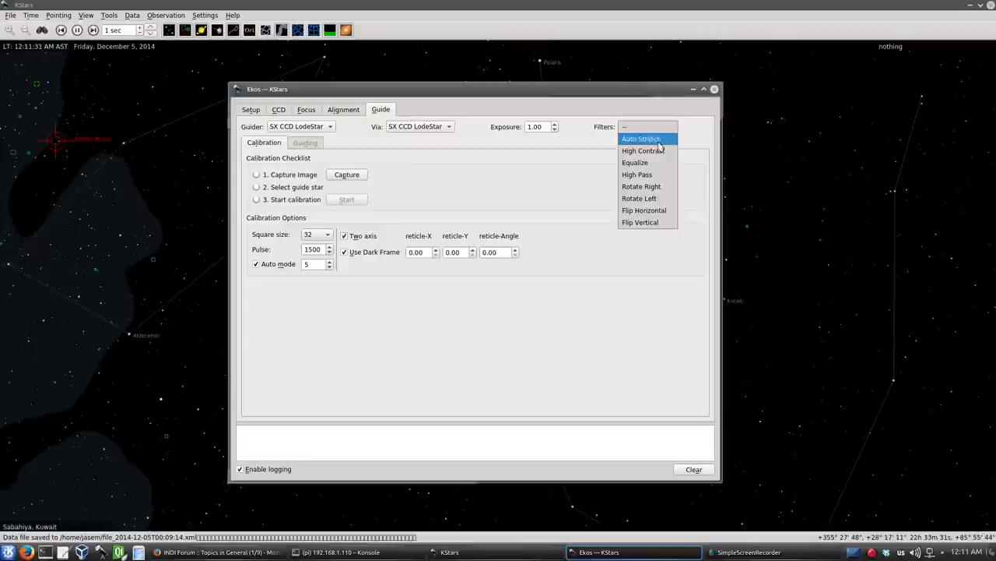
mouse_move(645, 150)
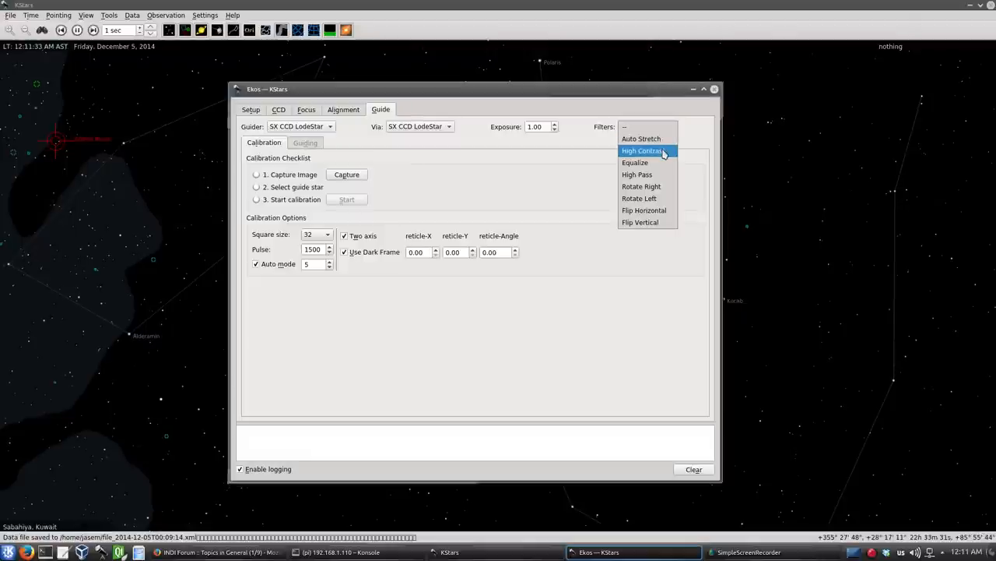
click(642, 150)
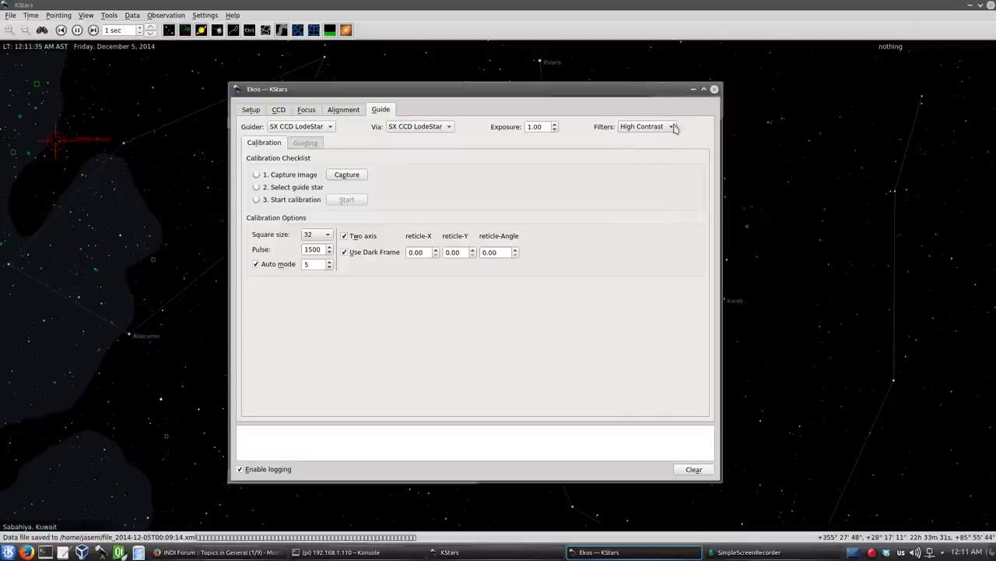
click(646, 127)
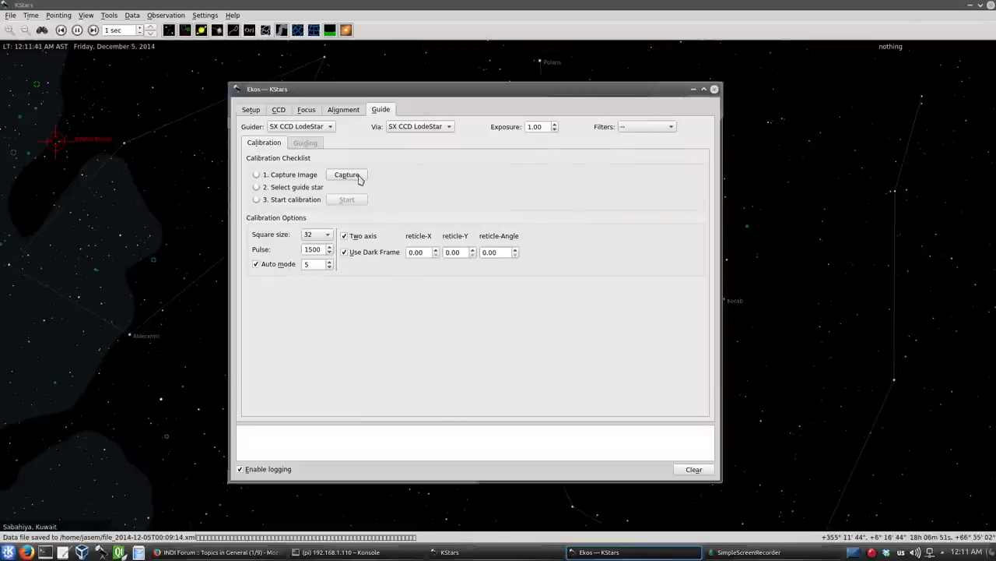
Capture a guide frame, acknowledge the dark exposure notice, and disable Use Dark Frame.
click(347, 174)
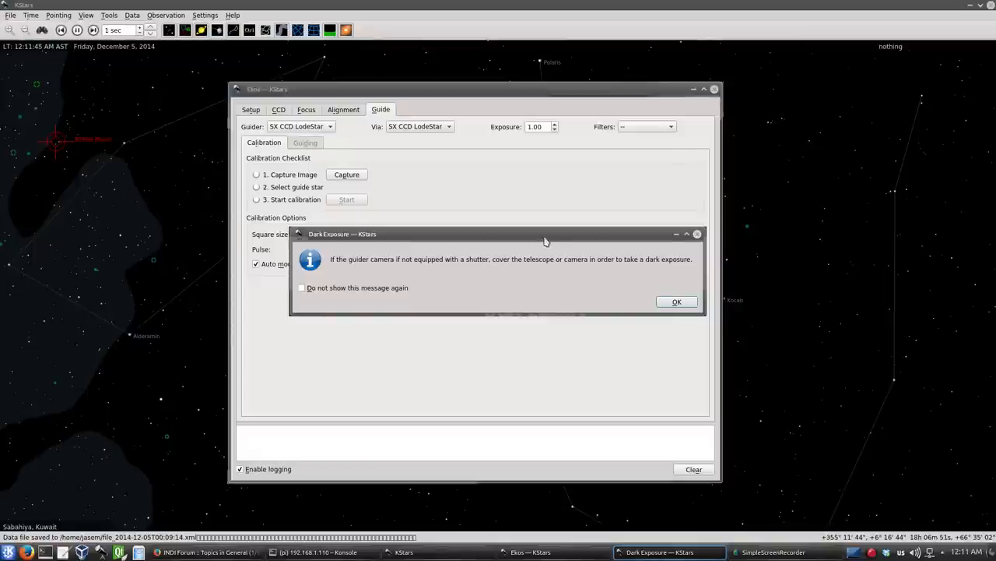
drag(545, 234, 595, 154)
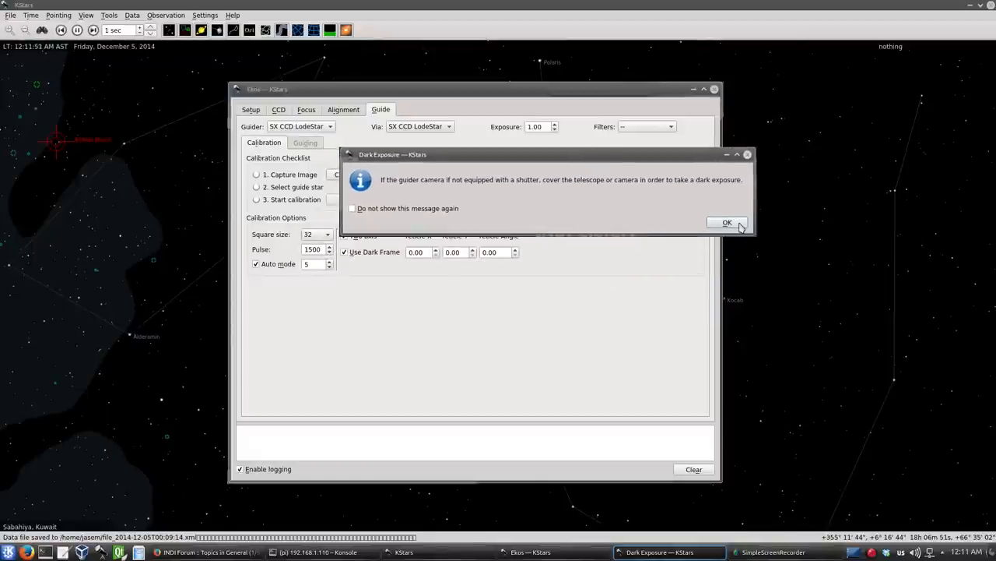
click(727, 223)
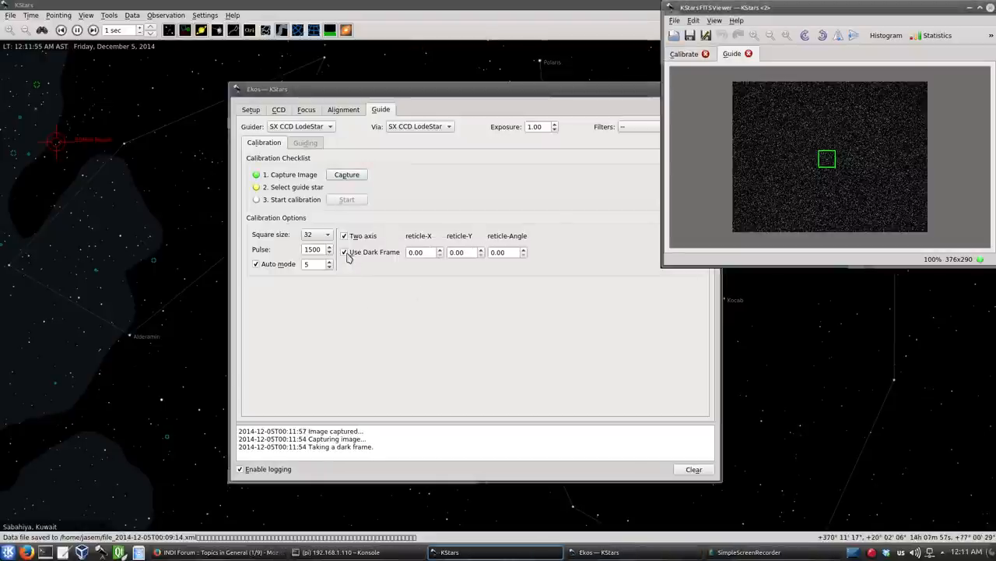
click(345, 251)
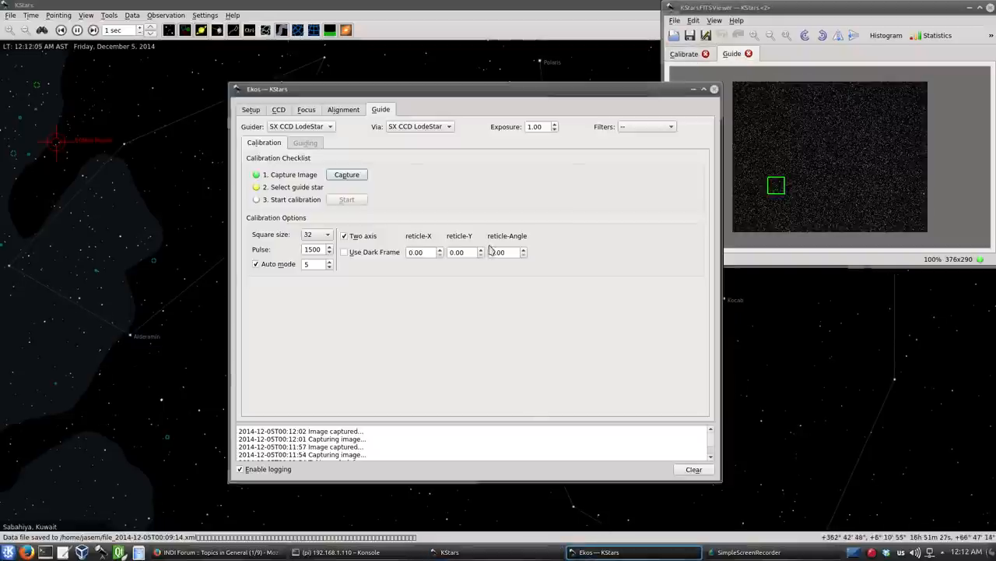
Move the Ekos window left and raise the guide exposure to 2 seconds.
drag(475, 89, 411, 76)
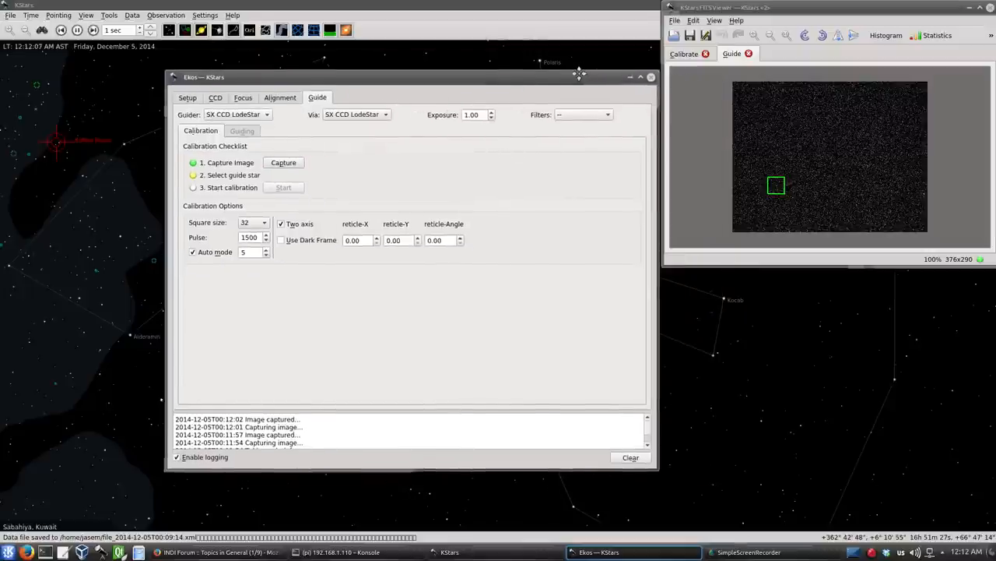
drag(579, 76, 576, 67)
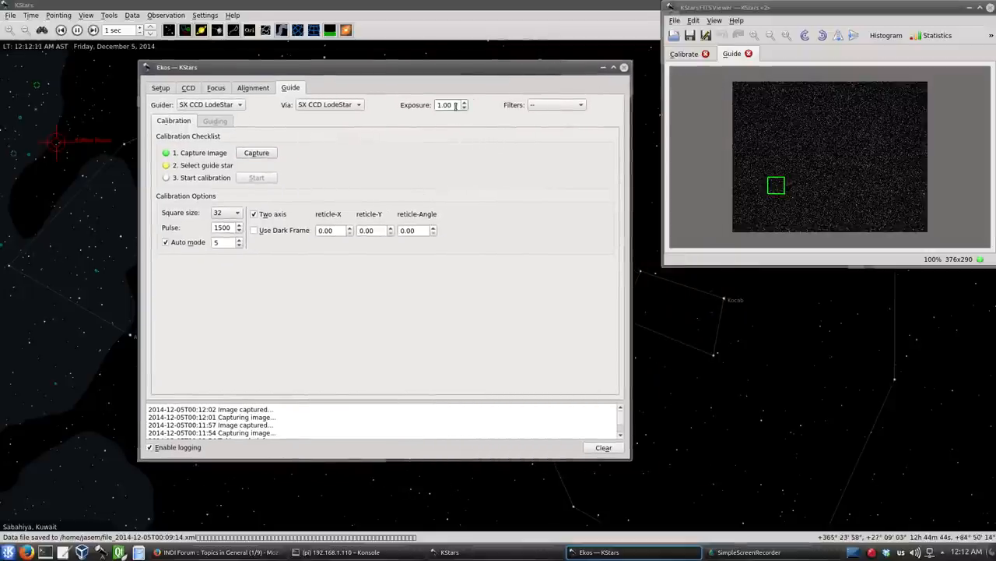
click(463, 102)
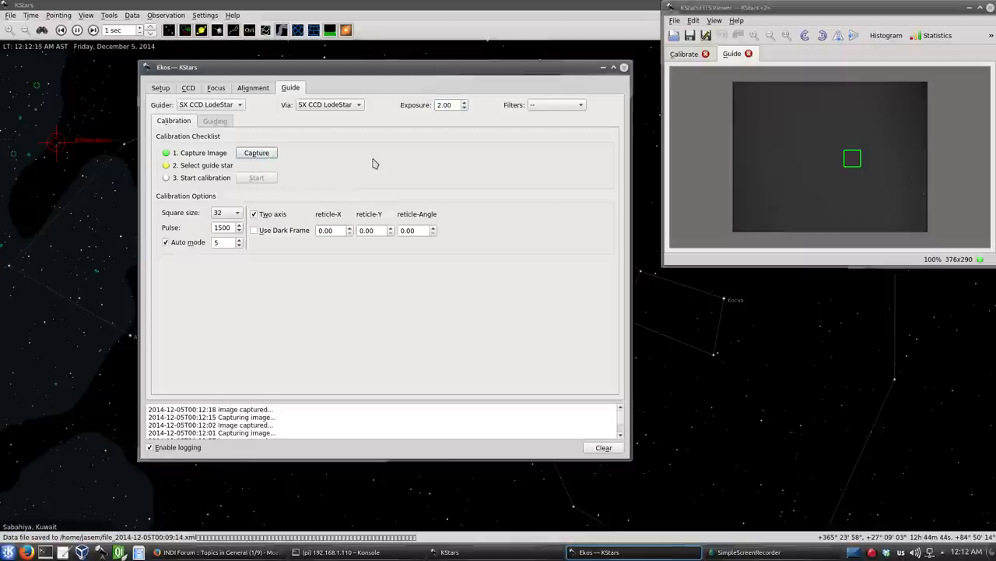
mouse_move(751, 88)
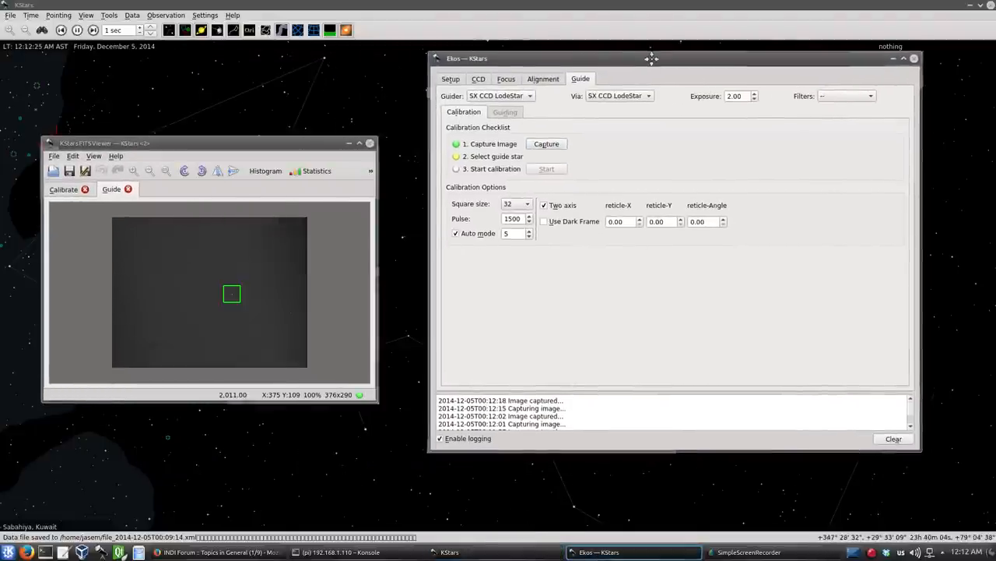
Apply the High Contrast guide filter, review the guide frame, and edit the exposure.
click(870, 95)
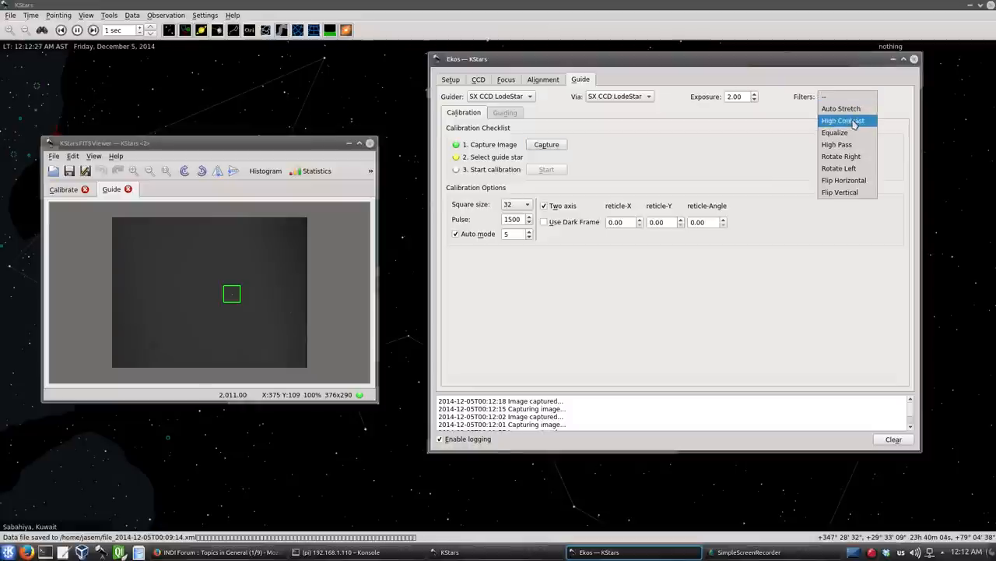
click(842, 120)
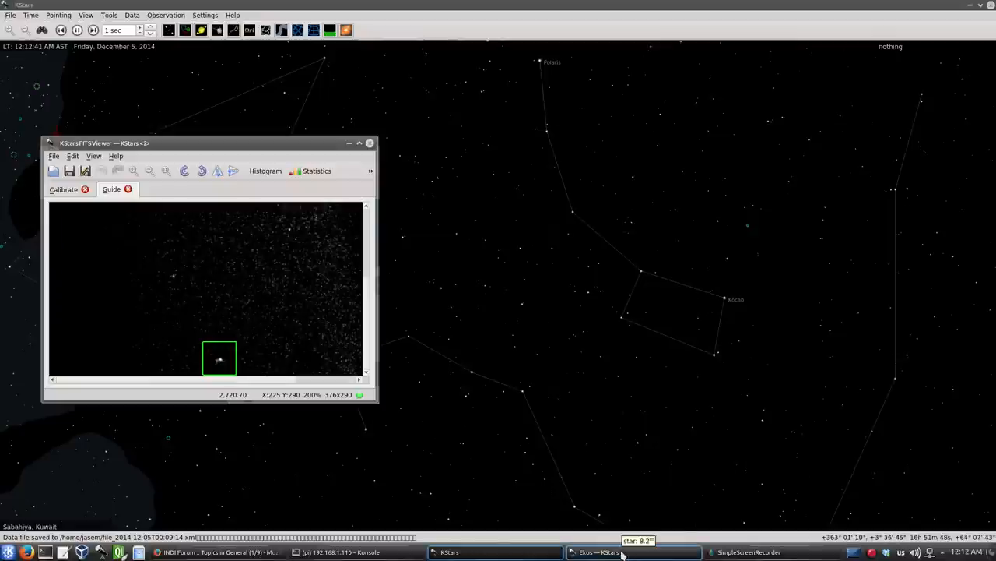
click(619, 552)
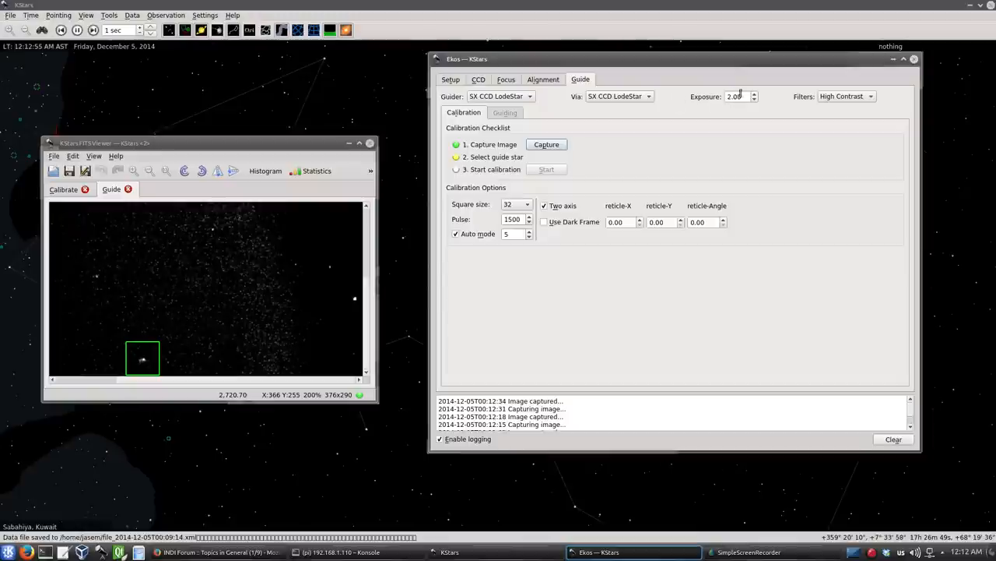
click(736, 97)
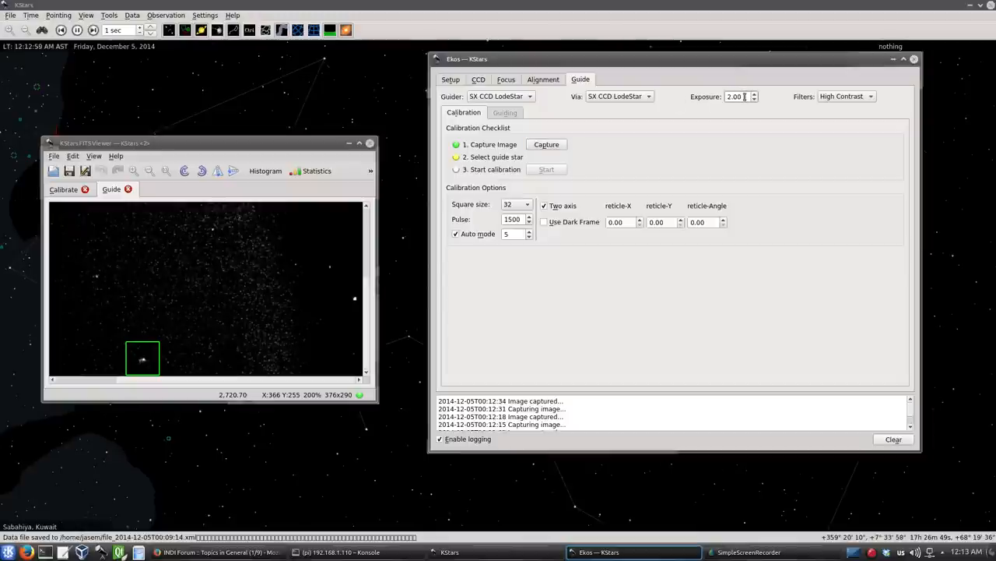
click(754, 93)
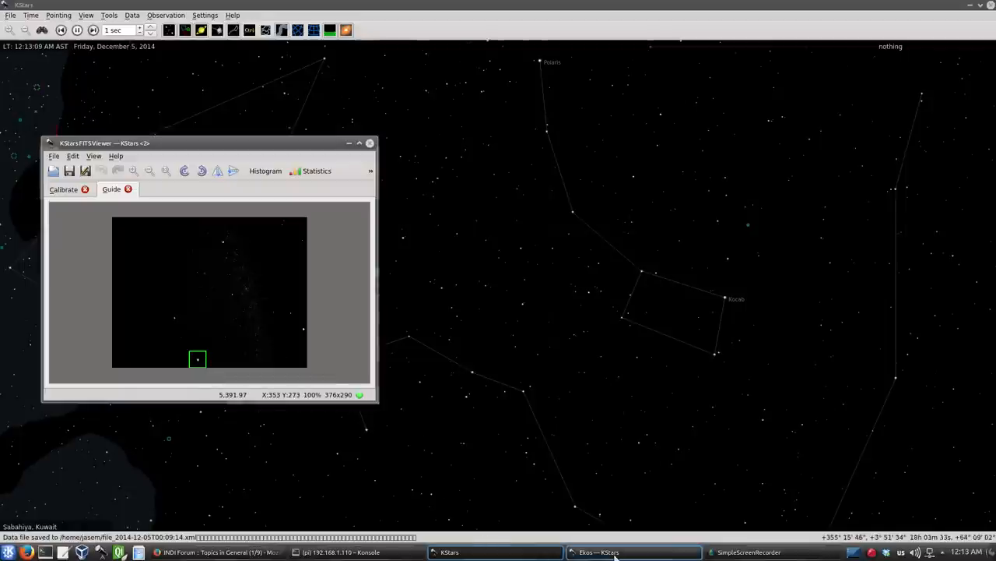
Bring Ekos forward and capture a fresh 2.00-second guide frame on Calibration.
click(599, 552)
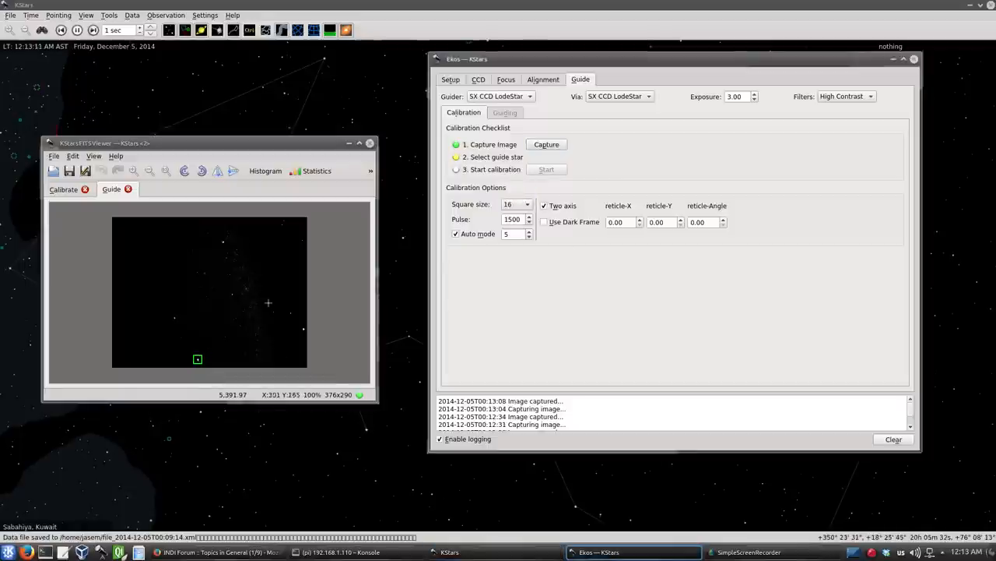
click(914, 58)
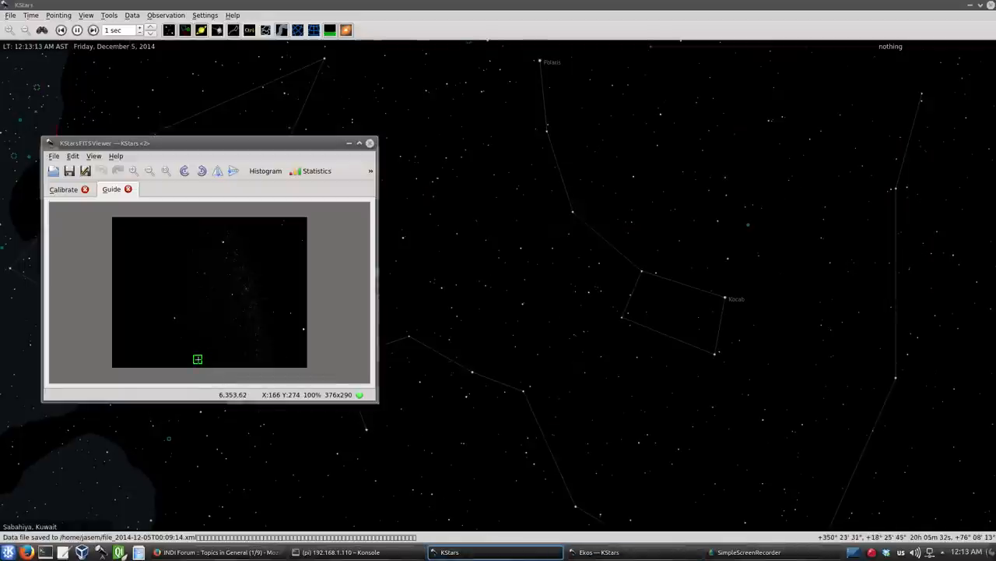
click(600, 552)
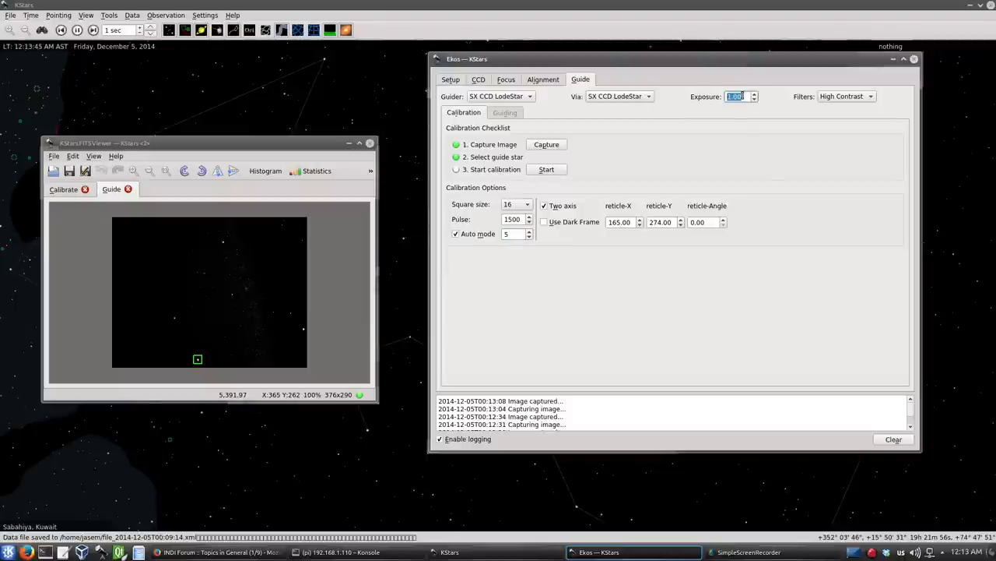
click(546, 144)
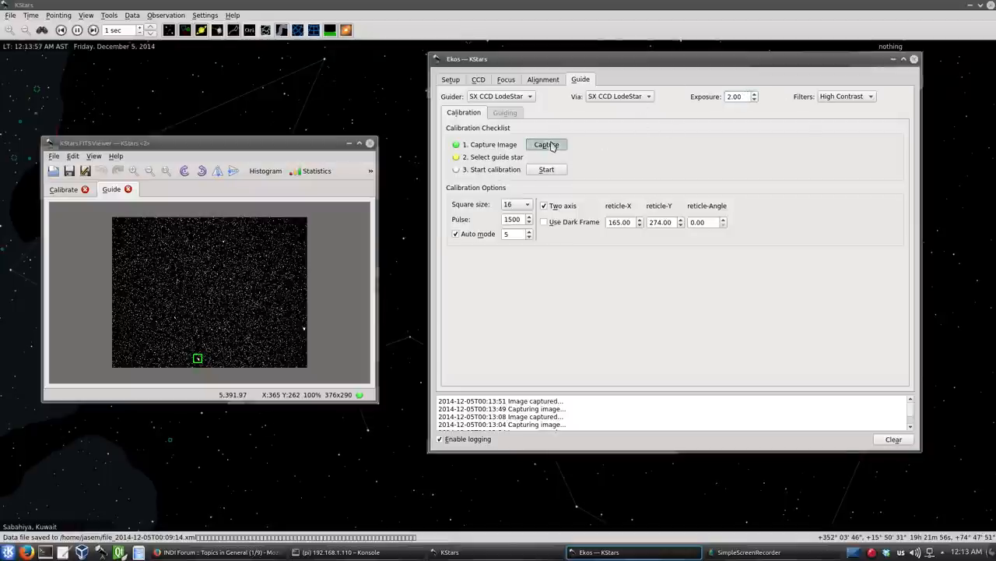
Capture another guide frame so the star is selected near reticle 166, 273.
click(546, 144)
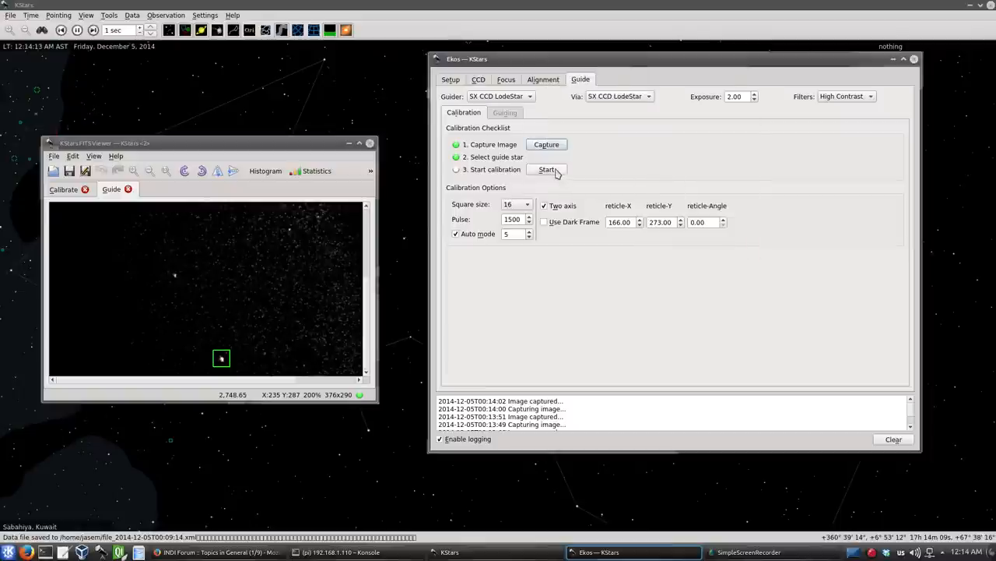
Start guider calibration and let it log RA and DEC drift pulses.
click(546, 170)
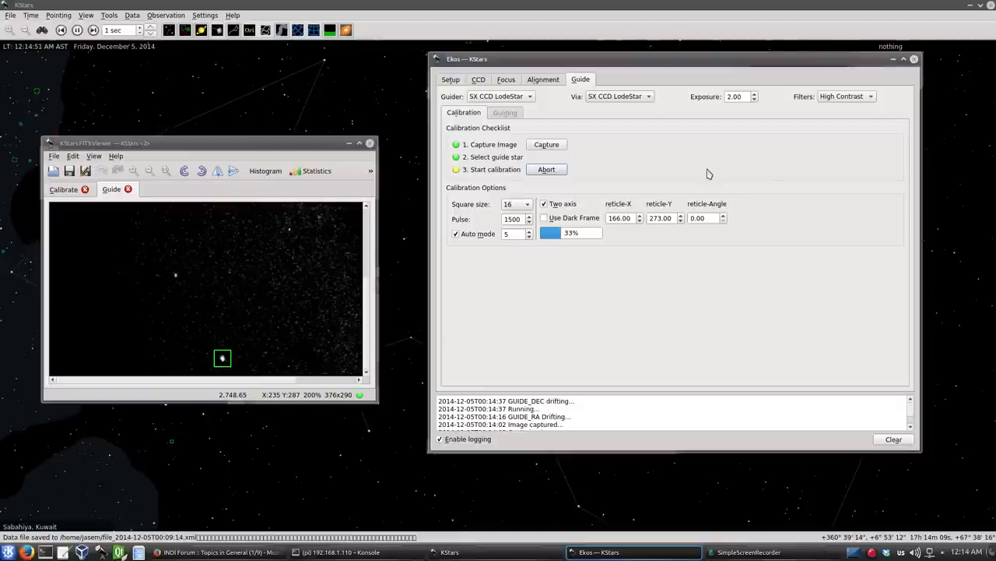
mouse_move(444, 501)
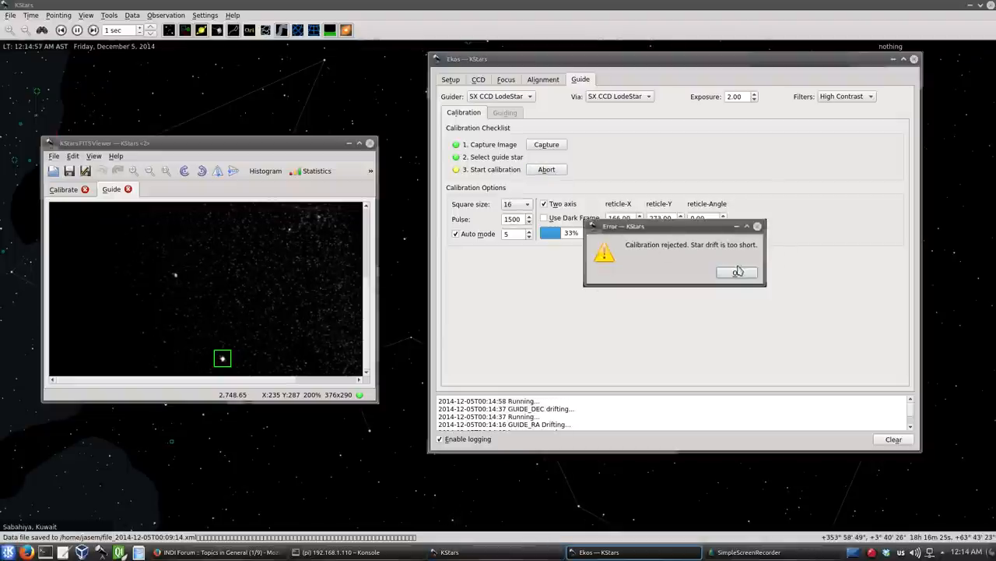
Acknowledge the 'Calibration rejected' error caused by too-short star drift.
click(736, 271)
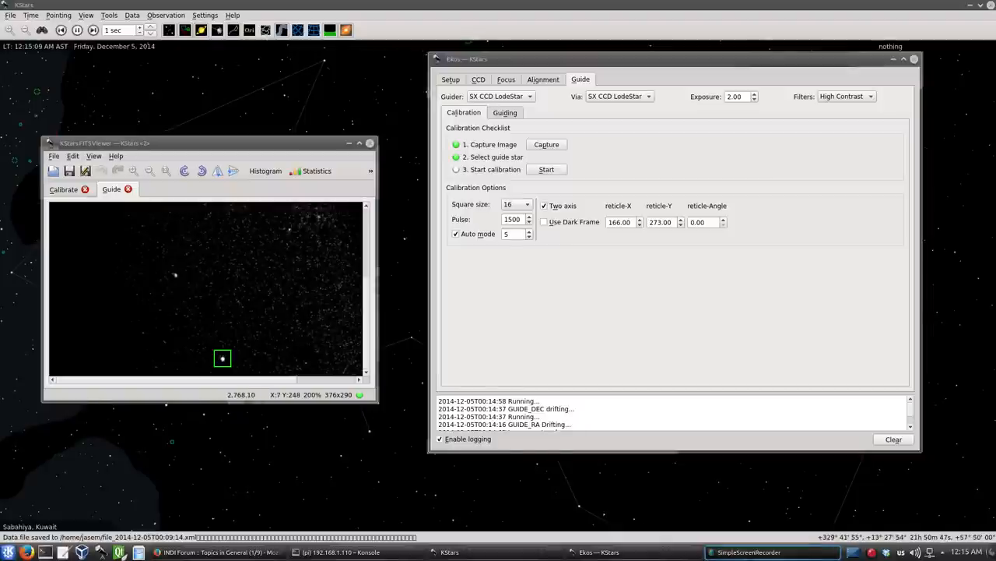
mouse_move(185, 420)
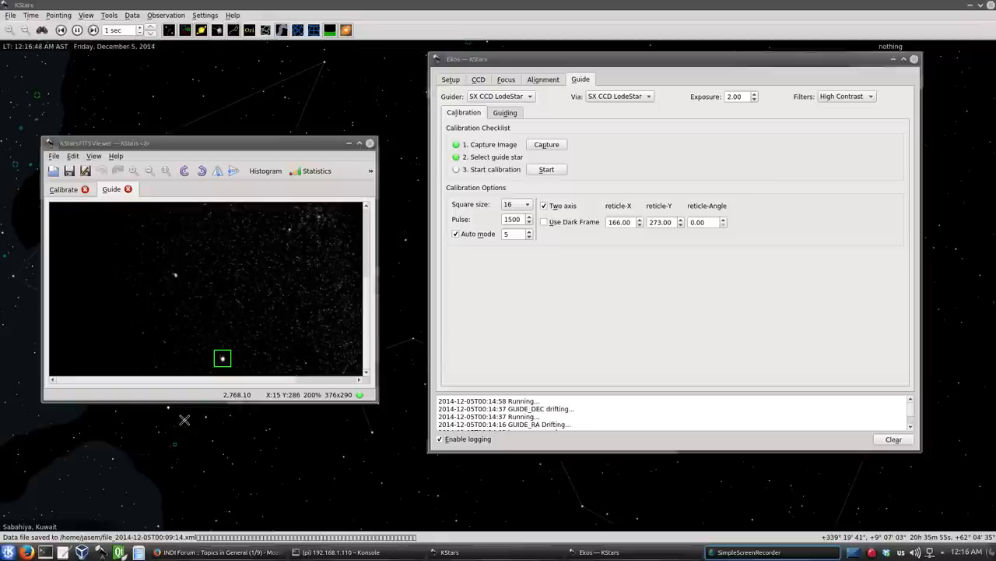
Capture a new guide frame and rerun calibration until it completes at a 12° angle.
click(547, 145)
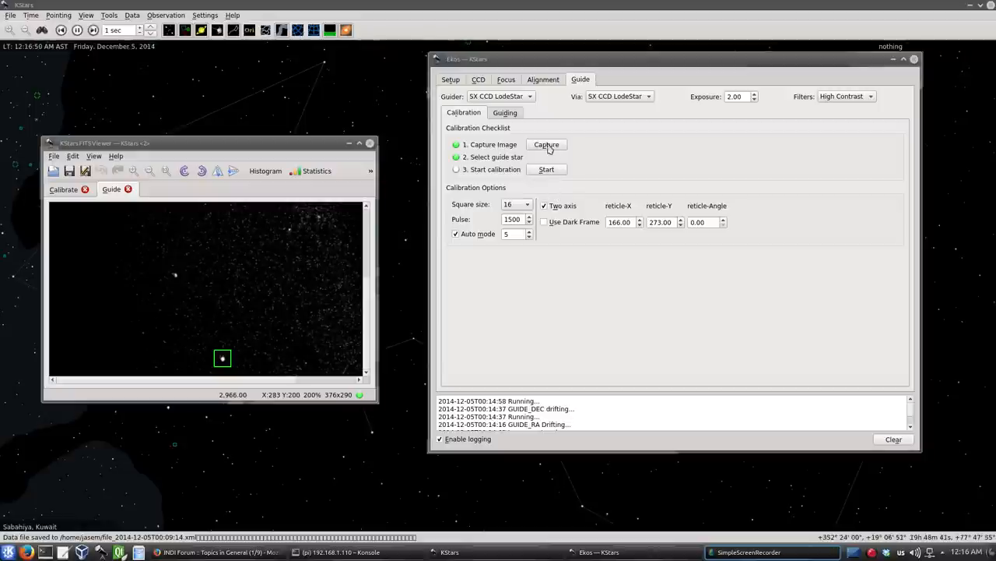
click(546, 144)
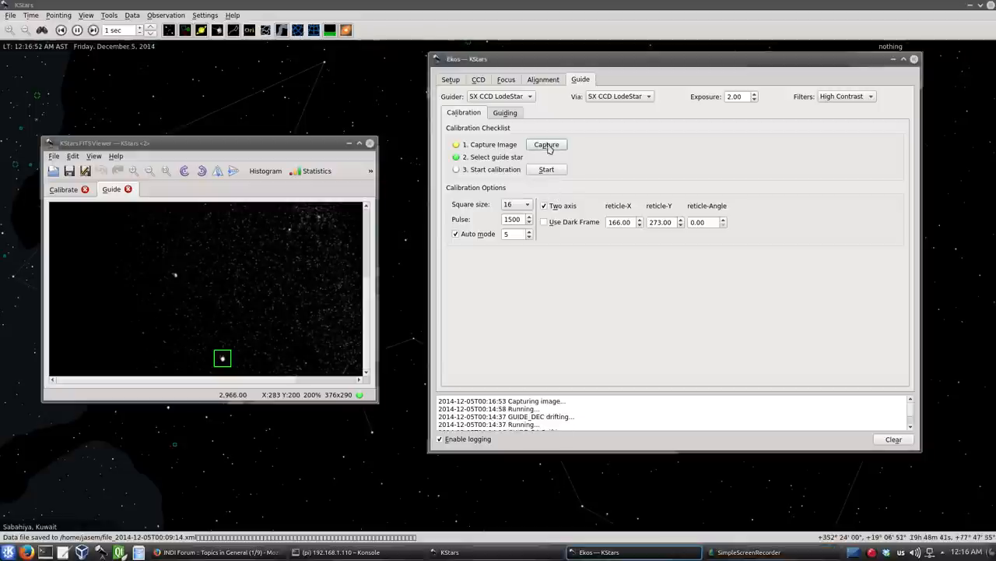
click(545, 144)
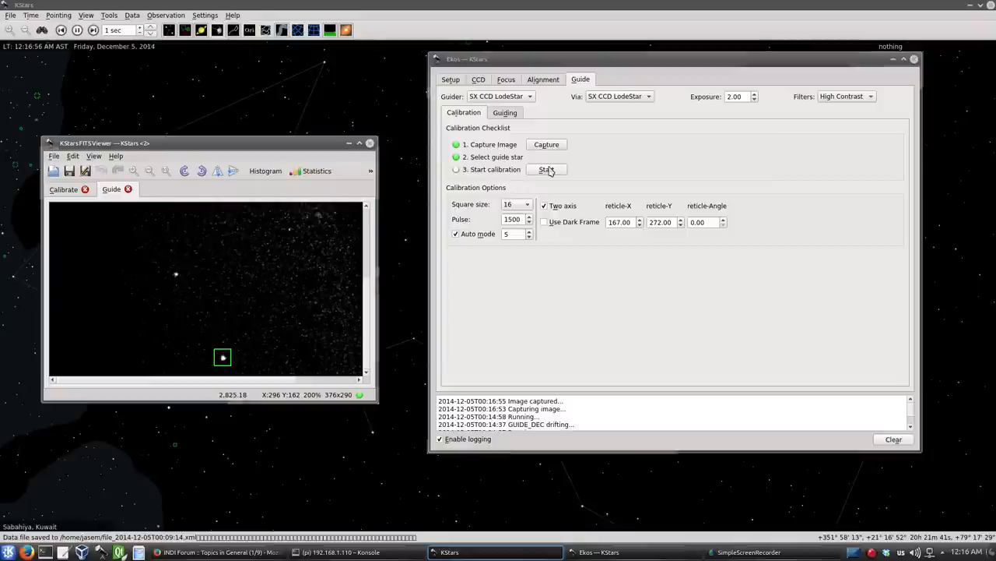
click(546, 169)
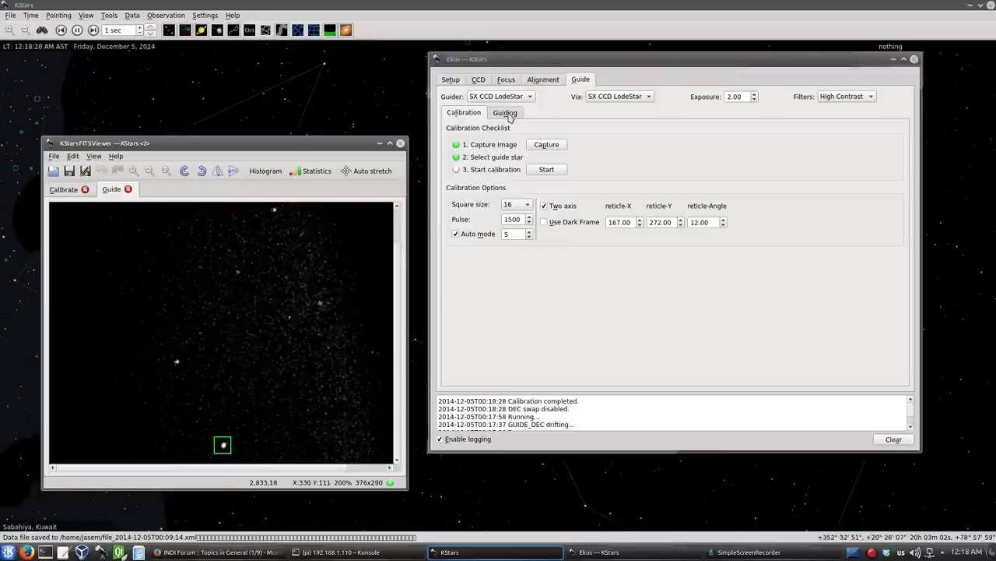
Show the Guiding sub-tab with drift graphics, guiding rate 0.5 and autoguide controls.
click(505, 112)
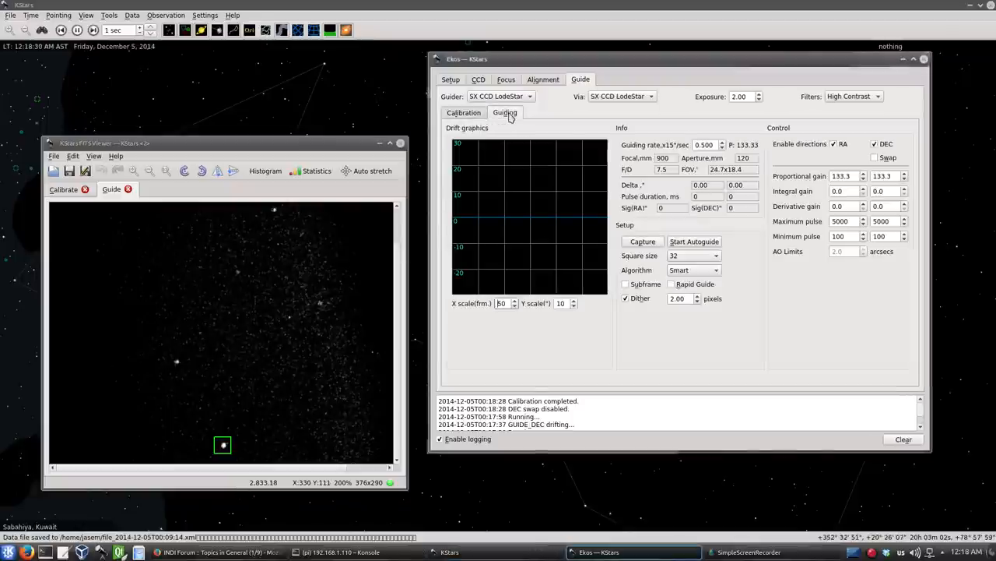
mouse_move(500, 148)
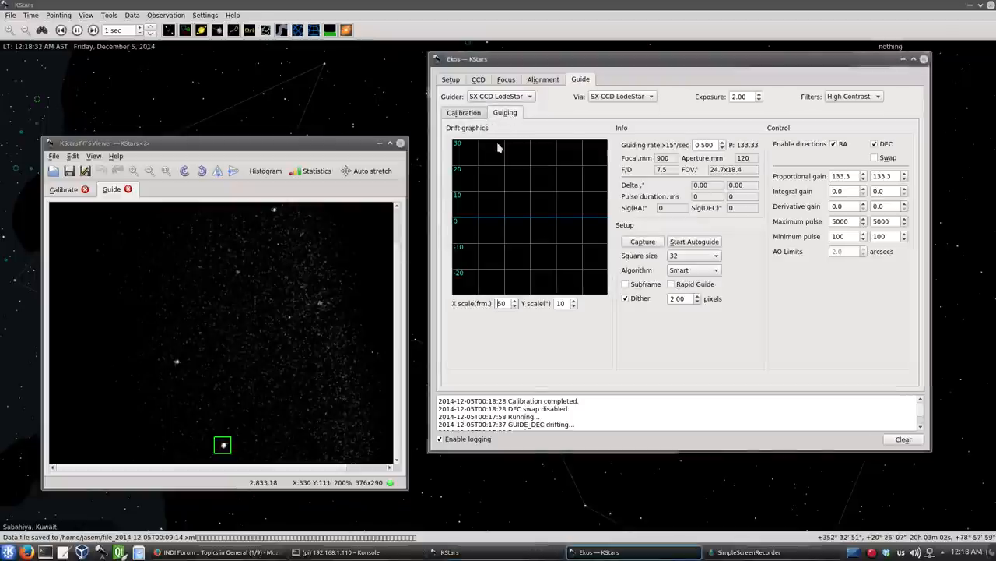
mouse_move(591, 235)
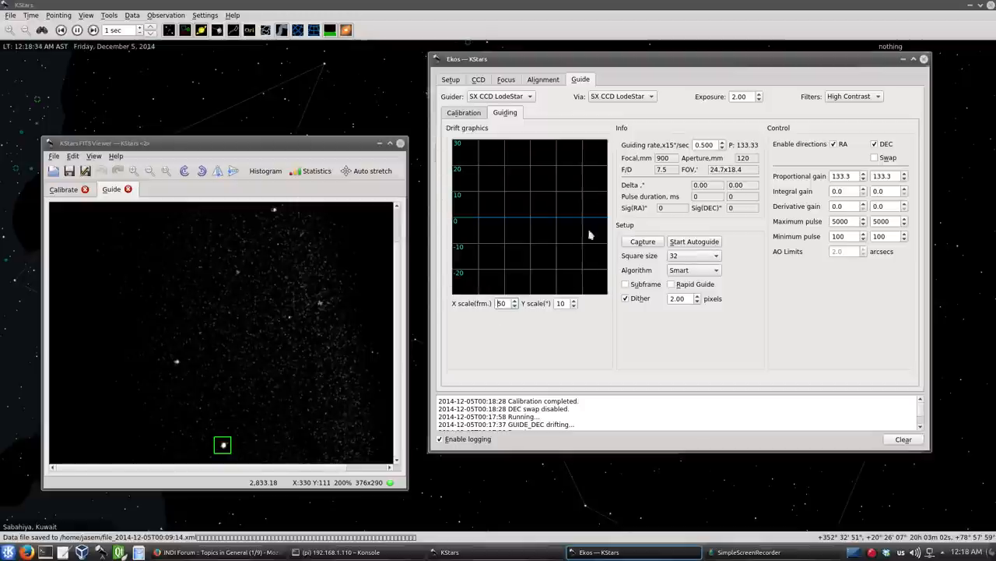
mouse_move(504, 165)
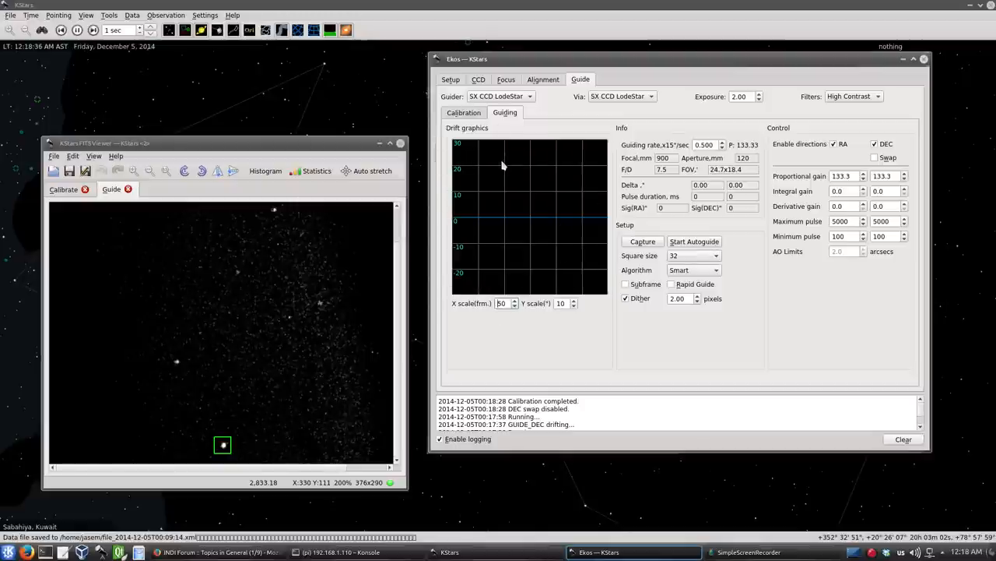
mouse_move(535, 209)
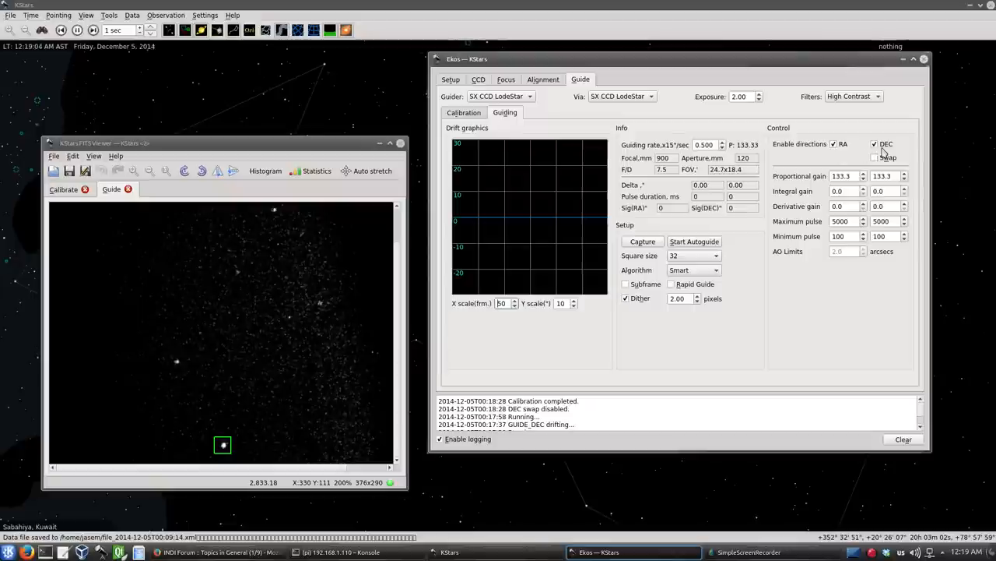
mouse_move(878, 158)
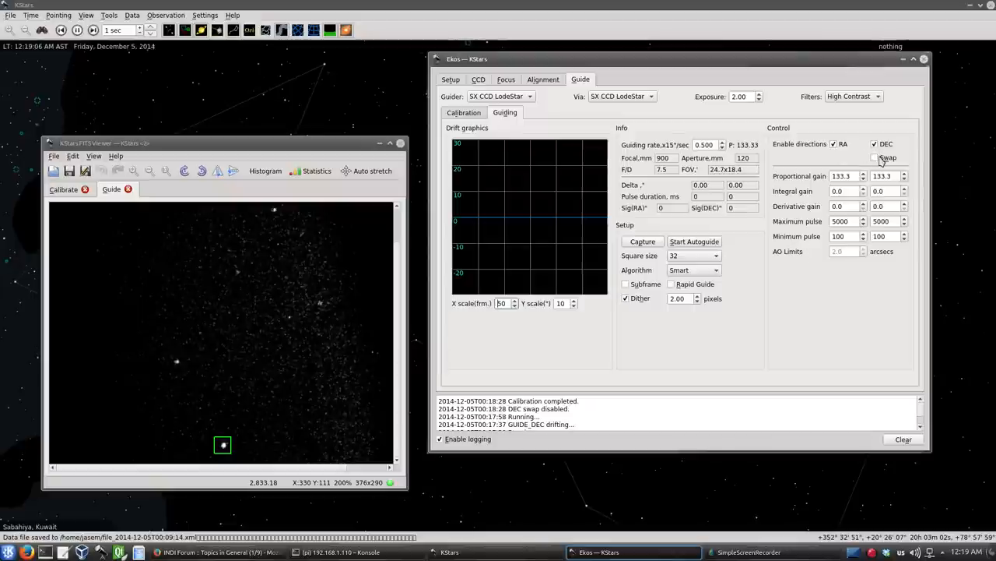
mouse_move(881, 160)
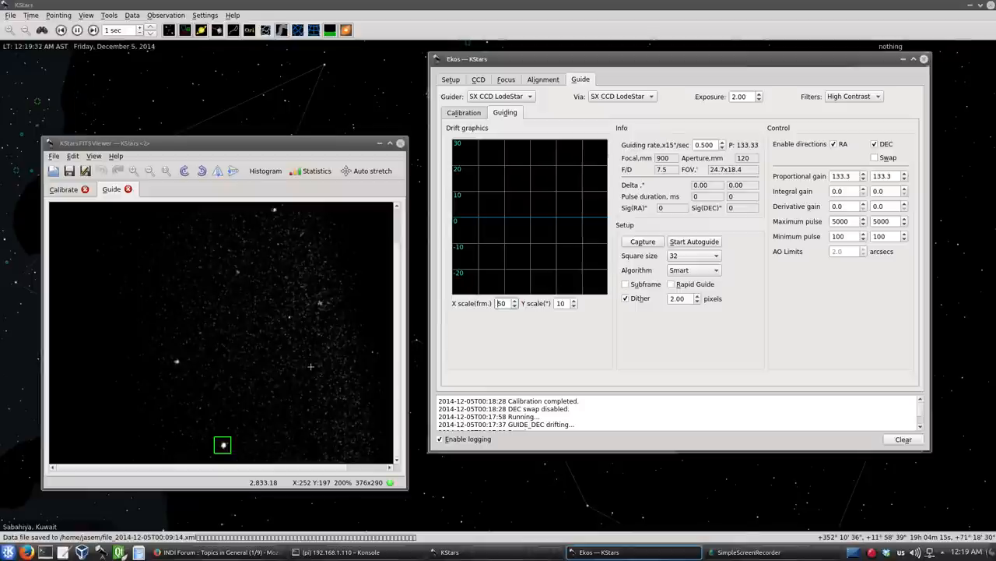
mouse_move(220, 385)
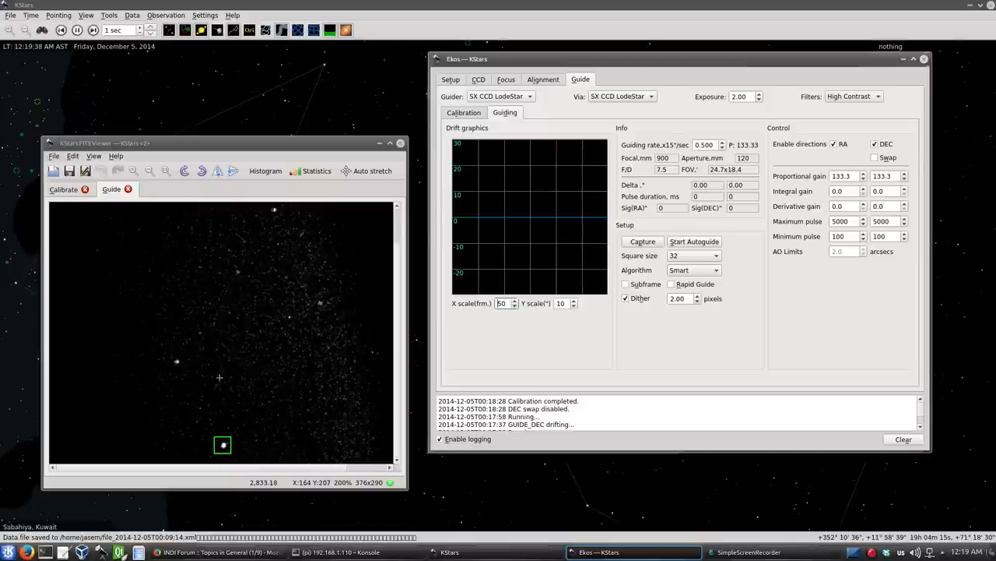
mouse_move(510, 105)
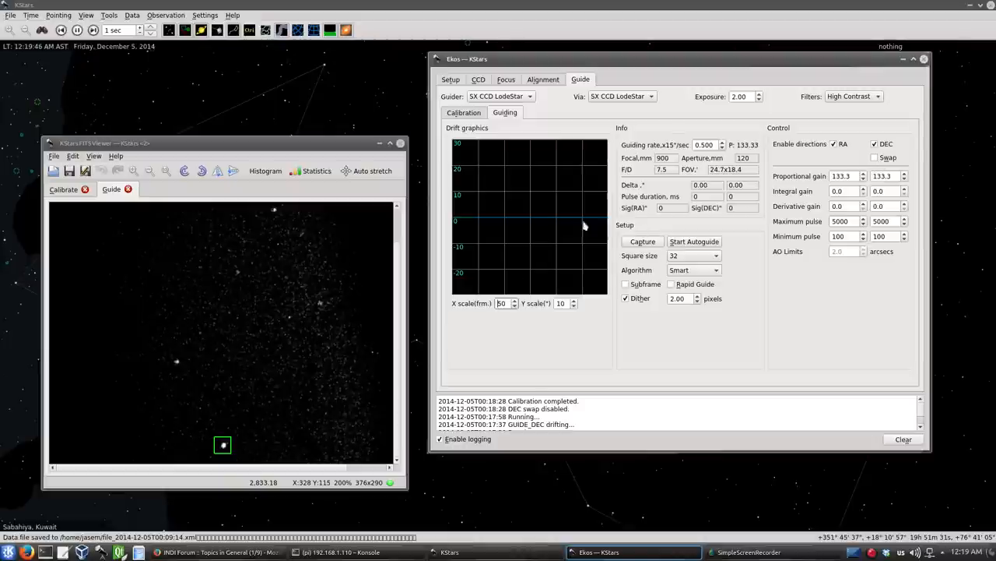
mouse_move(227, 415)
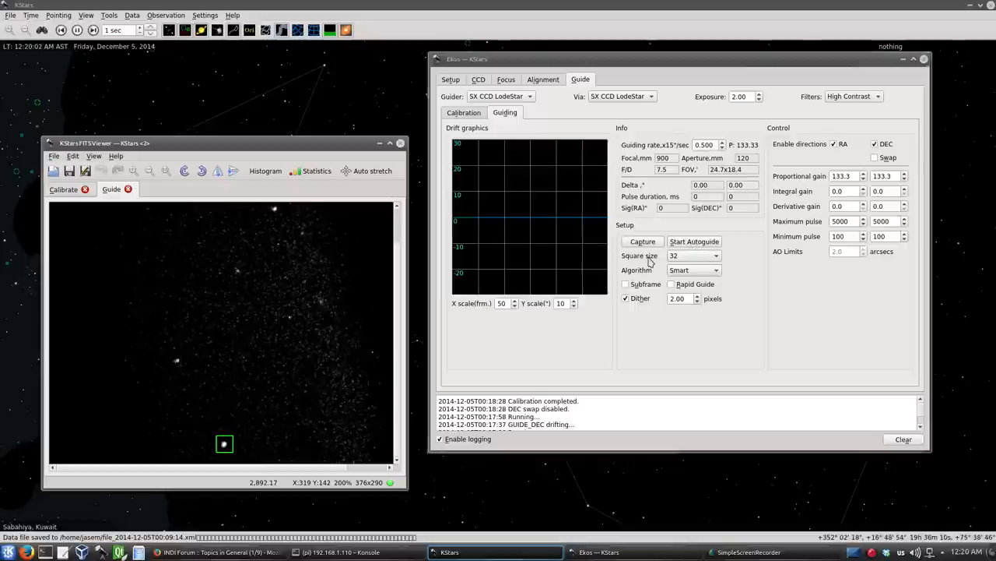
mouse_move(644, 273)
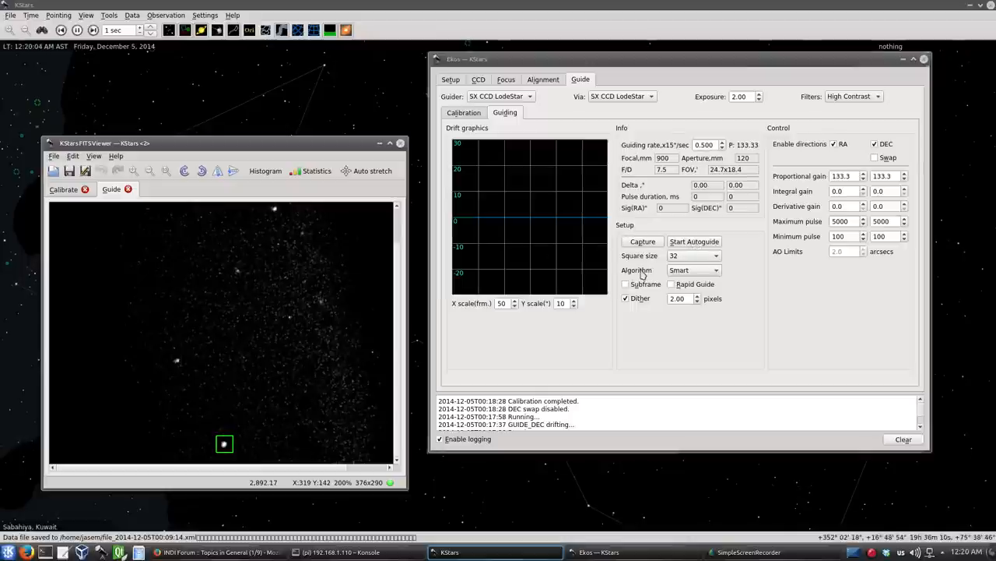
click(693, 269)
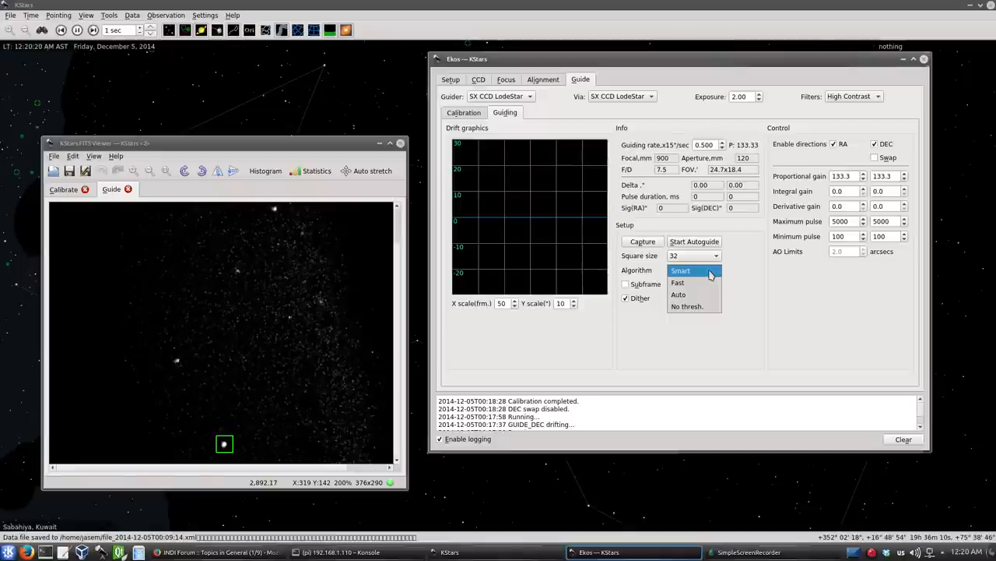
click(680, 270)
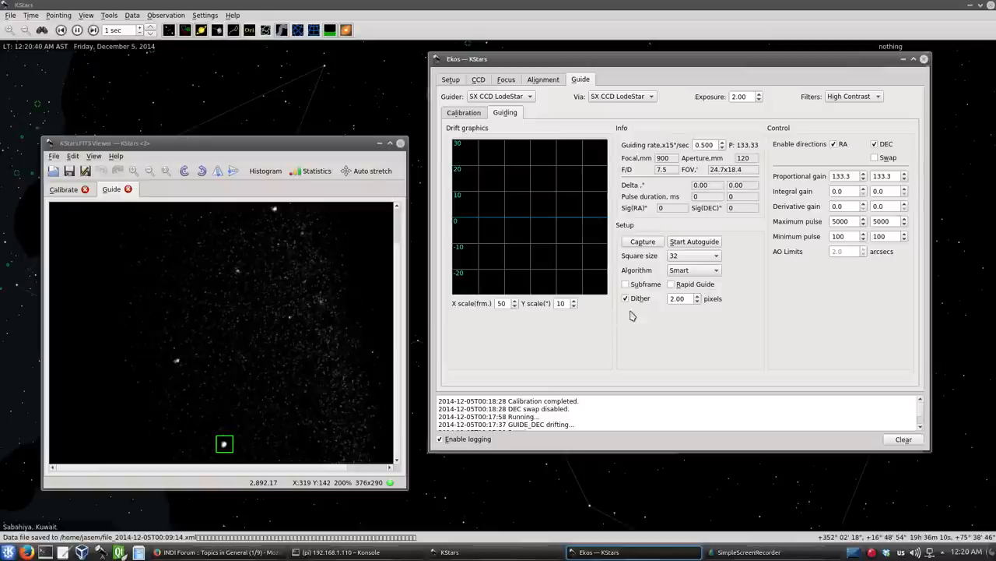
mouse_move(633, 313)
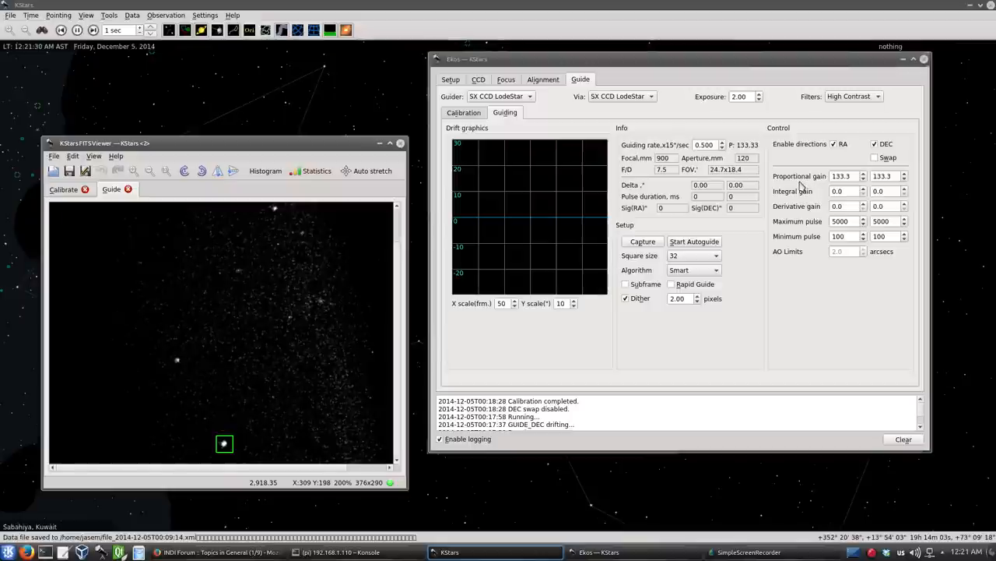
mouse_move(772, 293)
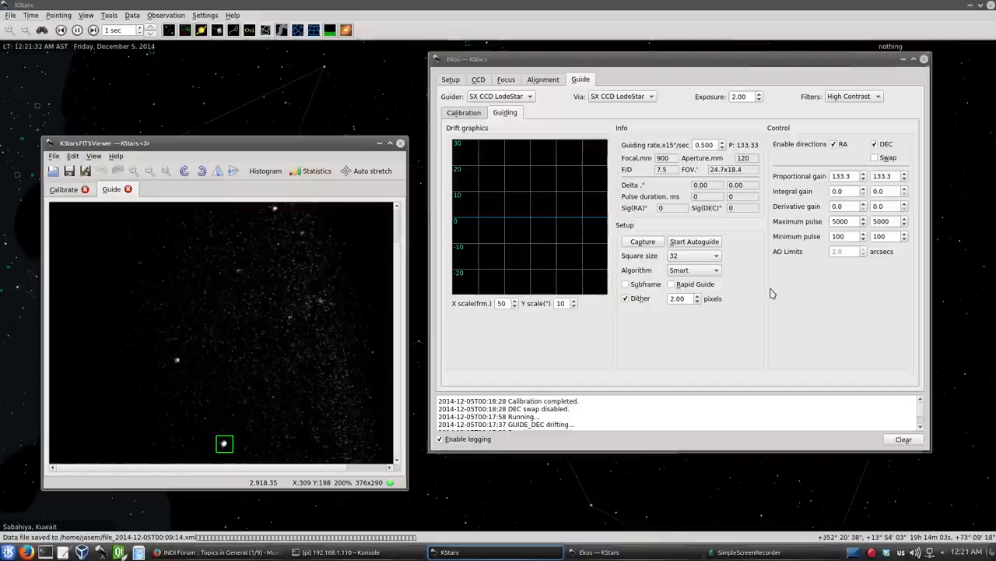
Start autoguiding on the selected guide star, logging 112 and 400 ms correction pulses.
click(694, 241)
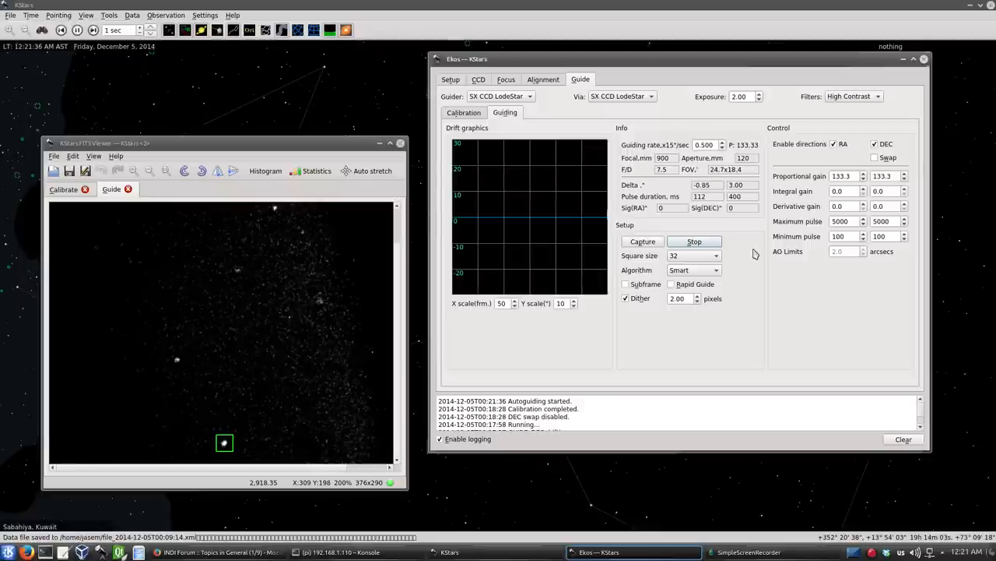
mouse_move(739, 205)
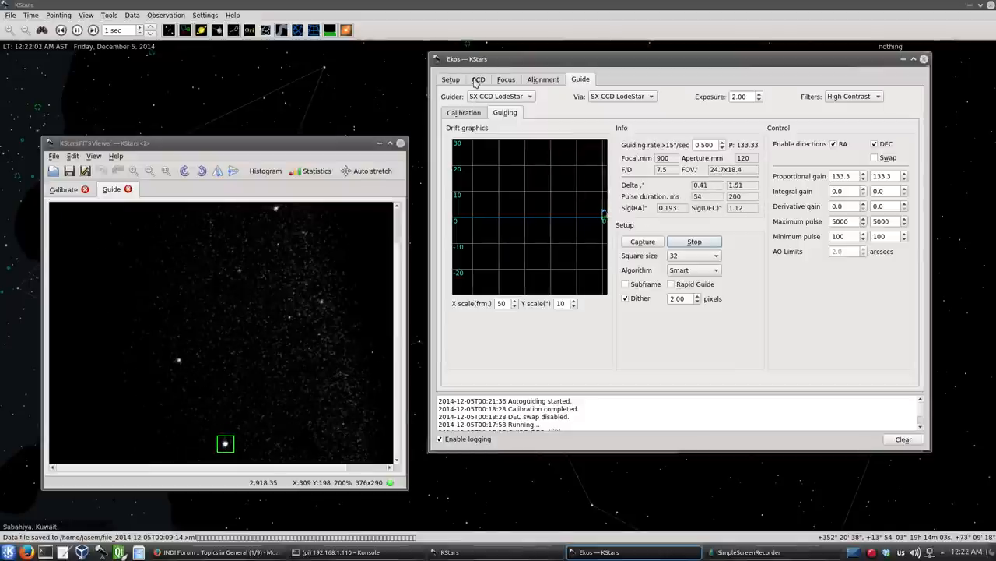
Let guiding settle, then show the QSI CCD capture settings with HA filter.
click(478, 79)
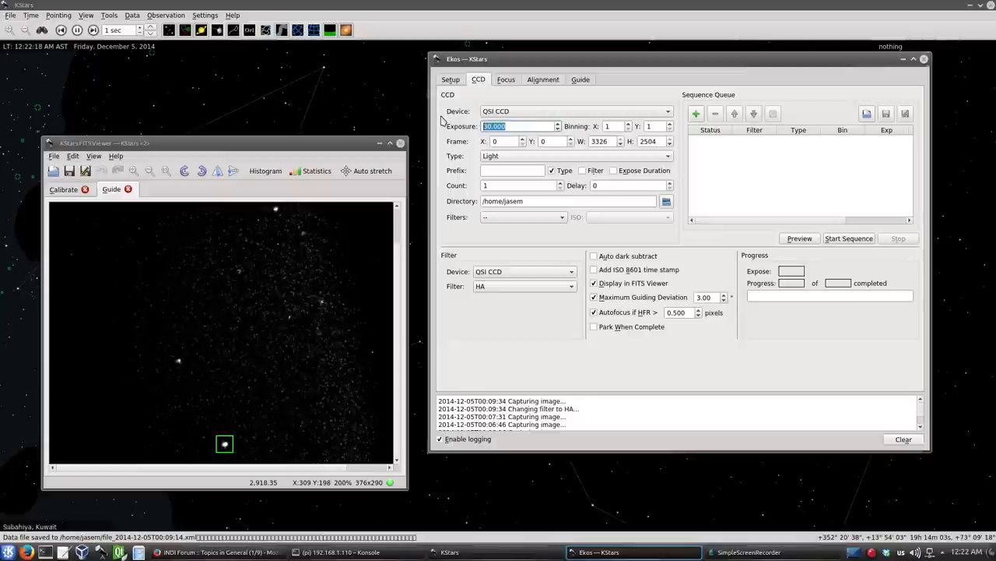
Set up five 300 s Light frames prefixed SH155, with filter in file names.
text(300)
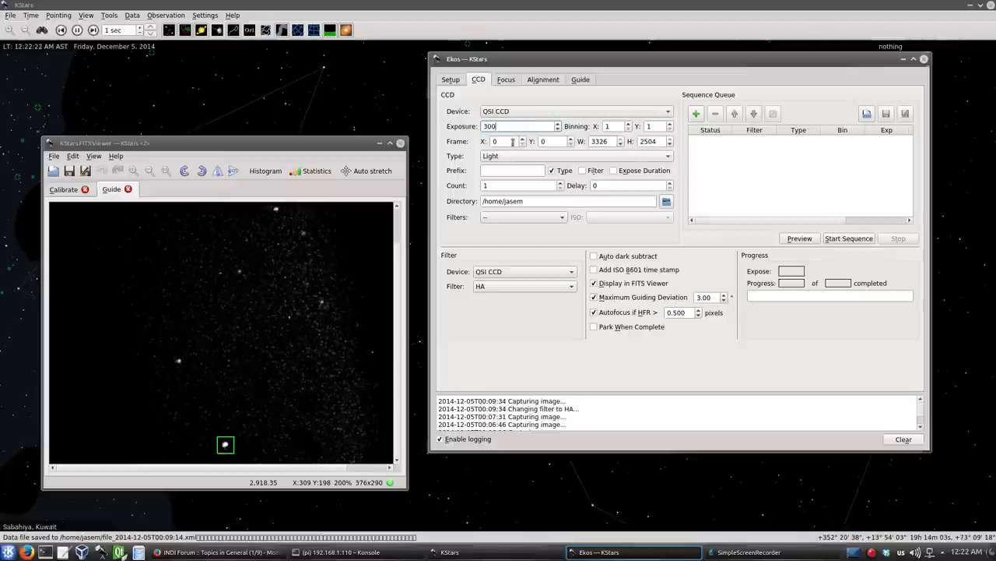
click(572, 156)
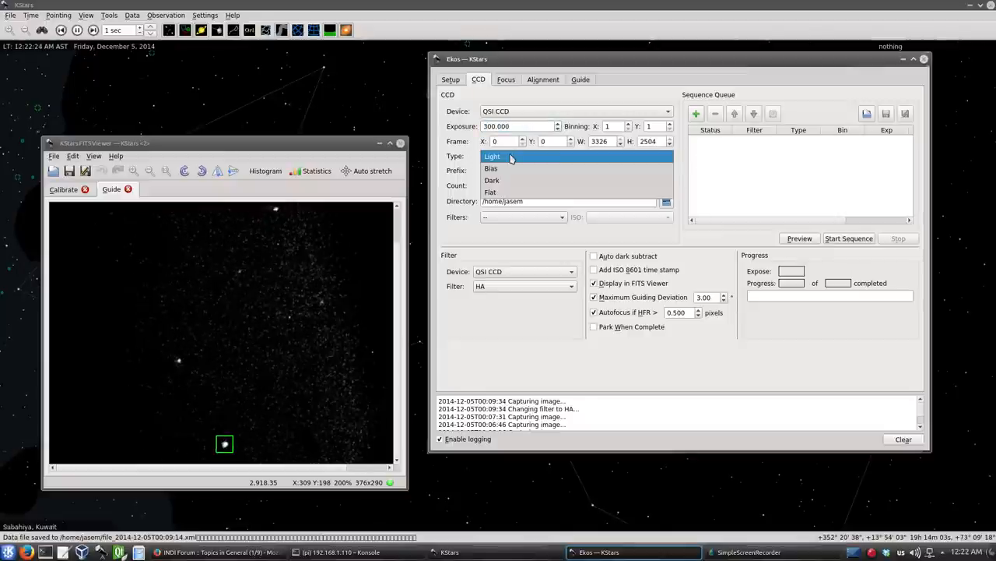
click(492, 156)
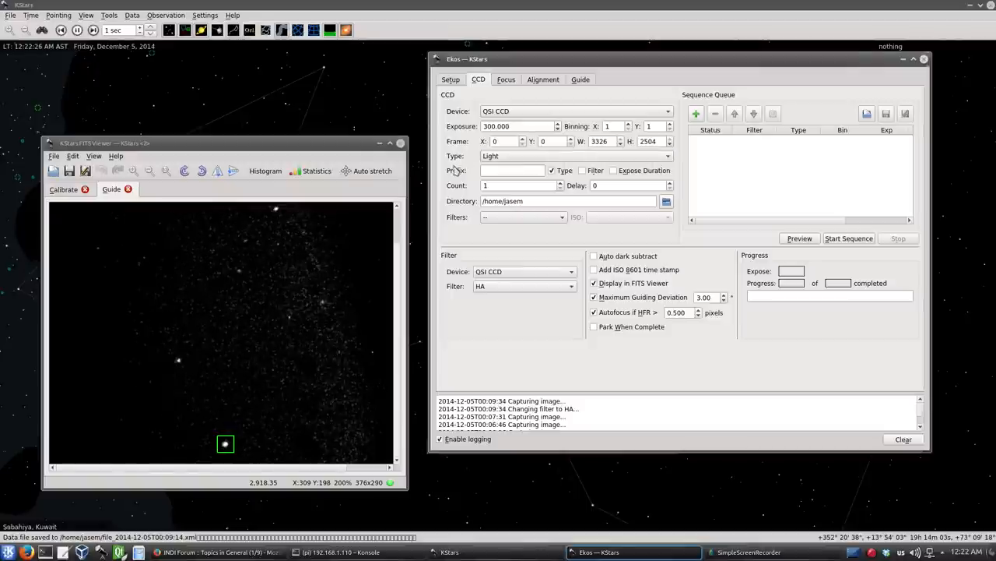
click(512, 170)
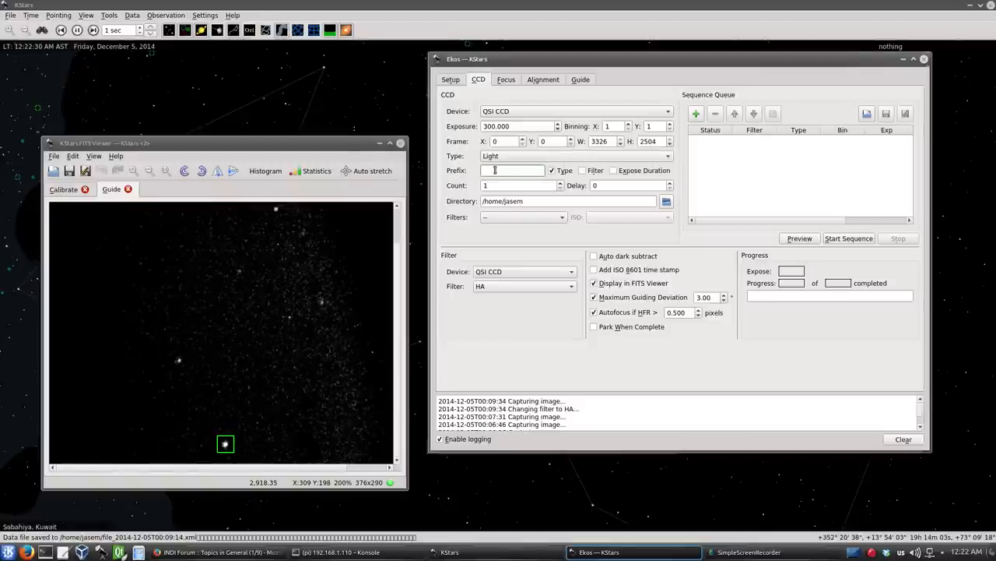
text(SH)
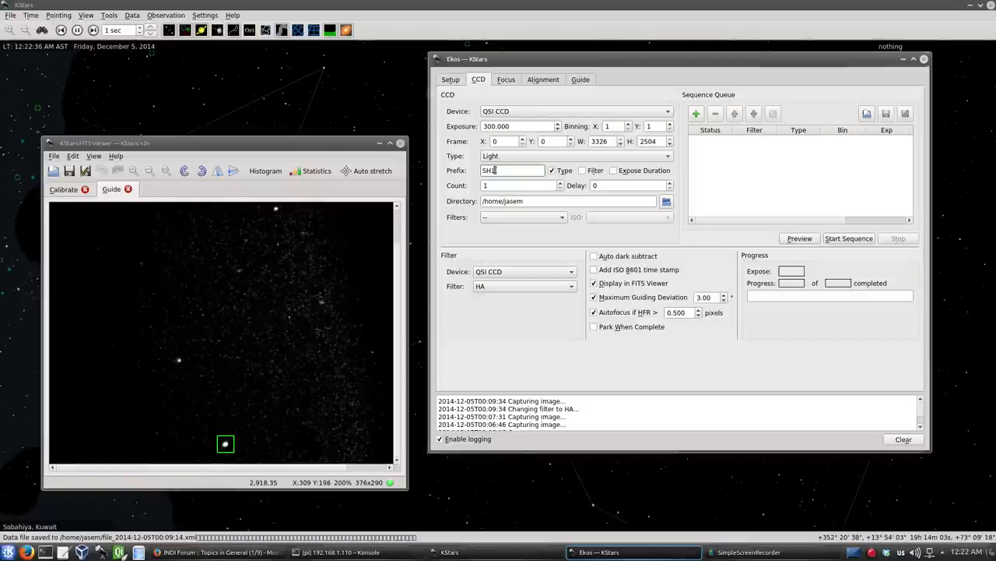
text(55)
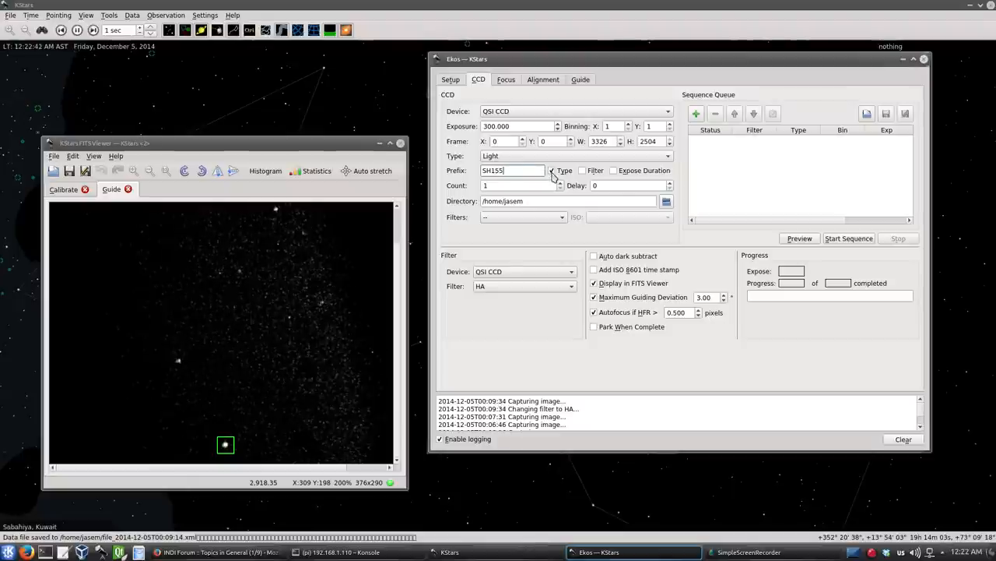
mouse_move(553, 179)
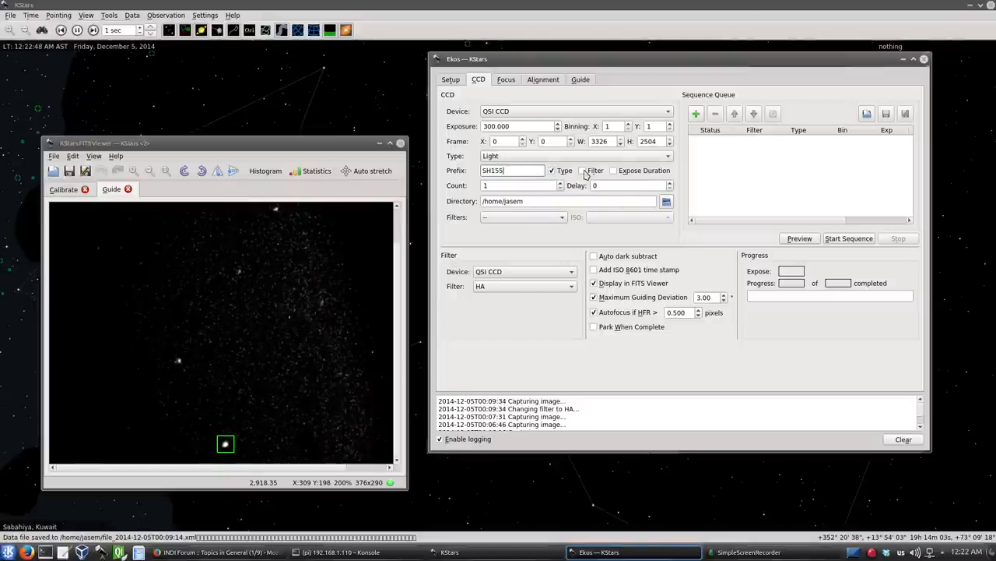
click(583, 170)
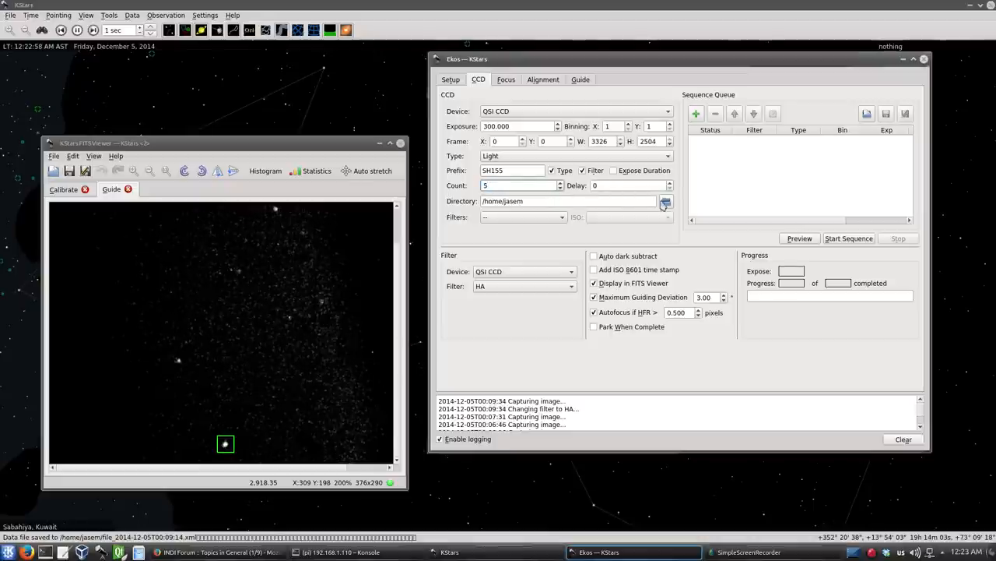
click(665, 201)
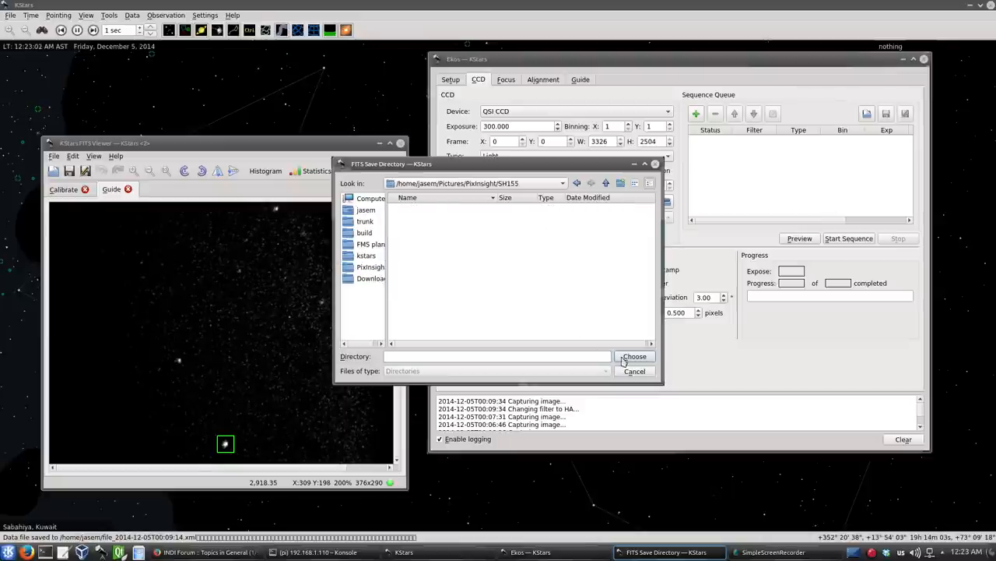
Save frames to /home/jasem/Pictures/PixInsight/SH155 and check on autoguiding.
click(634, 356)
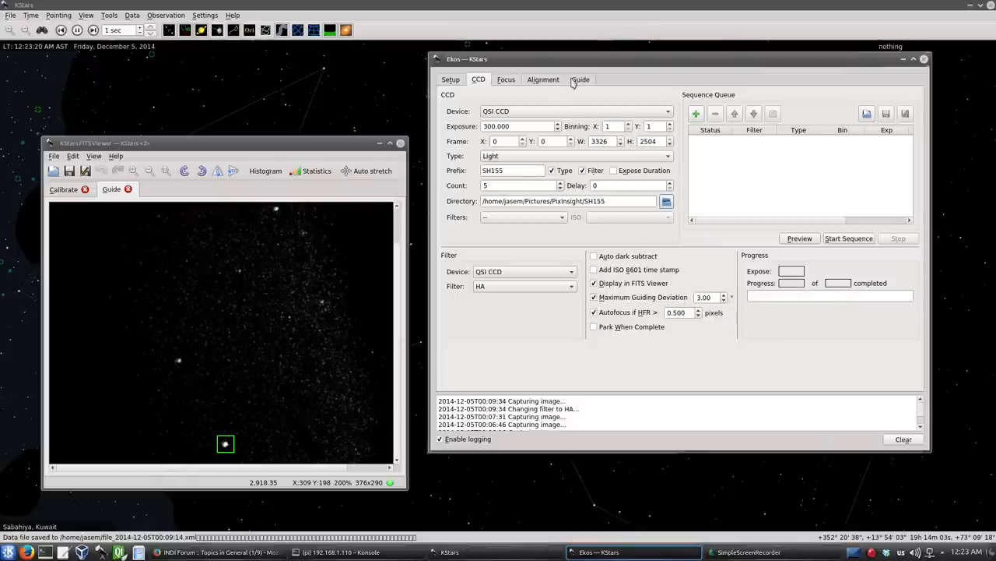
click(581, 79)
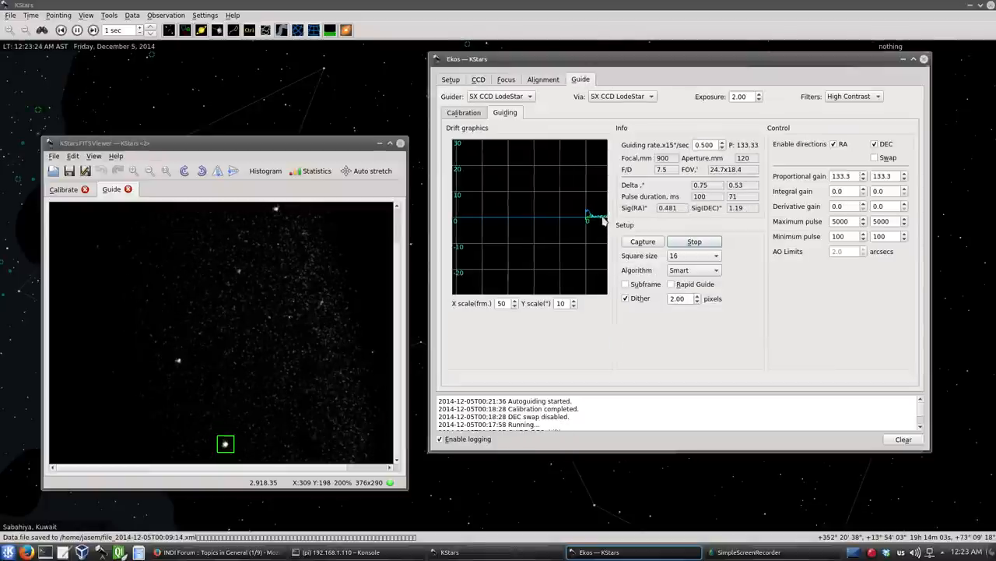
Review capture settings, now binned 4×4, then view the Focus module at HFR 0.519.
click(479, 79)
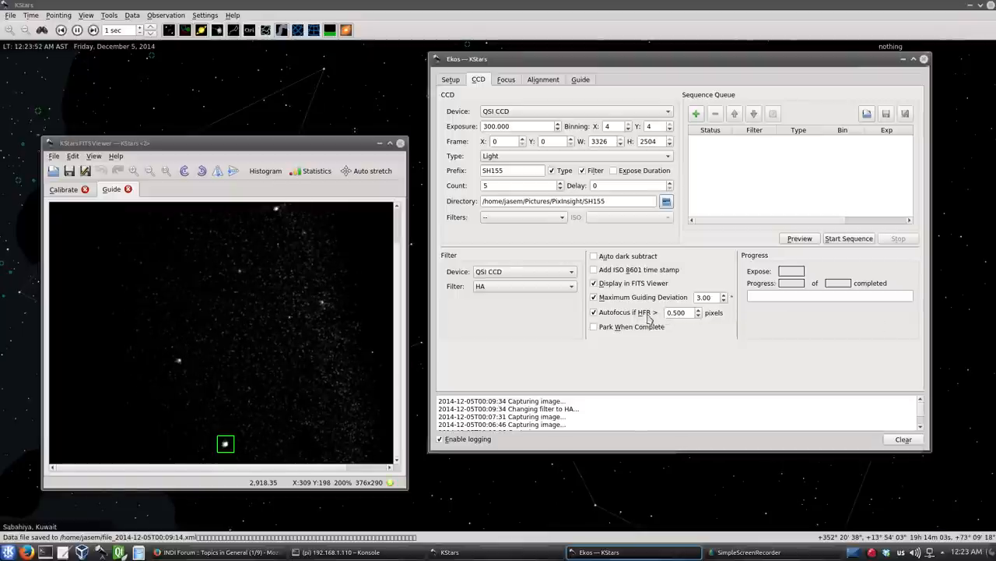
mouse_move(623, 318)
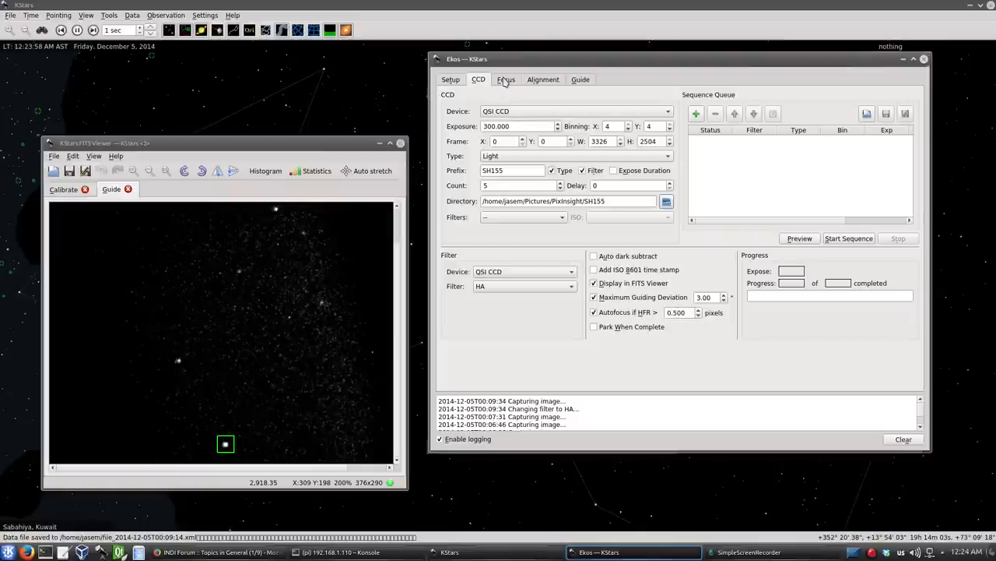
click(506, 79)
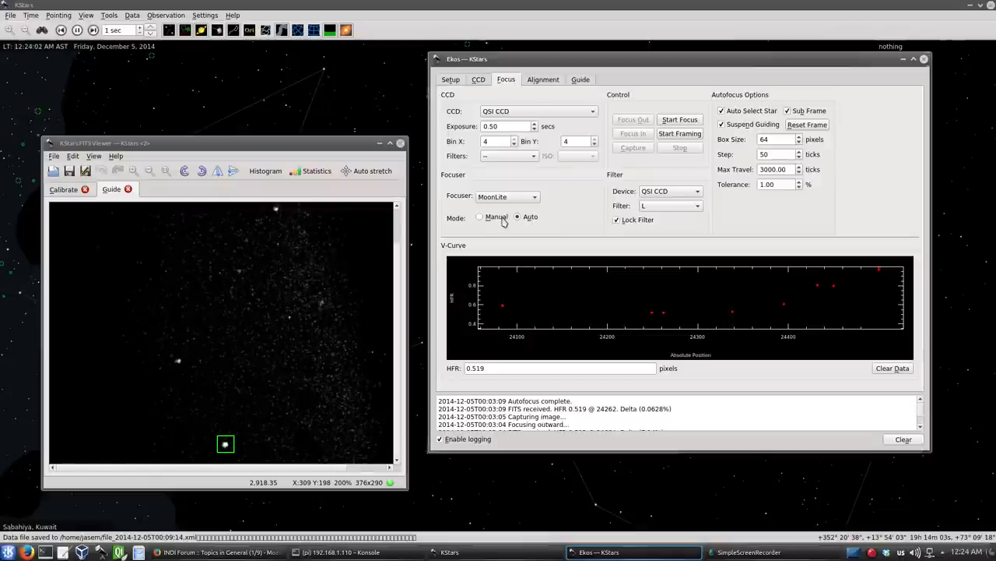
Switch focusing to Manual mode and capture a focus frame reading HFR 0.535.
click(479, 217)
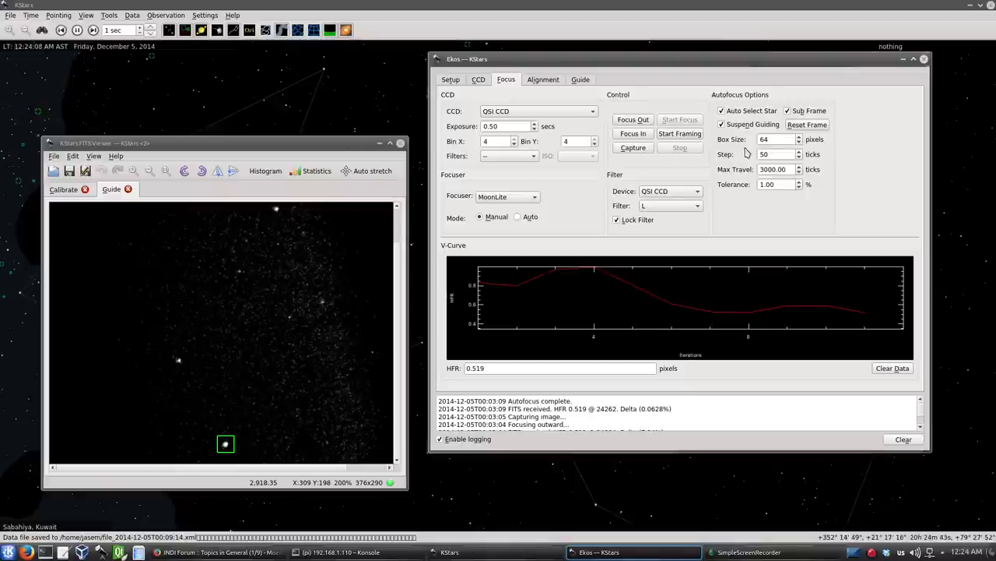
click(633, 148)
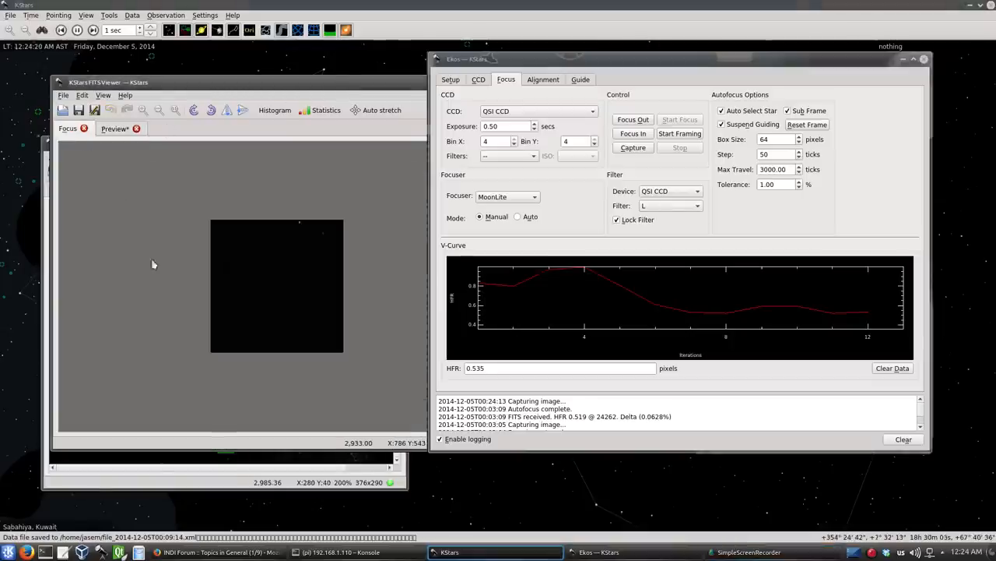
mouse_move(185, 329)
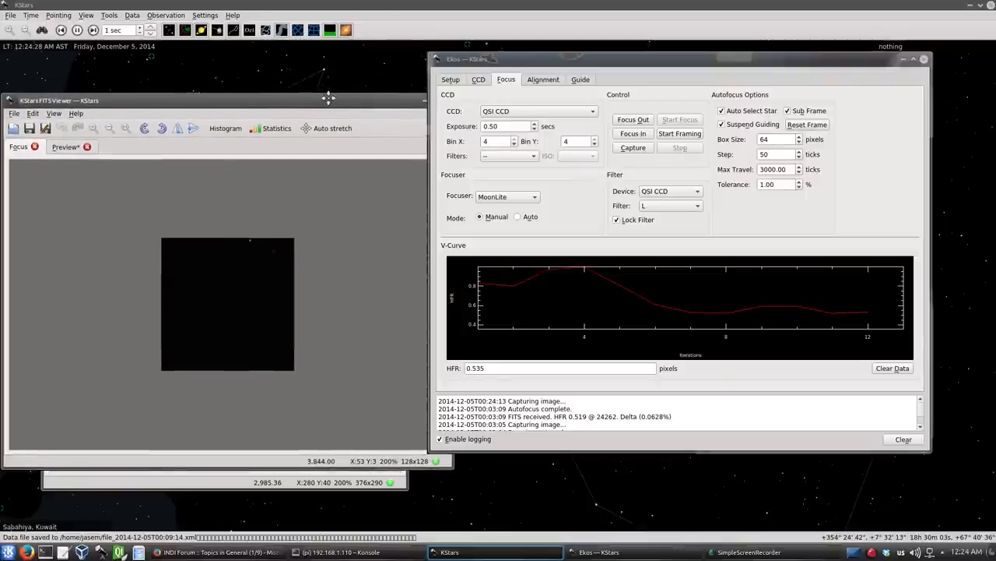
click(333, 127)
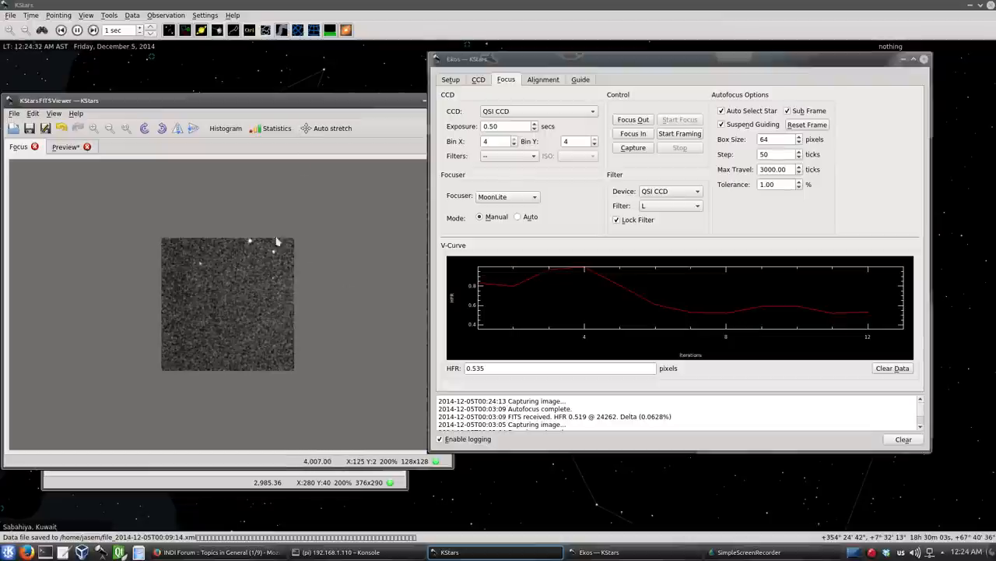
Disable Auto Select Star and step focus inward until HFR reads 0.519.
click(722, 111)
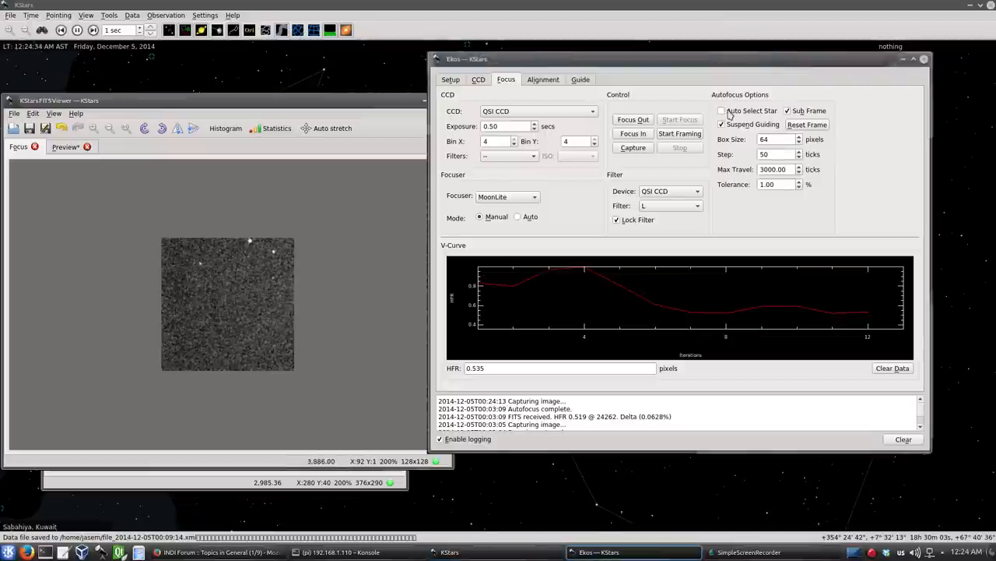
click(633, 148)
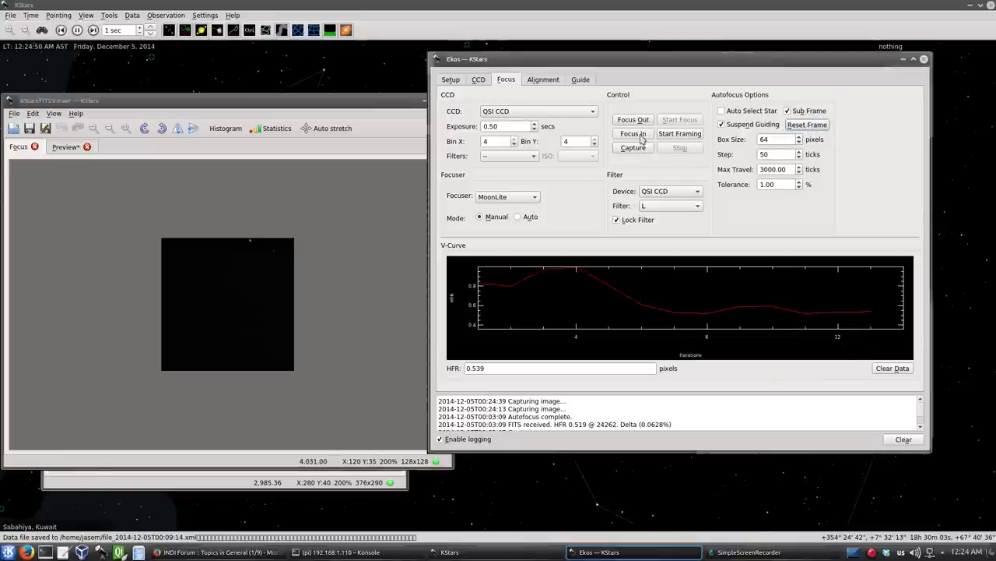
click(633, 147)
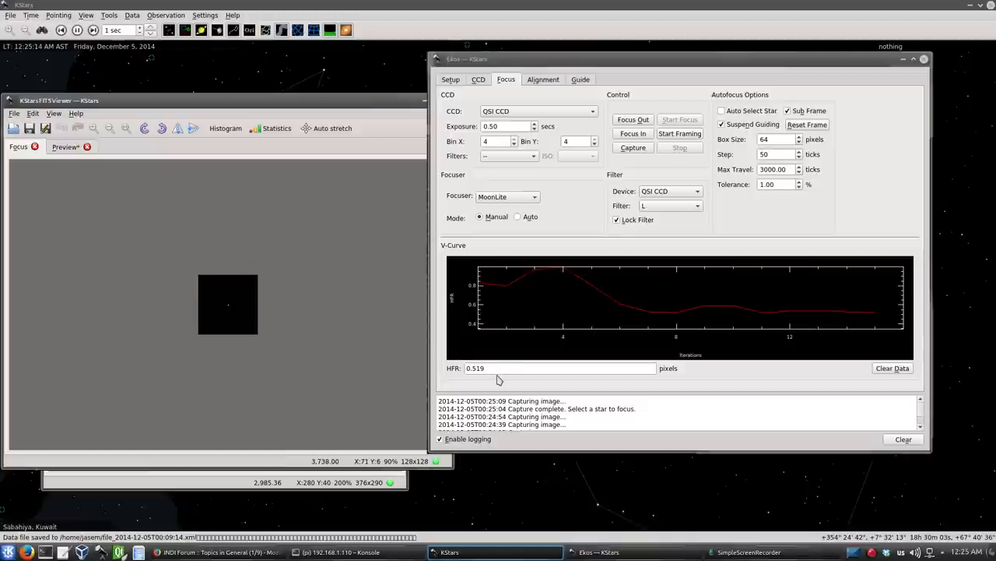
mouse_move(218, 312)
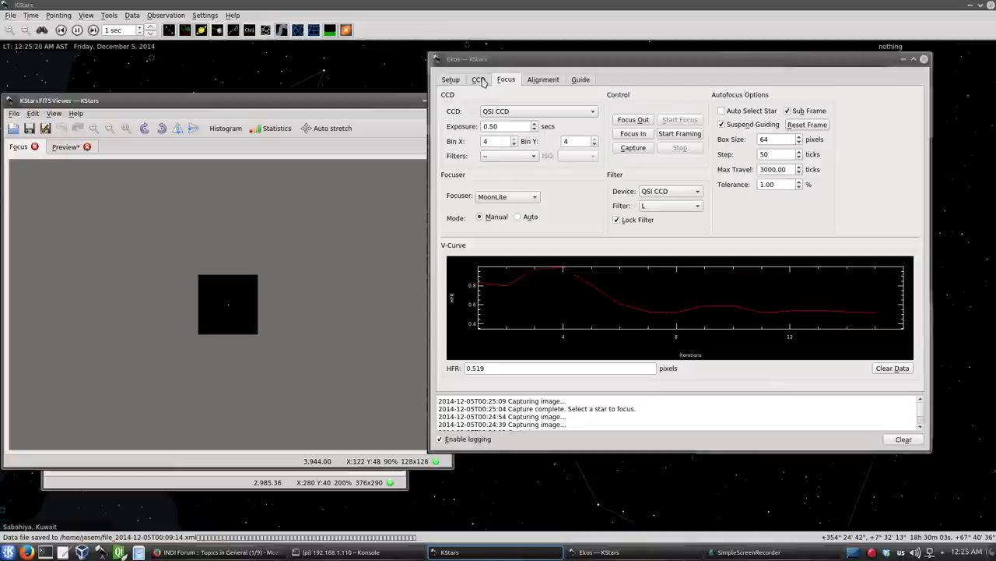
click(478, 79)
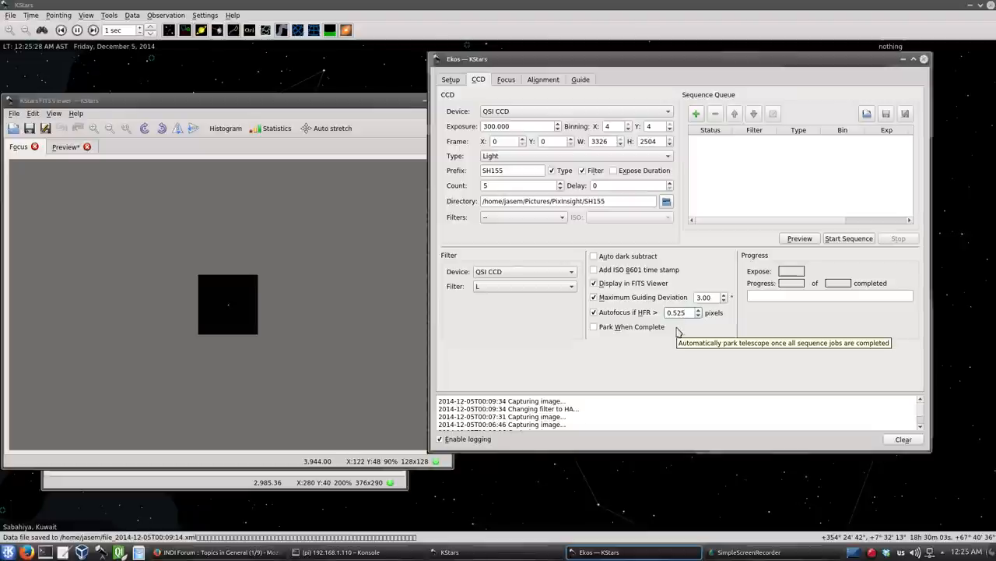
mouse_move(686, 349)
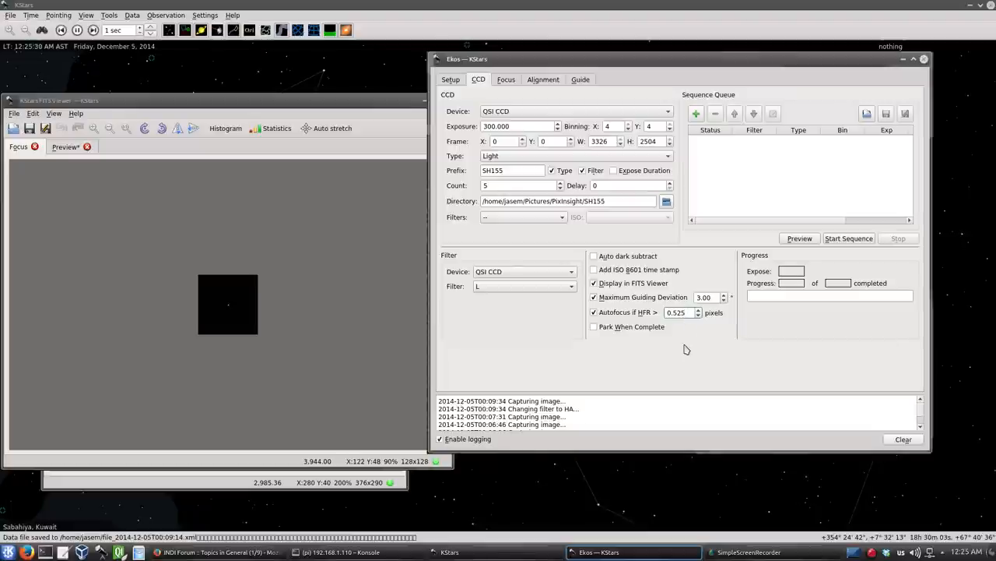
Enable Park When Complete and queue an HA Light job at 1×1 binning, 300 s.
click(594, 326)
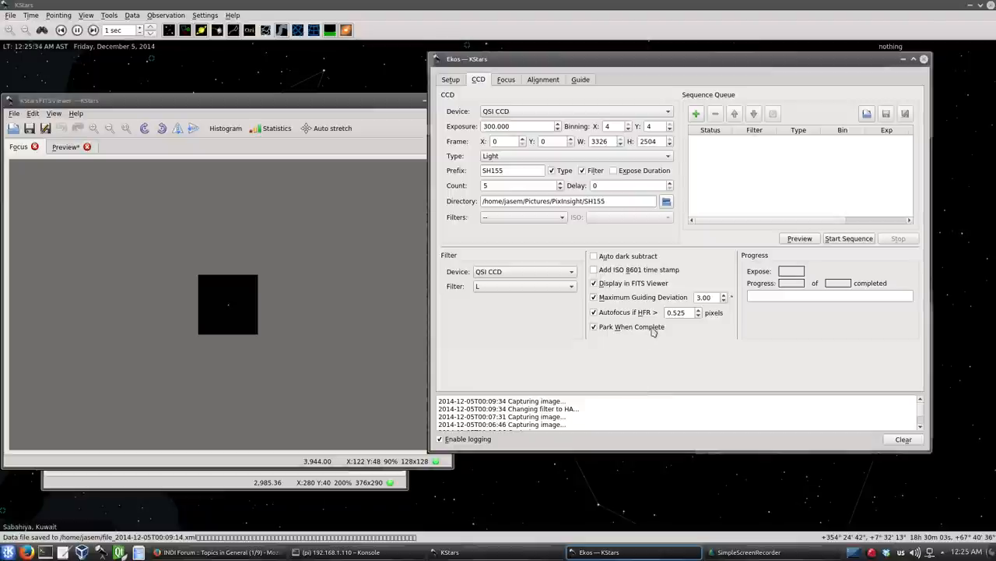
click(523, 286)
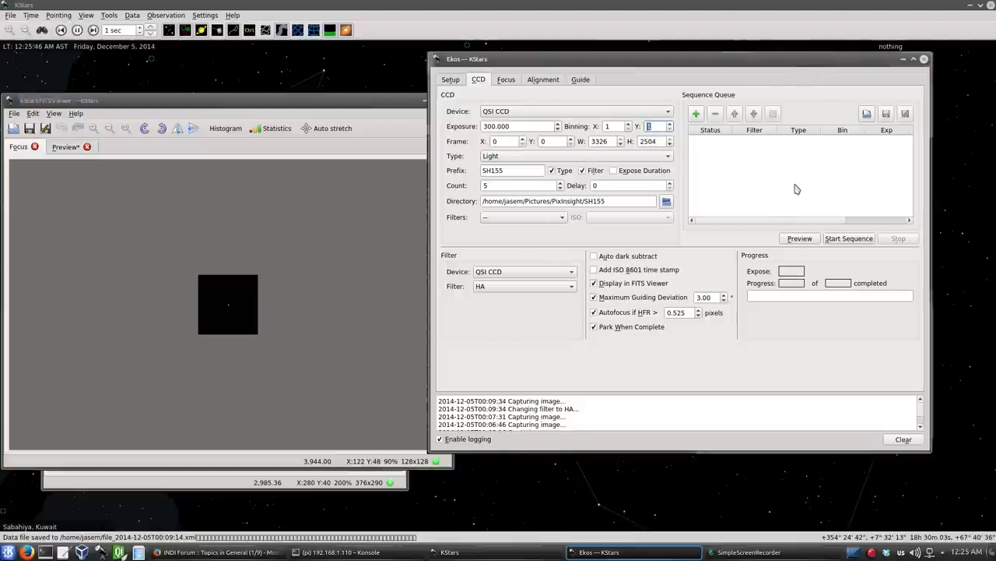
click(695, 113)
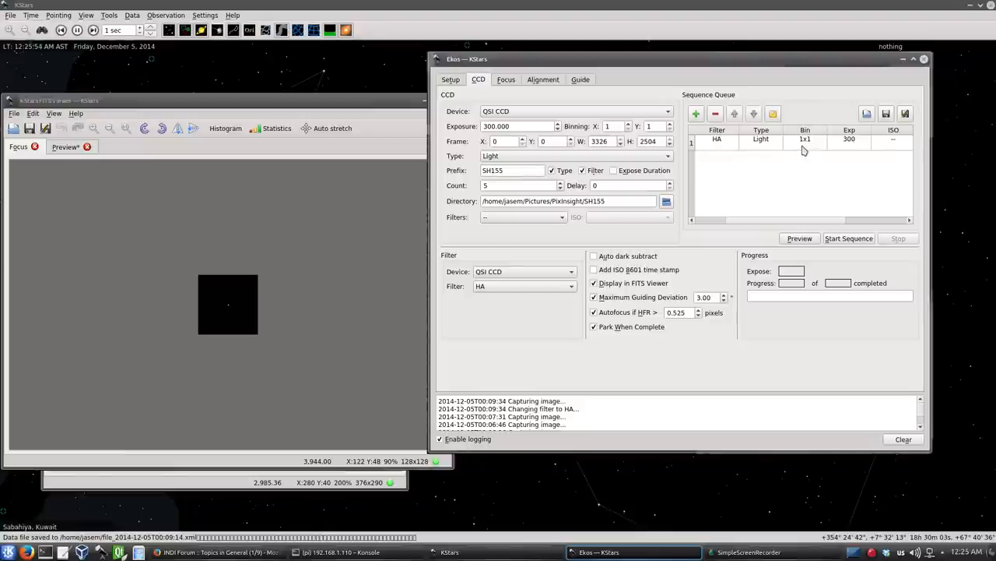
mouse_move(878, 153)
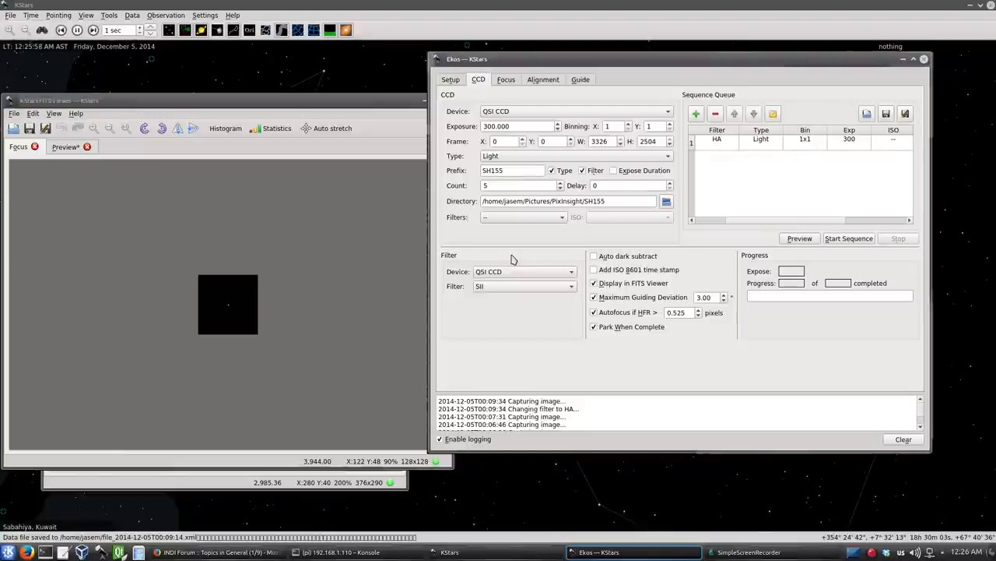
Queue SII and OIII Light jobs, then check guiding and focus before returning to capture.
click(695, 114)
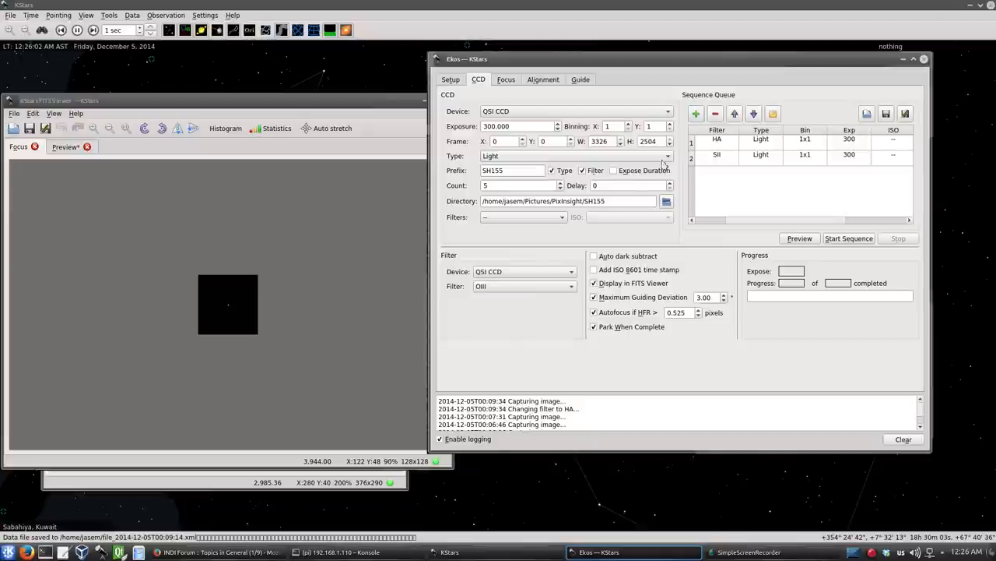
click(695, 114)
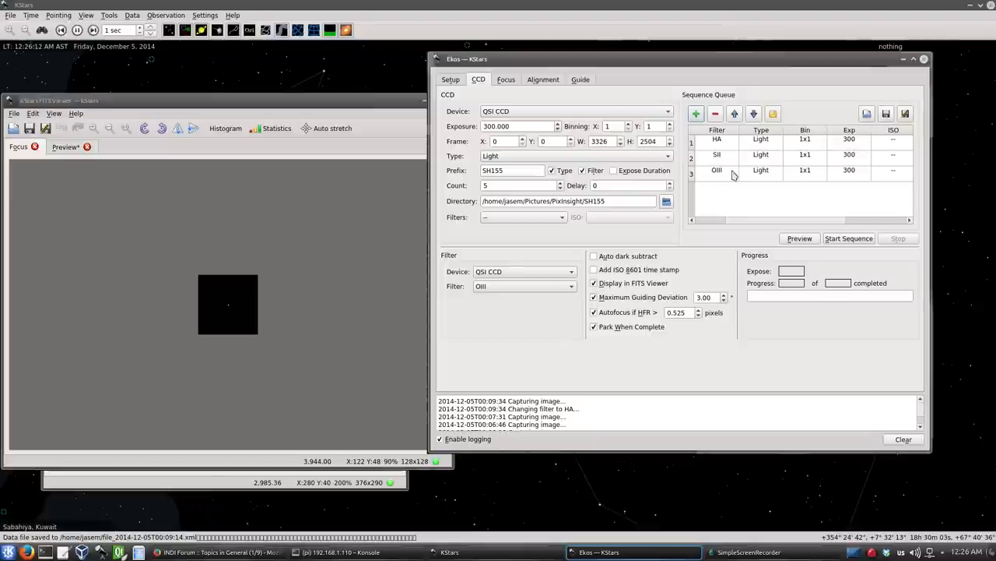
mouse_move(736, 205)
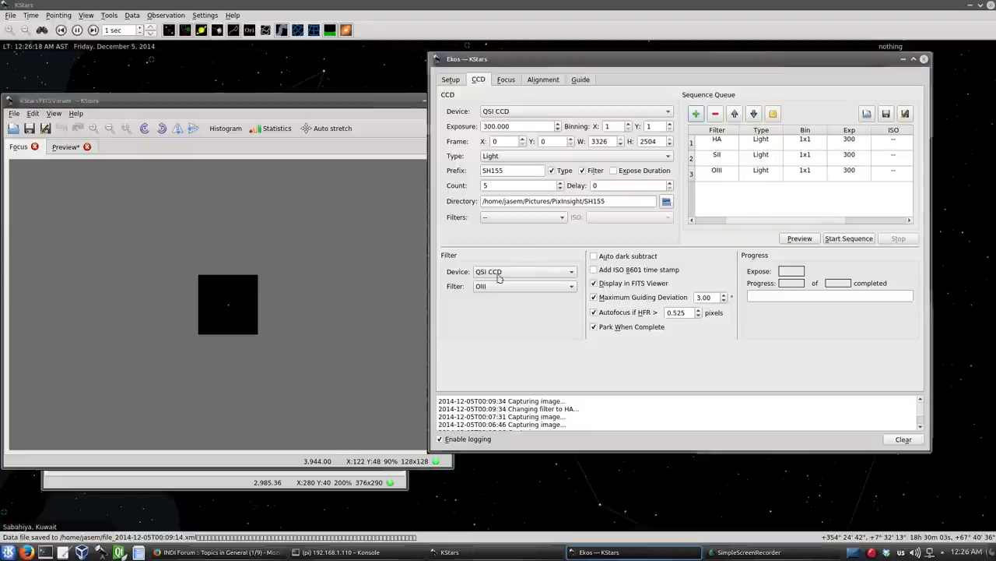
mouse_move(528, 88)
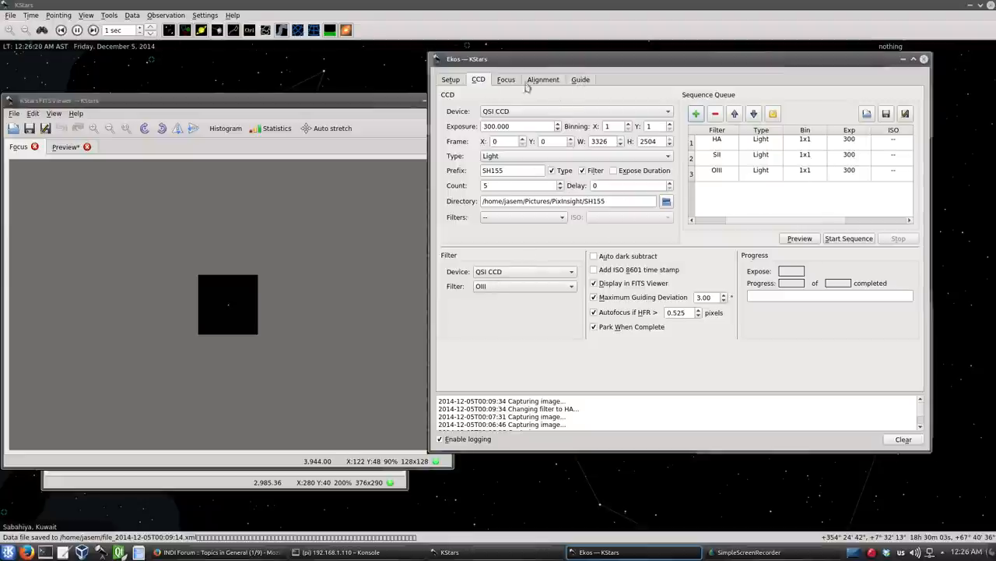
click(580, 79)
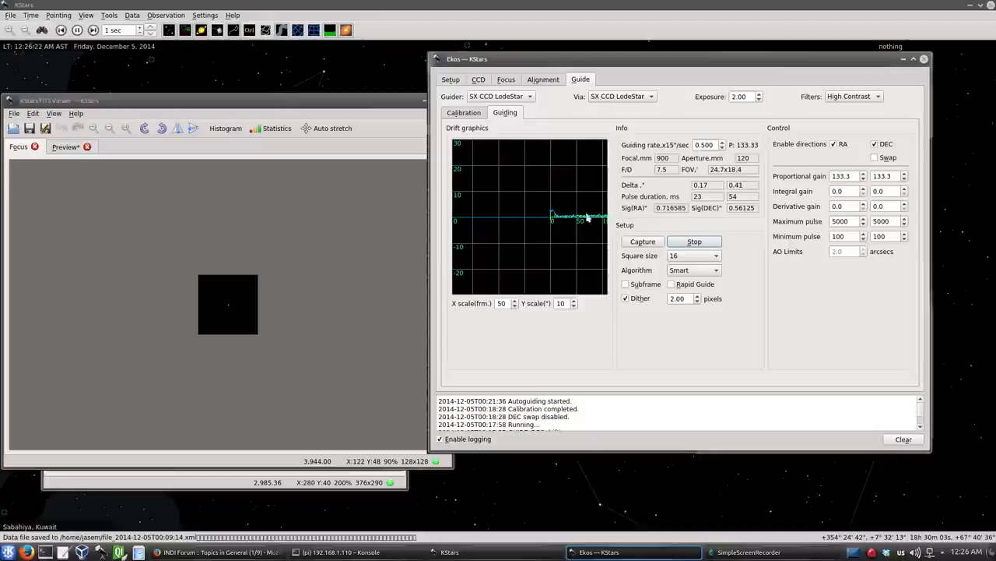
click(506, 79)
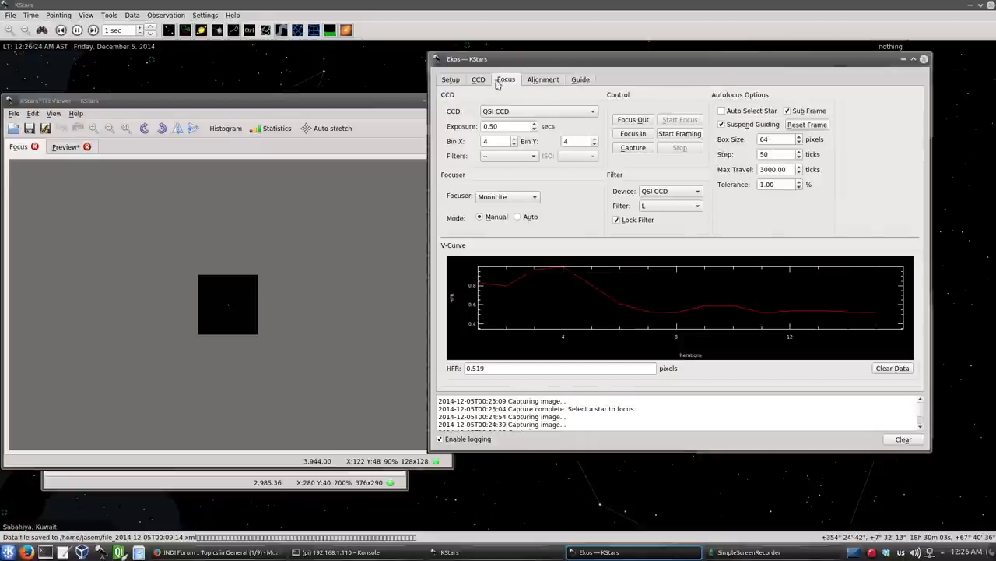
click(478, 78)
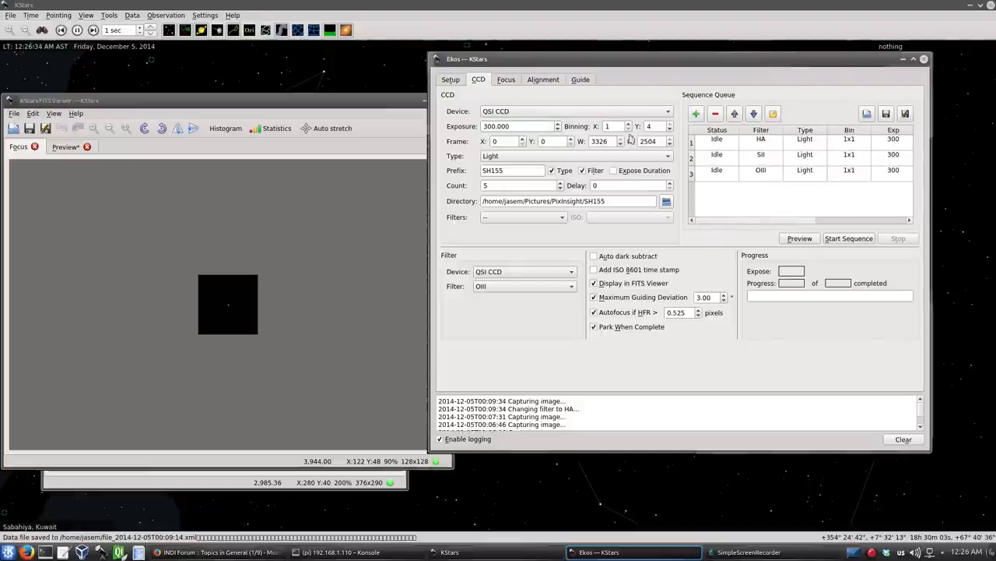
mouse_move(658, 126)
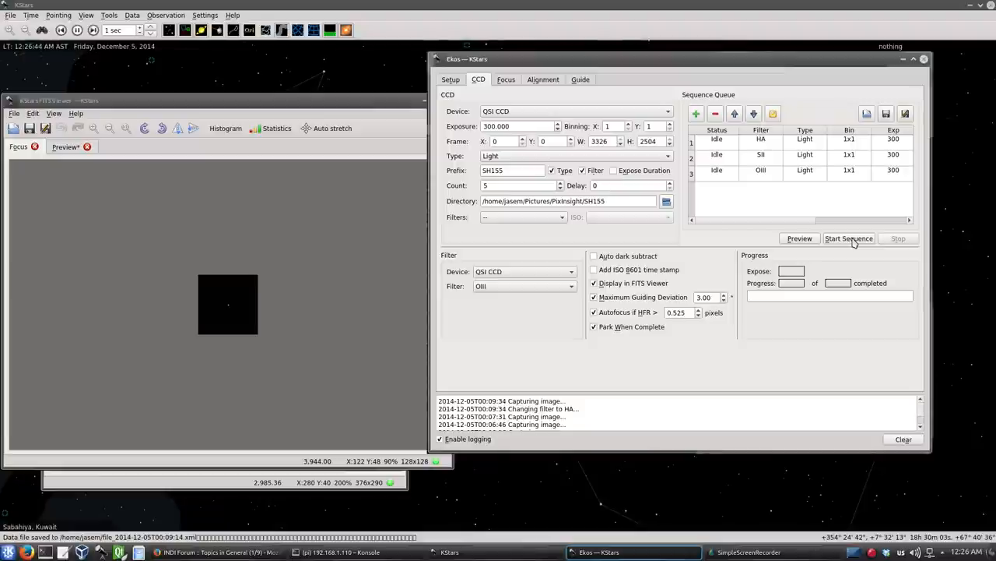
Start the queued SH155 capture sequence of five 300 s HA exposures.
click(849, 238)
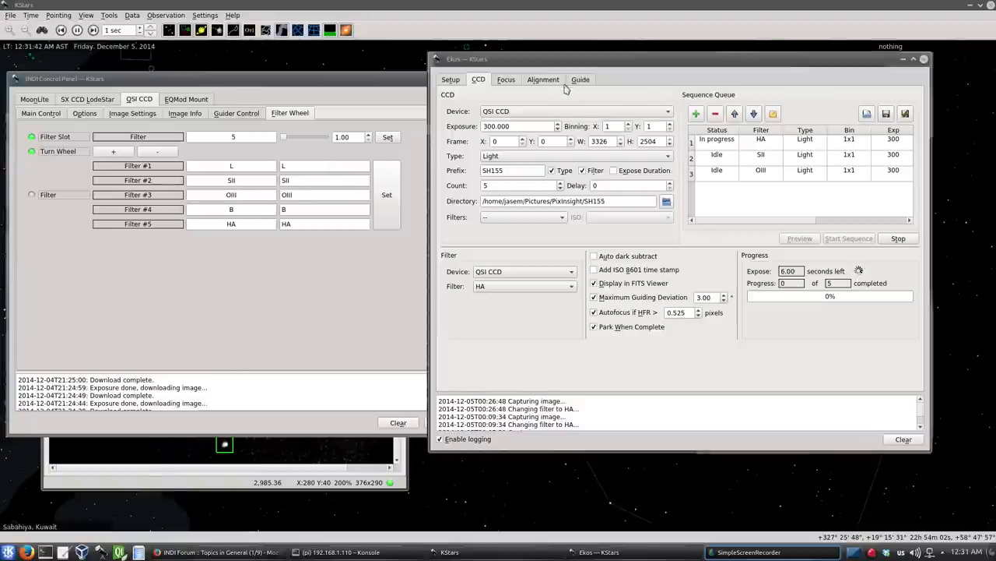
Check the guiding drift graph, then return to capture progress.
click(580, 78)
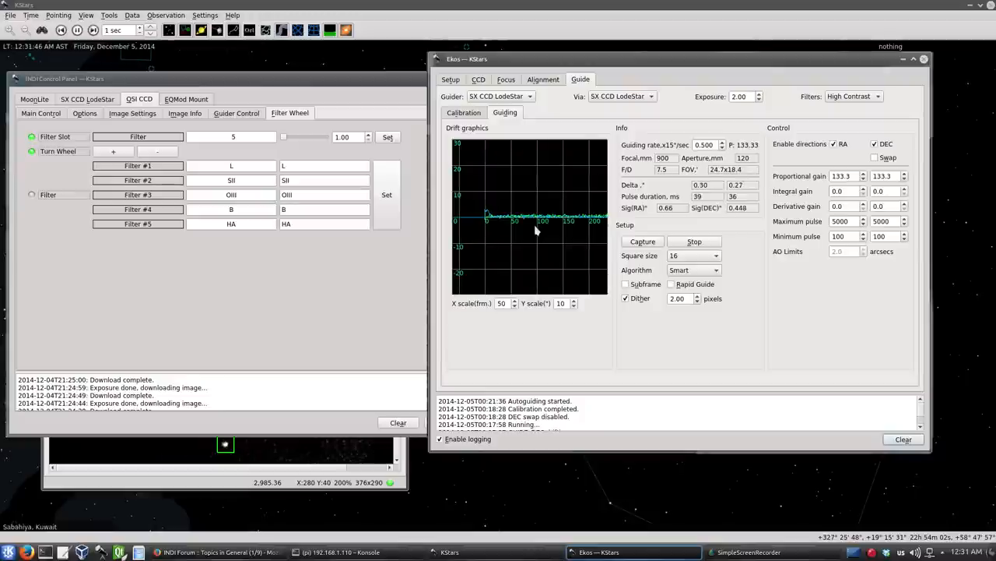
click(478, 78)
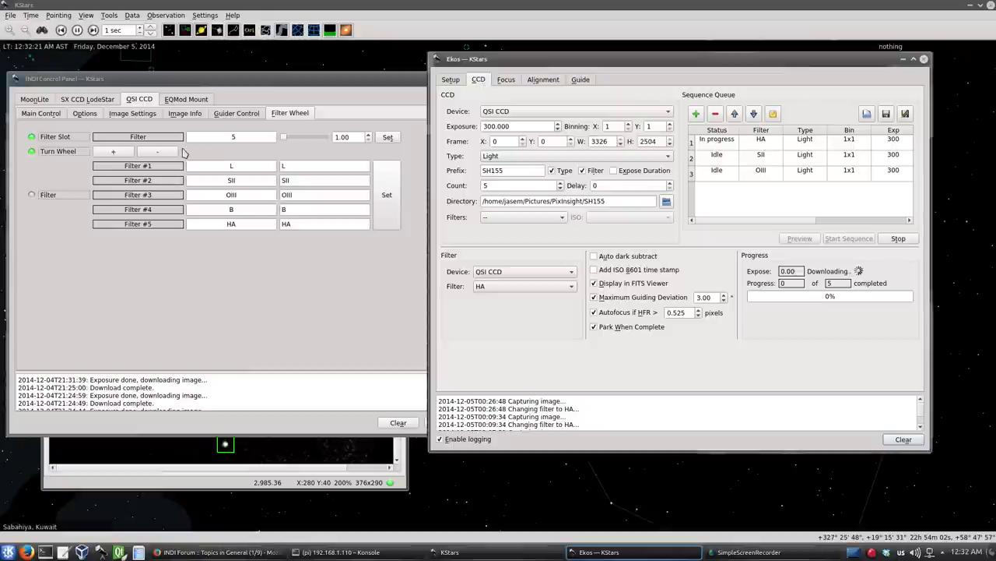
mouse_move(239, 145)
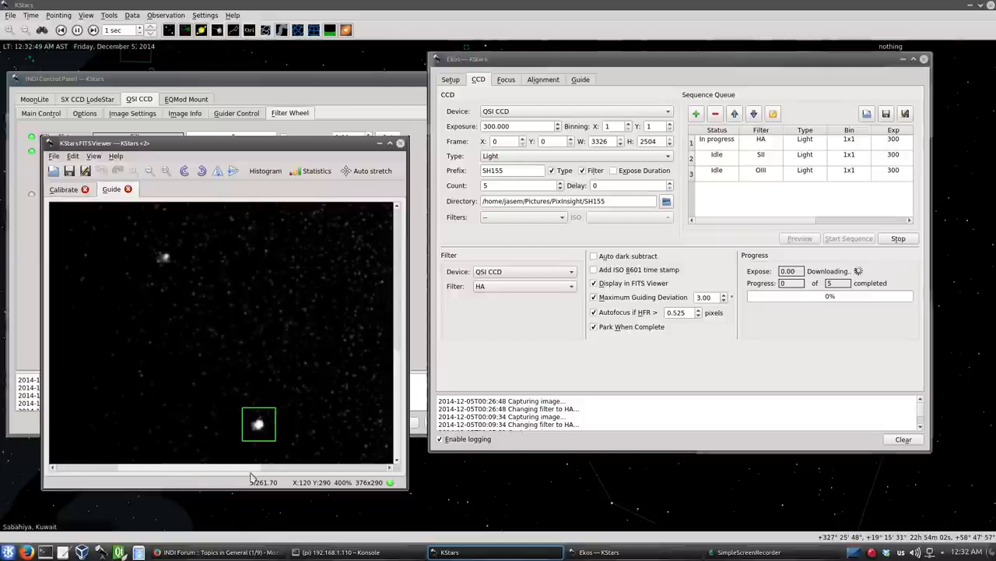
mouse_move(547, 369)
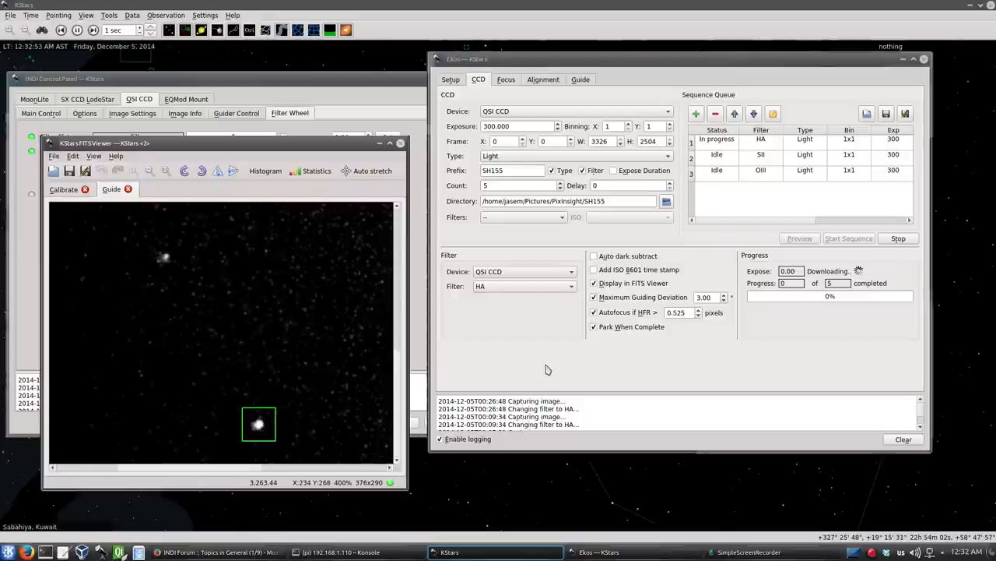
mouse_move(507, 379)
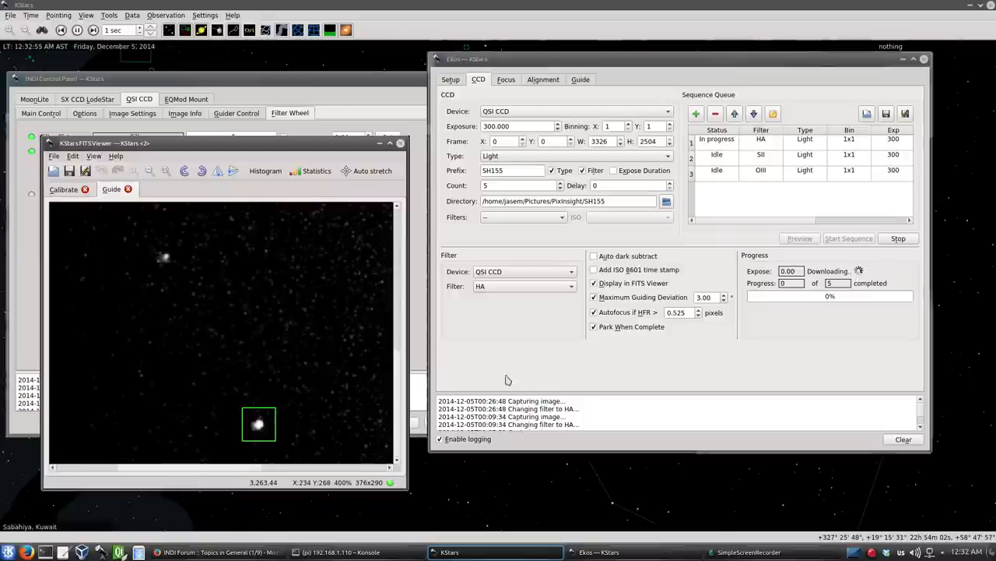
Check guiding, return to capture progress, then bring the INDI filter wheel panel forward.
click(580, 79)
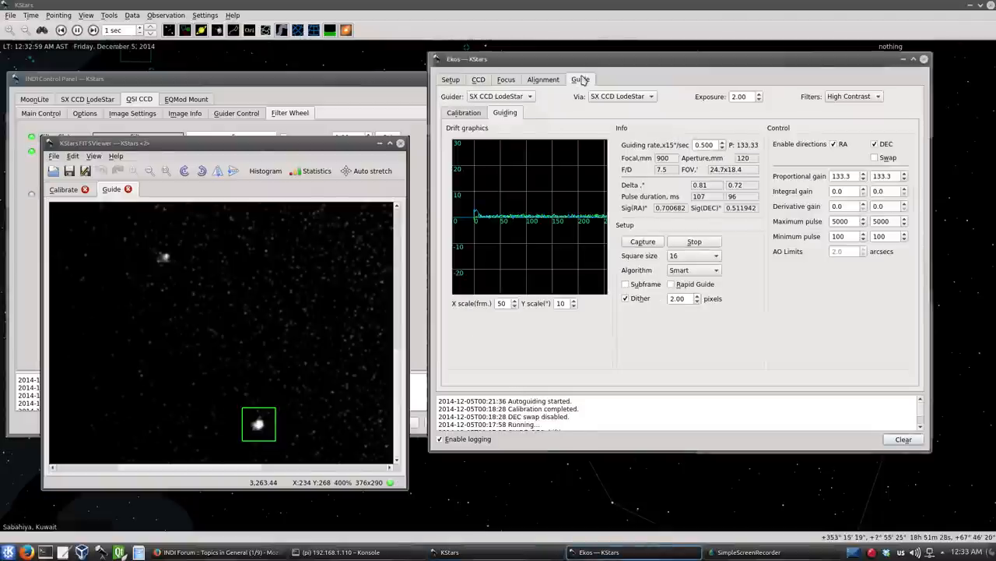
click(478, 79)
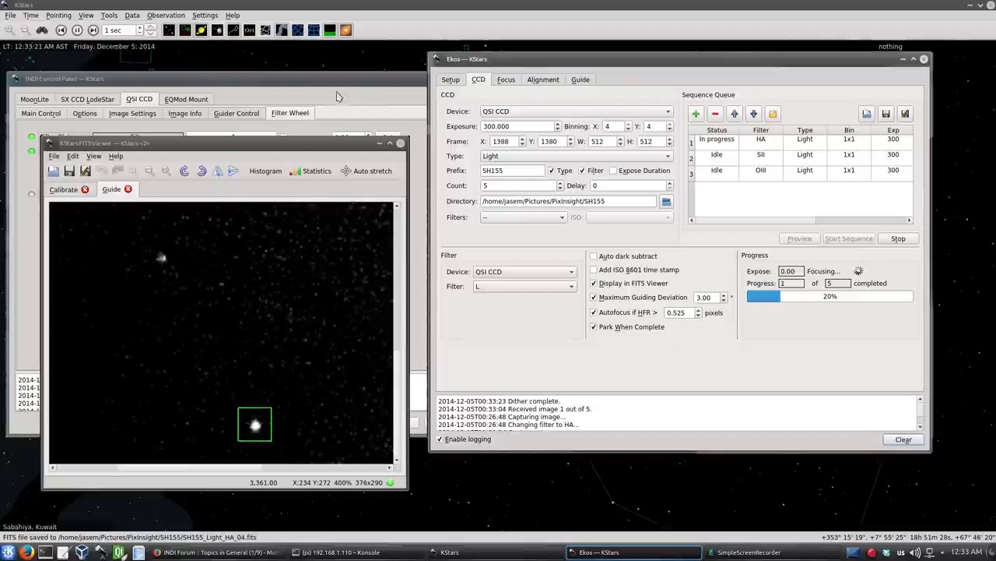
click(290, 112)
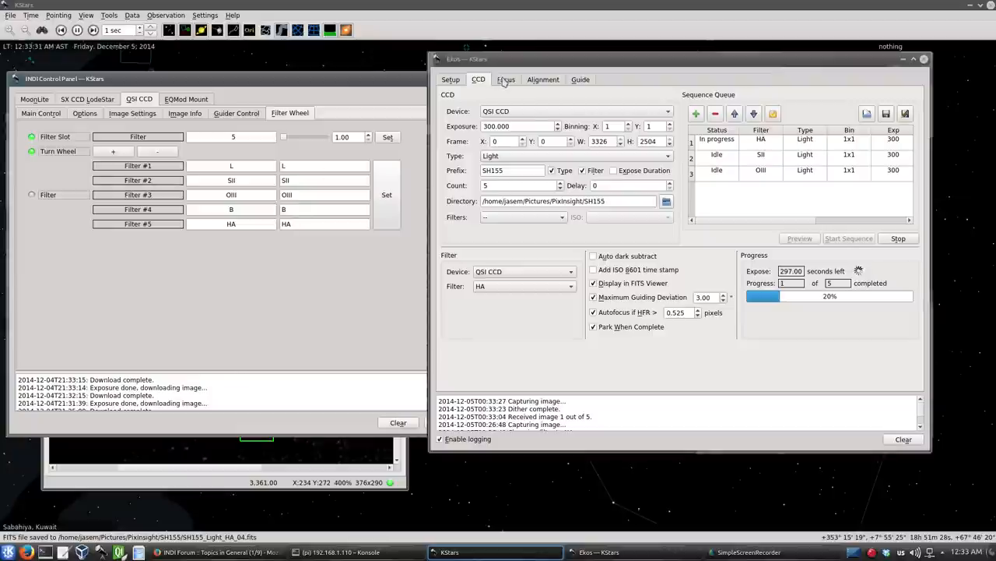
View the autofocus V-curve in the Focus module, then return to capture.
click(506, 80)
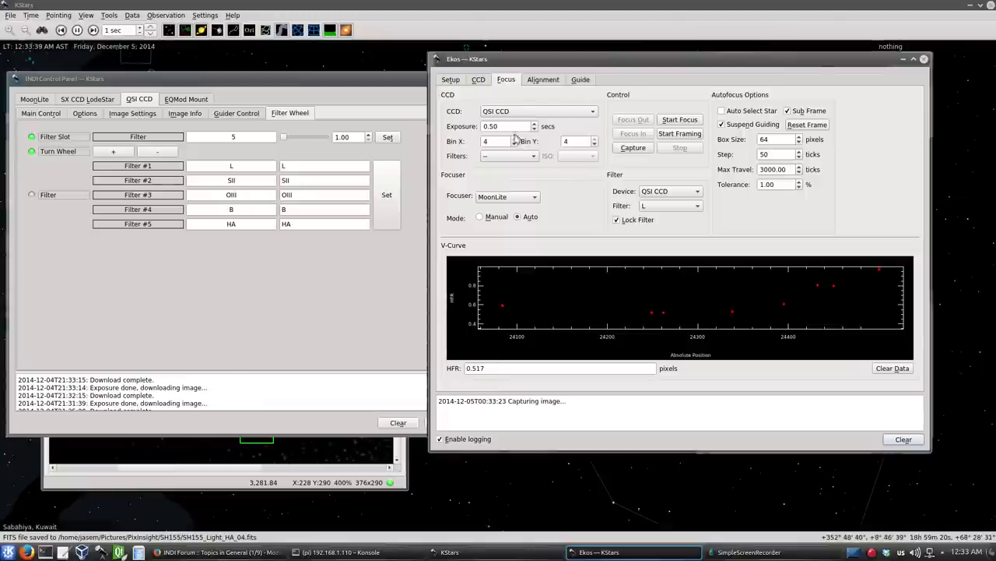
click(478, 80)
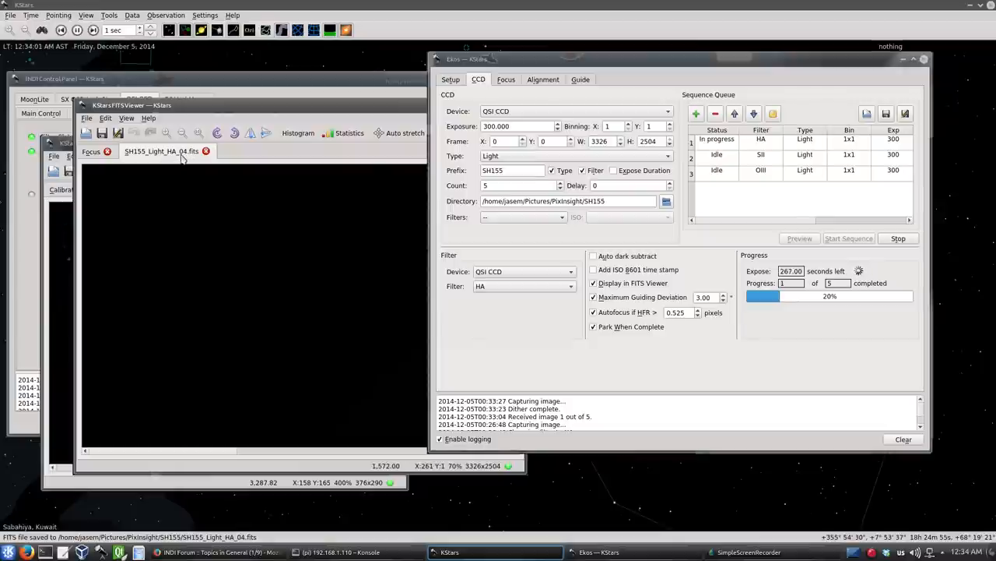
mouse_move(426, 137)
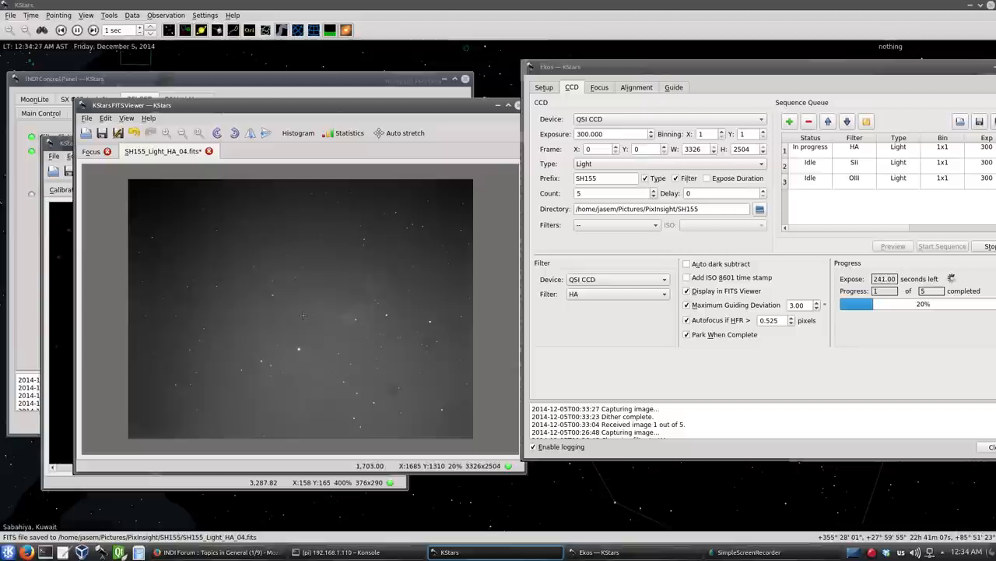
mouse_move(165, 132)
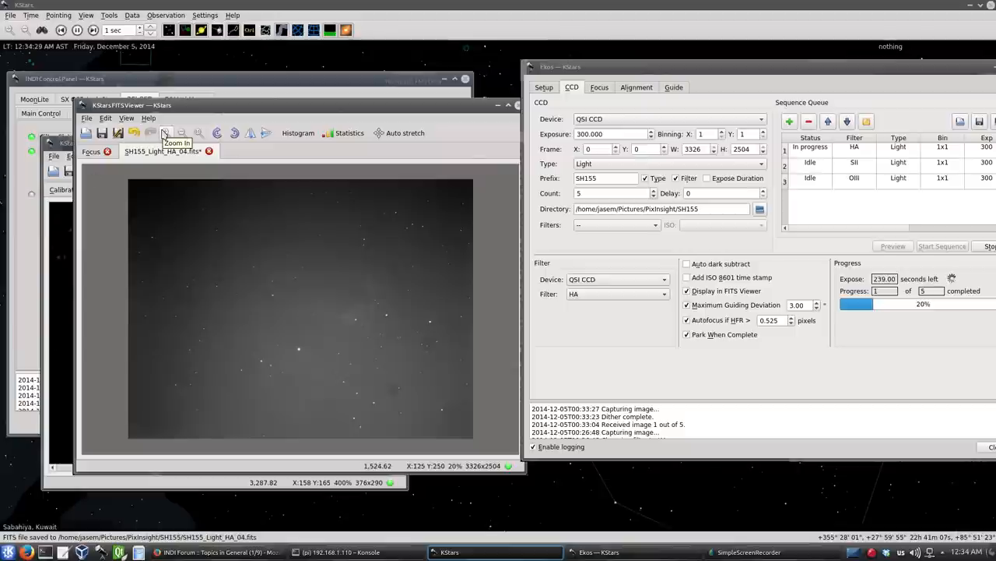
Open SH155_Light_HA_01.fits and compare it against the SH155_Light_HA_04.fits tab.
click(86, 132)
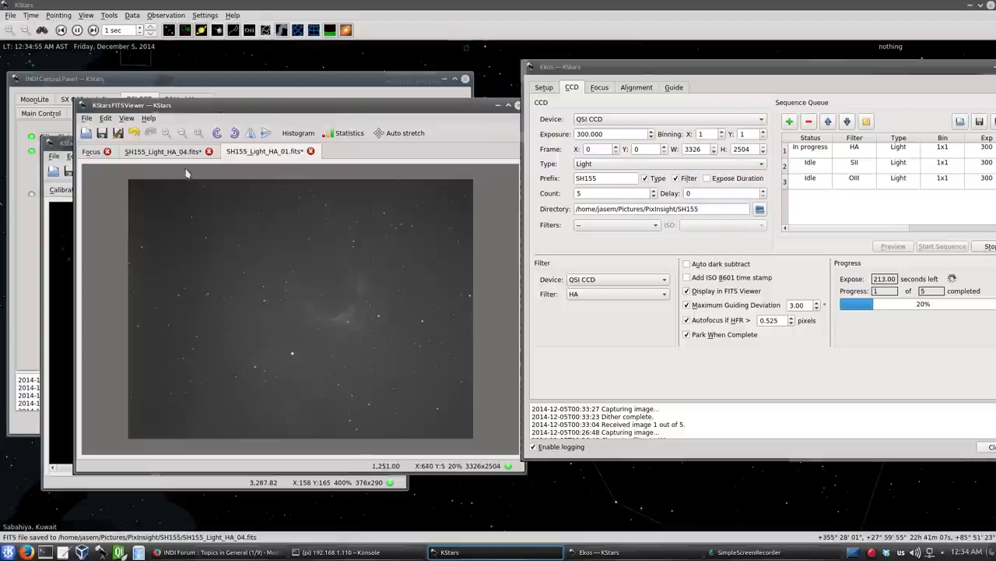
mouse_move(252, 333)
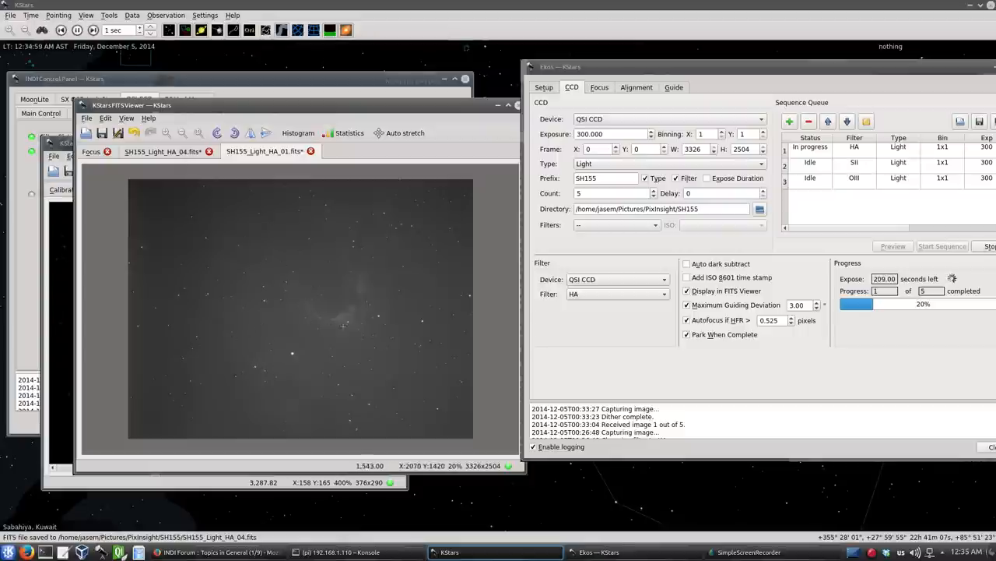
click(162, 151)
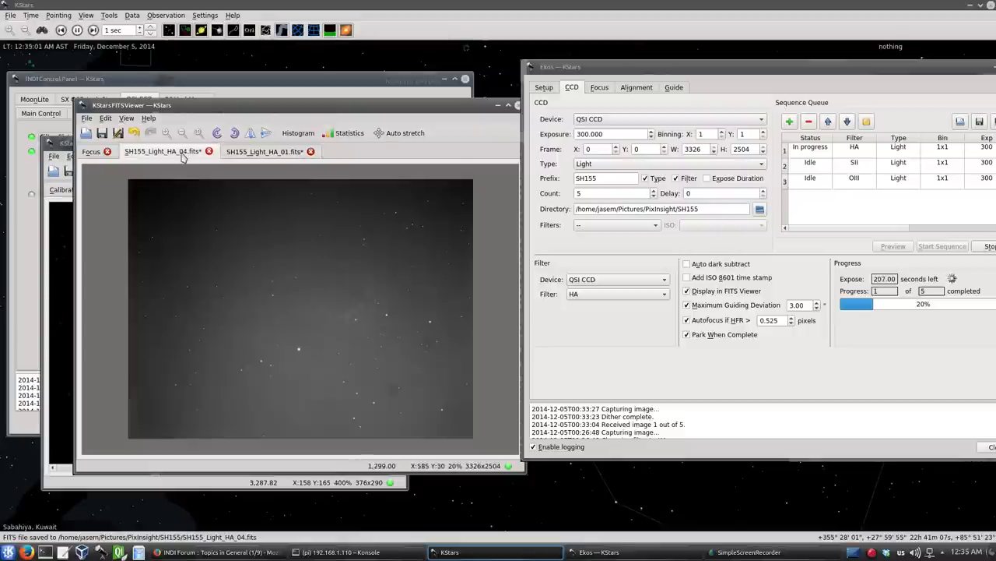
click(265, 151)
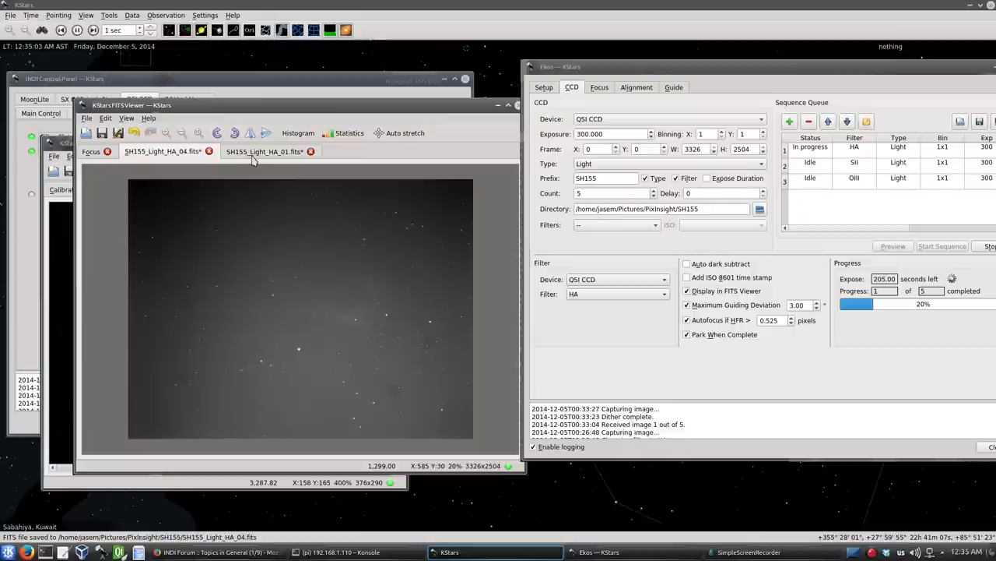
click(265, 151)
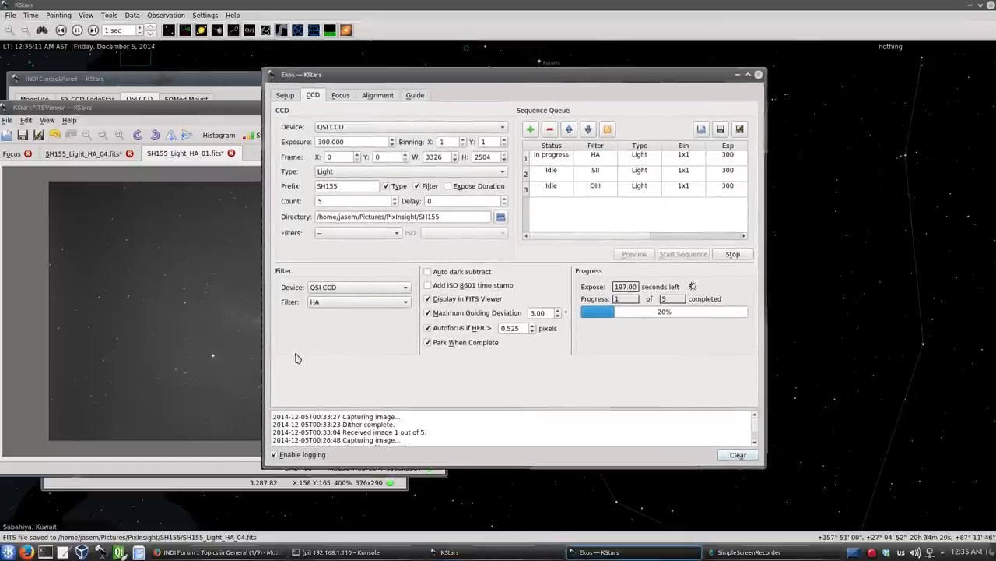
mouse_move(352, 351)
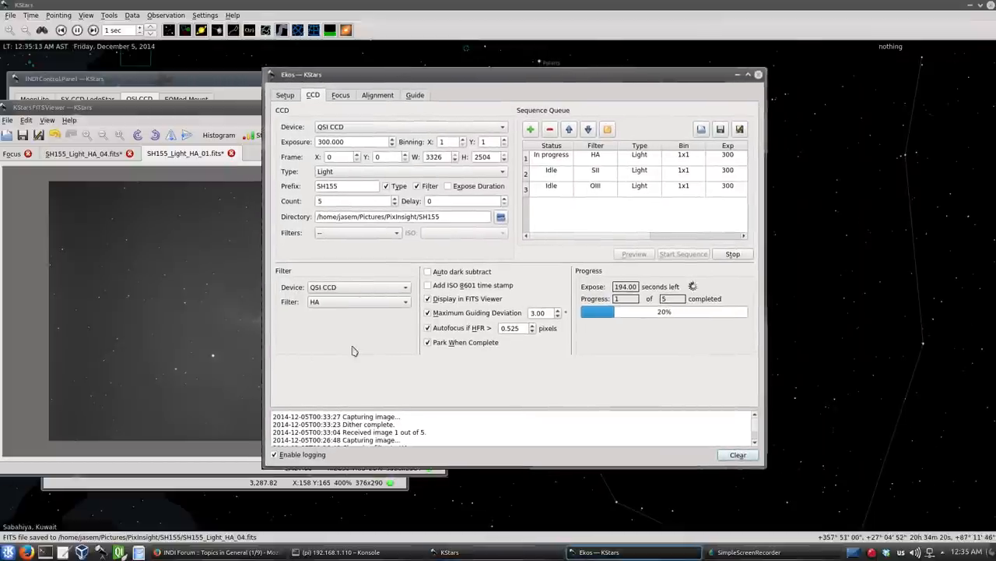
mouse_move(319, 352)
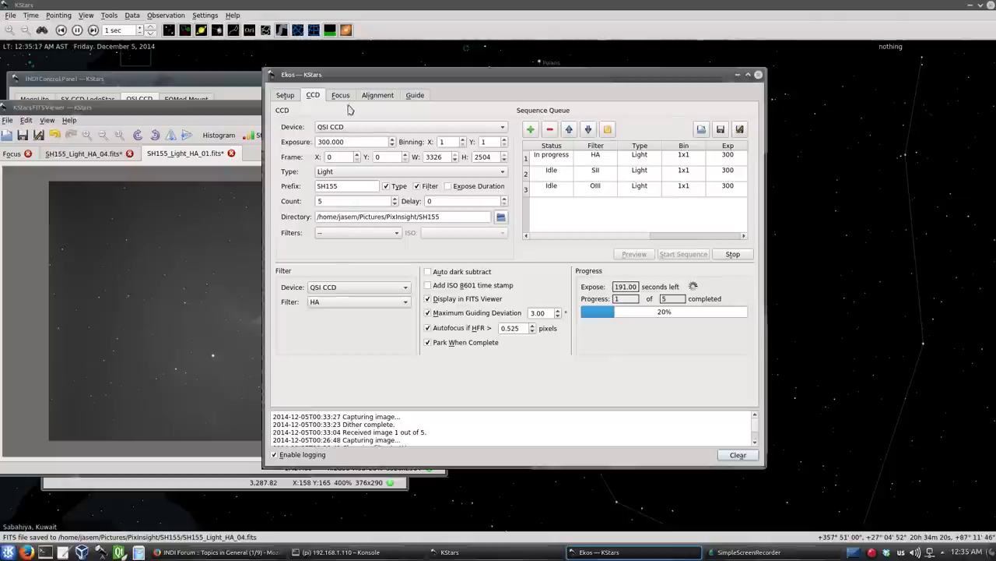
Review plate-solve alignment results and guiding, then bring Firefox's INDI forum forward.
click(377, 95)
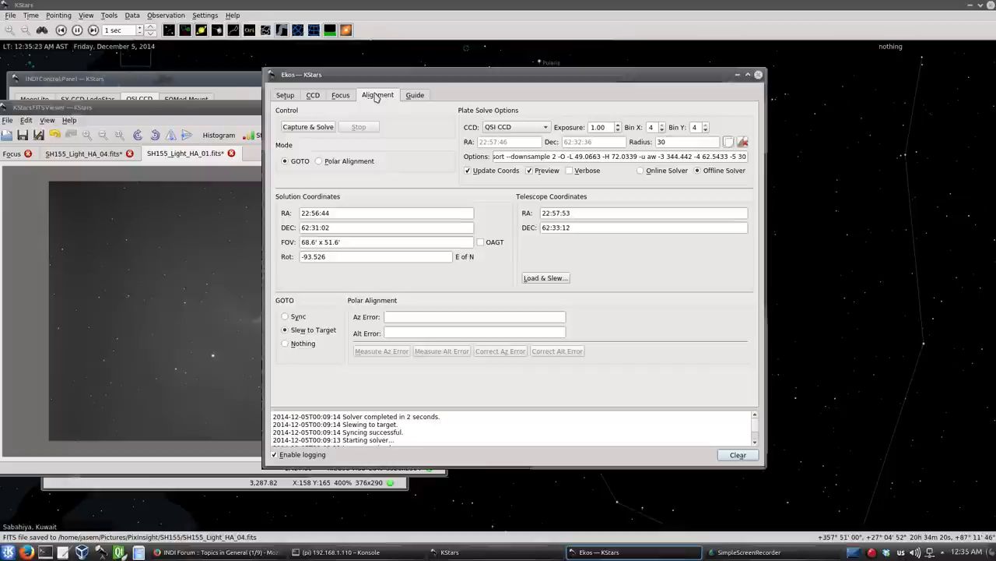
mouse_move(401, 98)
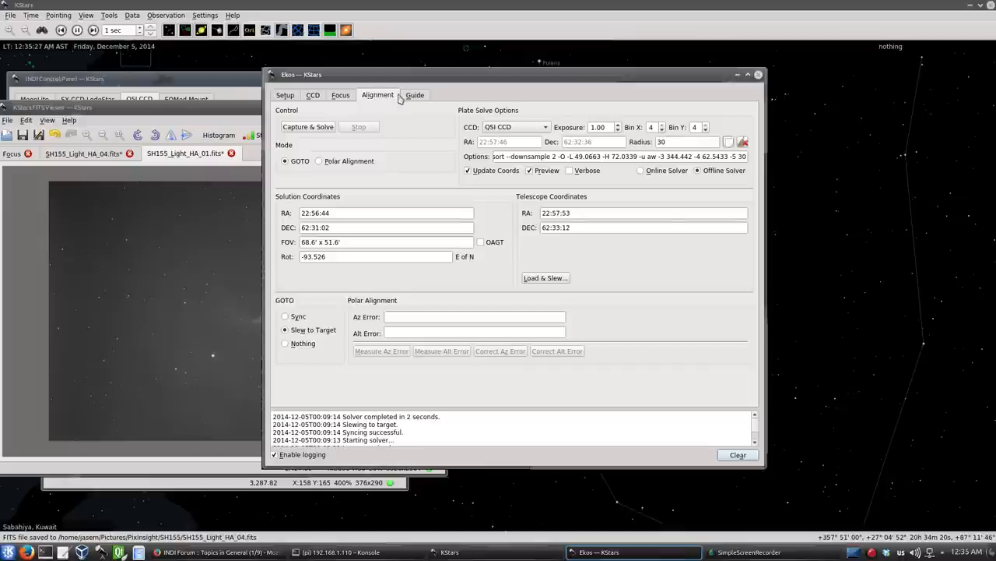
click(414, 95)
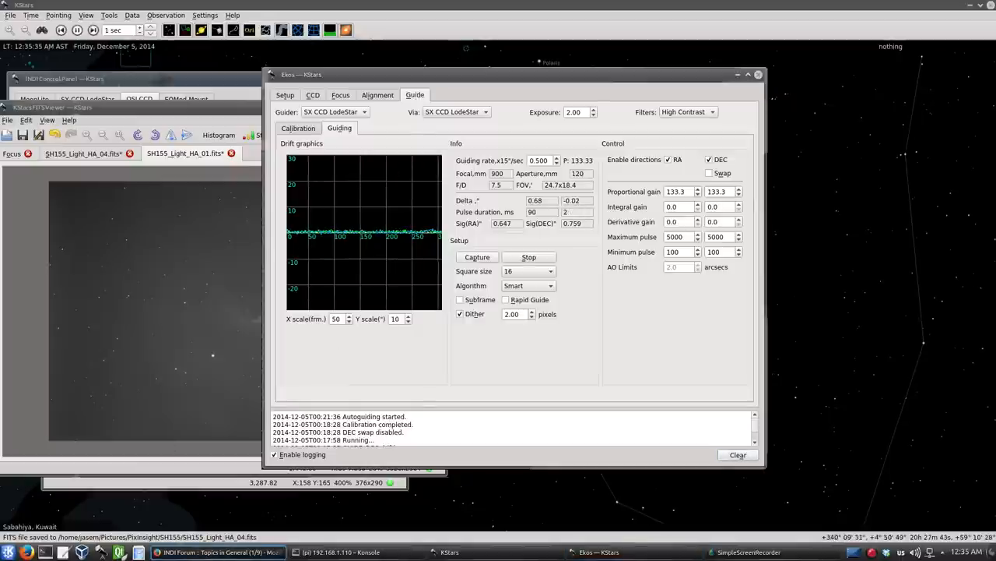
click(218, 551)
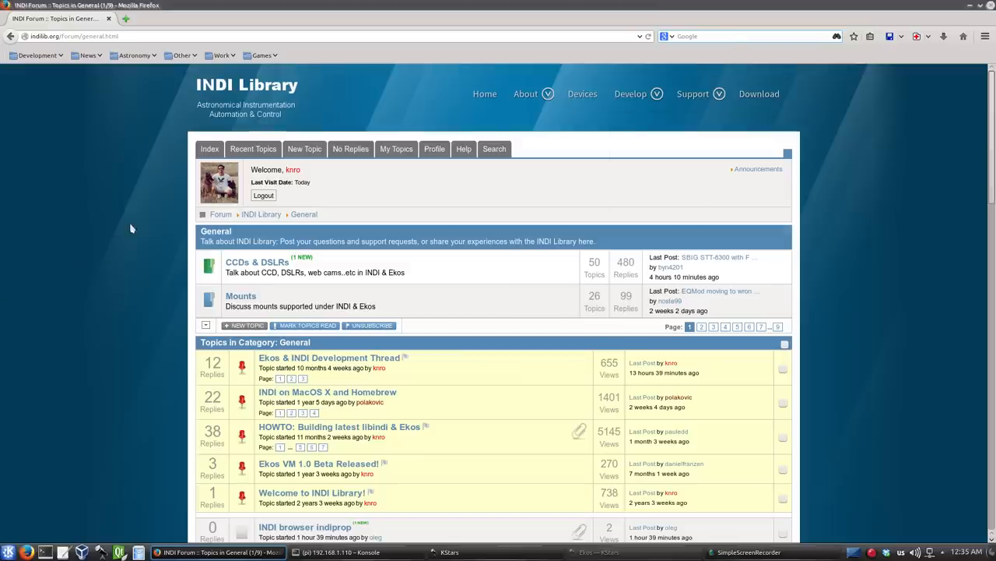
scroll(down, 3)
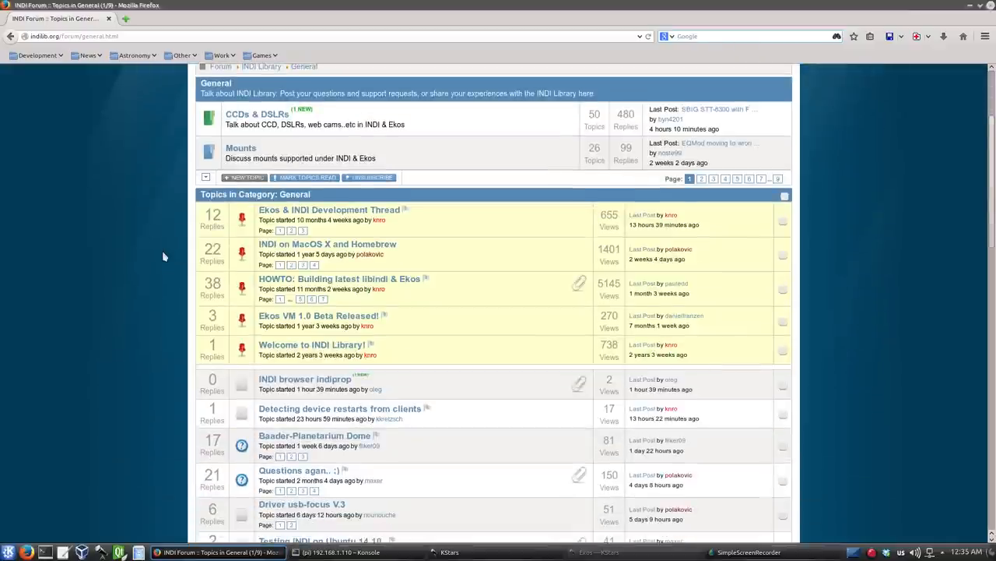
scroll(down, 3)
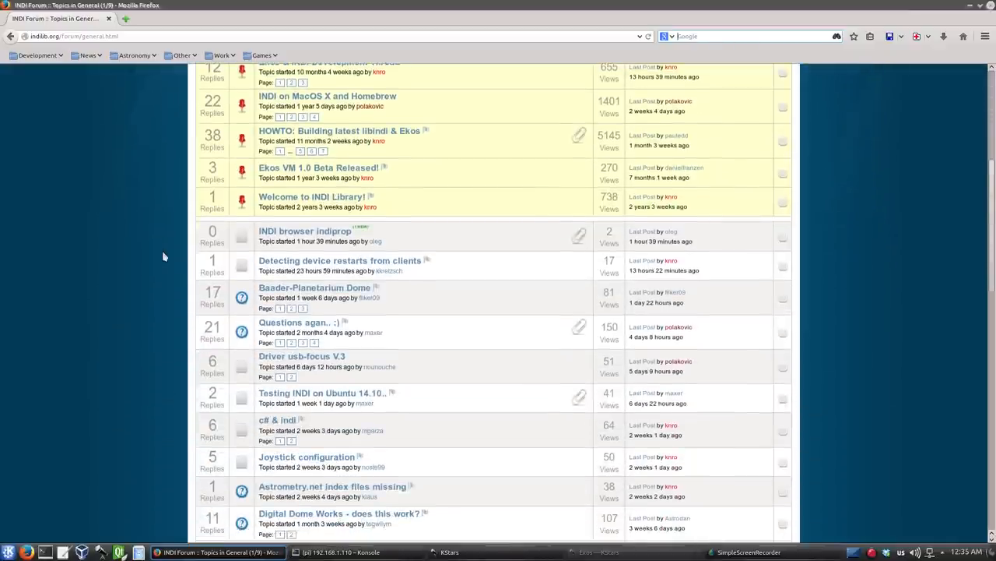